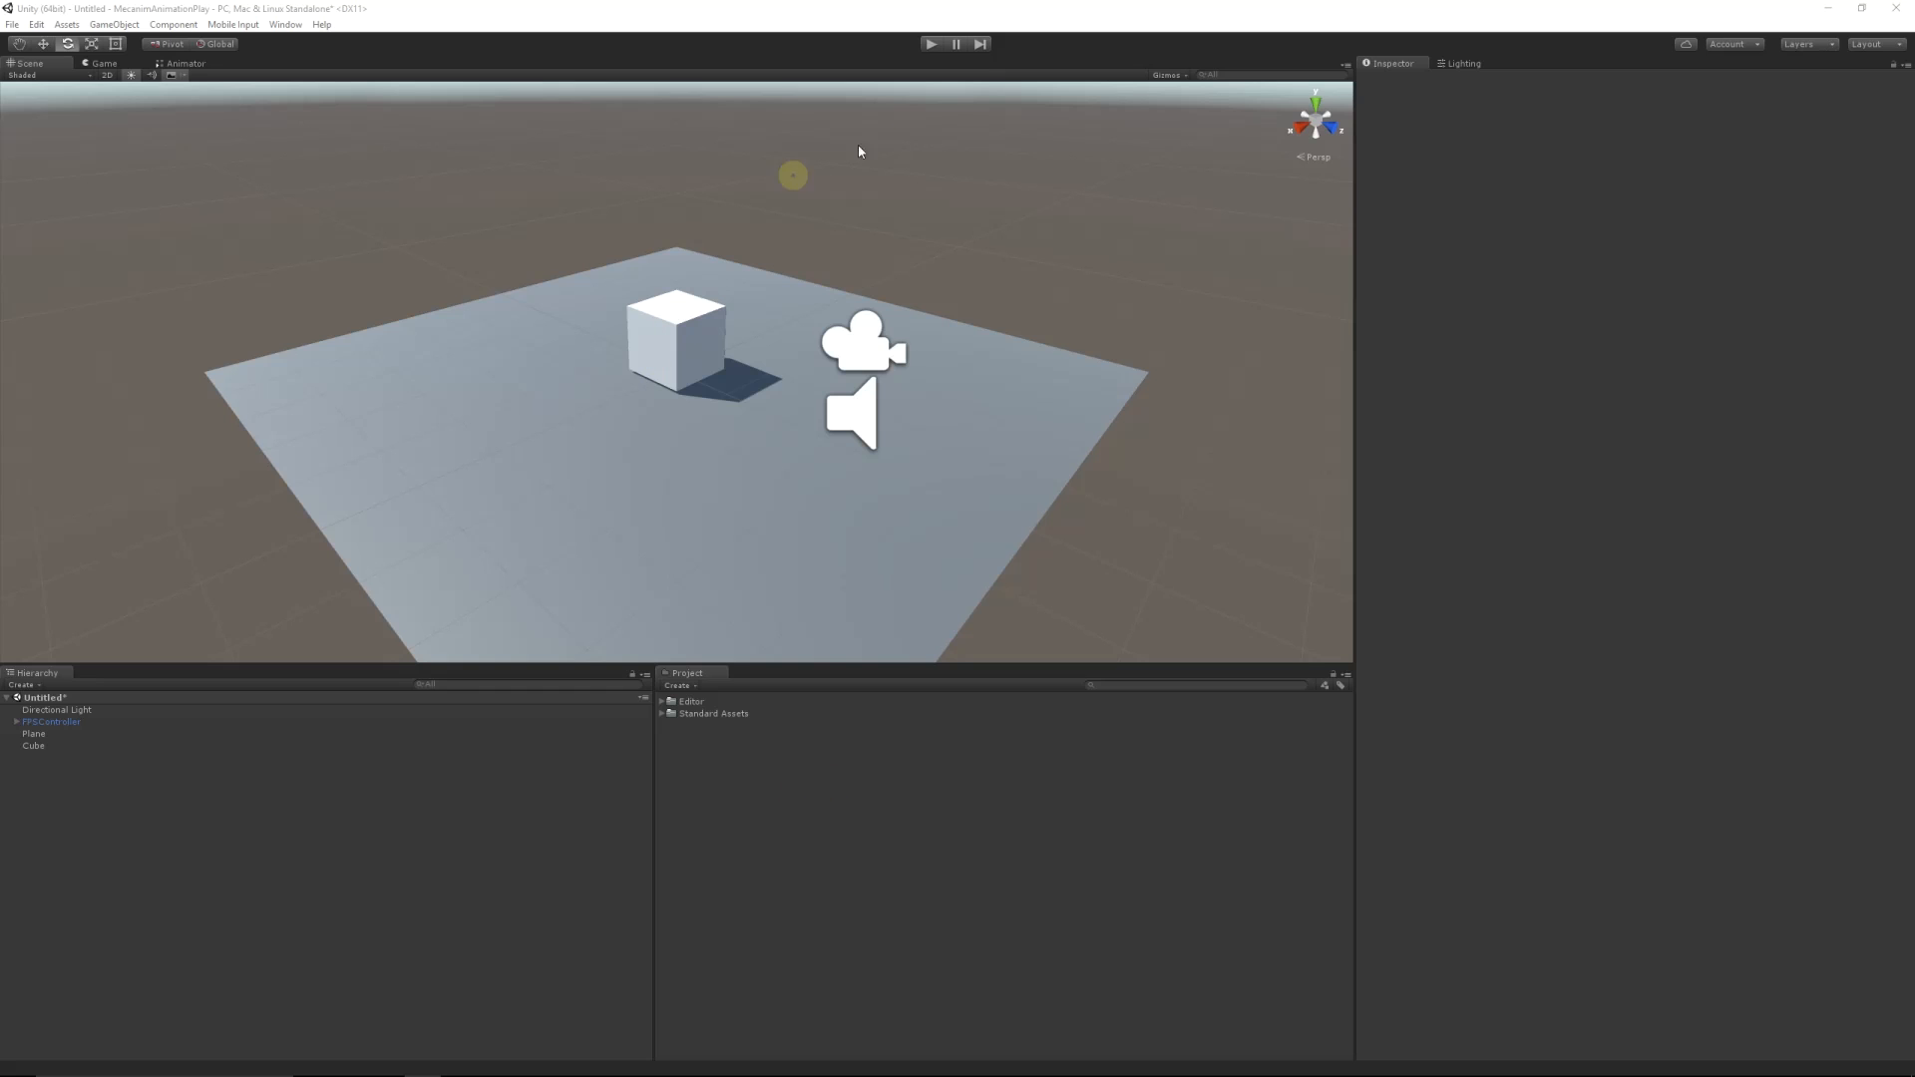
mouse_move(757, 421)
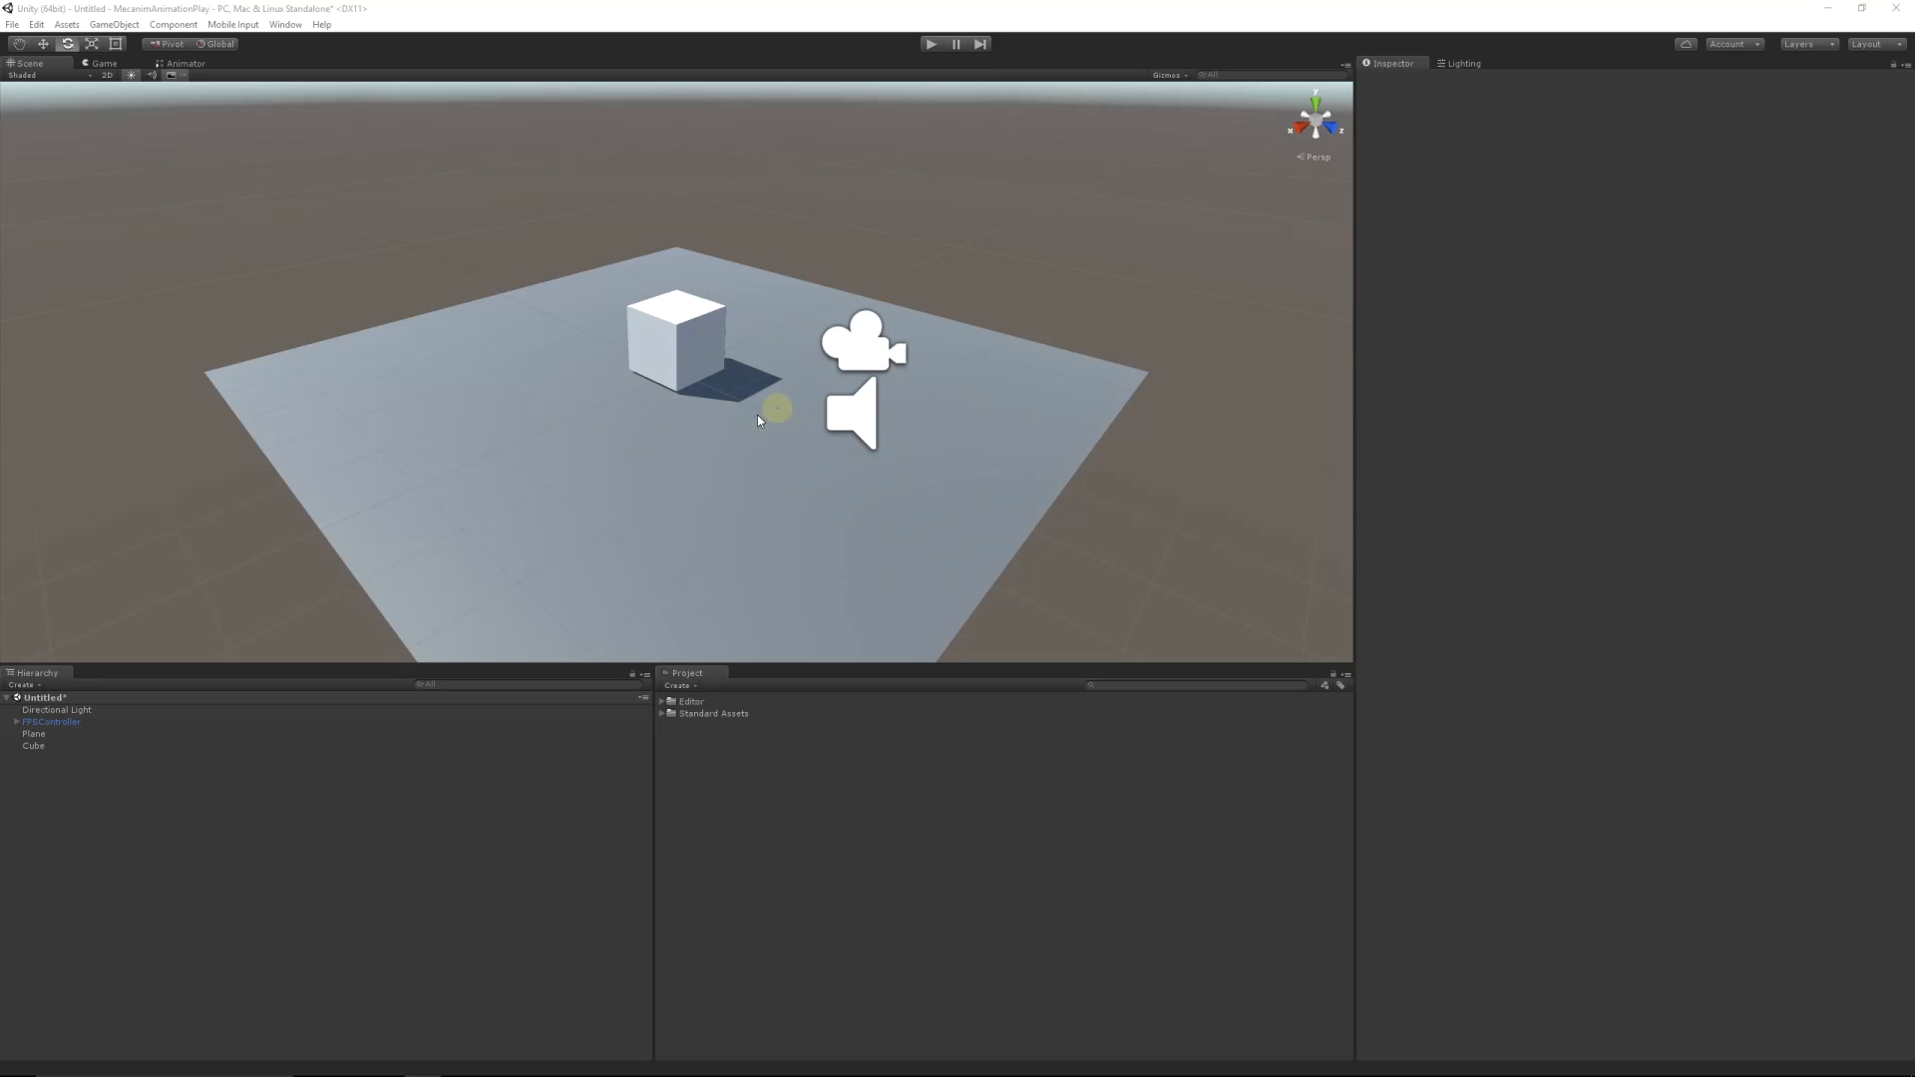
mouse_move(706, 419)
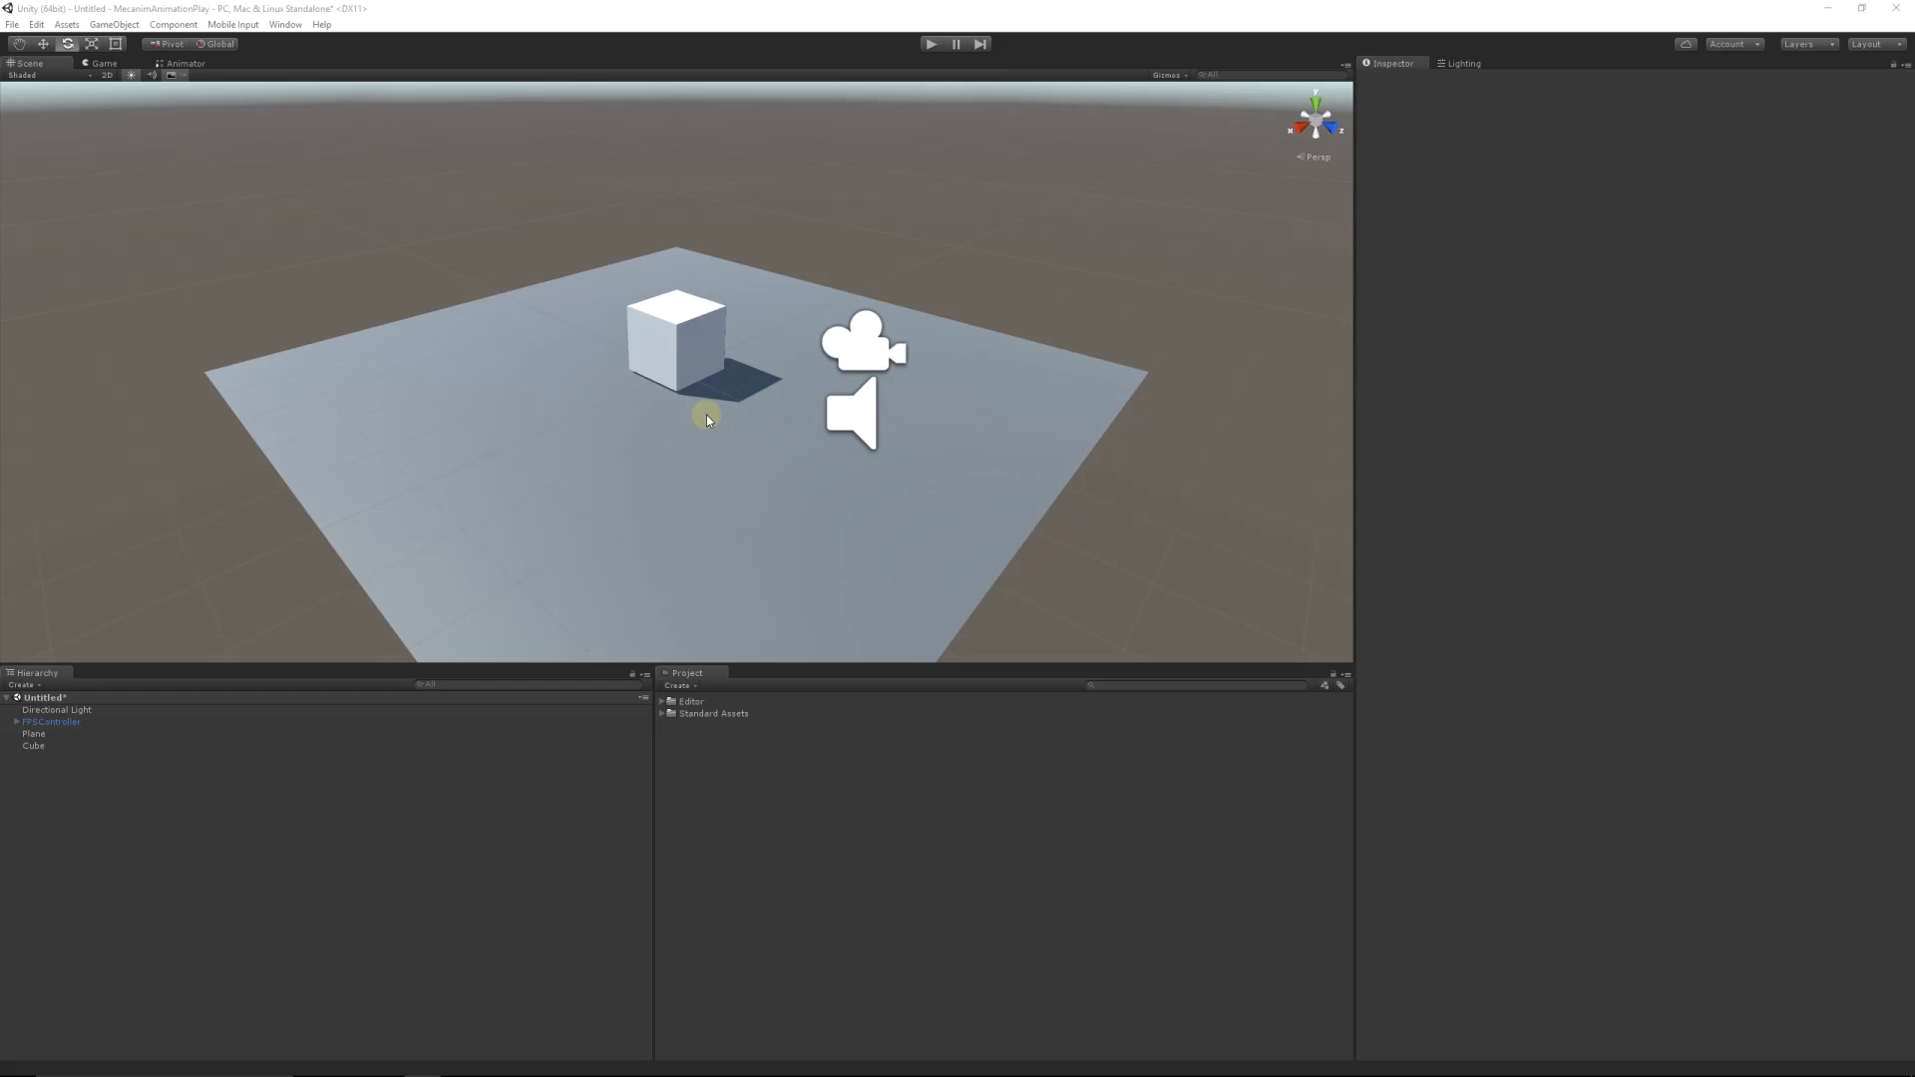
mouse_move(969, 392)
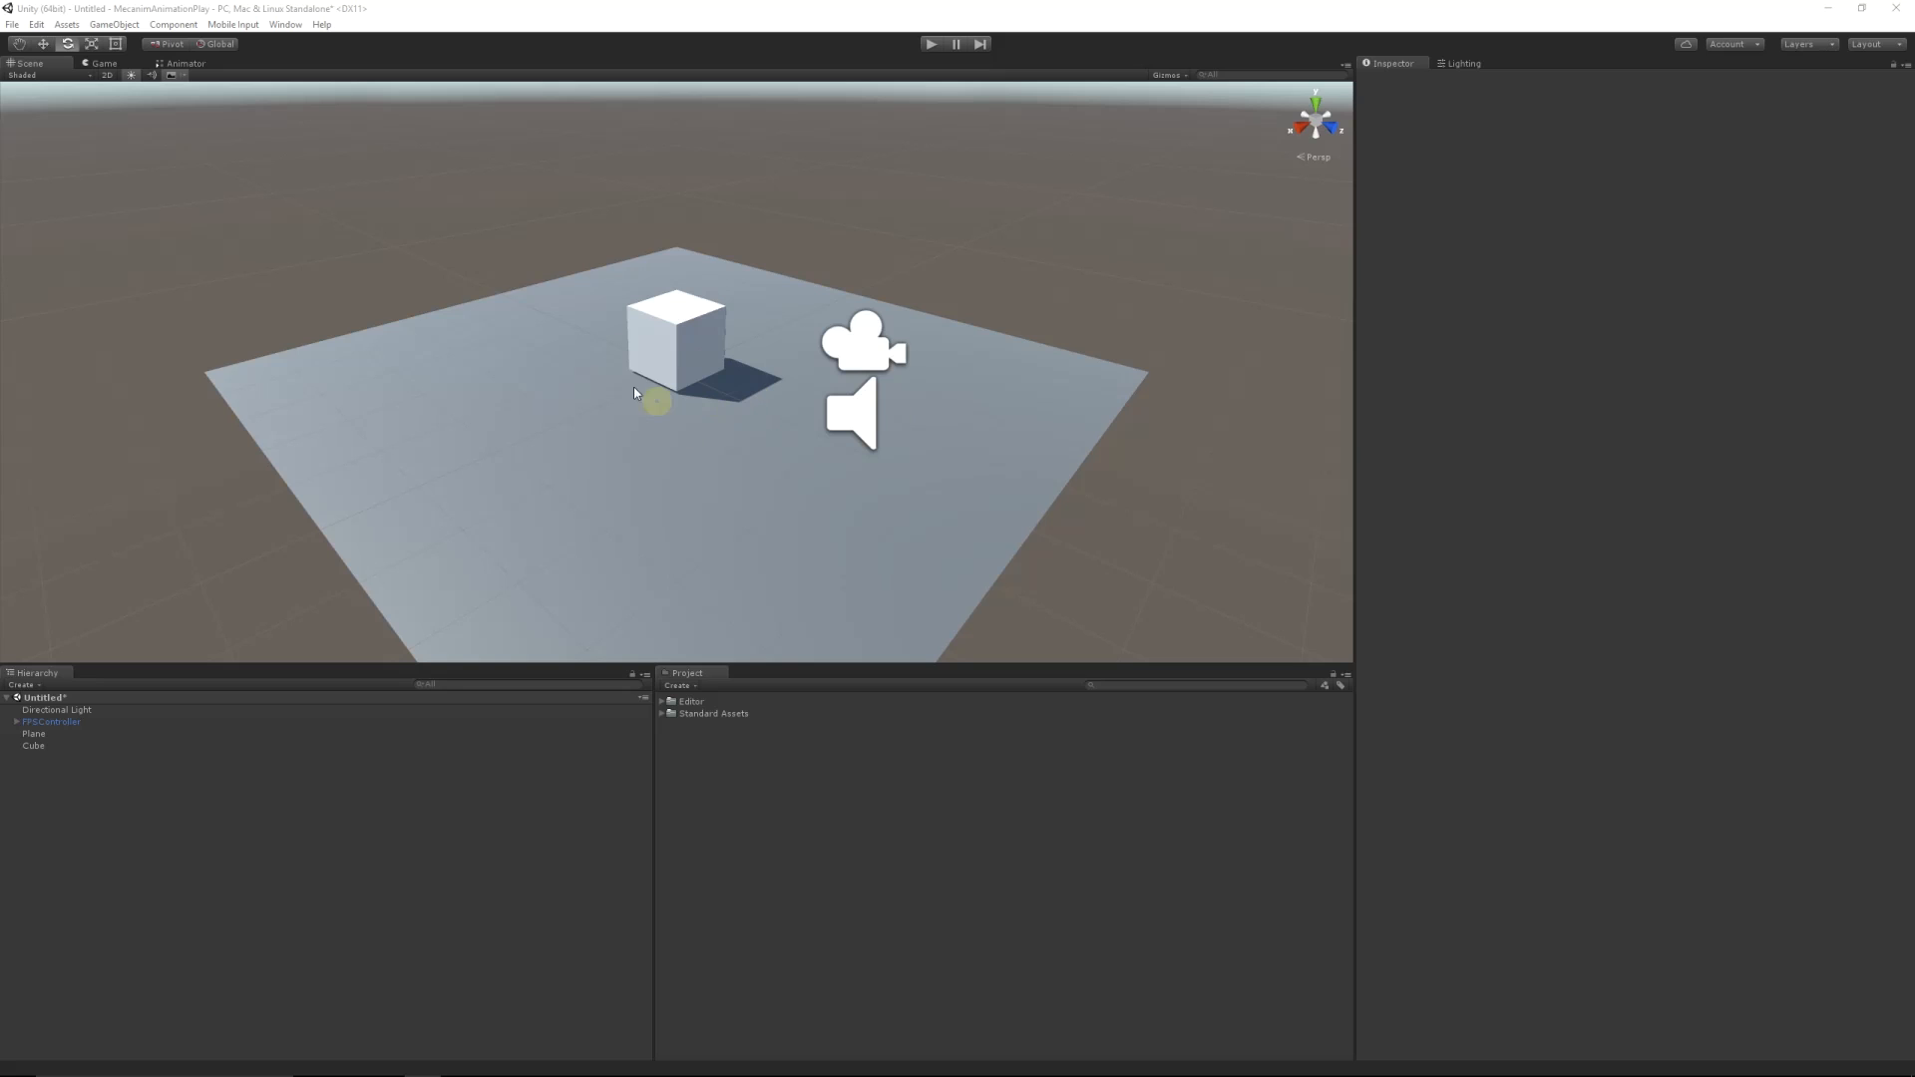
mouse_move(294, 159)
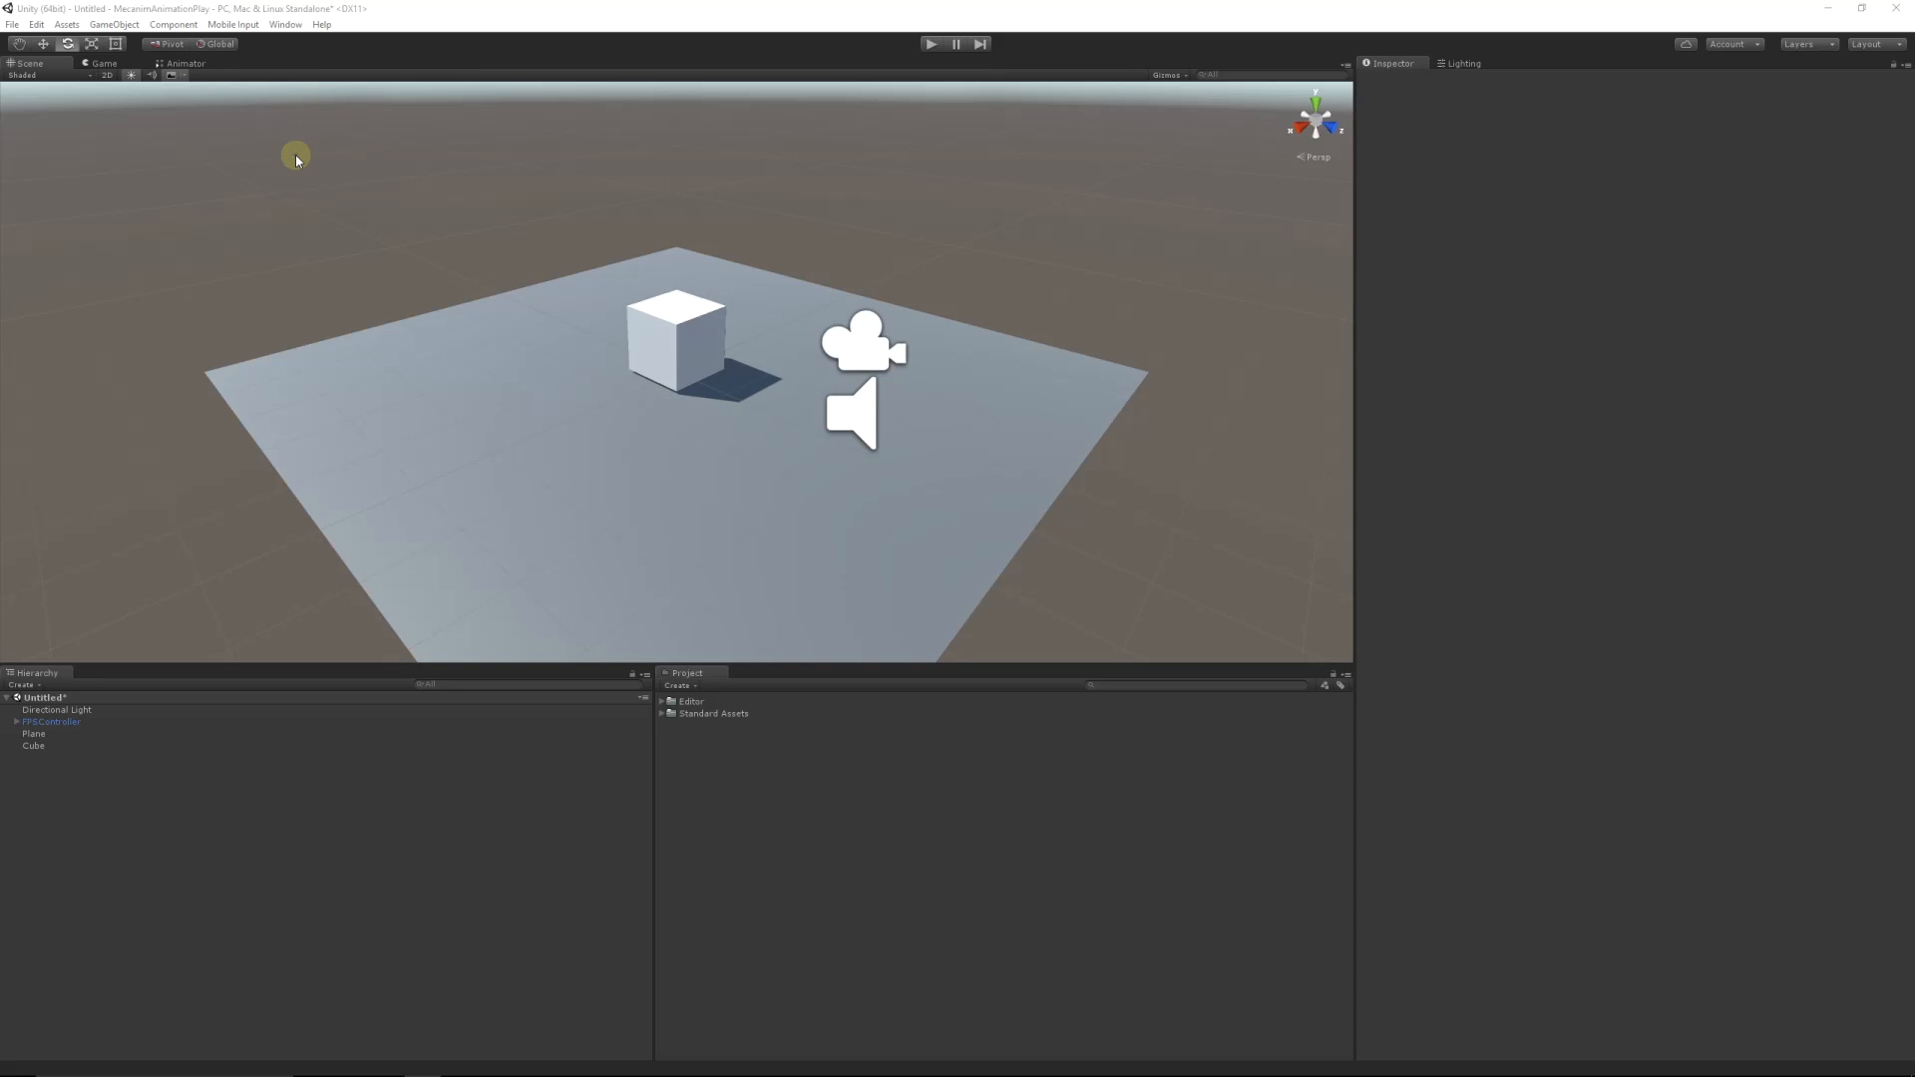
mouse_move(409, 143)
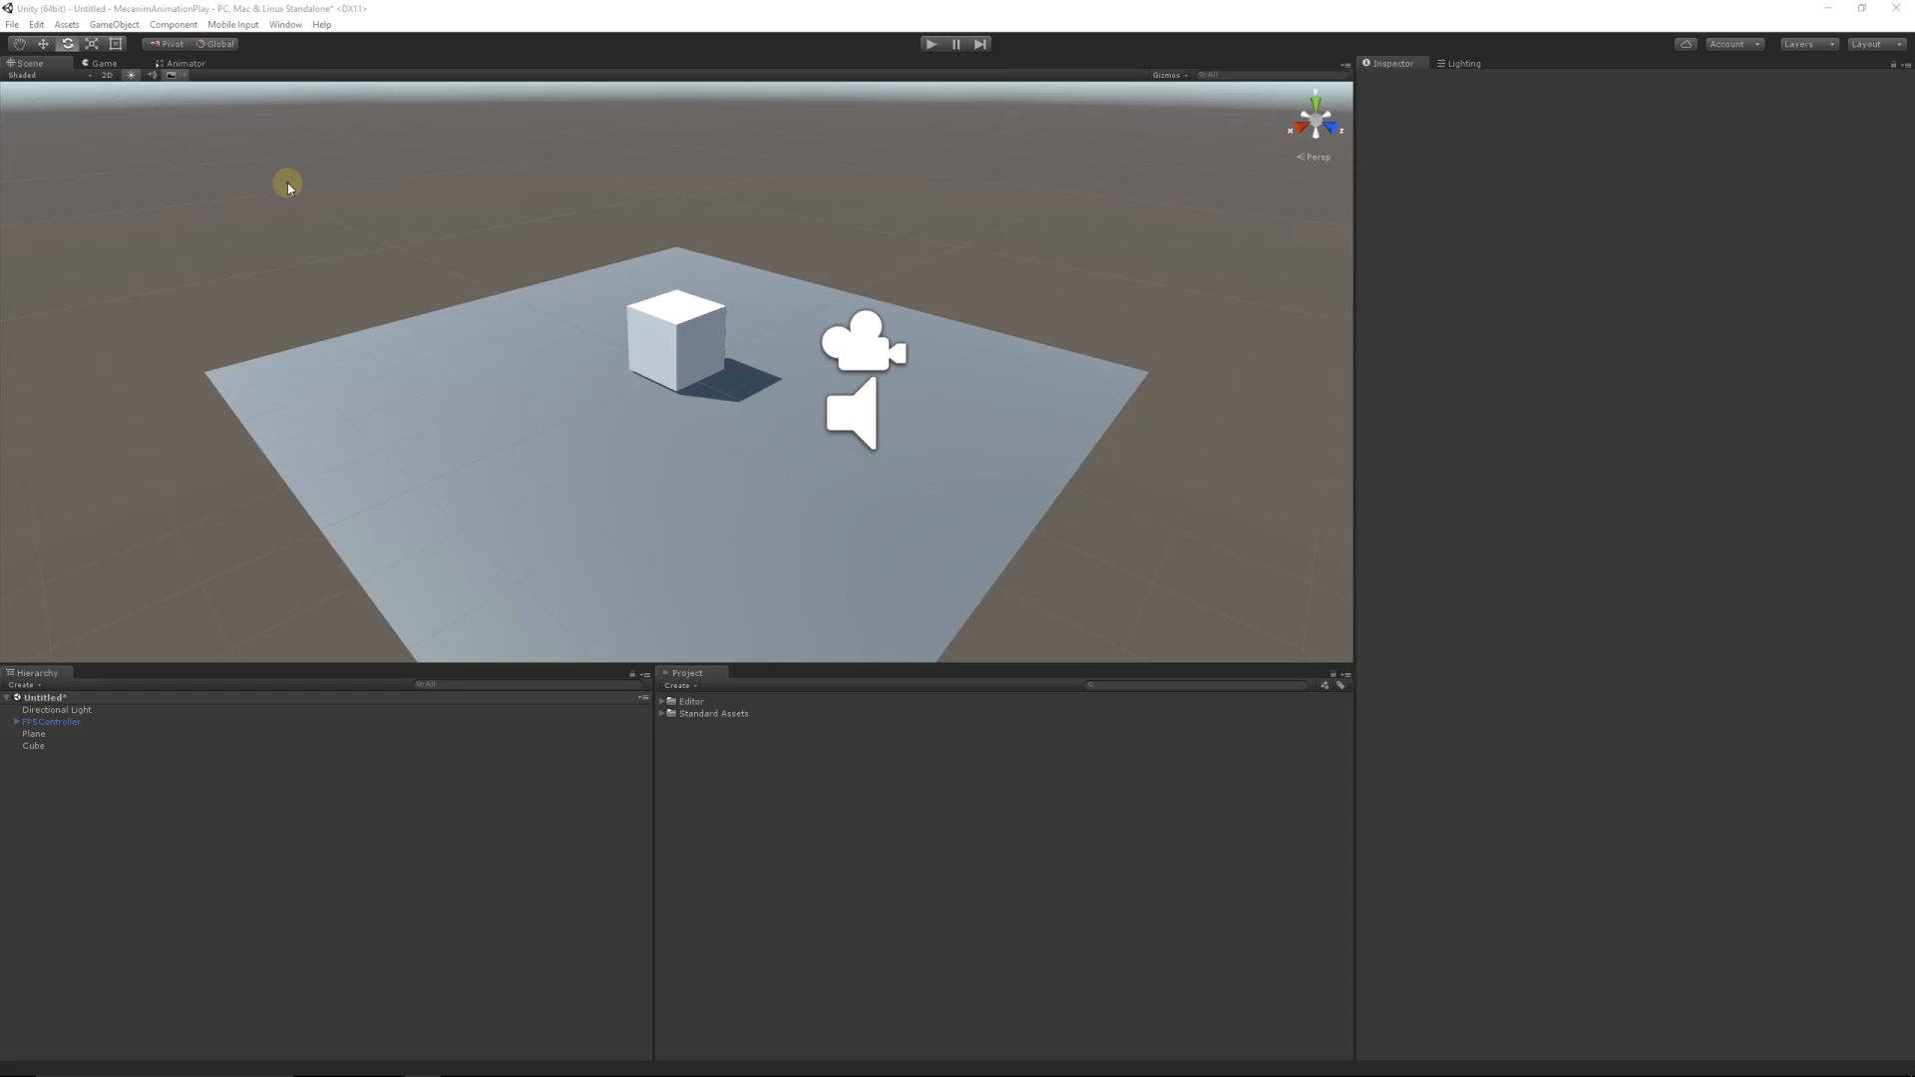
mouse_move(292, 169)
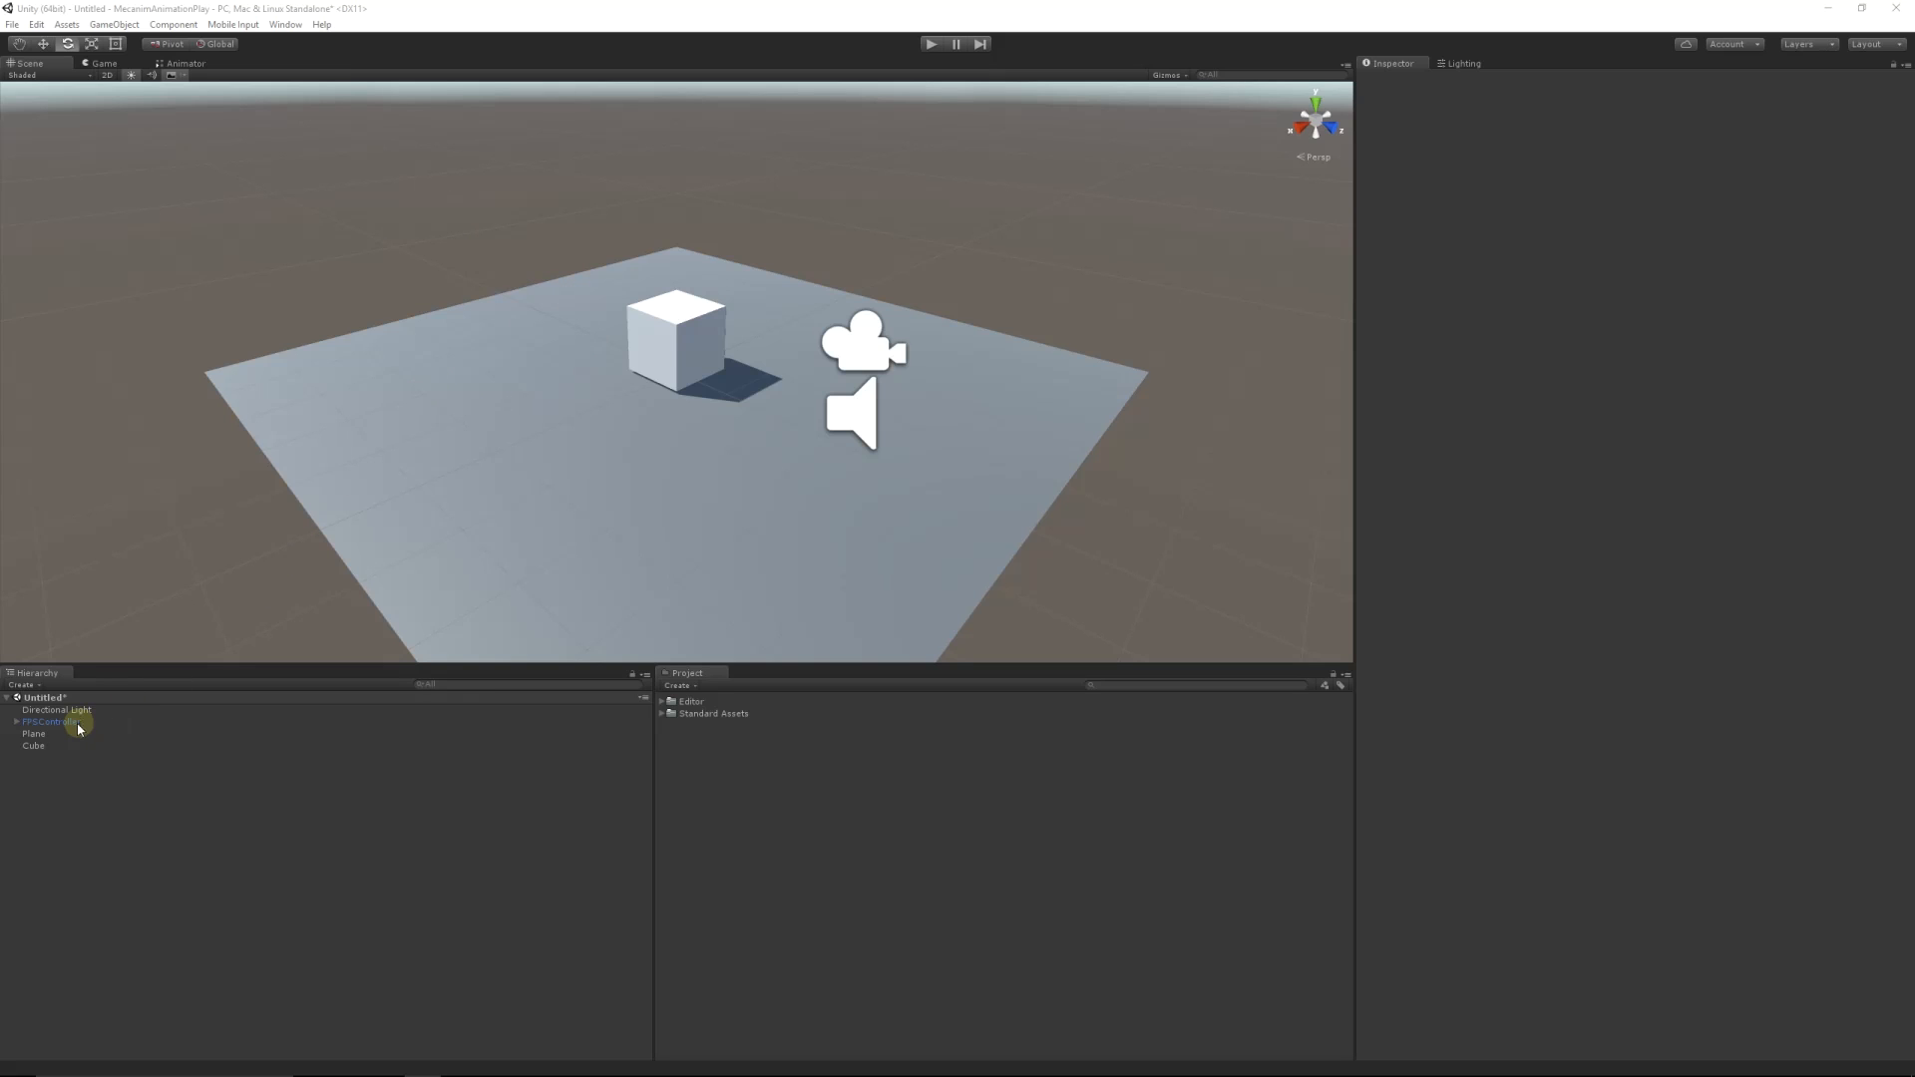
Step: Select Cube and remove its missing script and Animator components
click(33, 745)
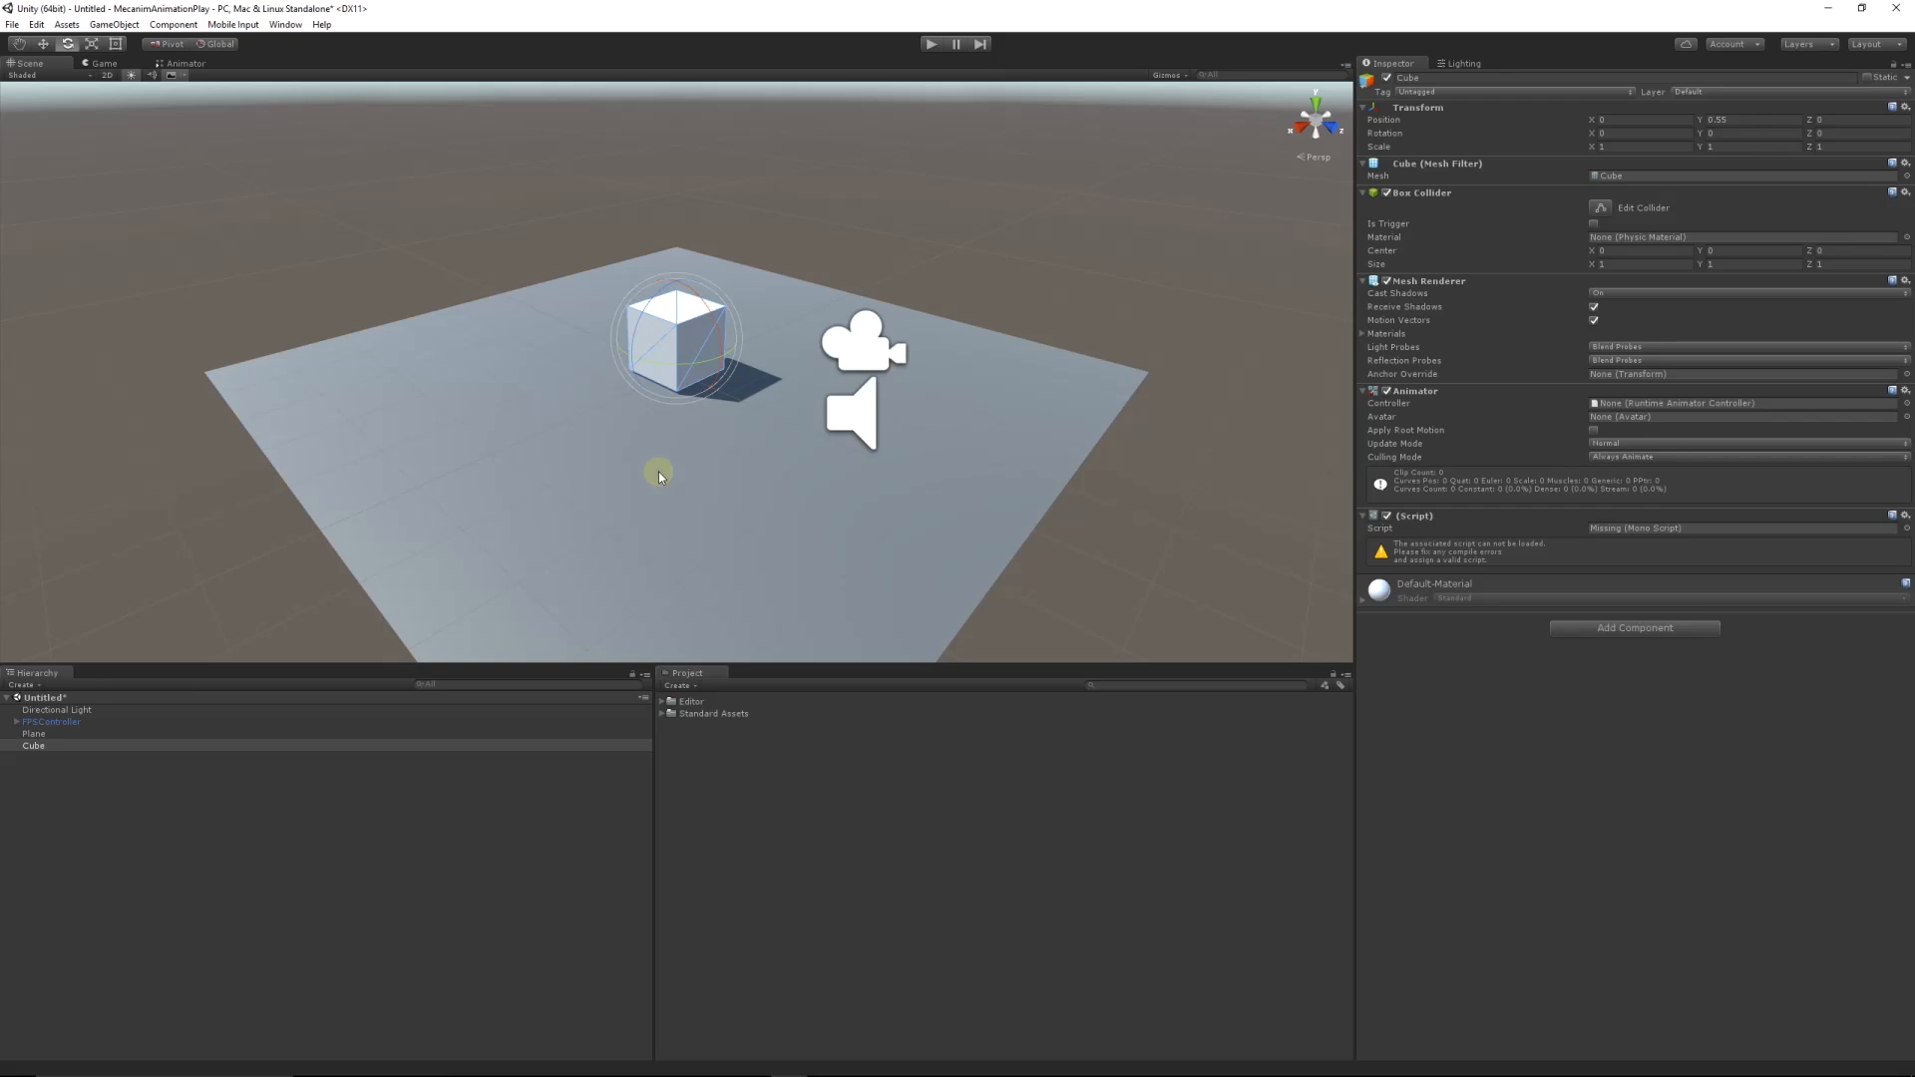
click(1905, 515)
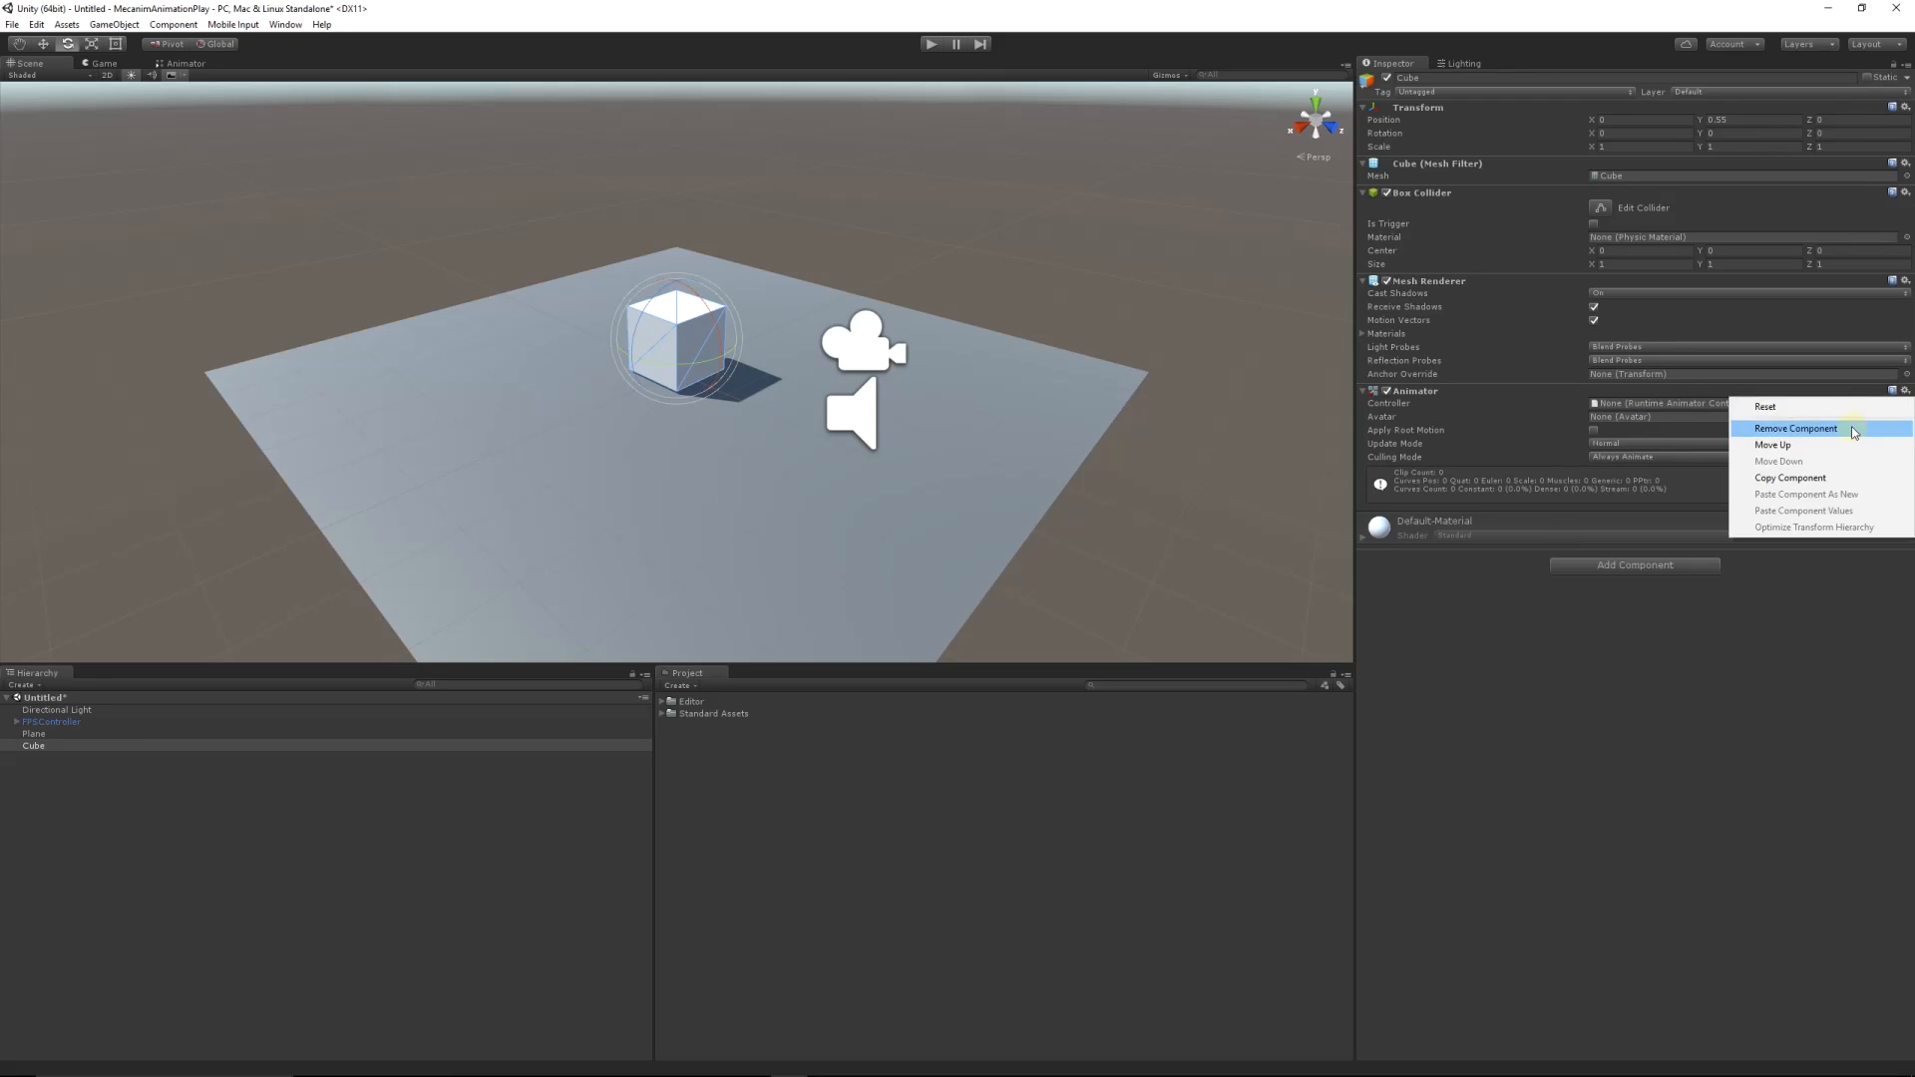
click(1795, 428)
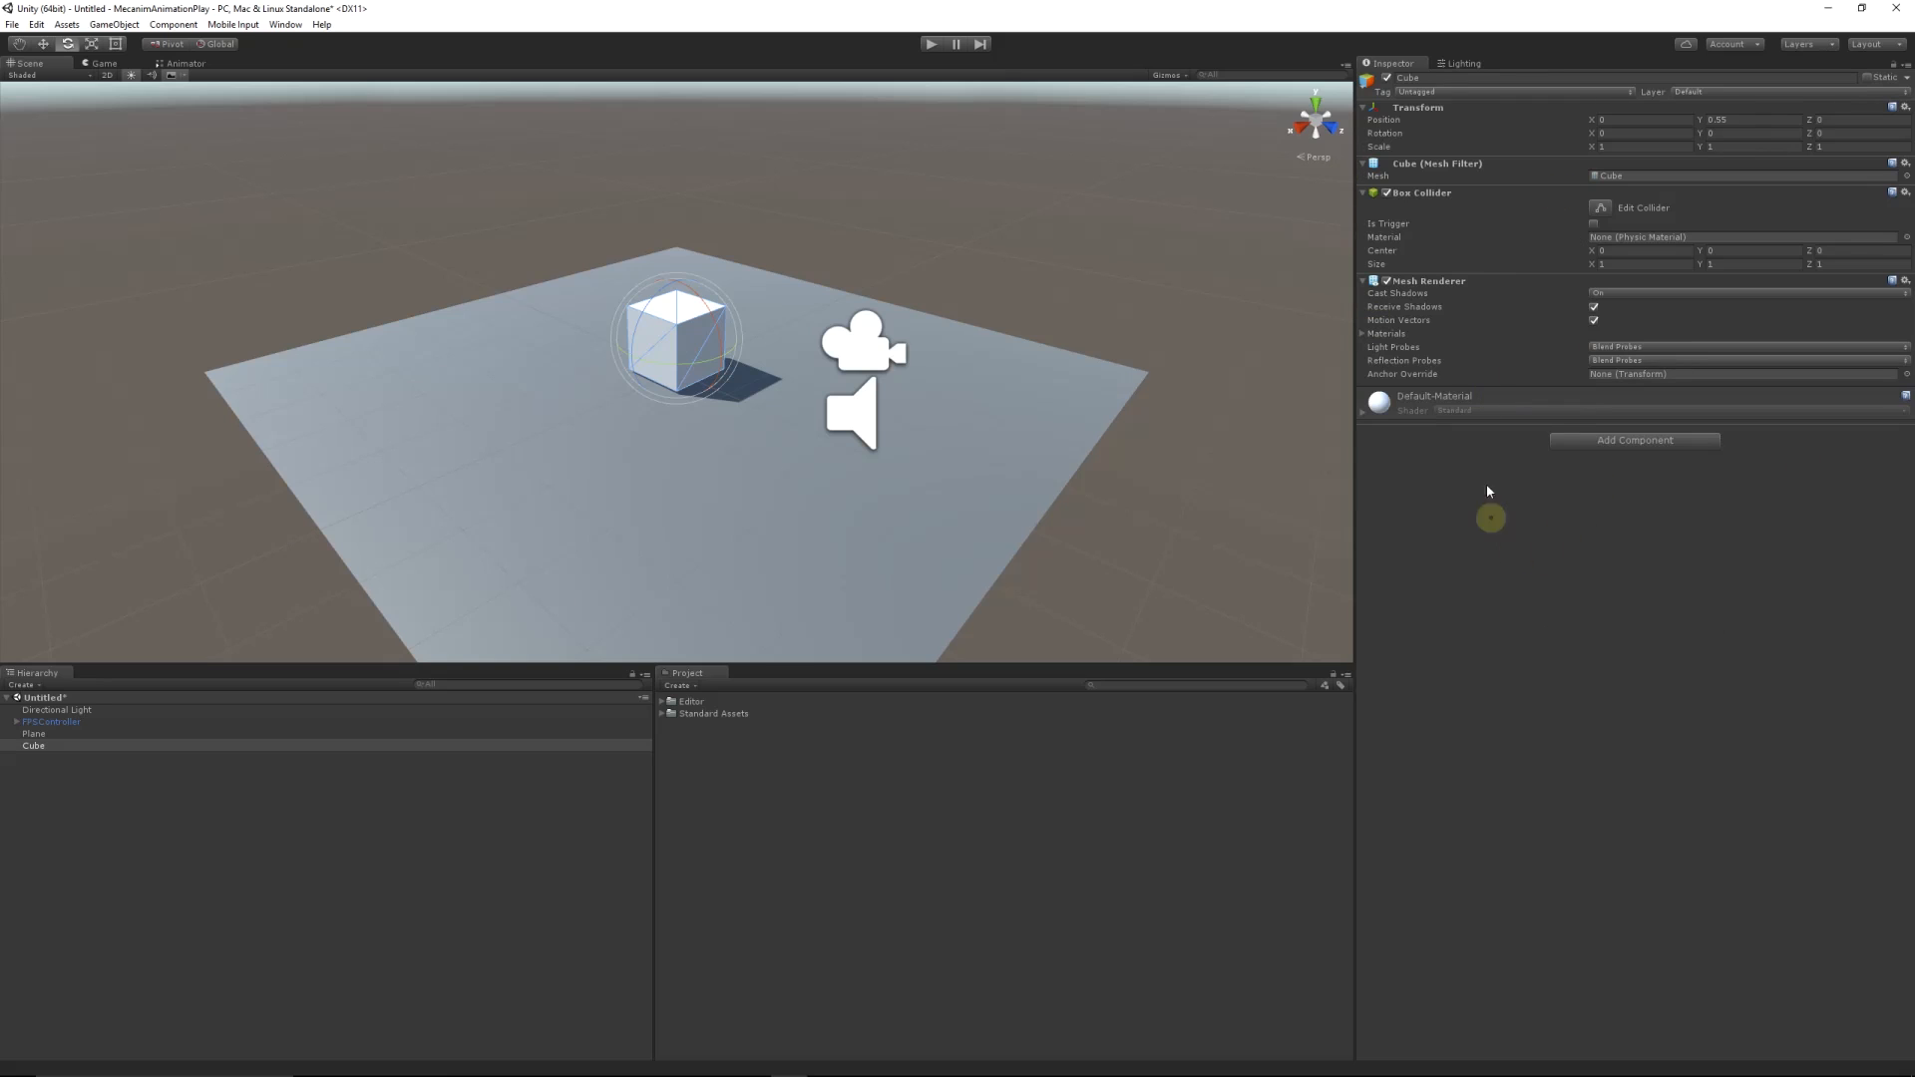
mouse_move(353, 54)
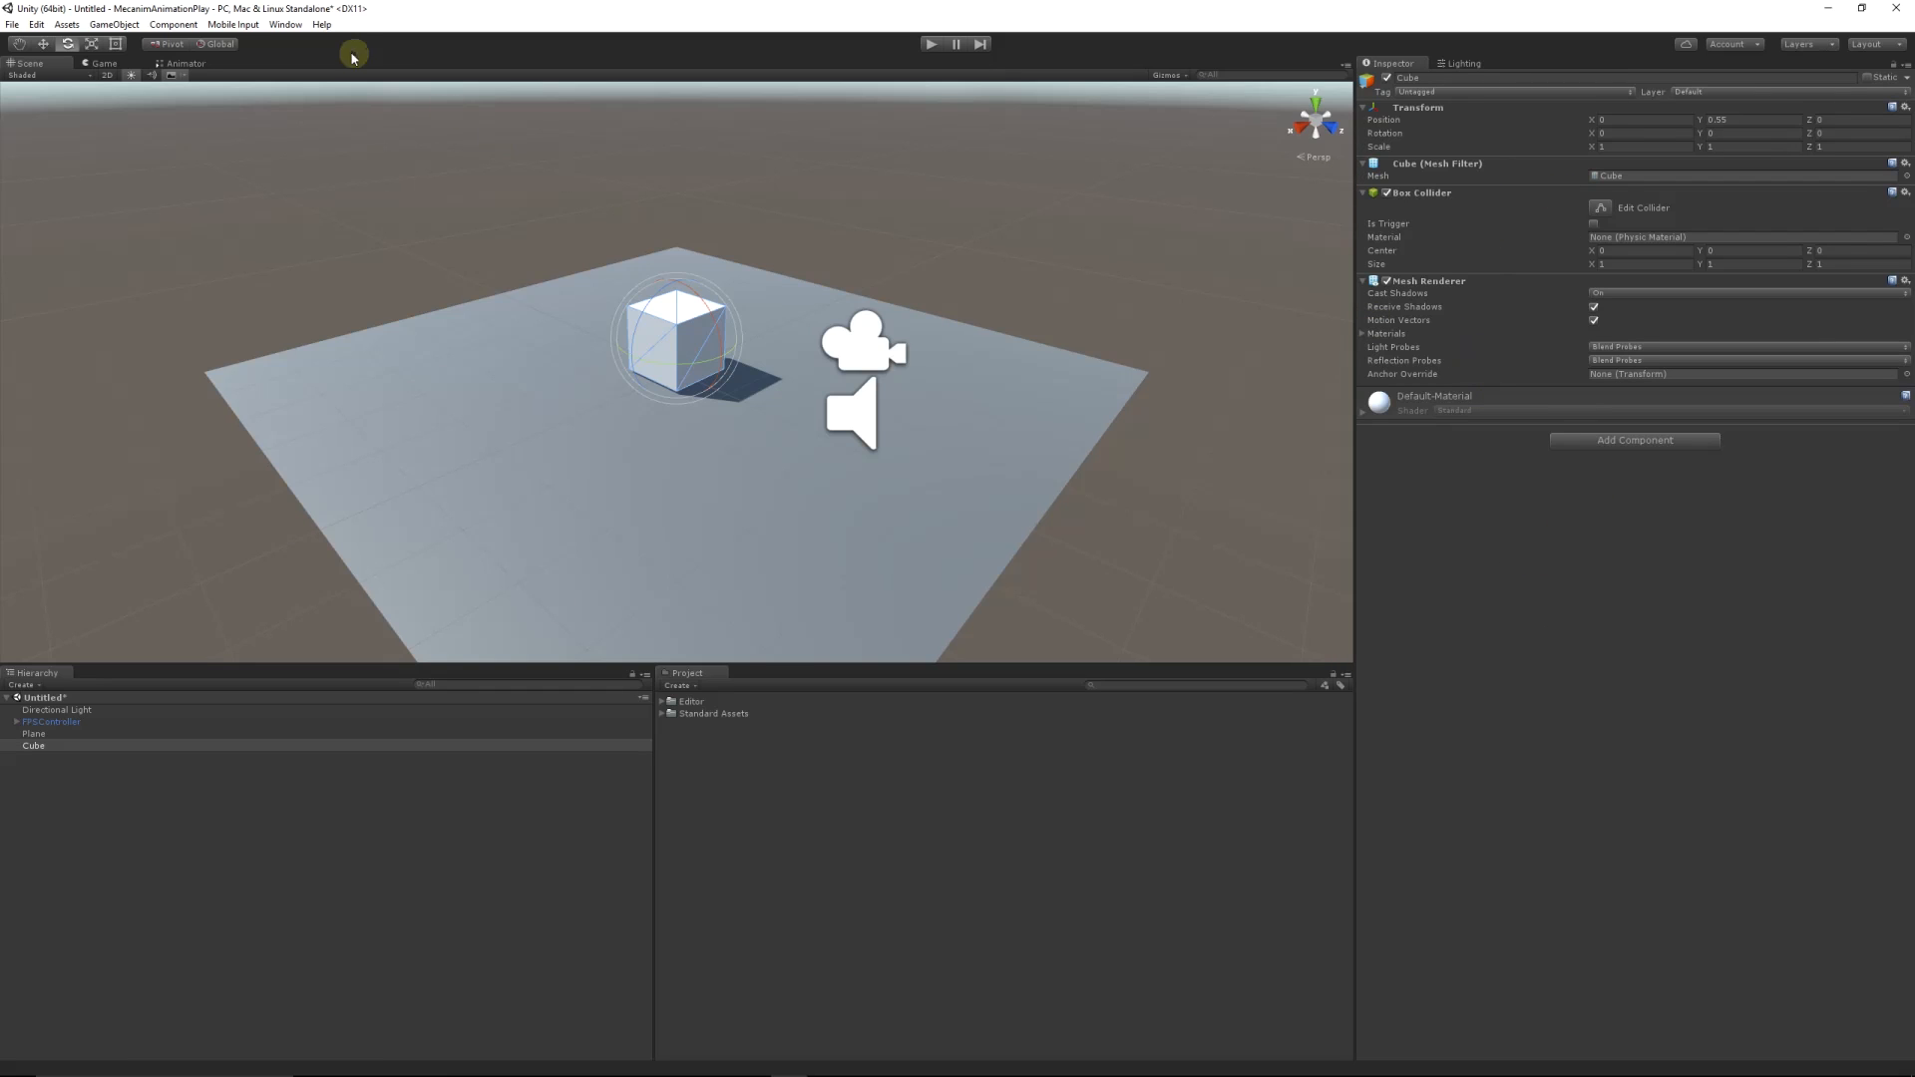
Step: Open the Animation window from the Window menu
click(285, 23)
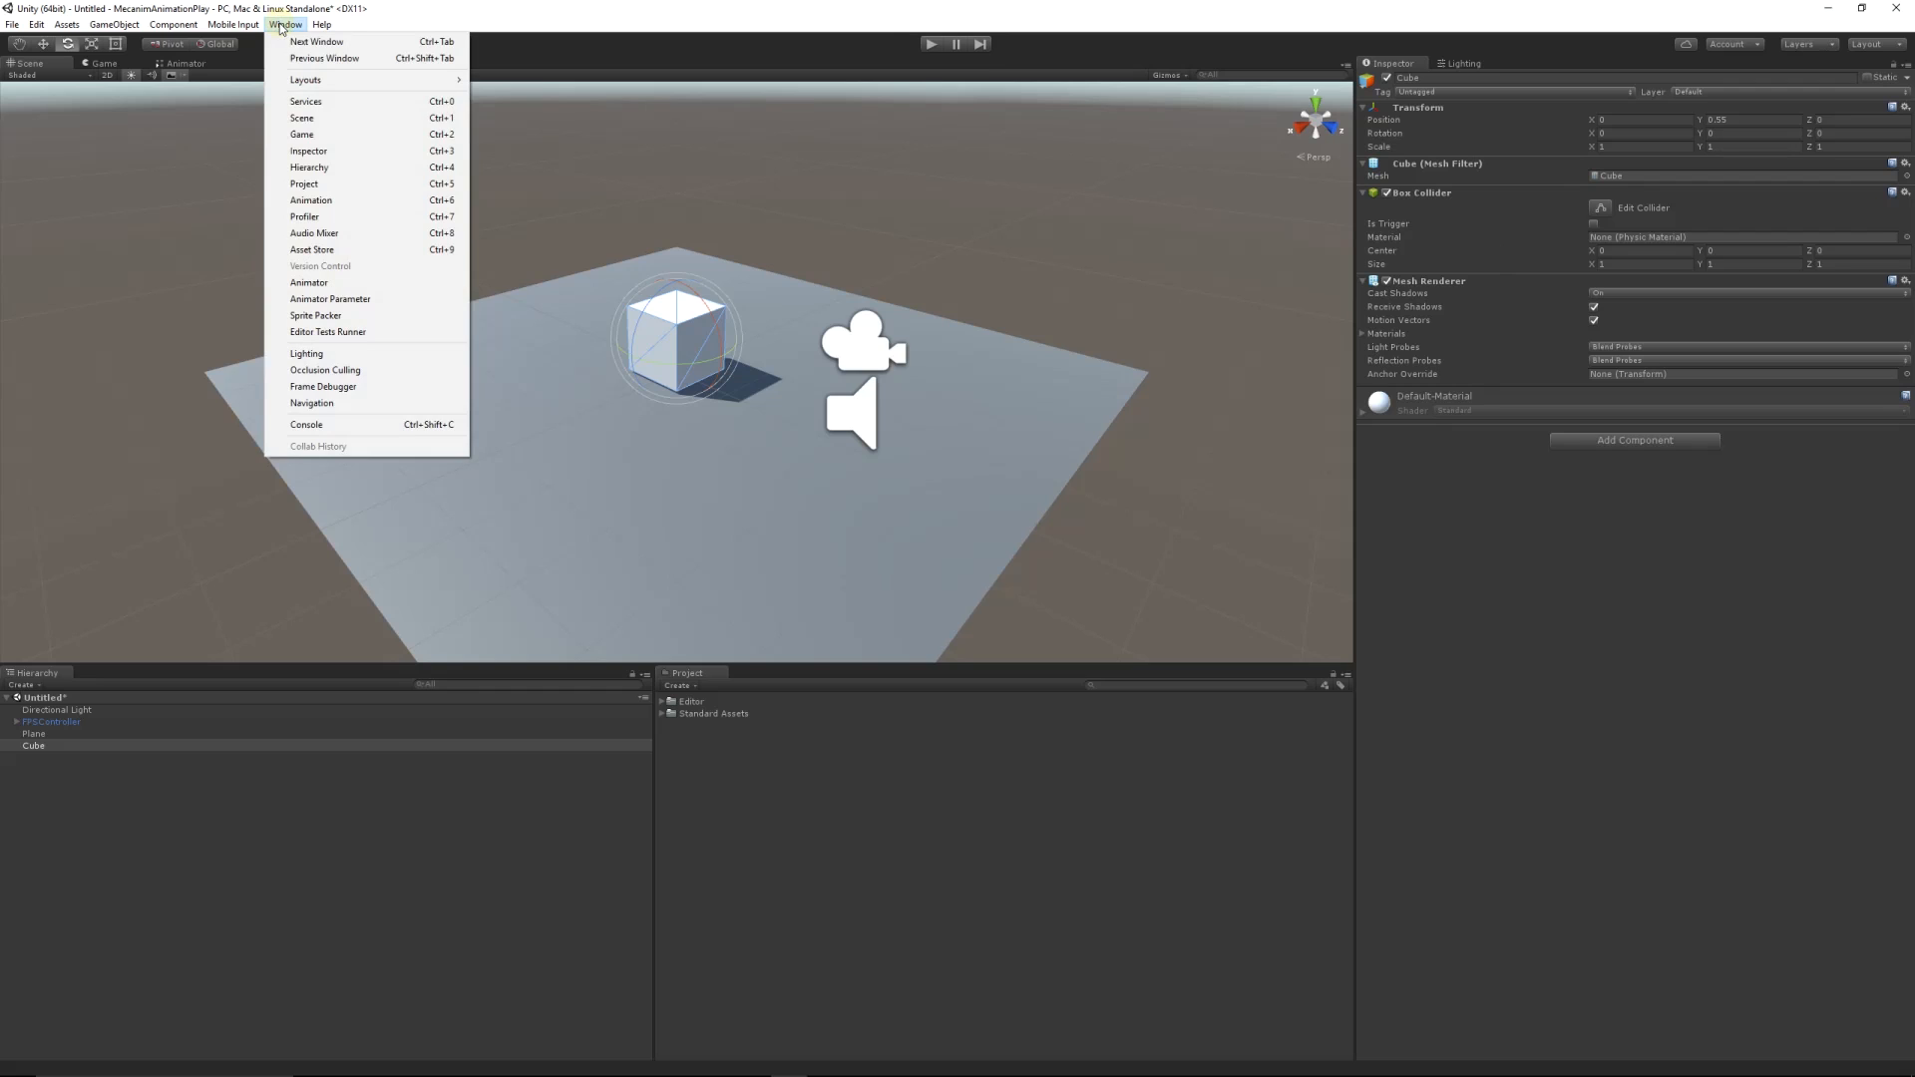
click(311, 201)
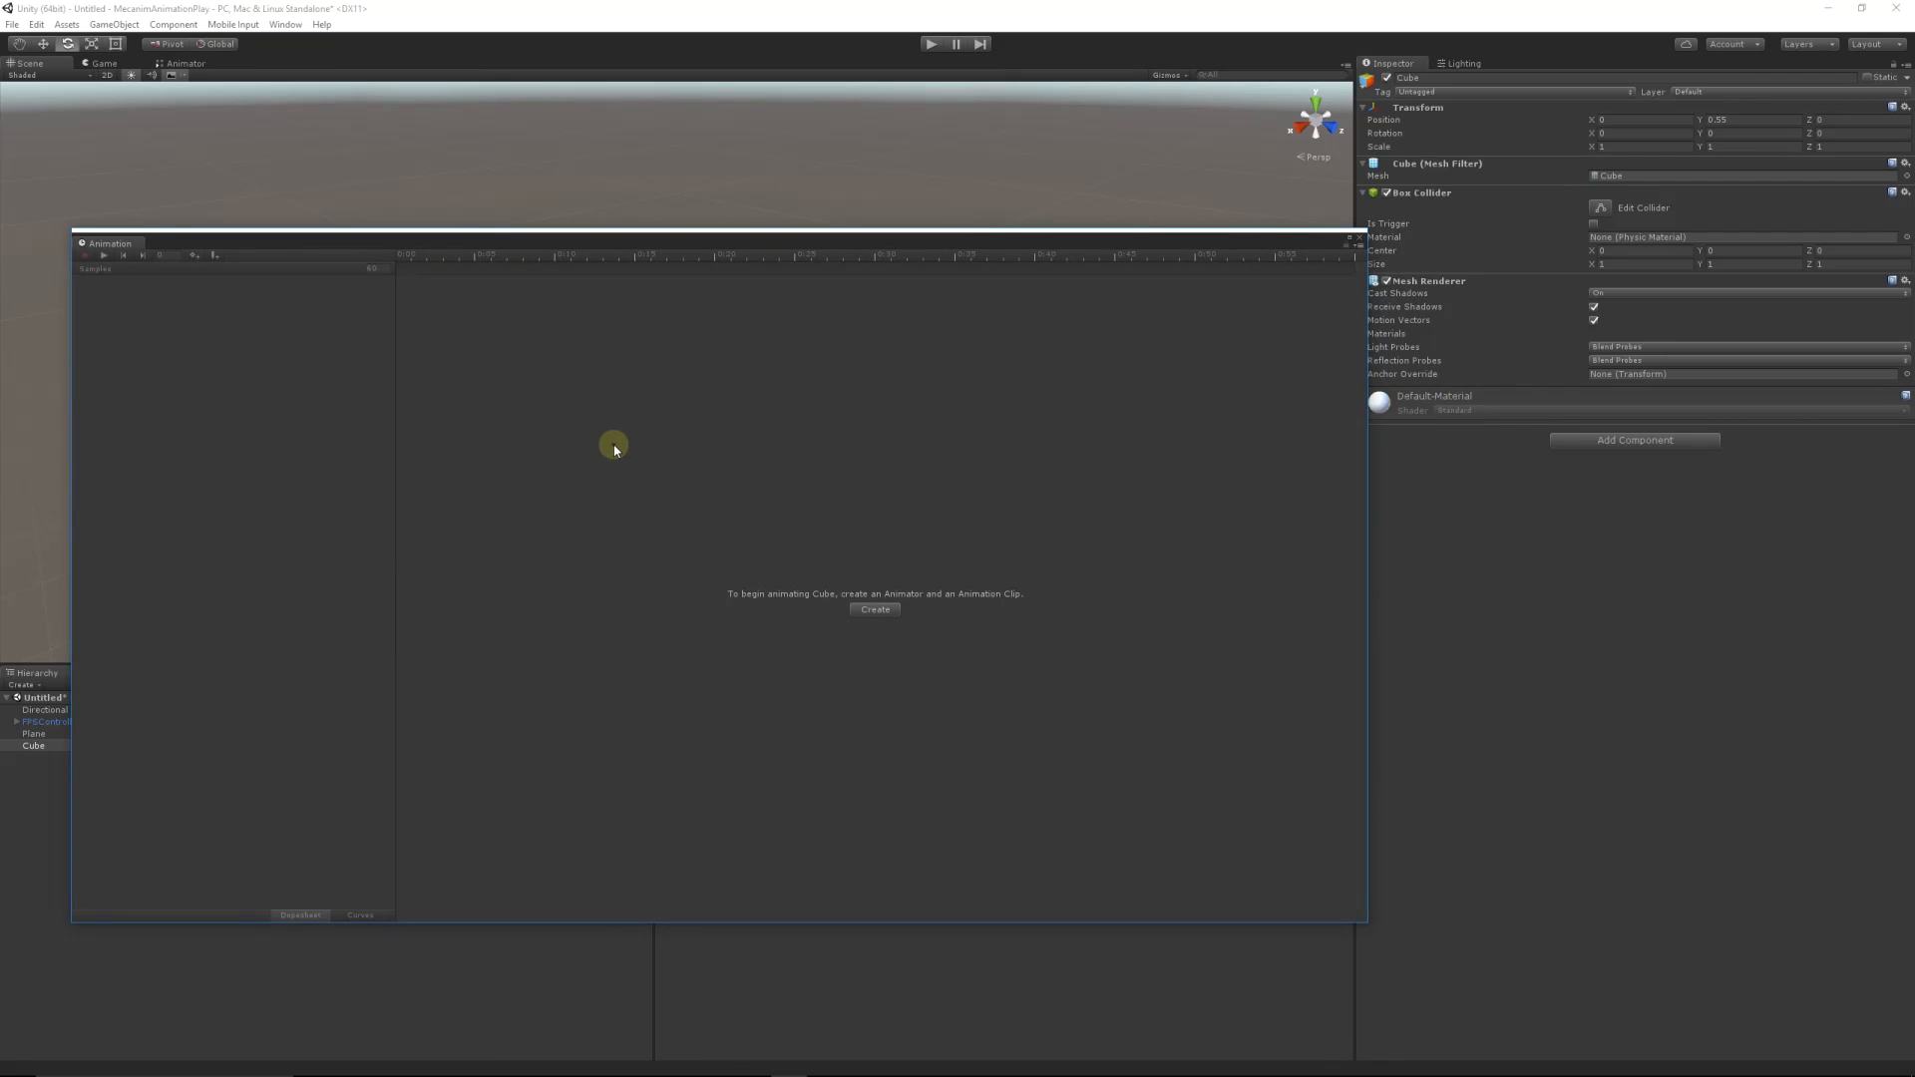
mouse_move(637, 469)
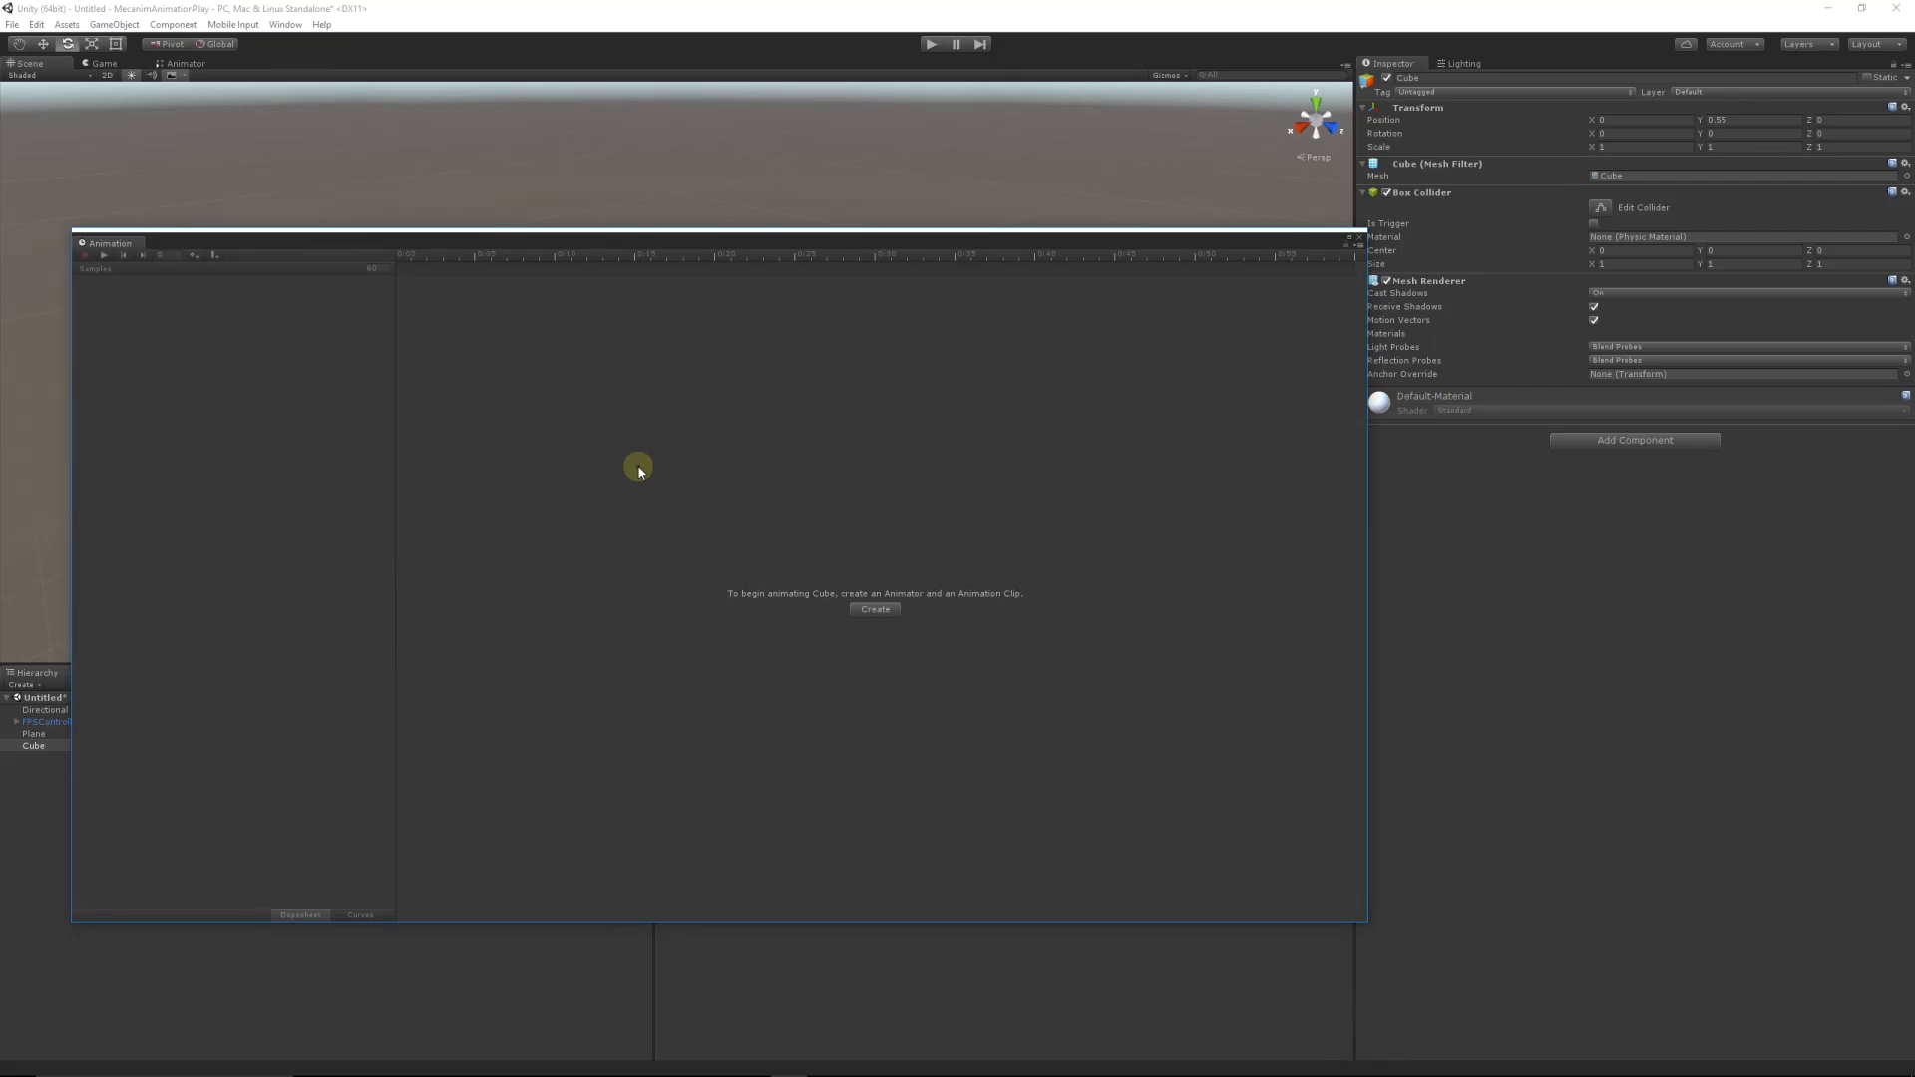
mouse_move(789, 594)
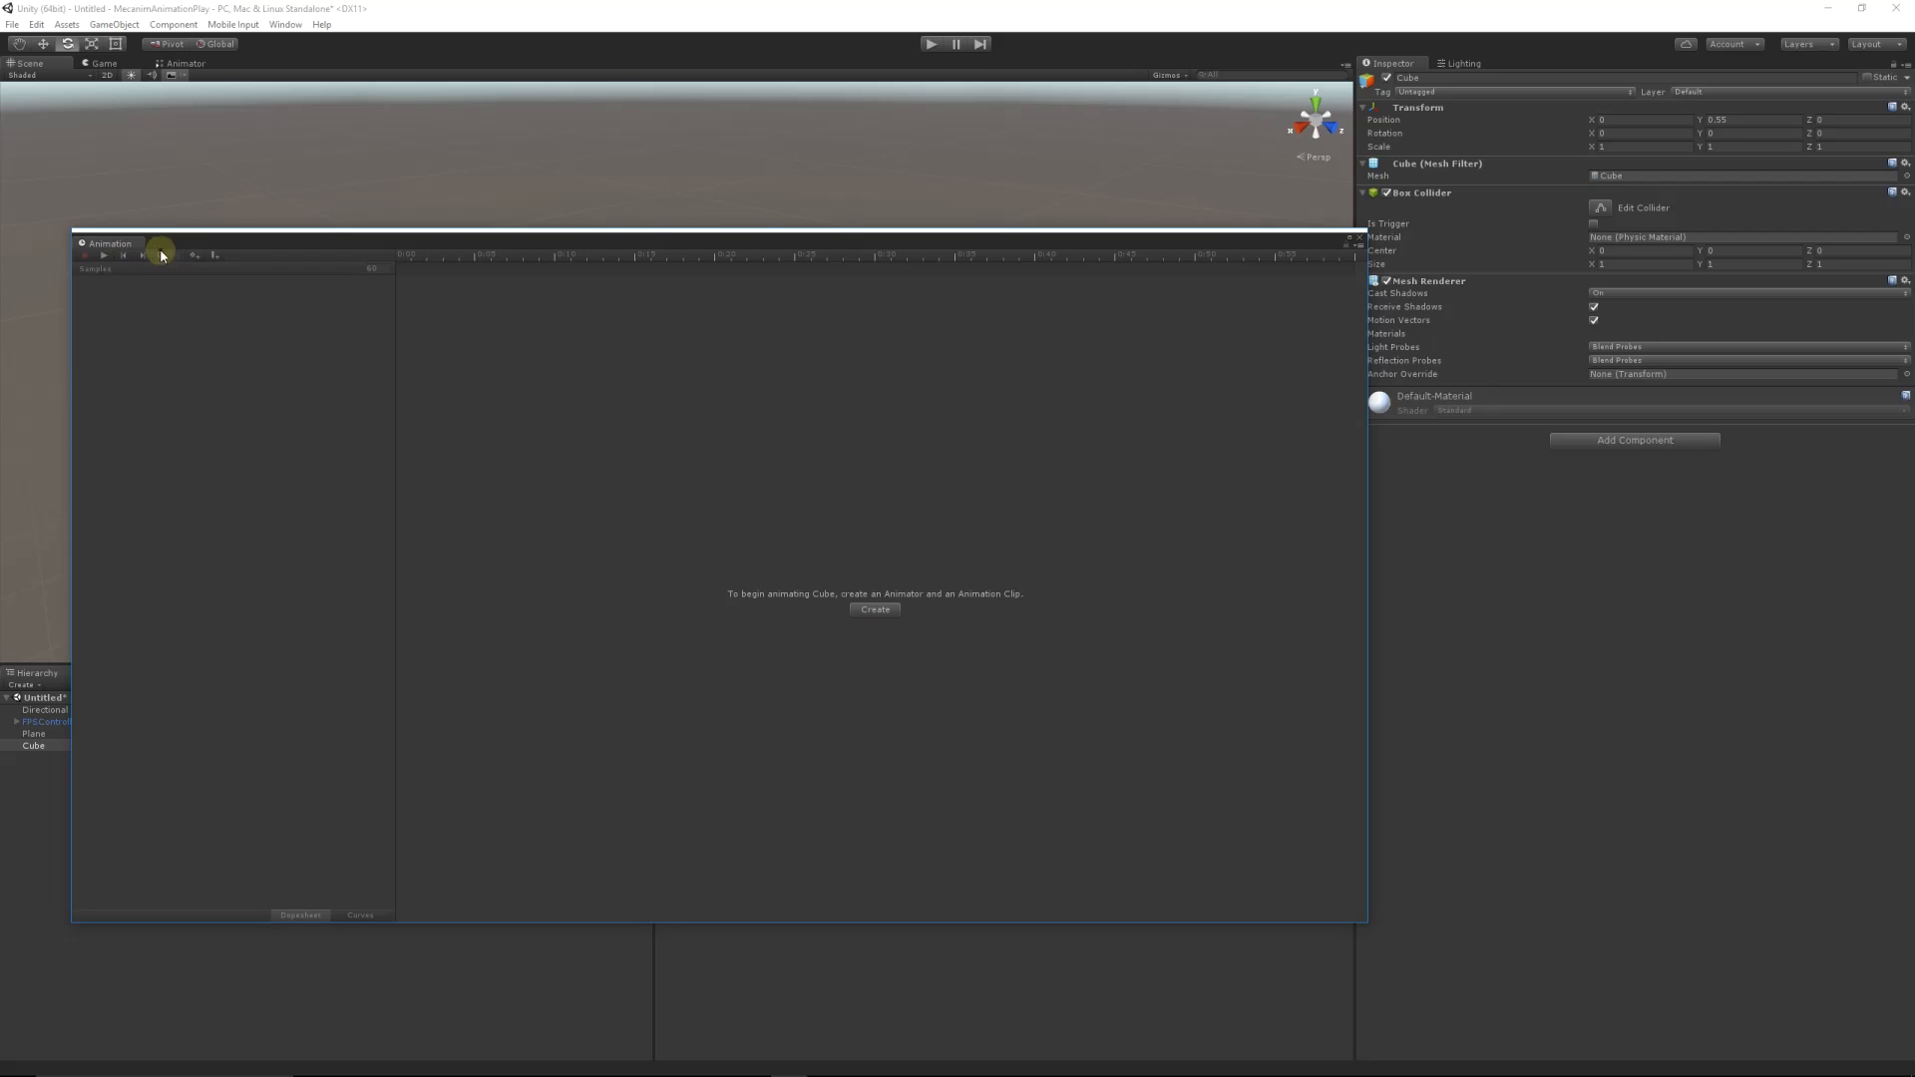
mouse_move(486, 451)
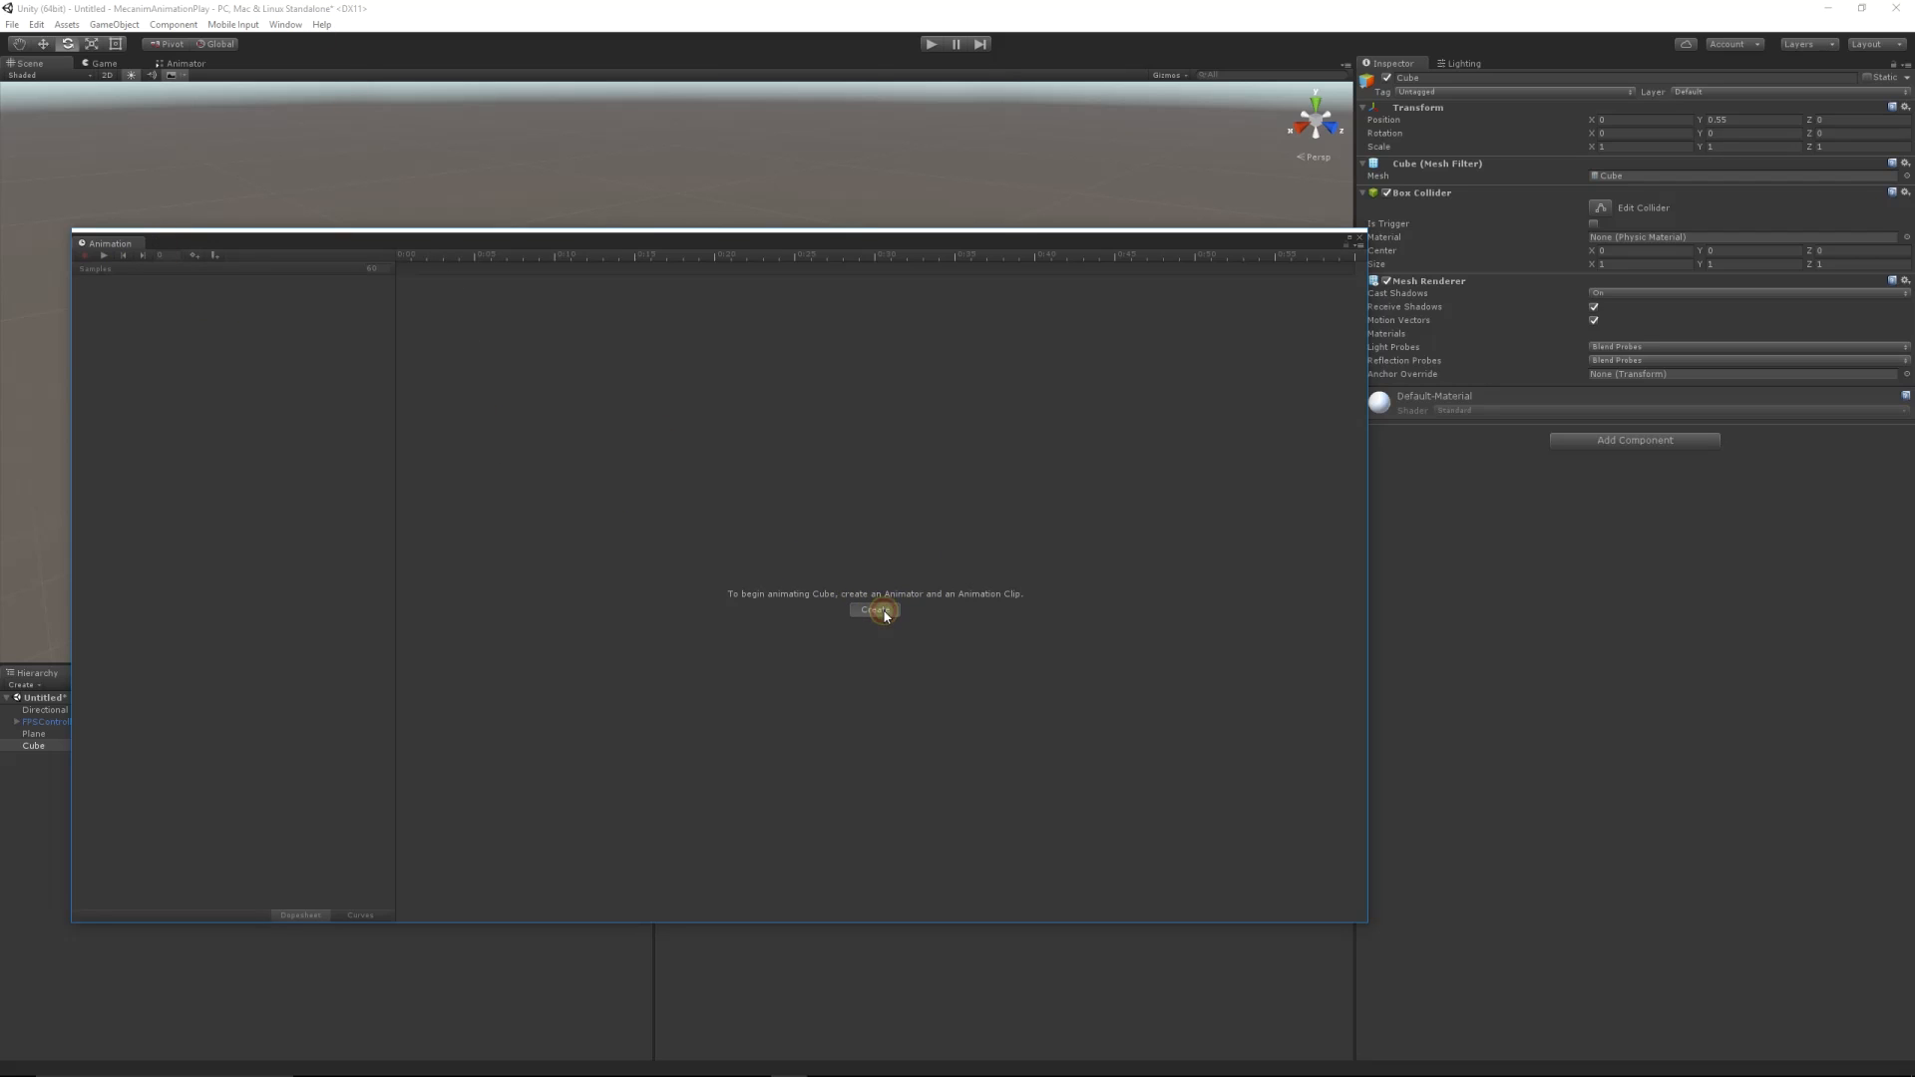
Step: Create a new animation clip named BoxMove and save it into the project assets
click(875, 609)
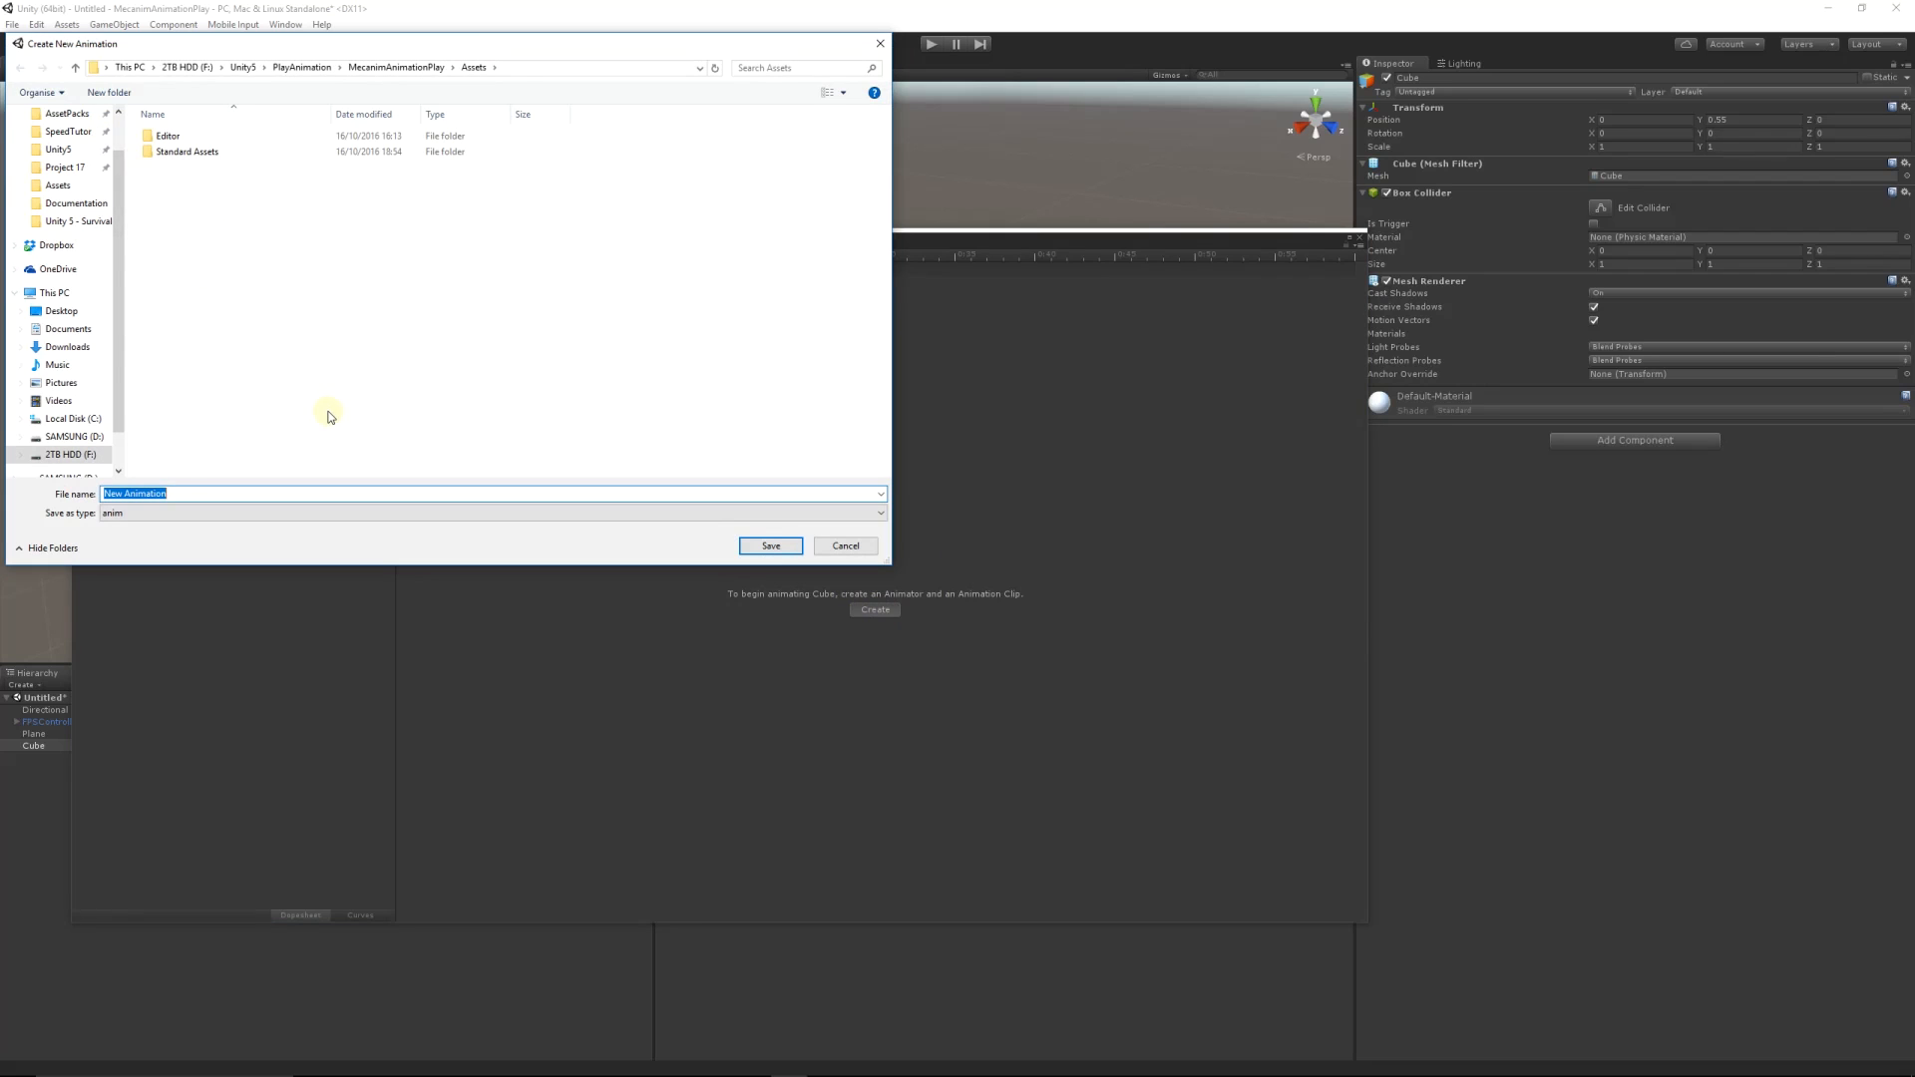
text(Box)
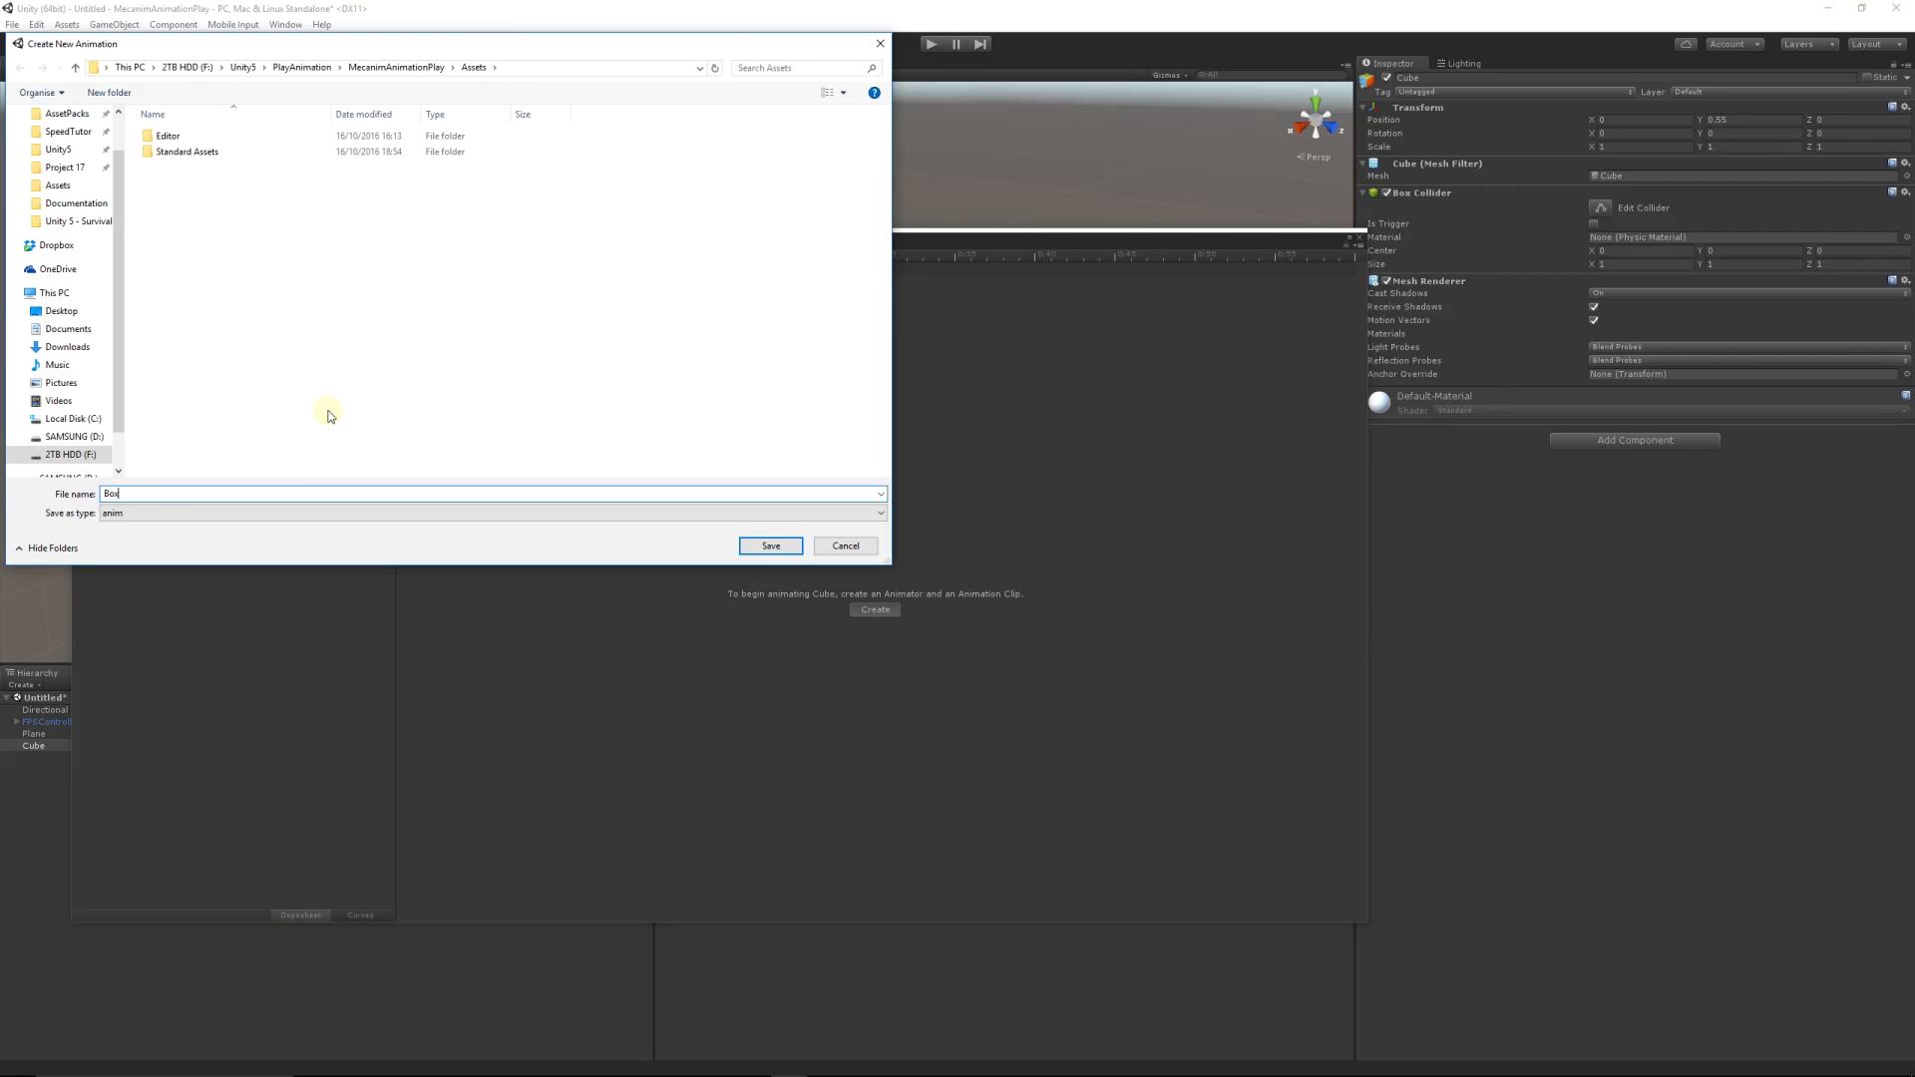
click(769, 544)
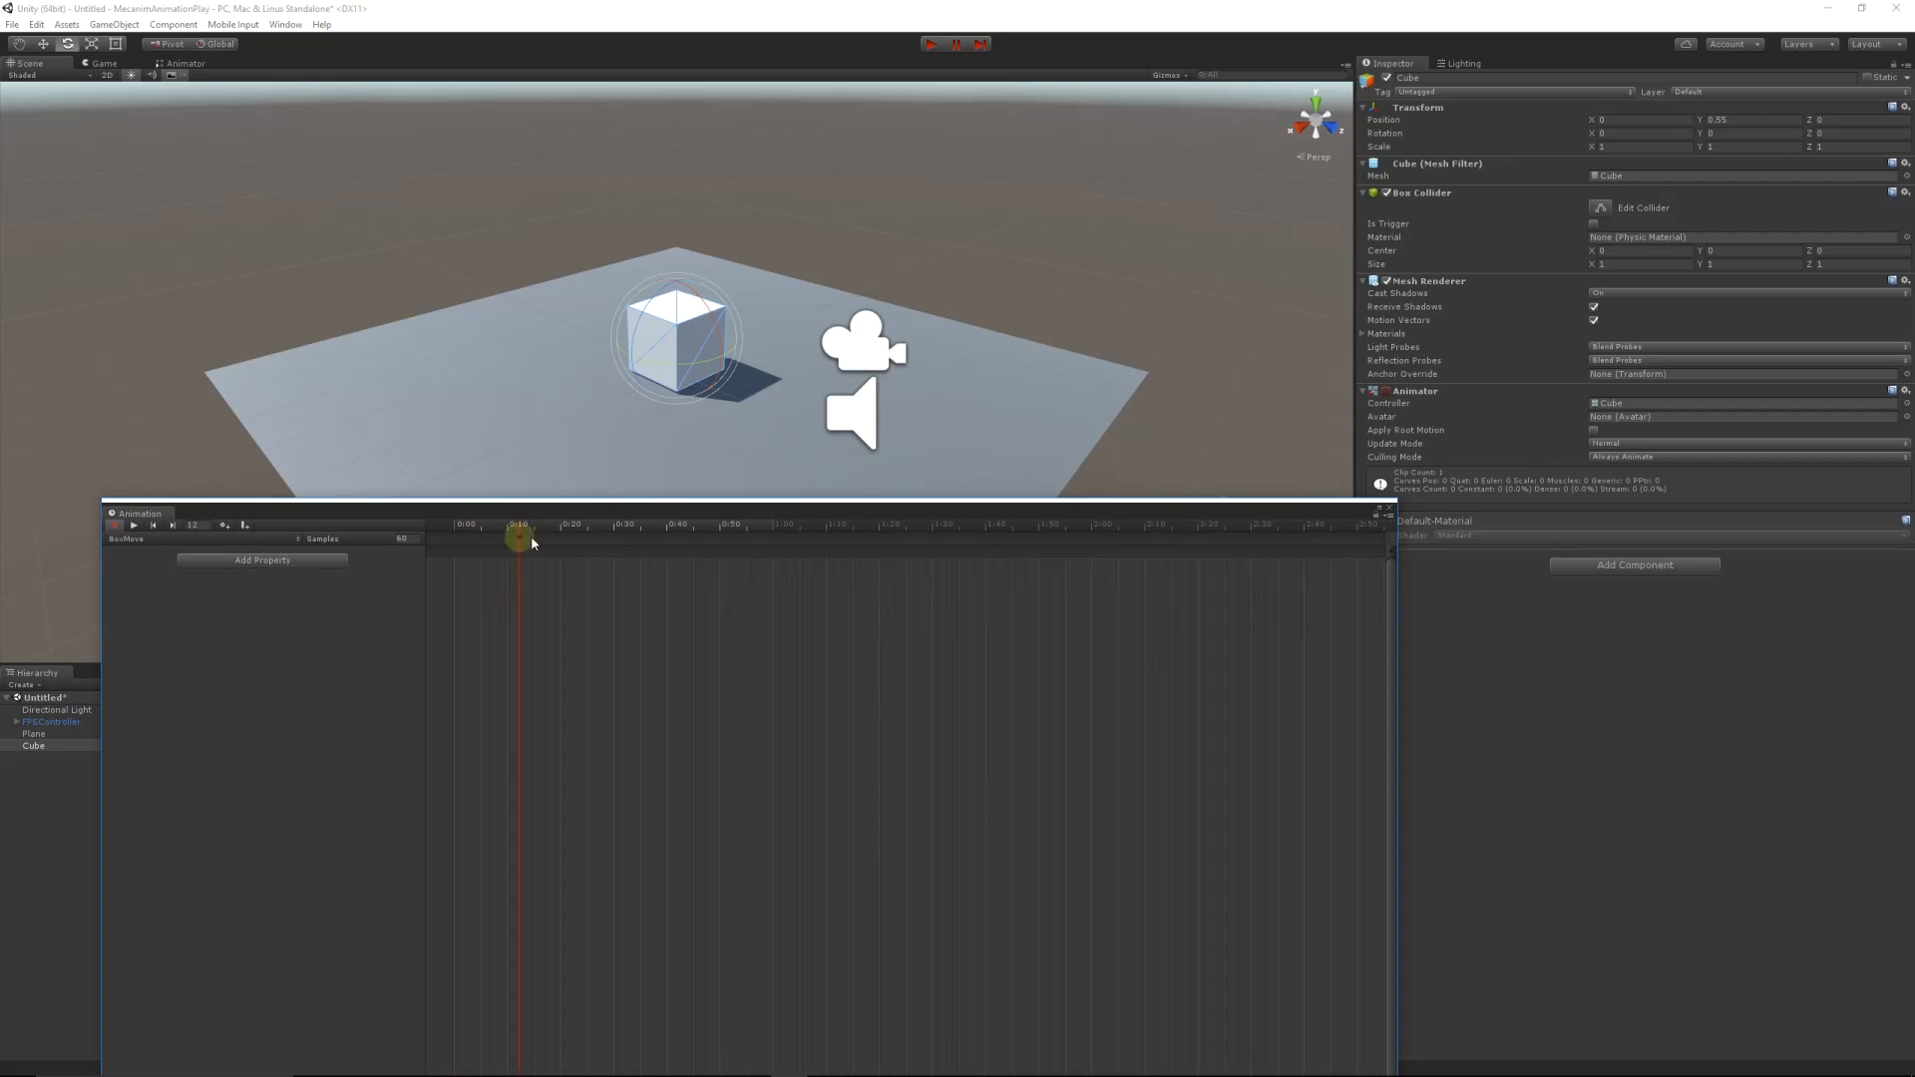
Step: Keyframe Position X at -1.42 at 1:00 and 0 at 2:00, then scrub to preview
drag(519, 526, 772, 526)
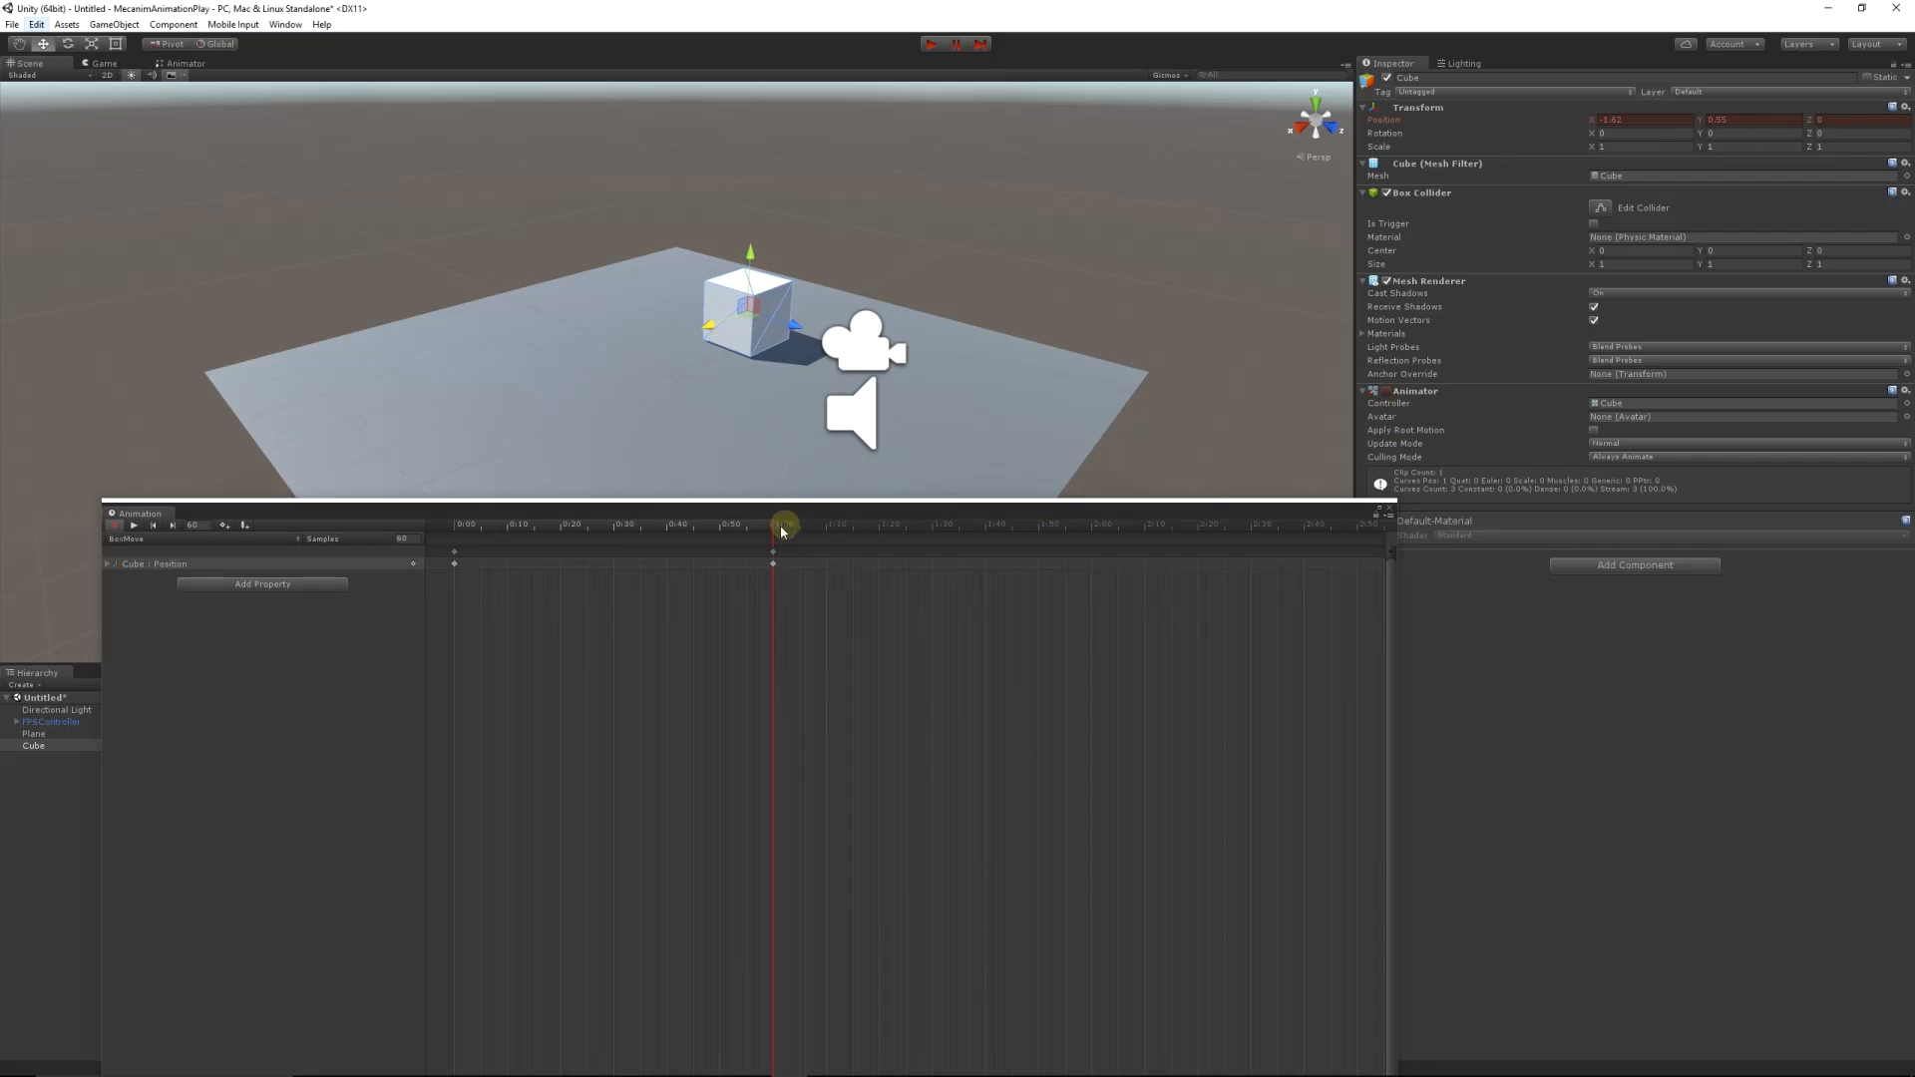
click(1093, 550)
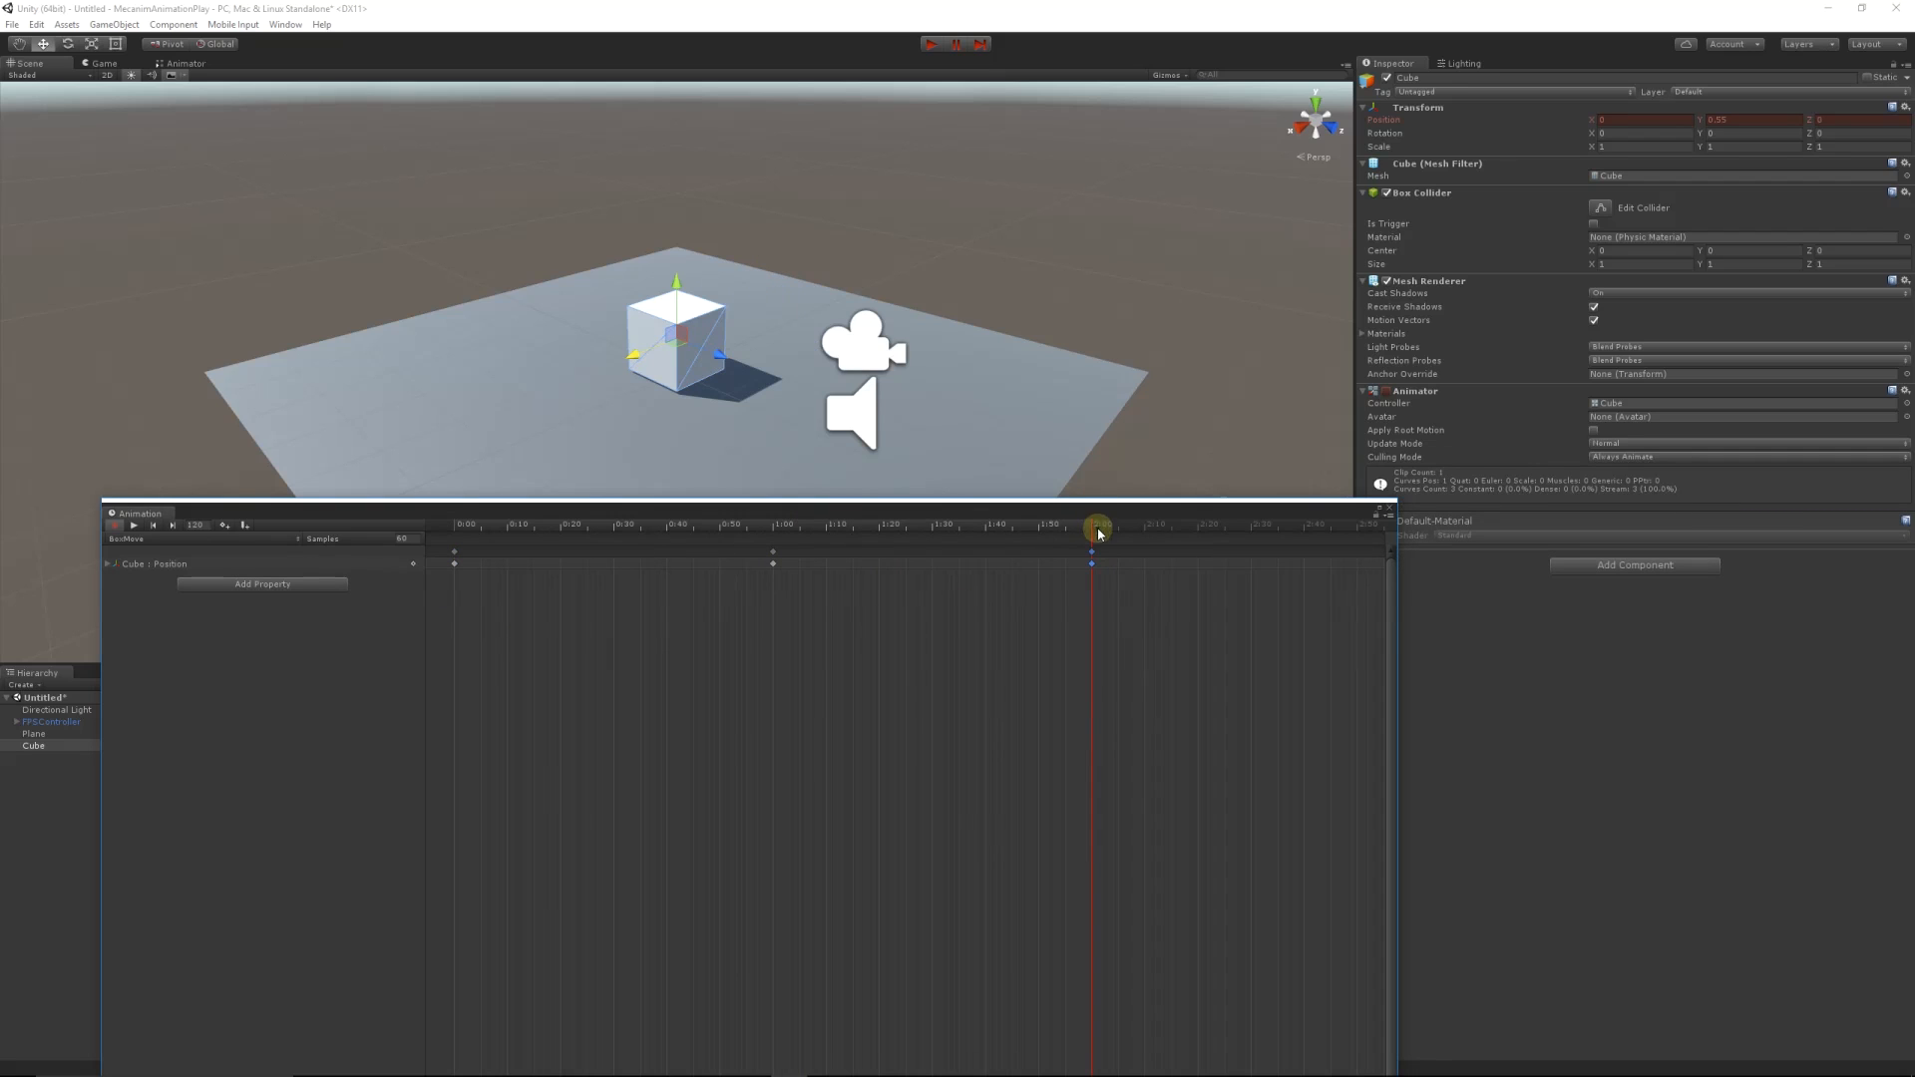
click(133, 526)
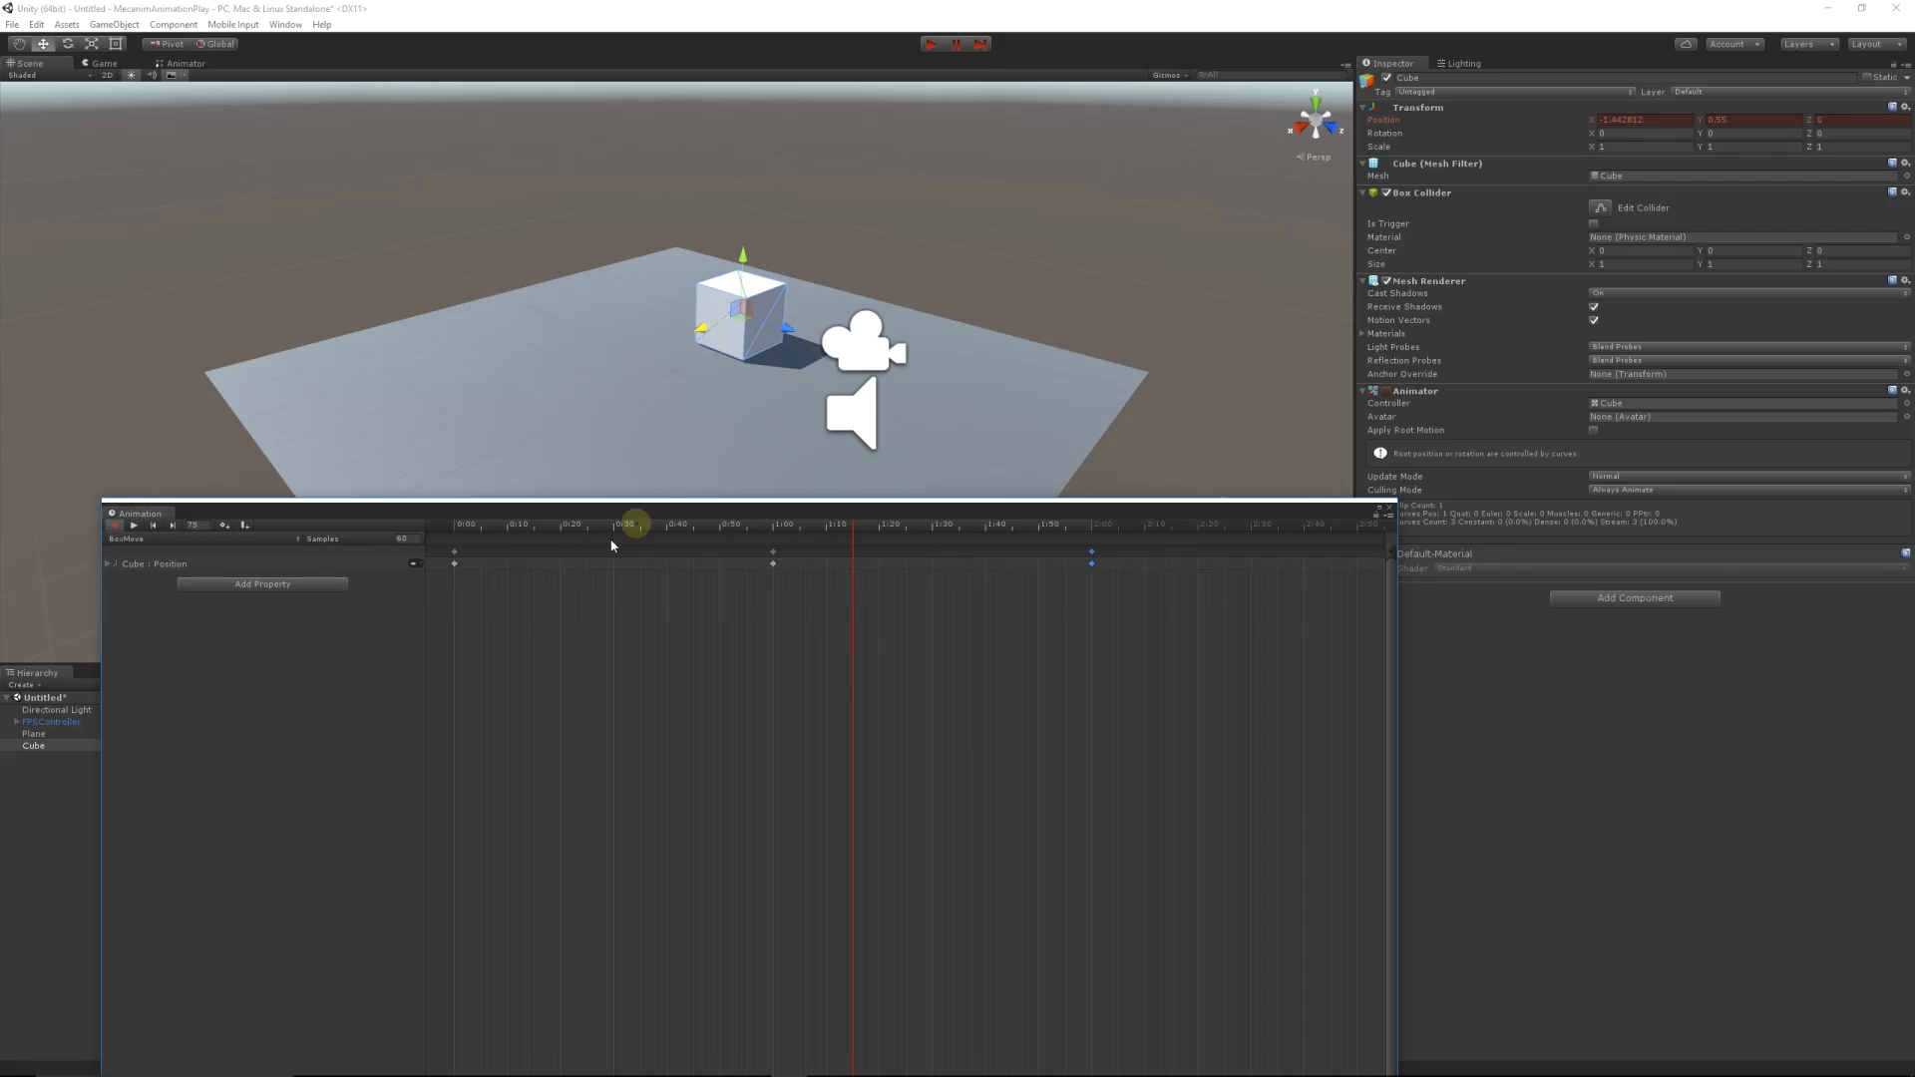
drag(636, 524, 714, 513)
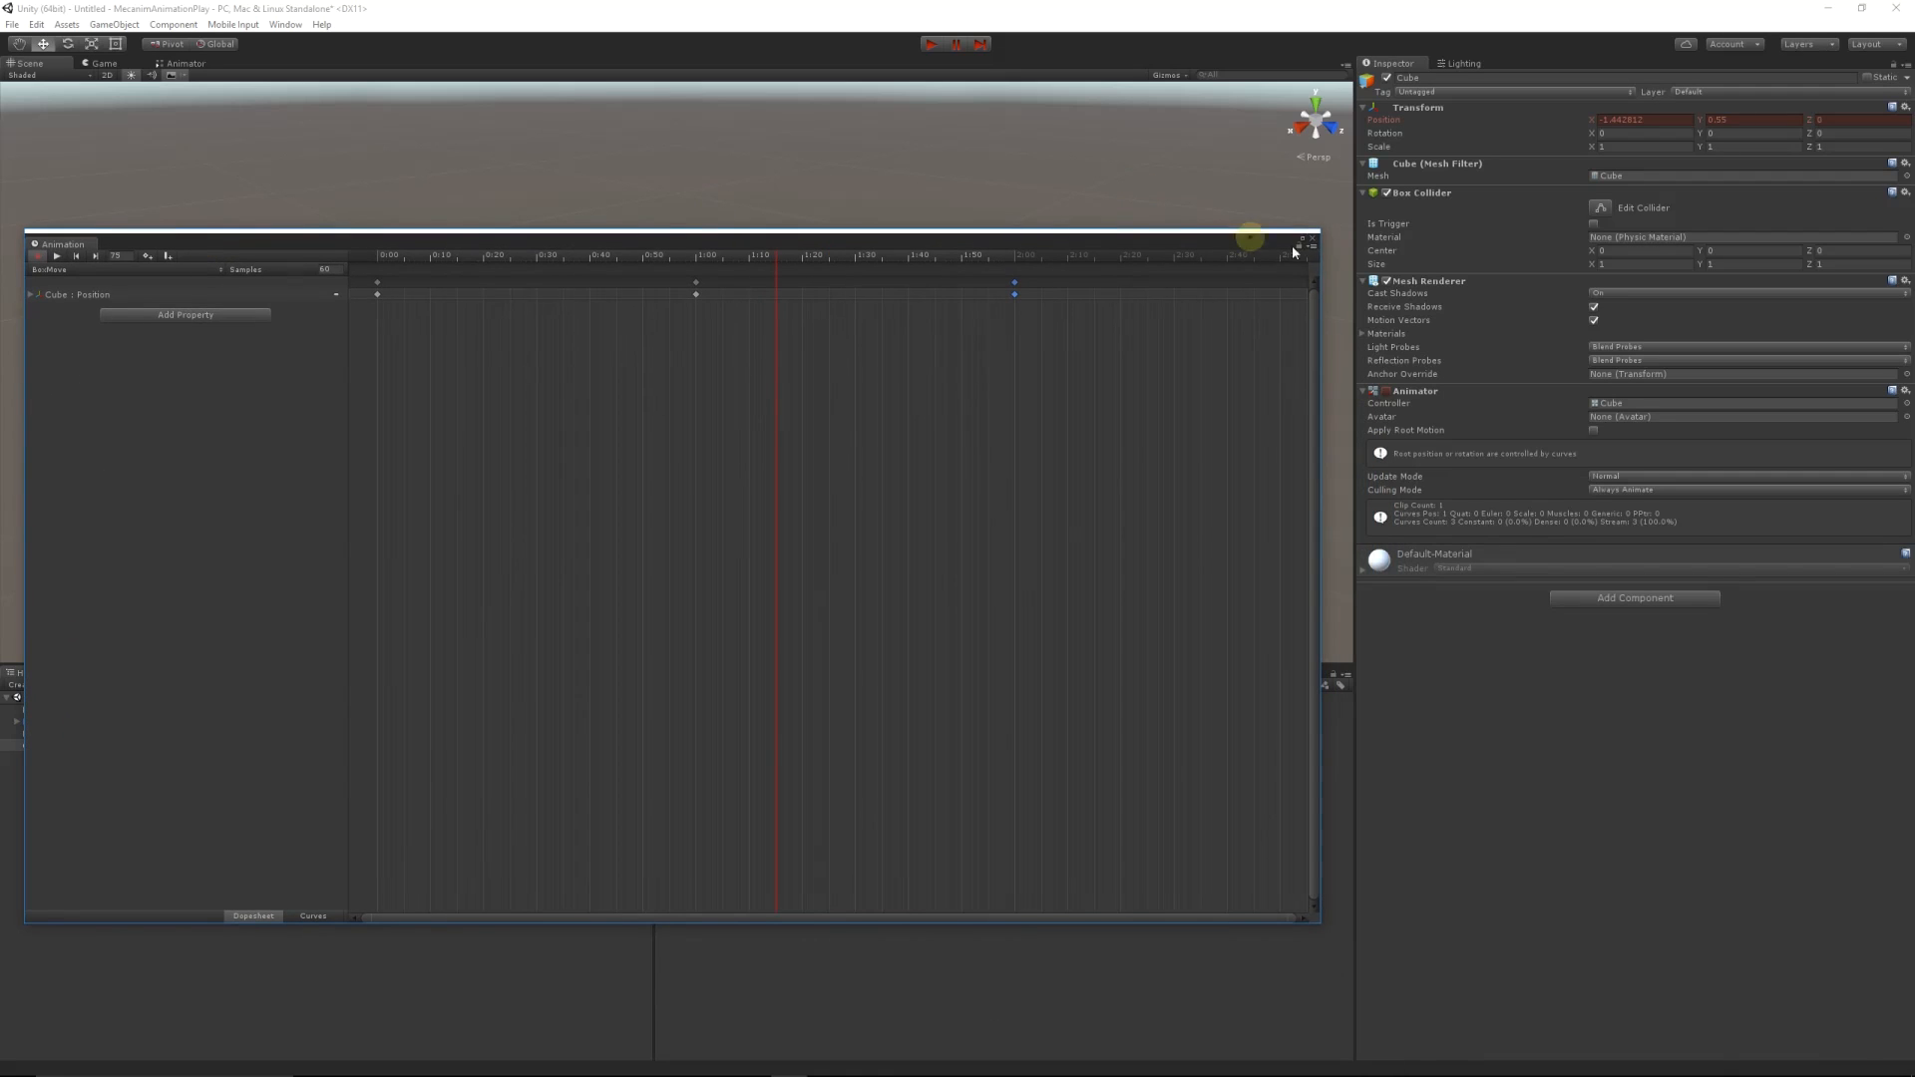
Step: Close the Animation window, then start and stop Play mode to watch the cube slide
click(951, 44)
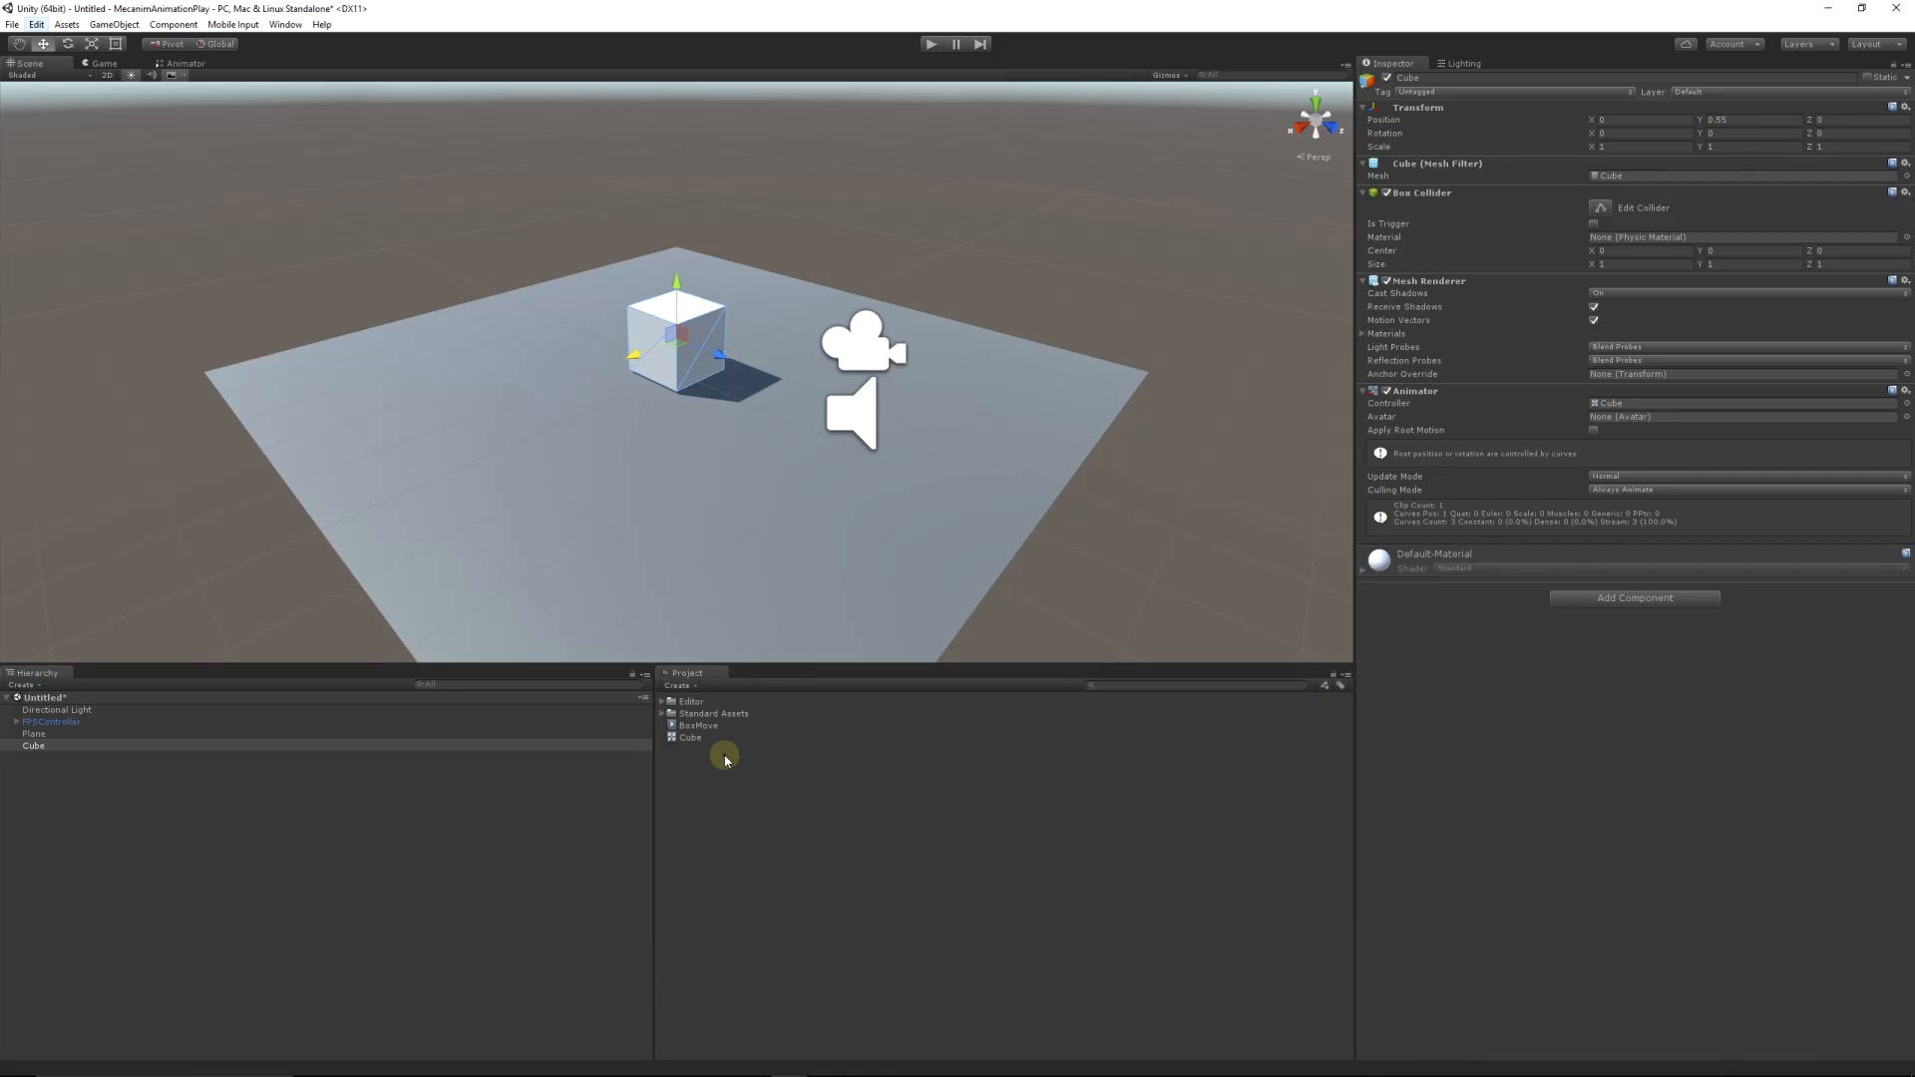
click(34, 745)
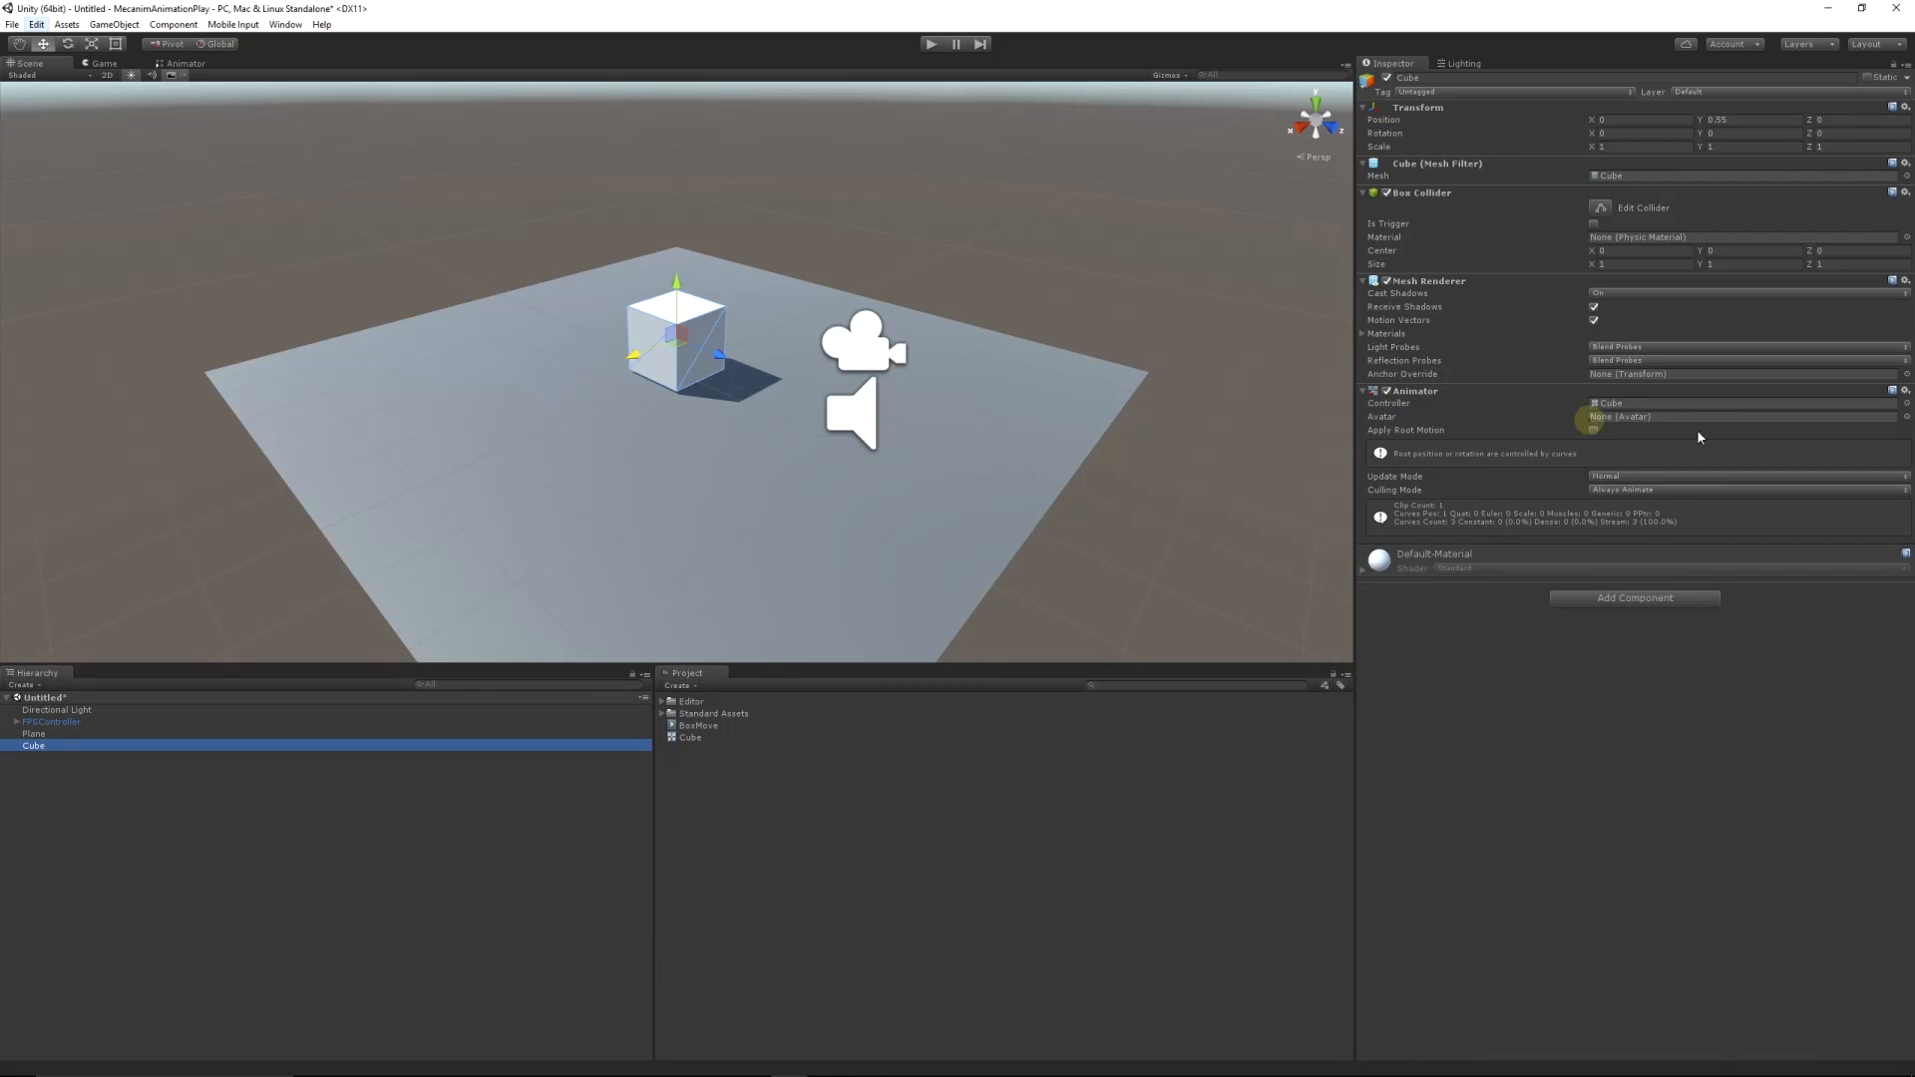
click(930, 44)
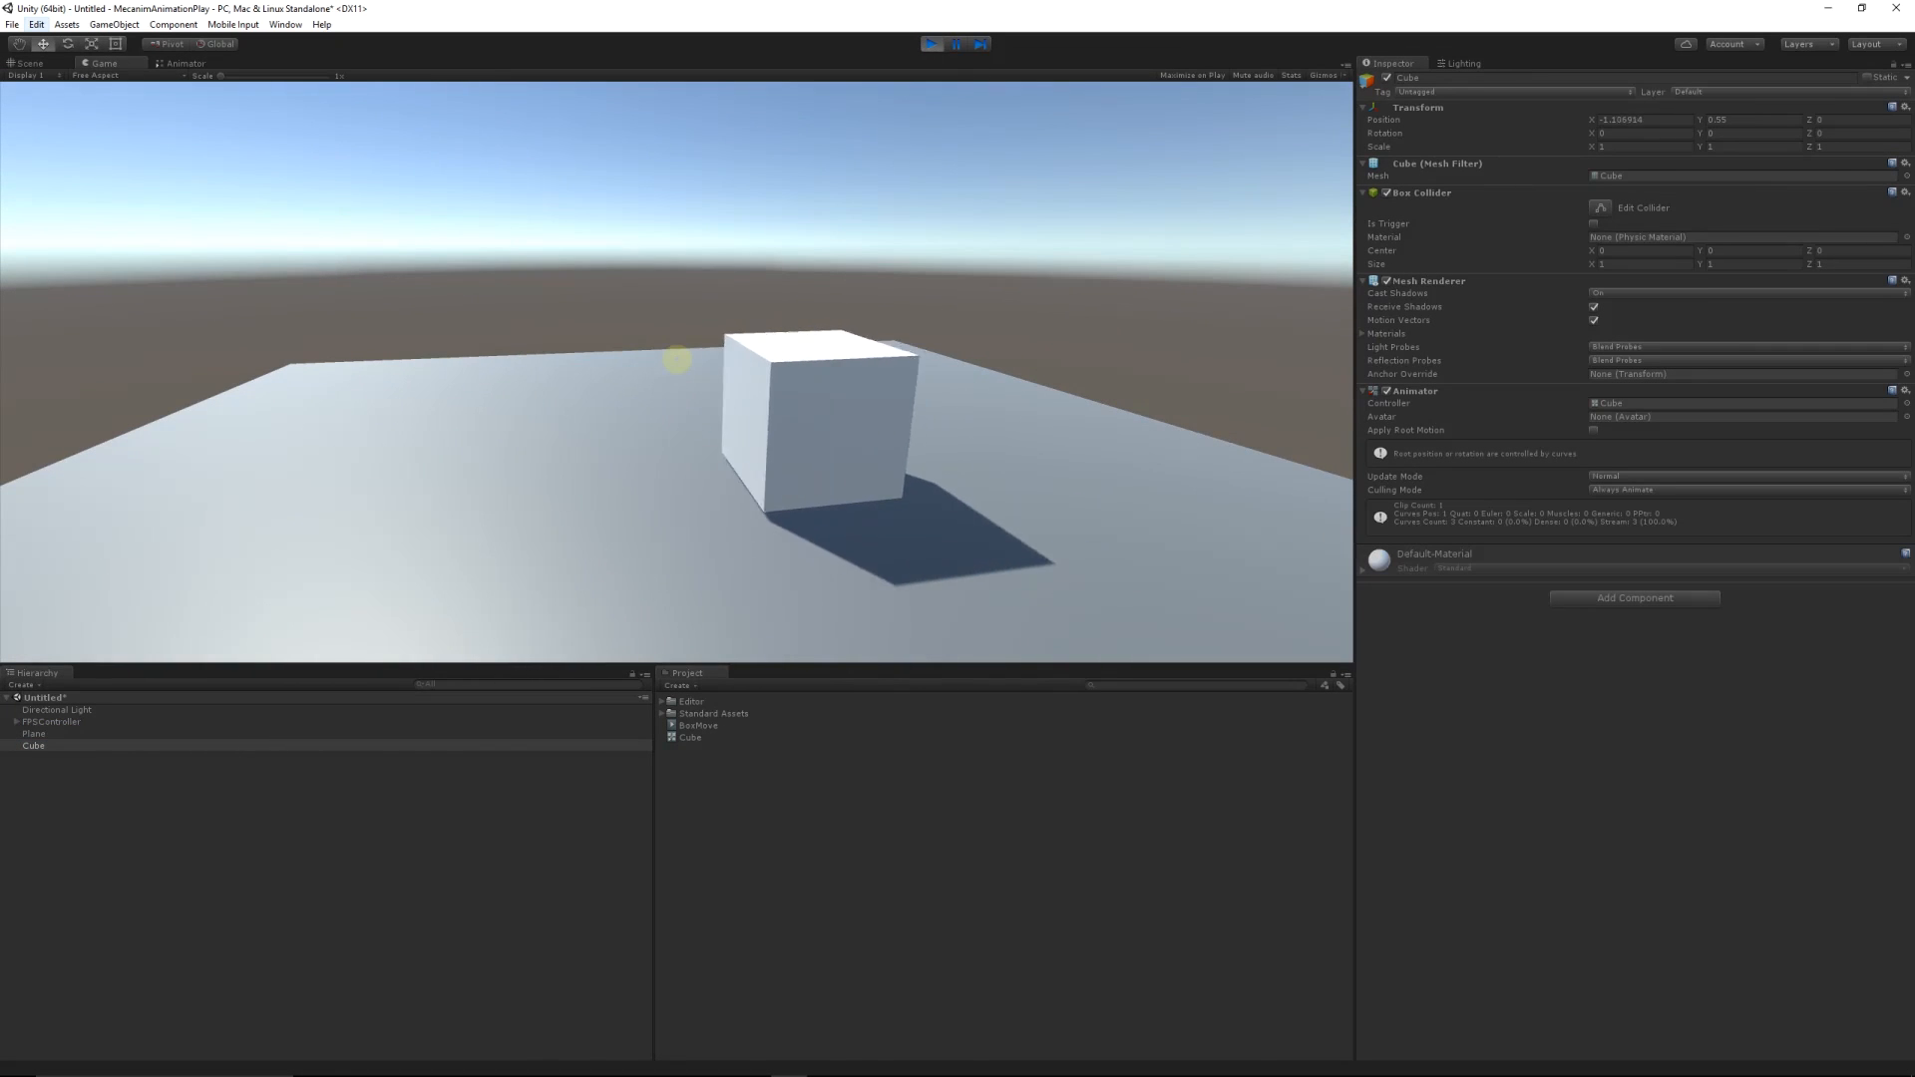
click(932, 44)
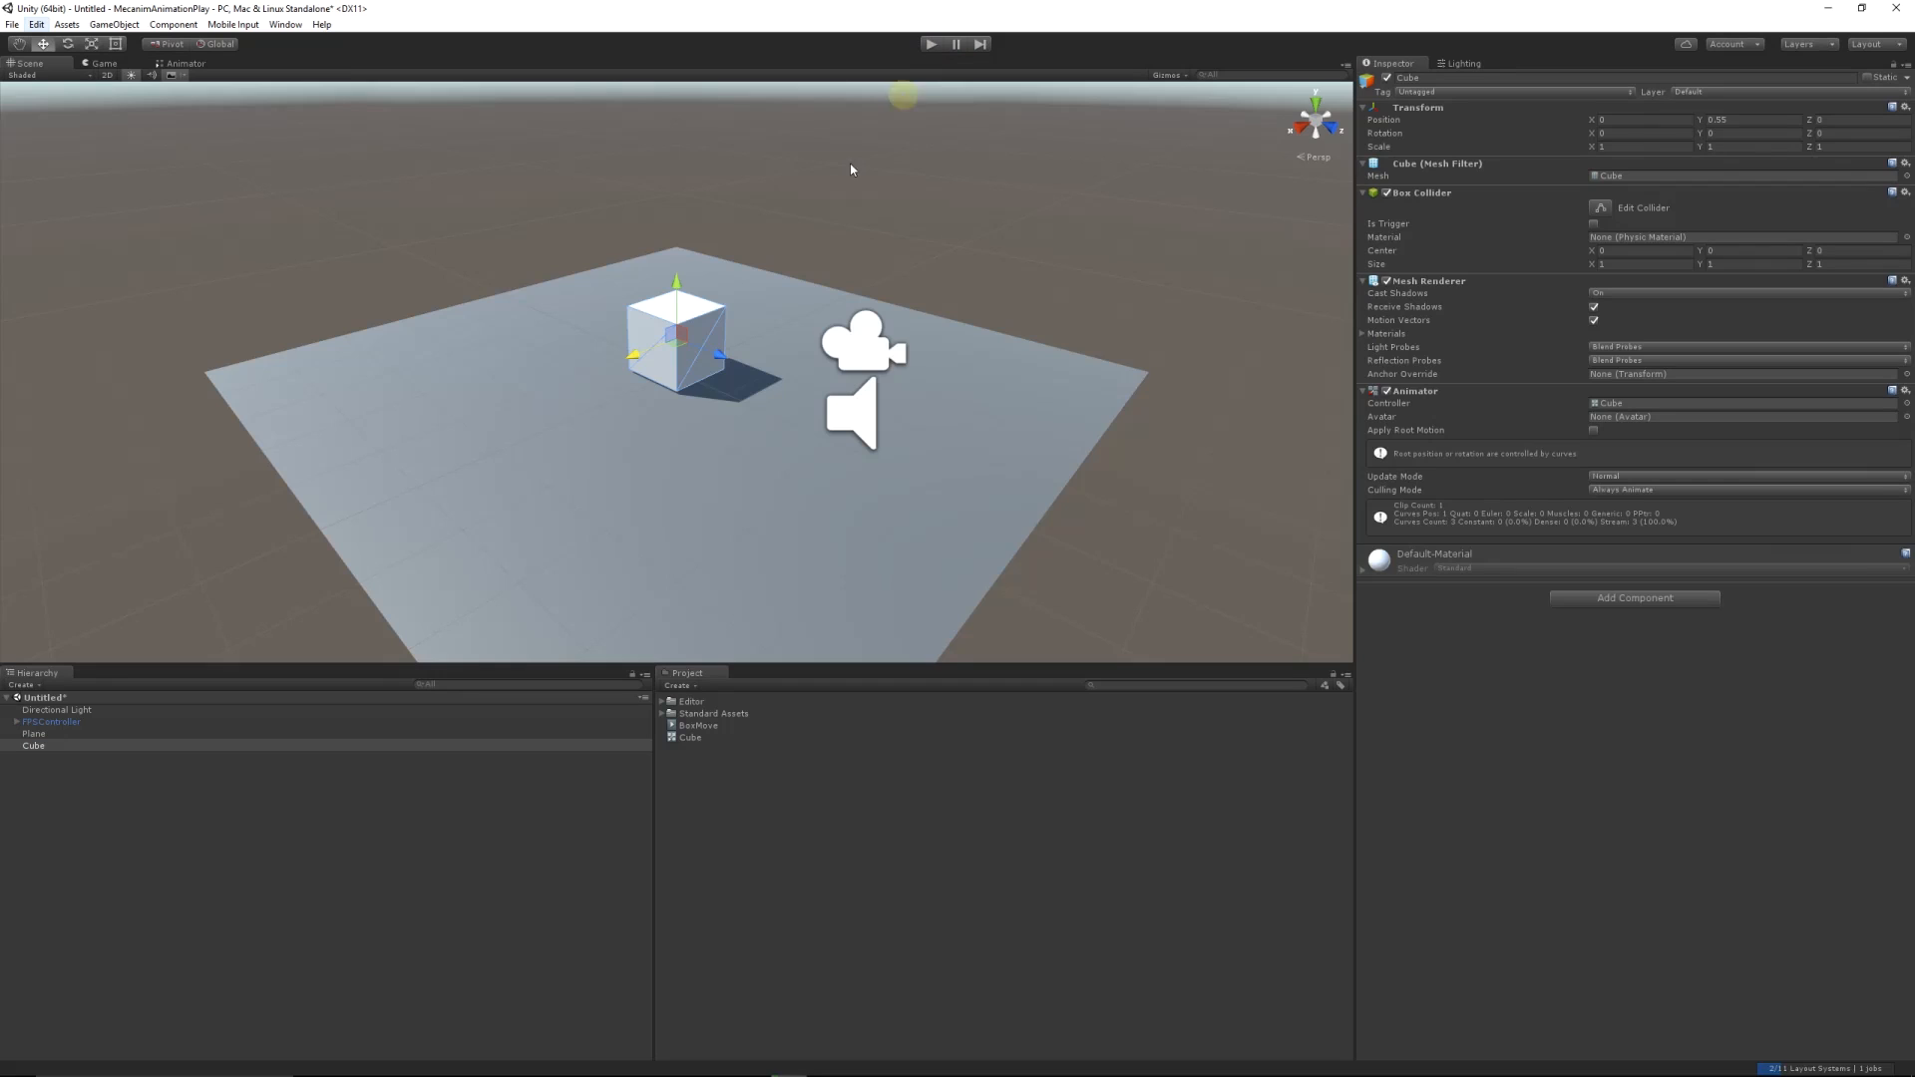
click(751, 855)
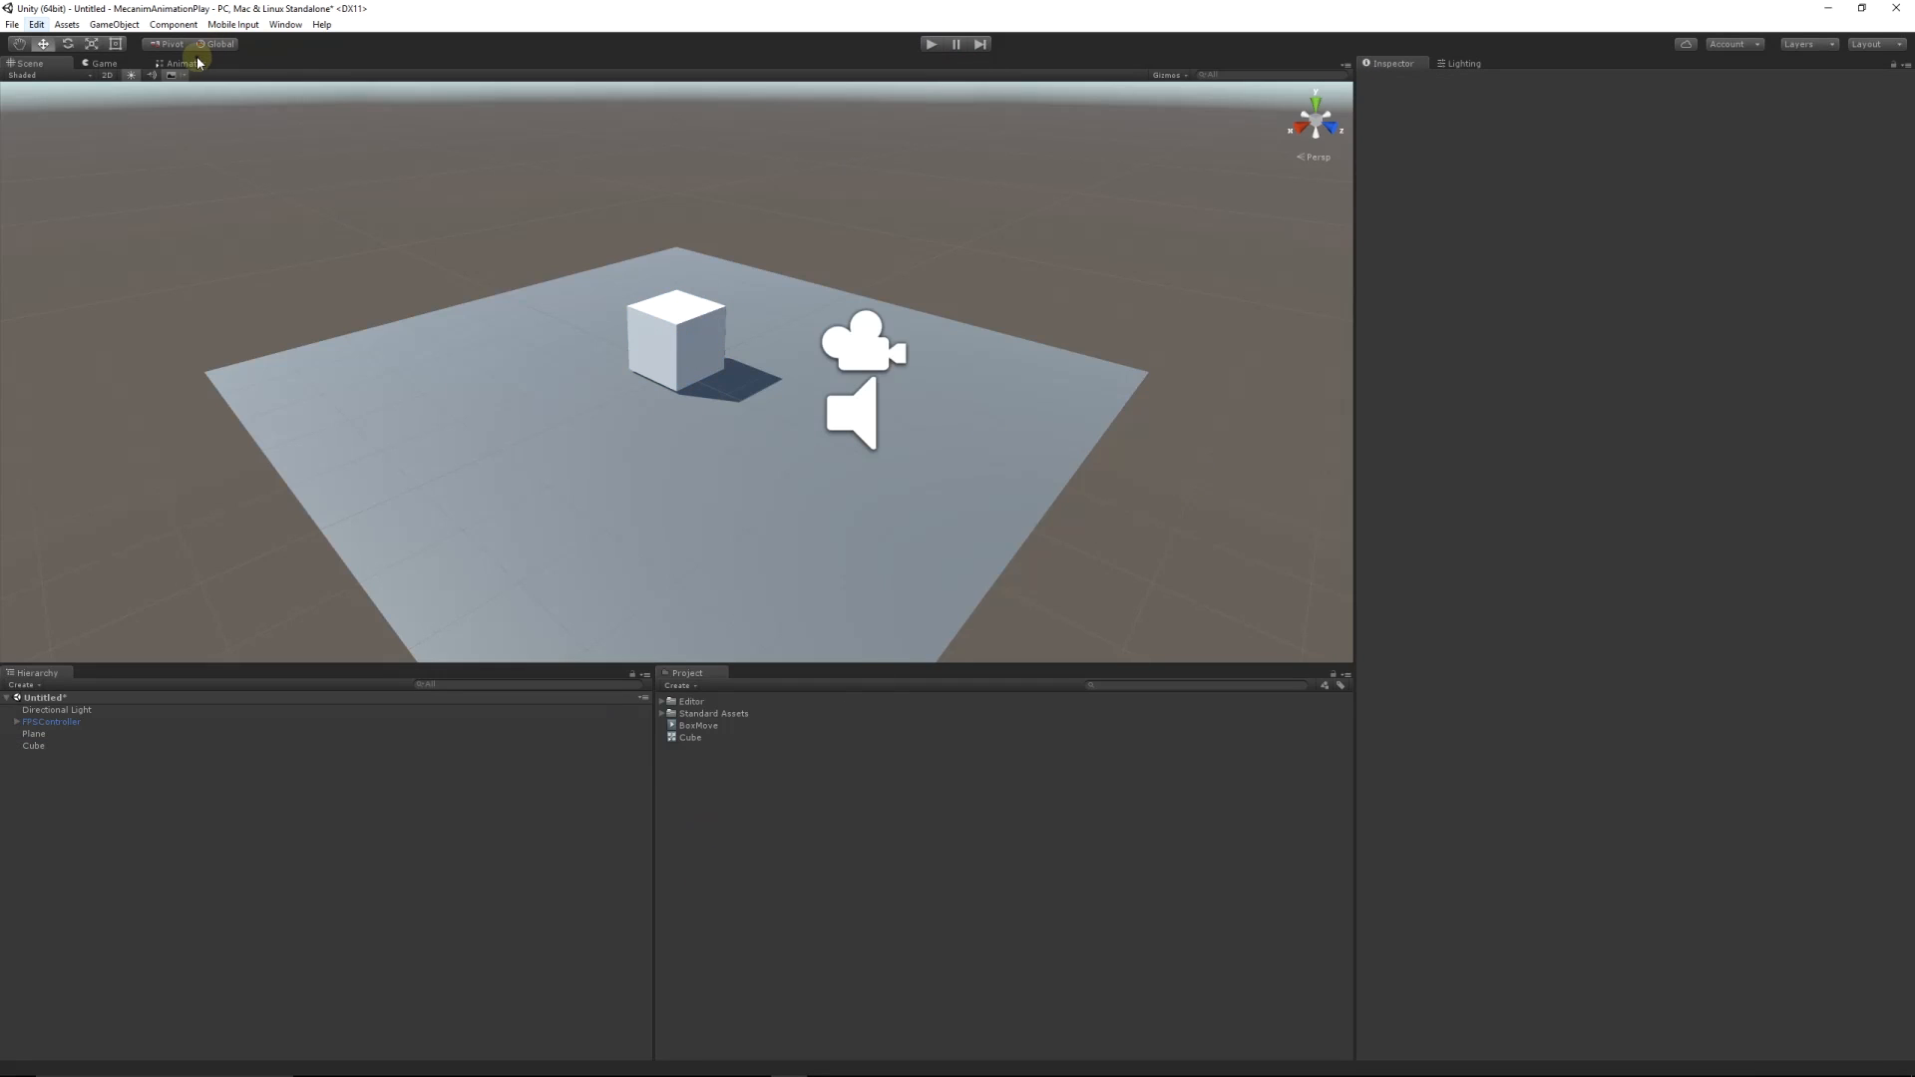
Step: Open the Animator window and select Cube to show its BoxMove state graph
click(285, 23)
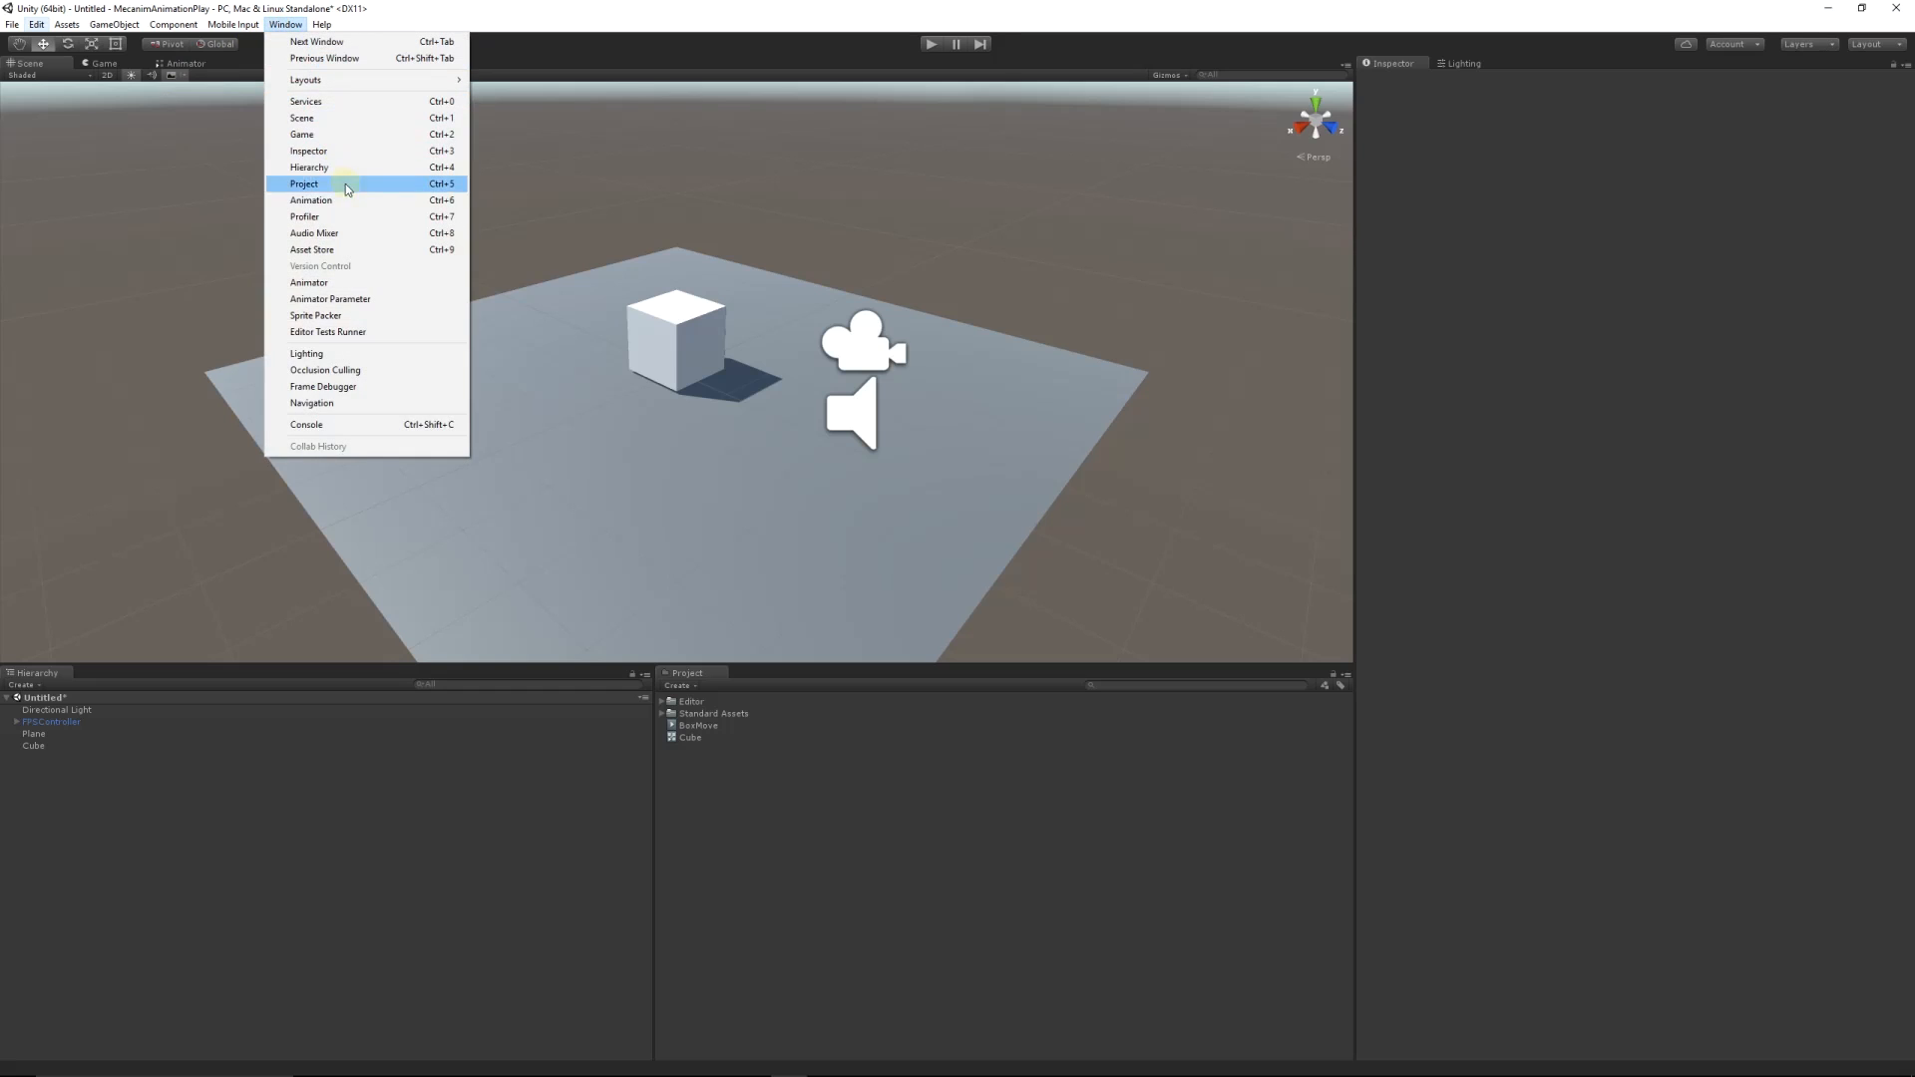
mouse_move(311, 283)
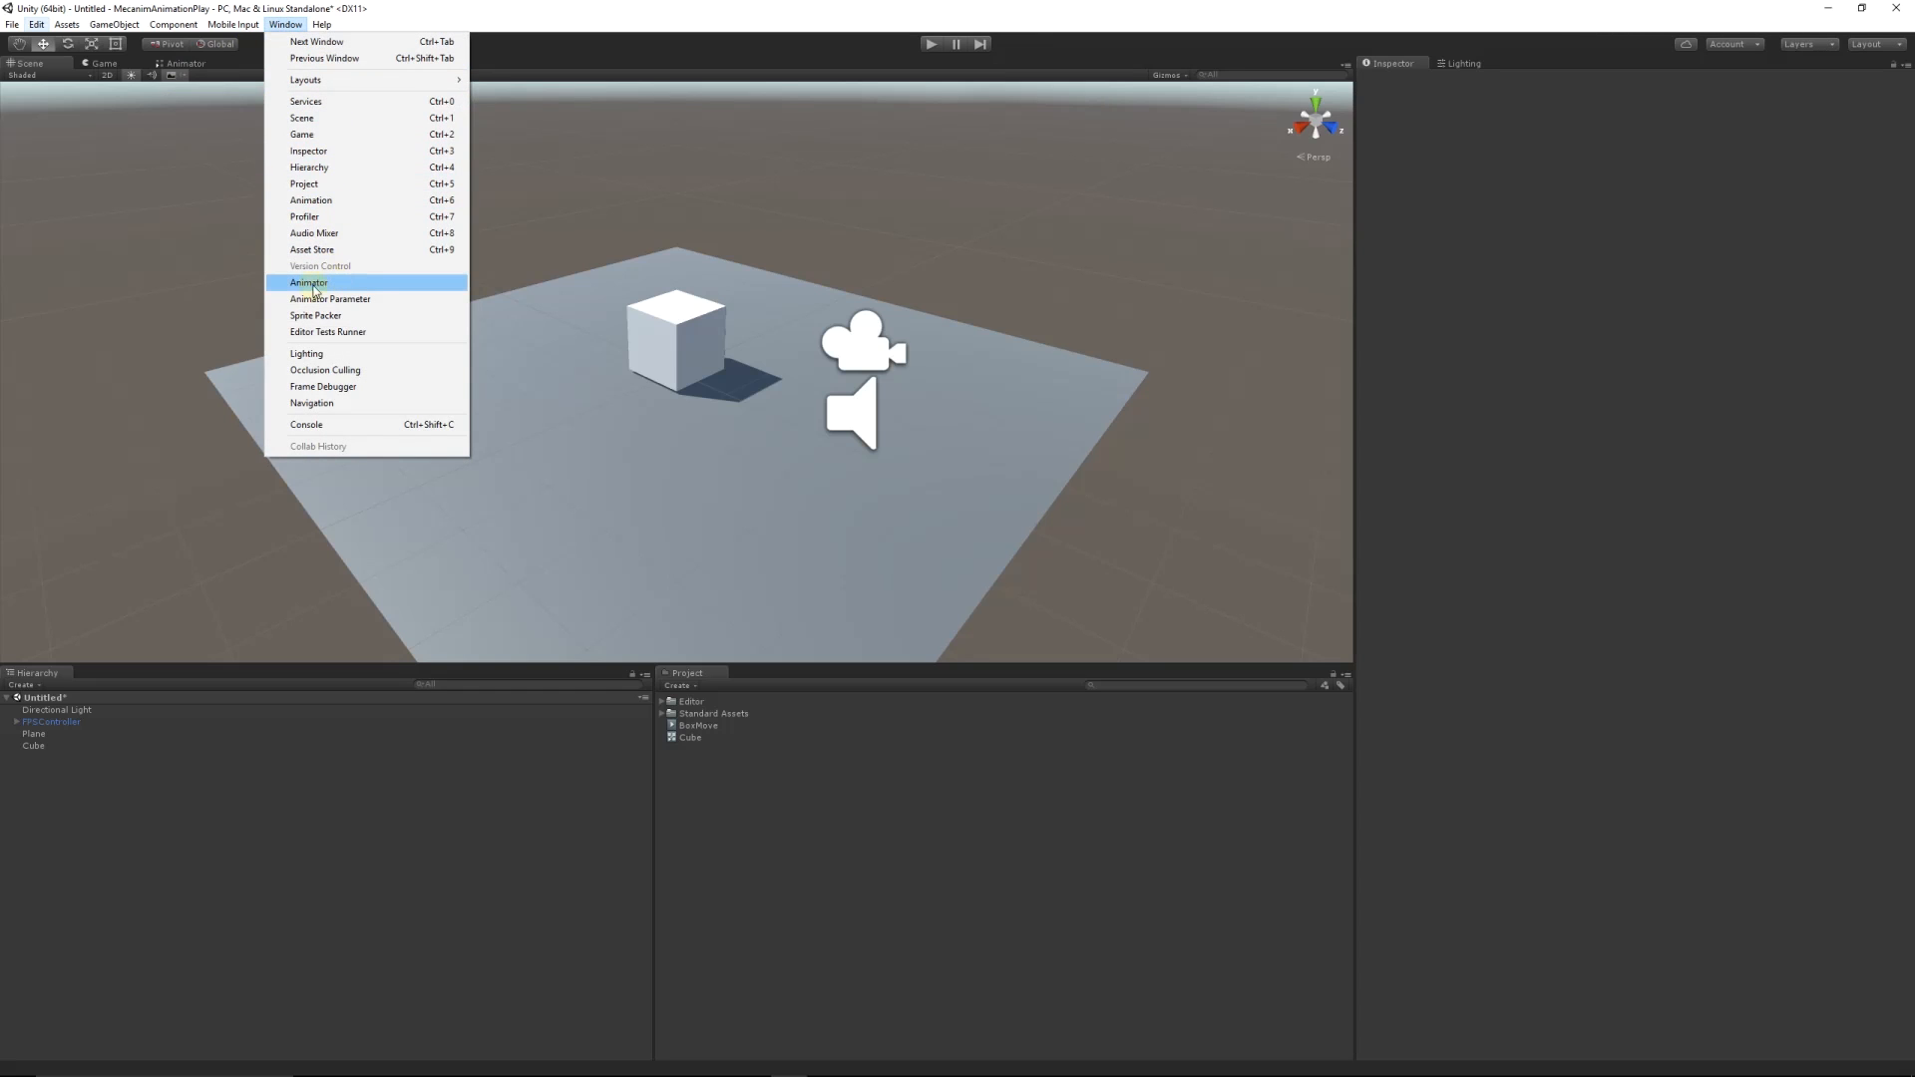
click(308, 282)
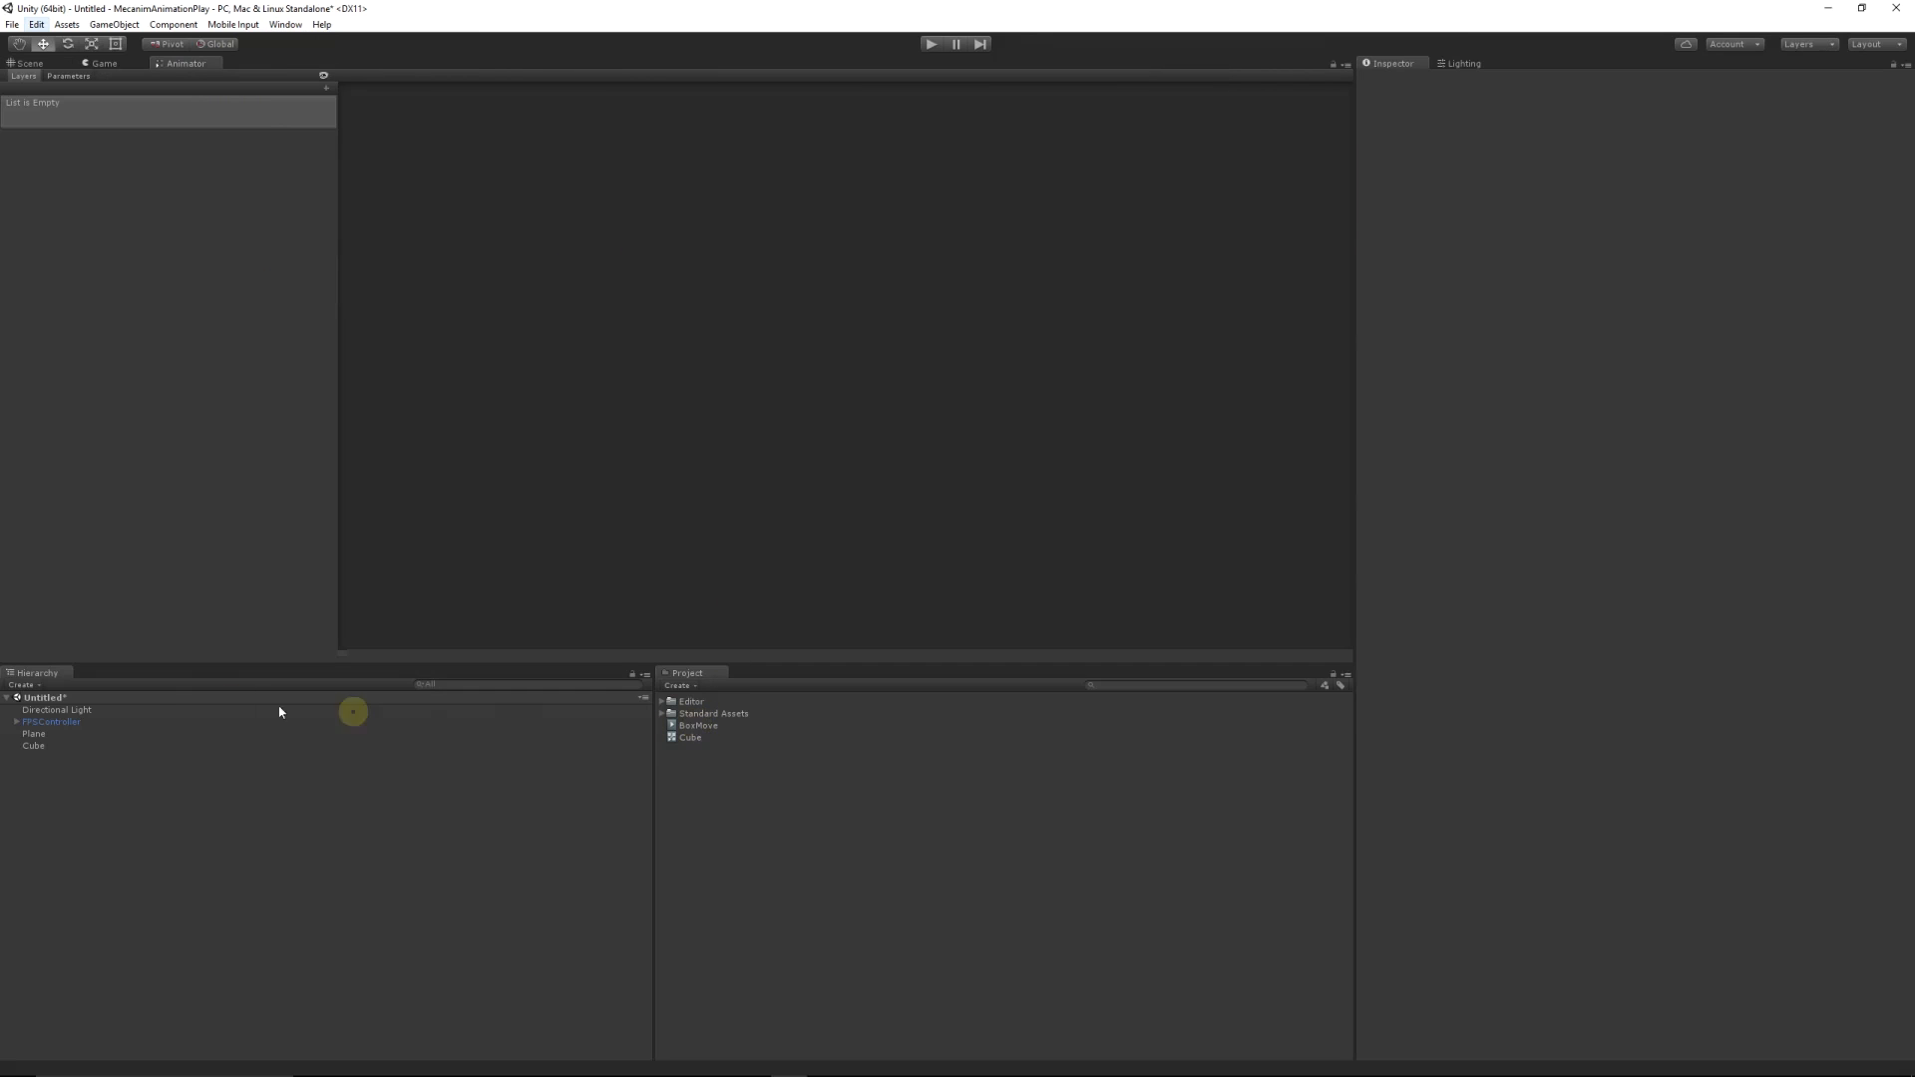
click(33, 745)
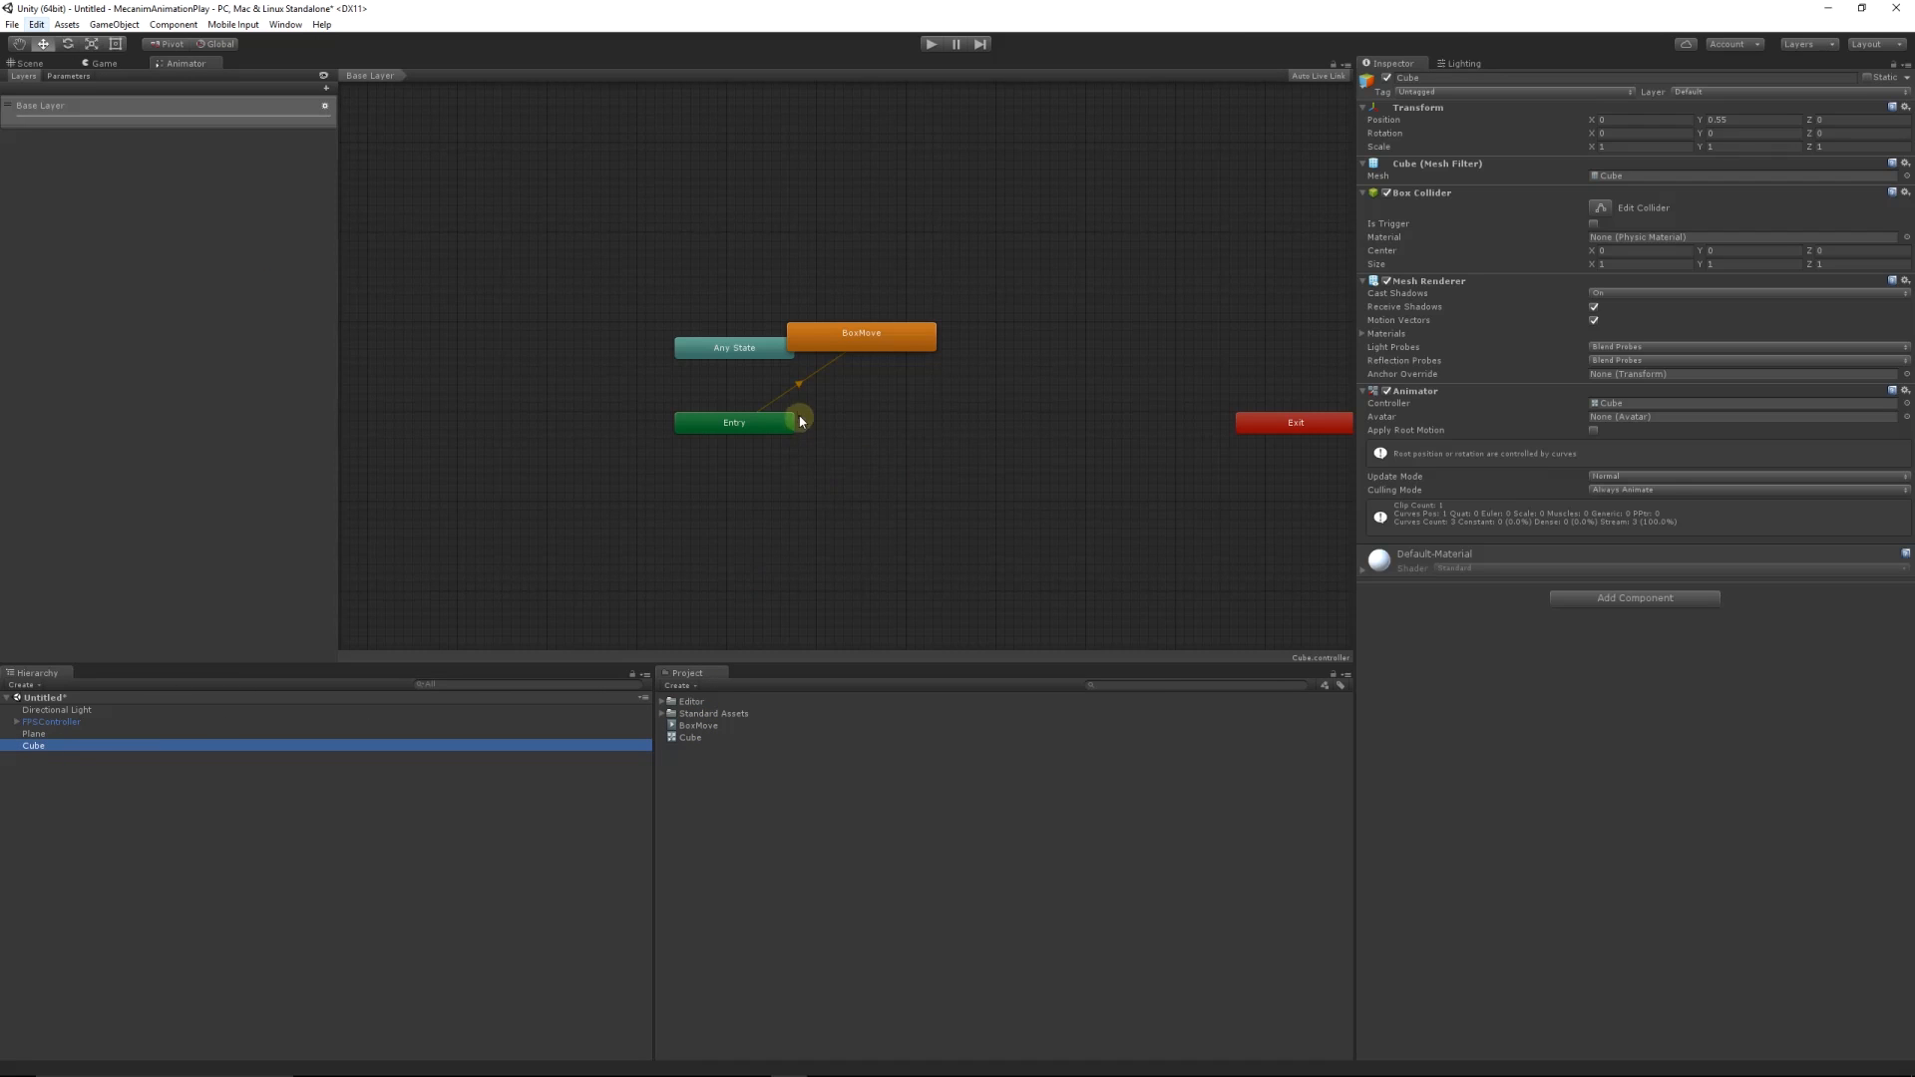
mouse_move(216, 680)
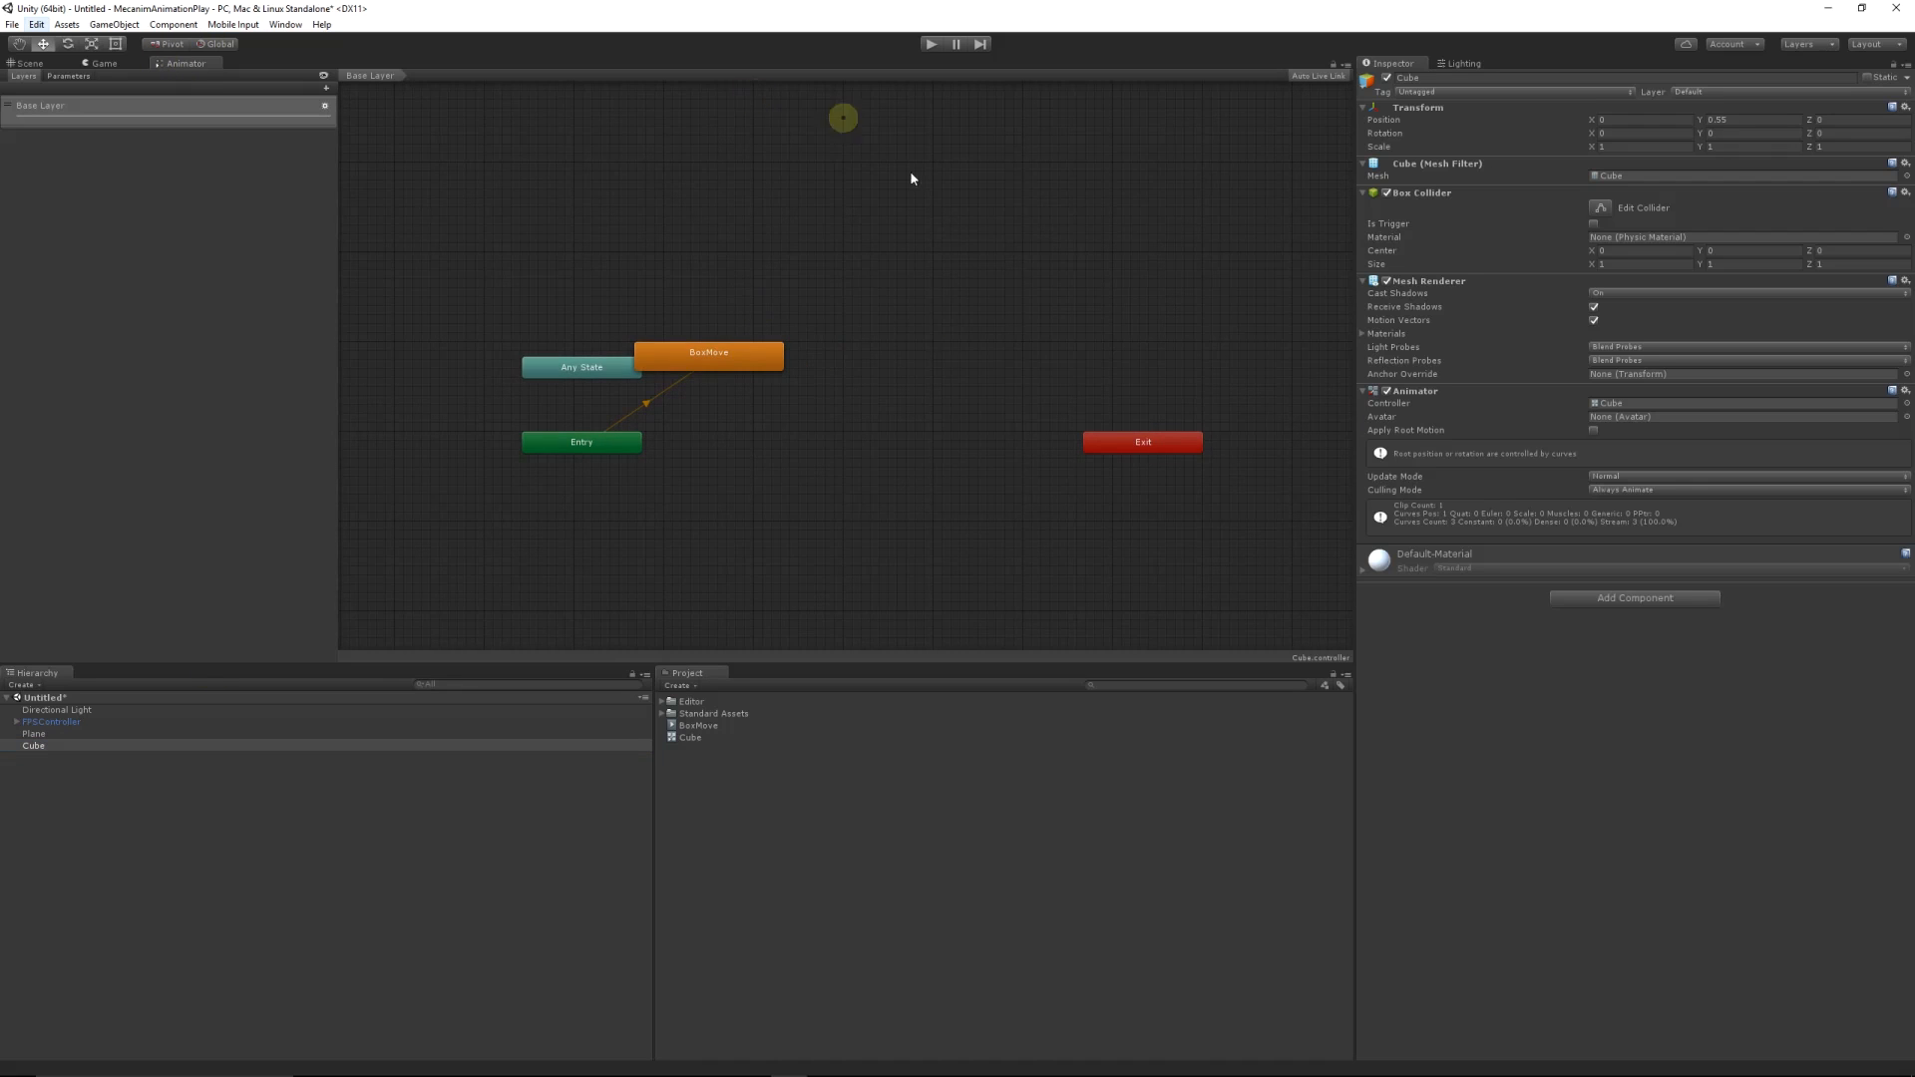
mouse_move(788, 388)
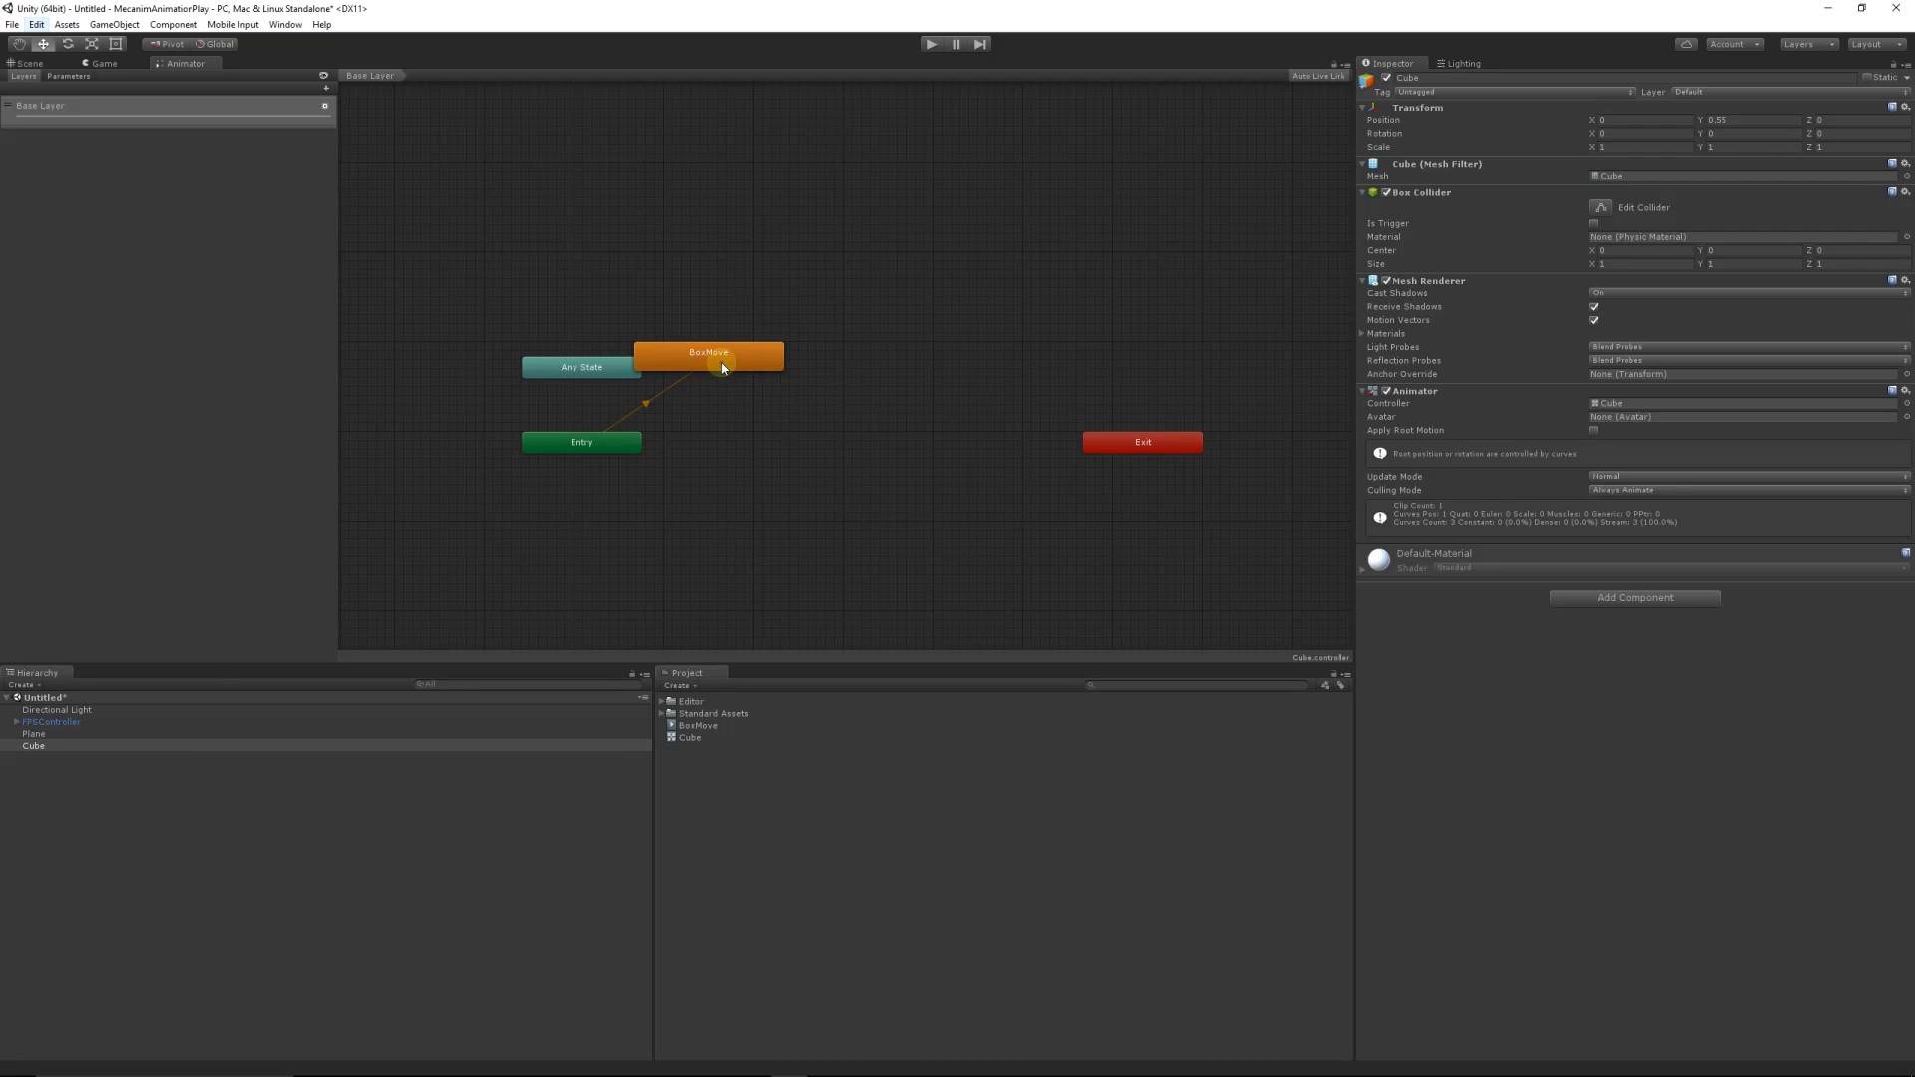
mouse_move(610, 342)
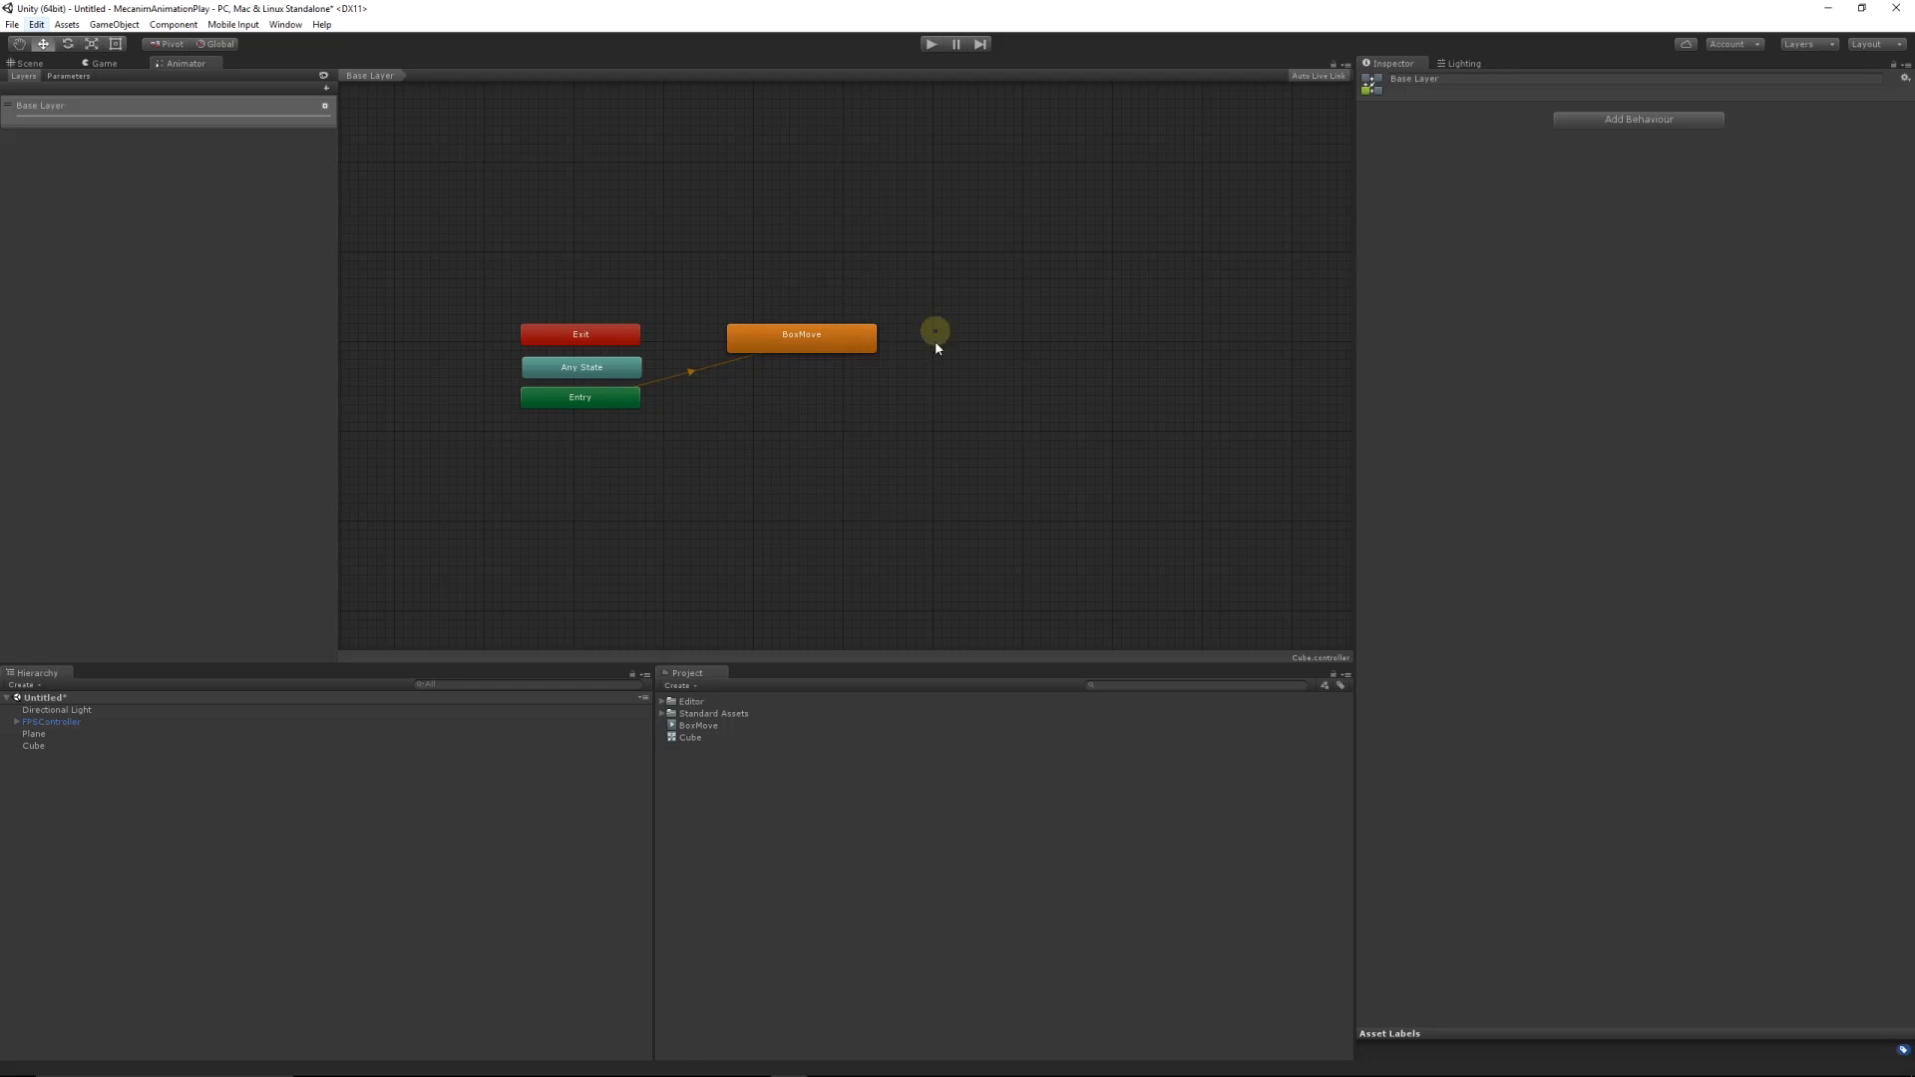
Step: Create an empty state, rename it Static, and set it as the layer default
right_click(776, 399)
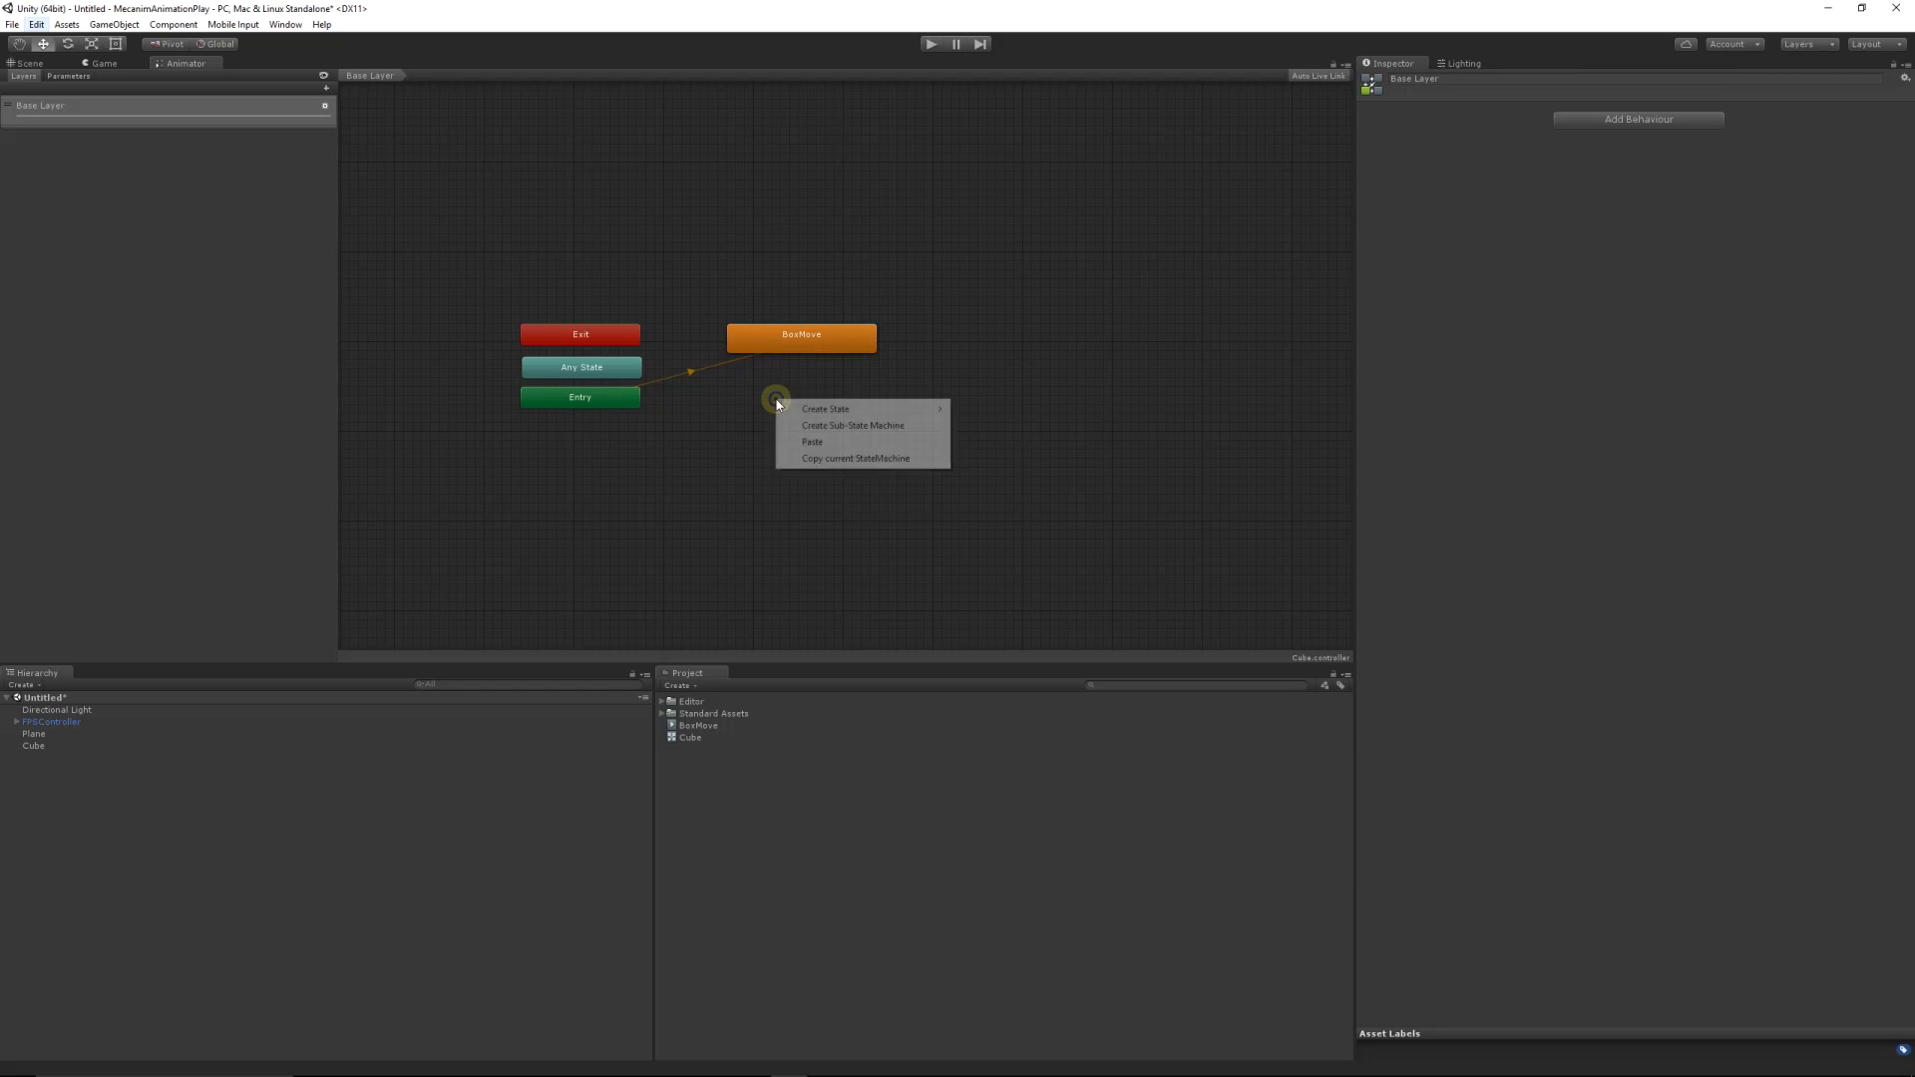
mouse_move(825, 408)
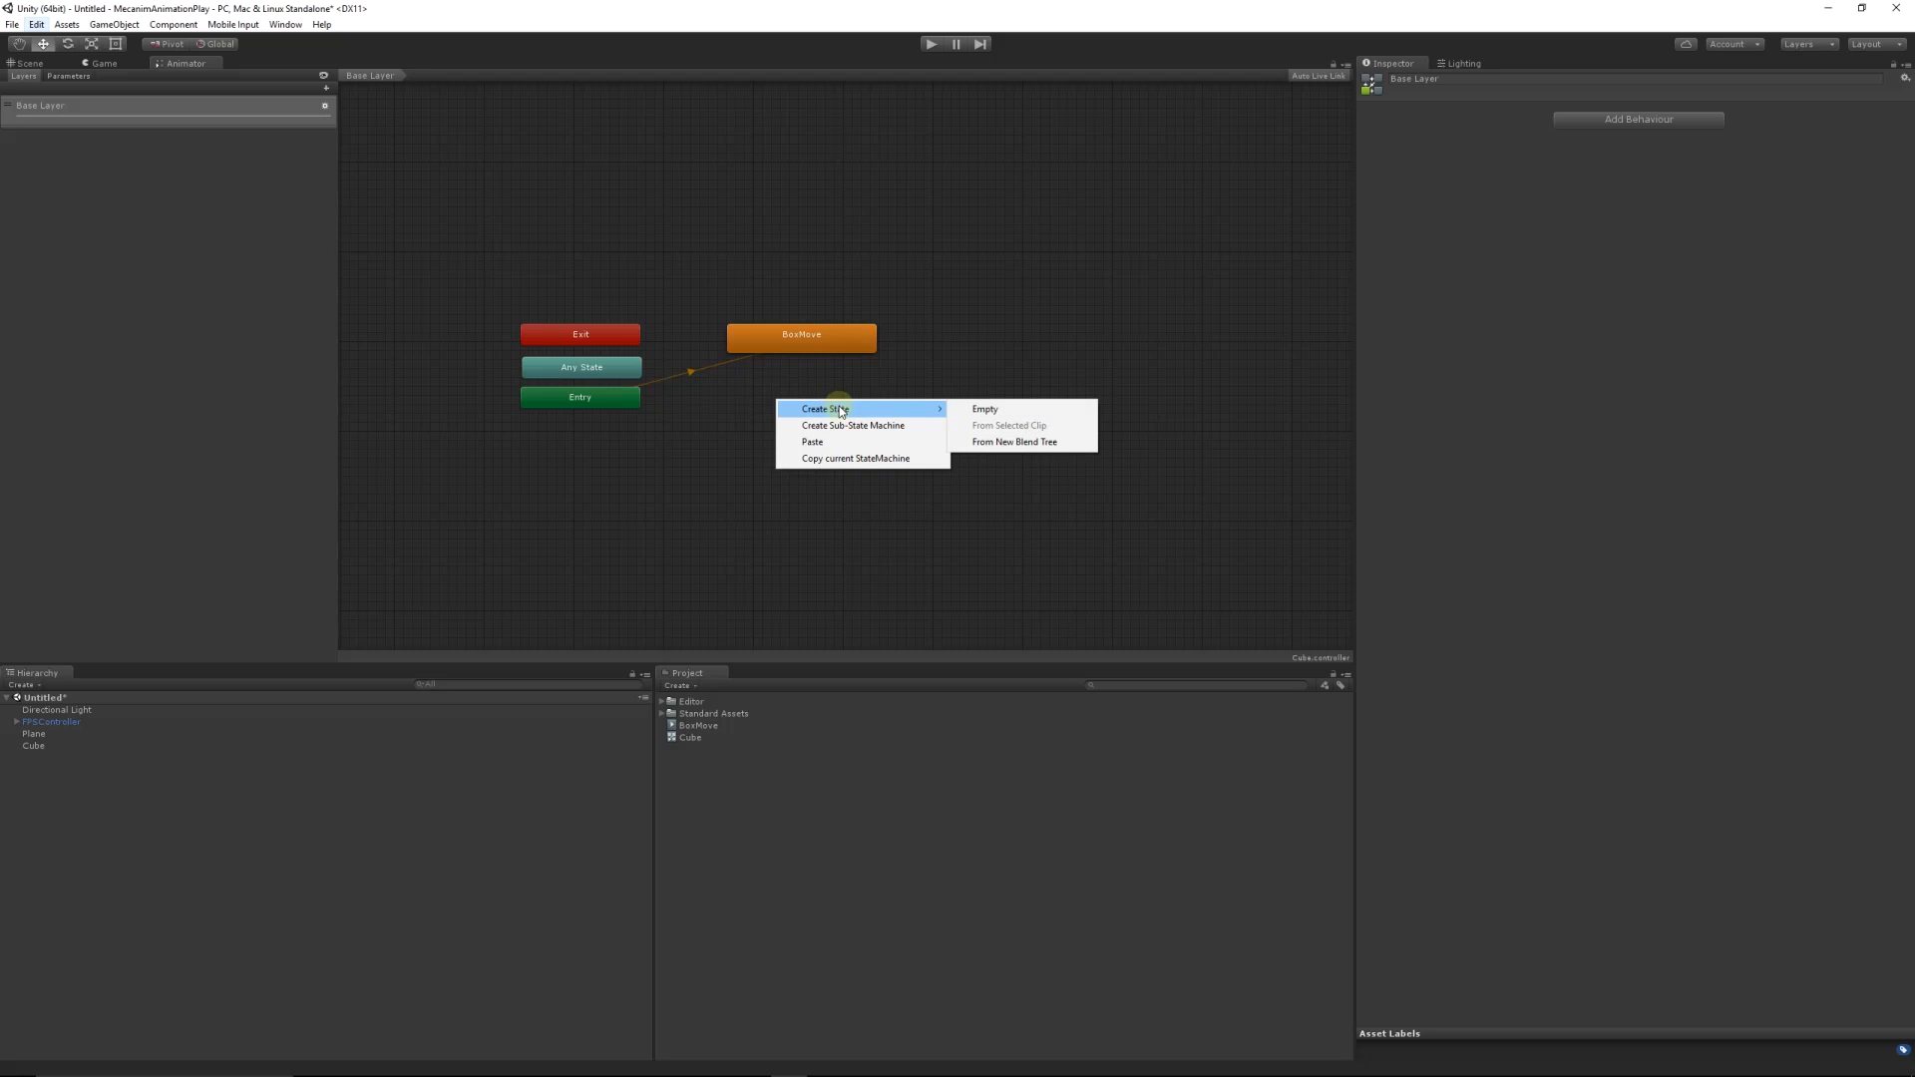
click(984, 407)
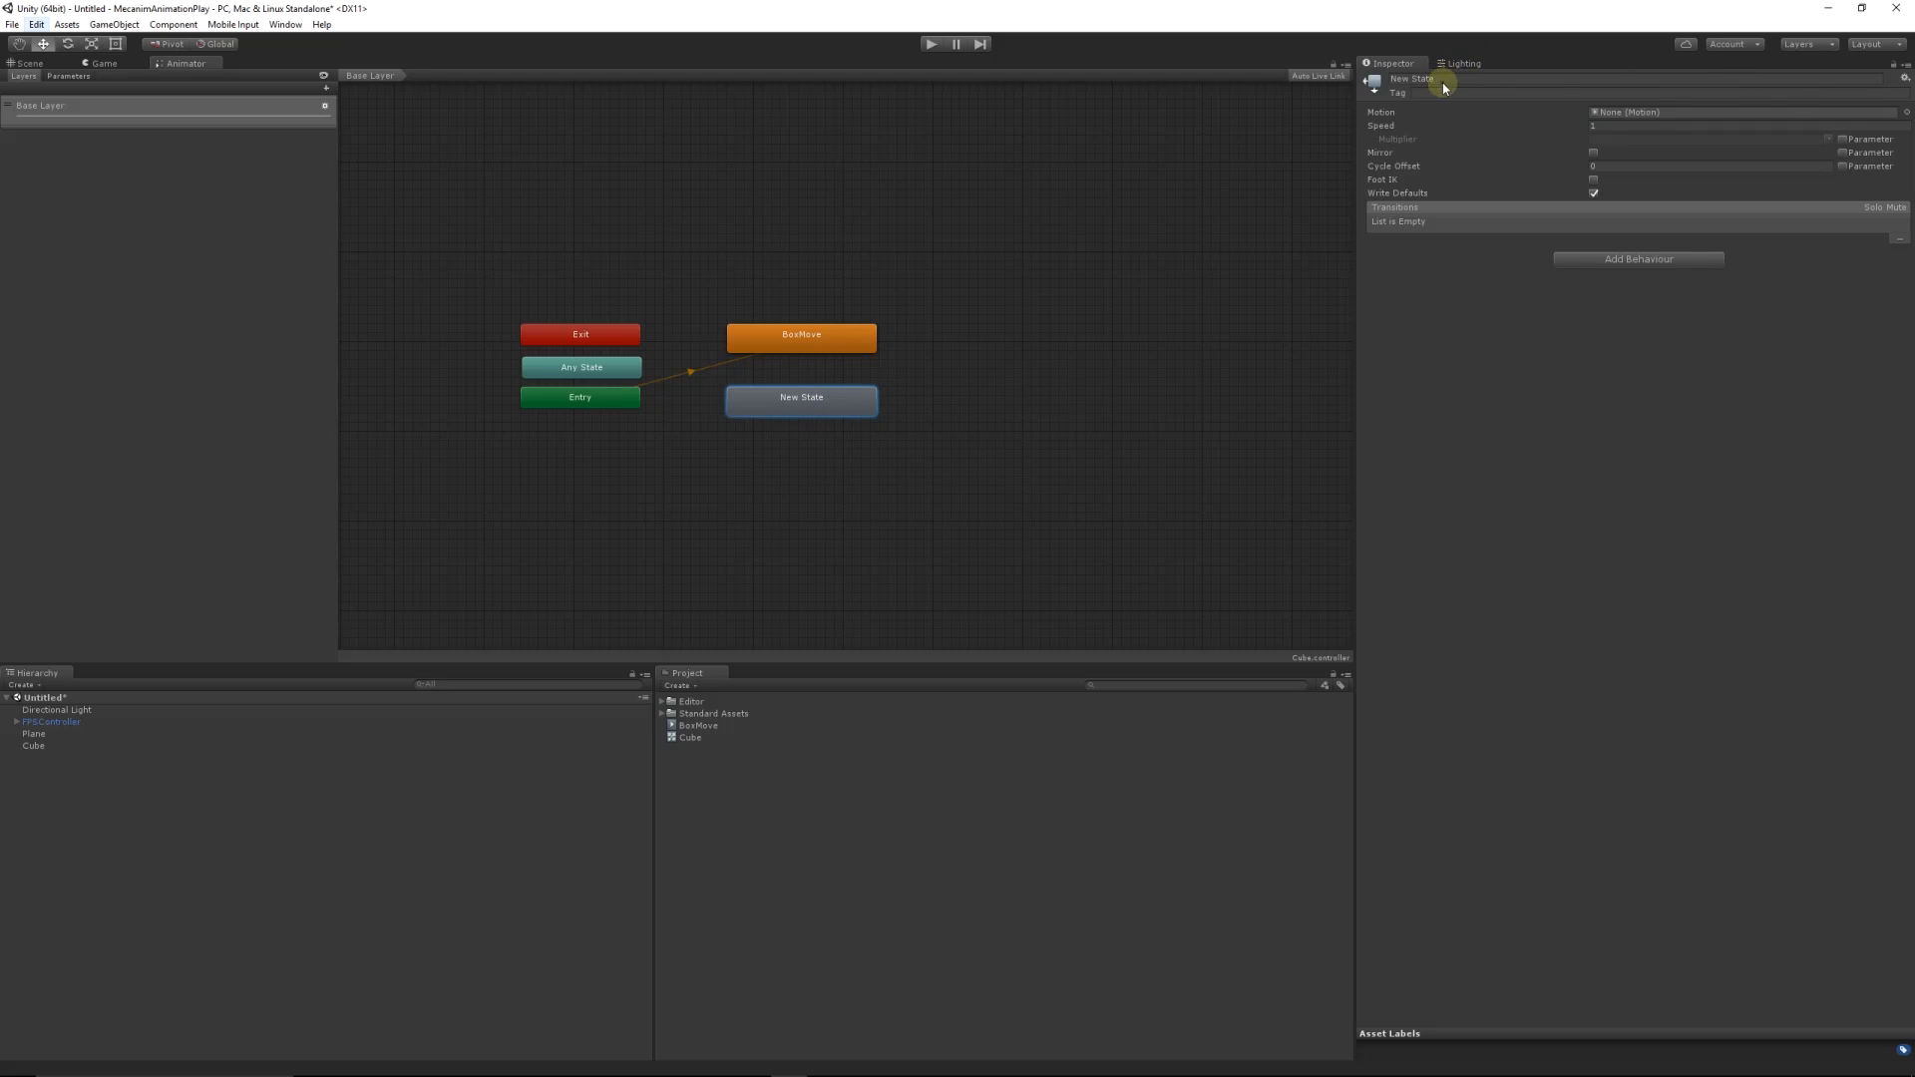
double_click(1410, 78)
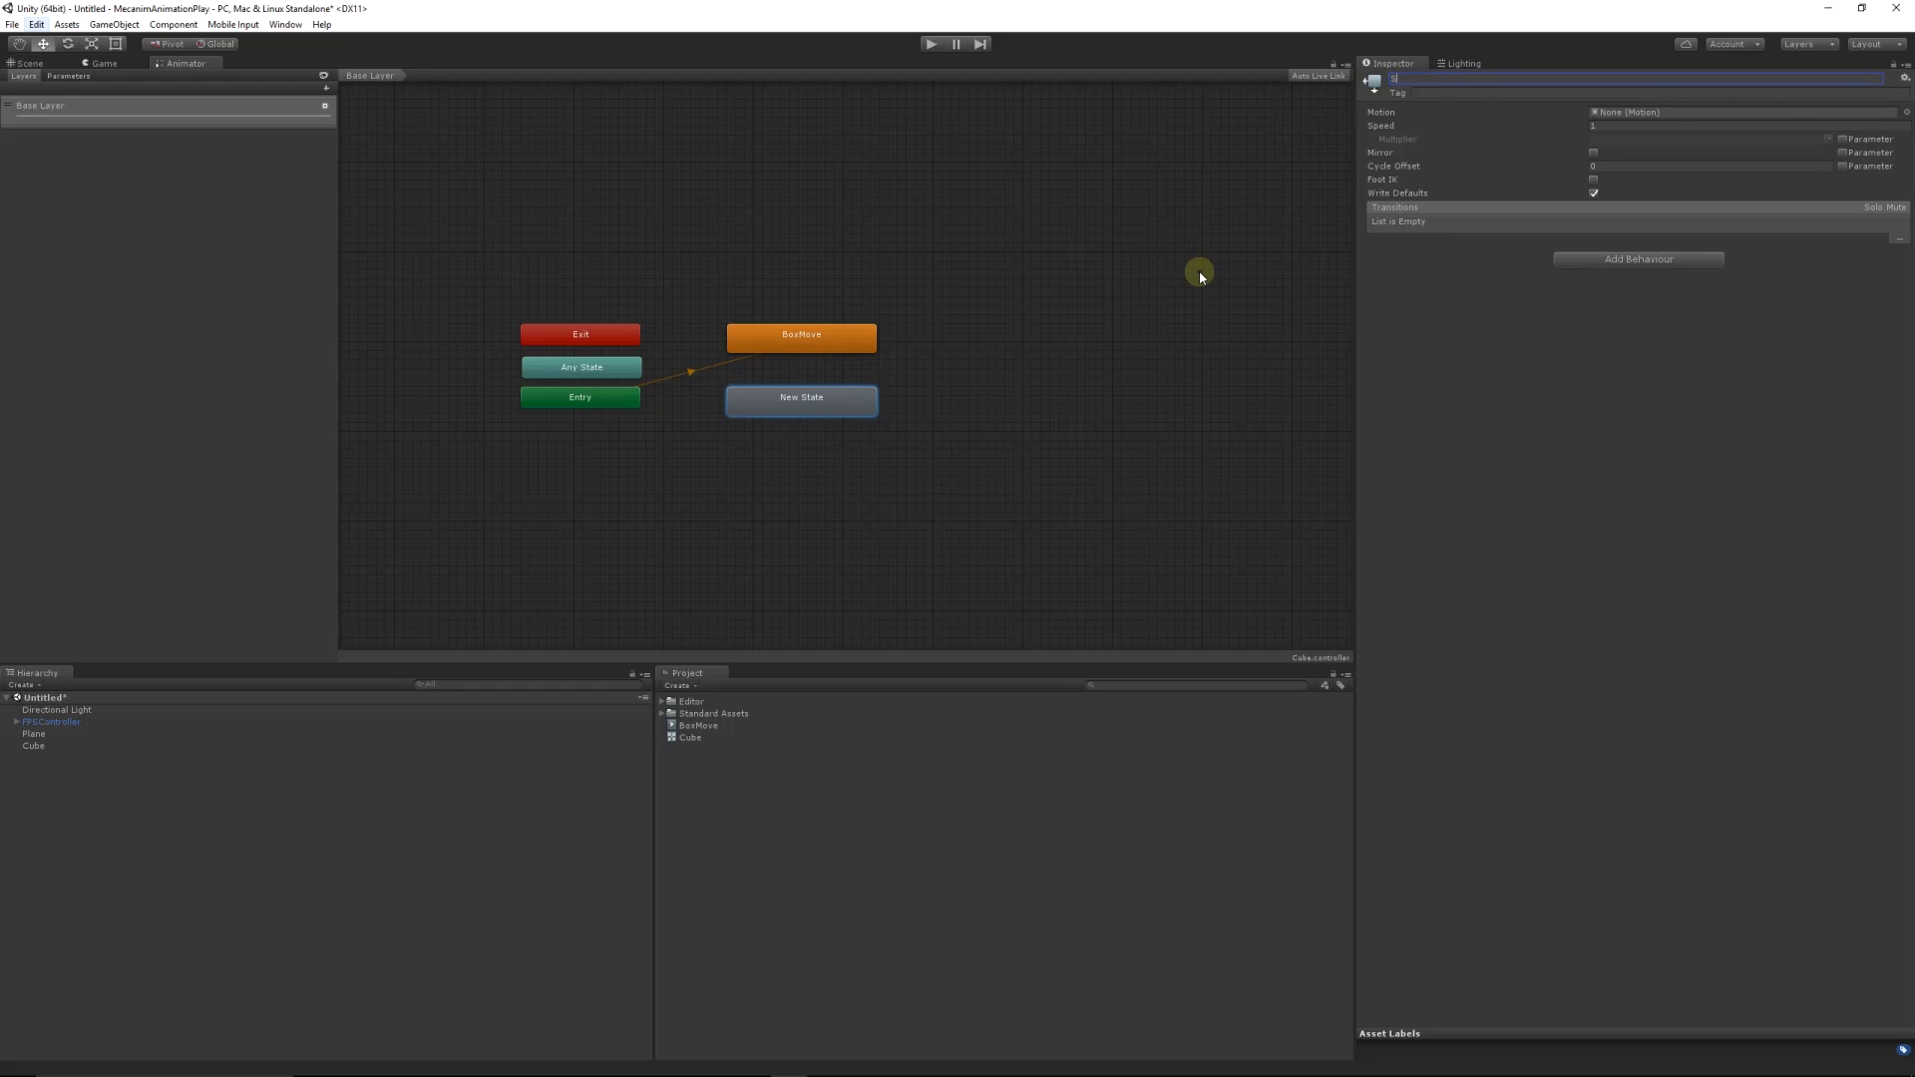
text(Static)
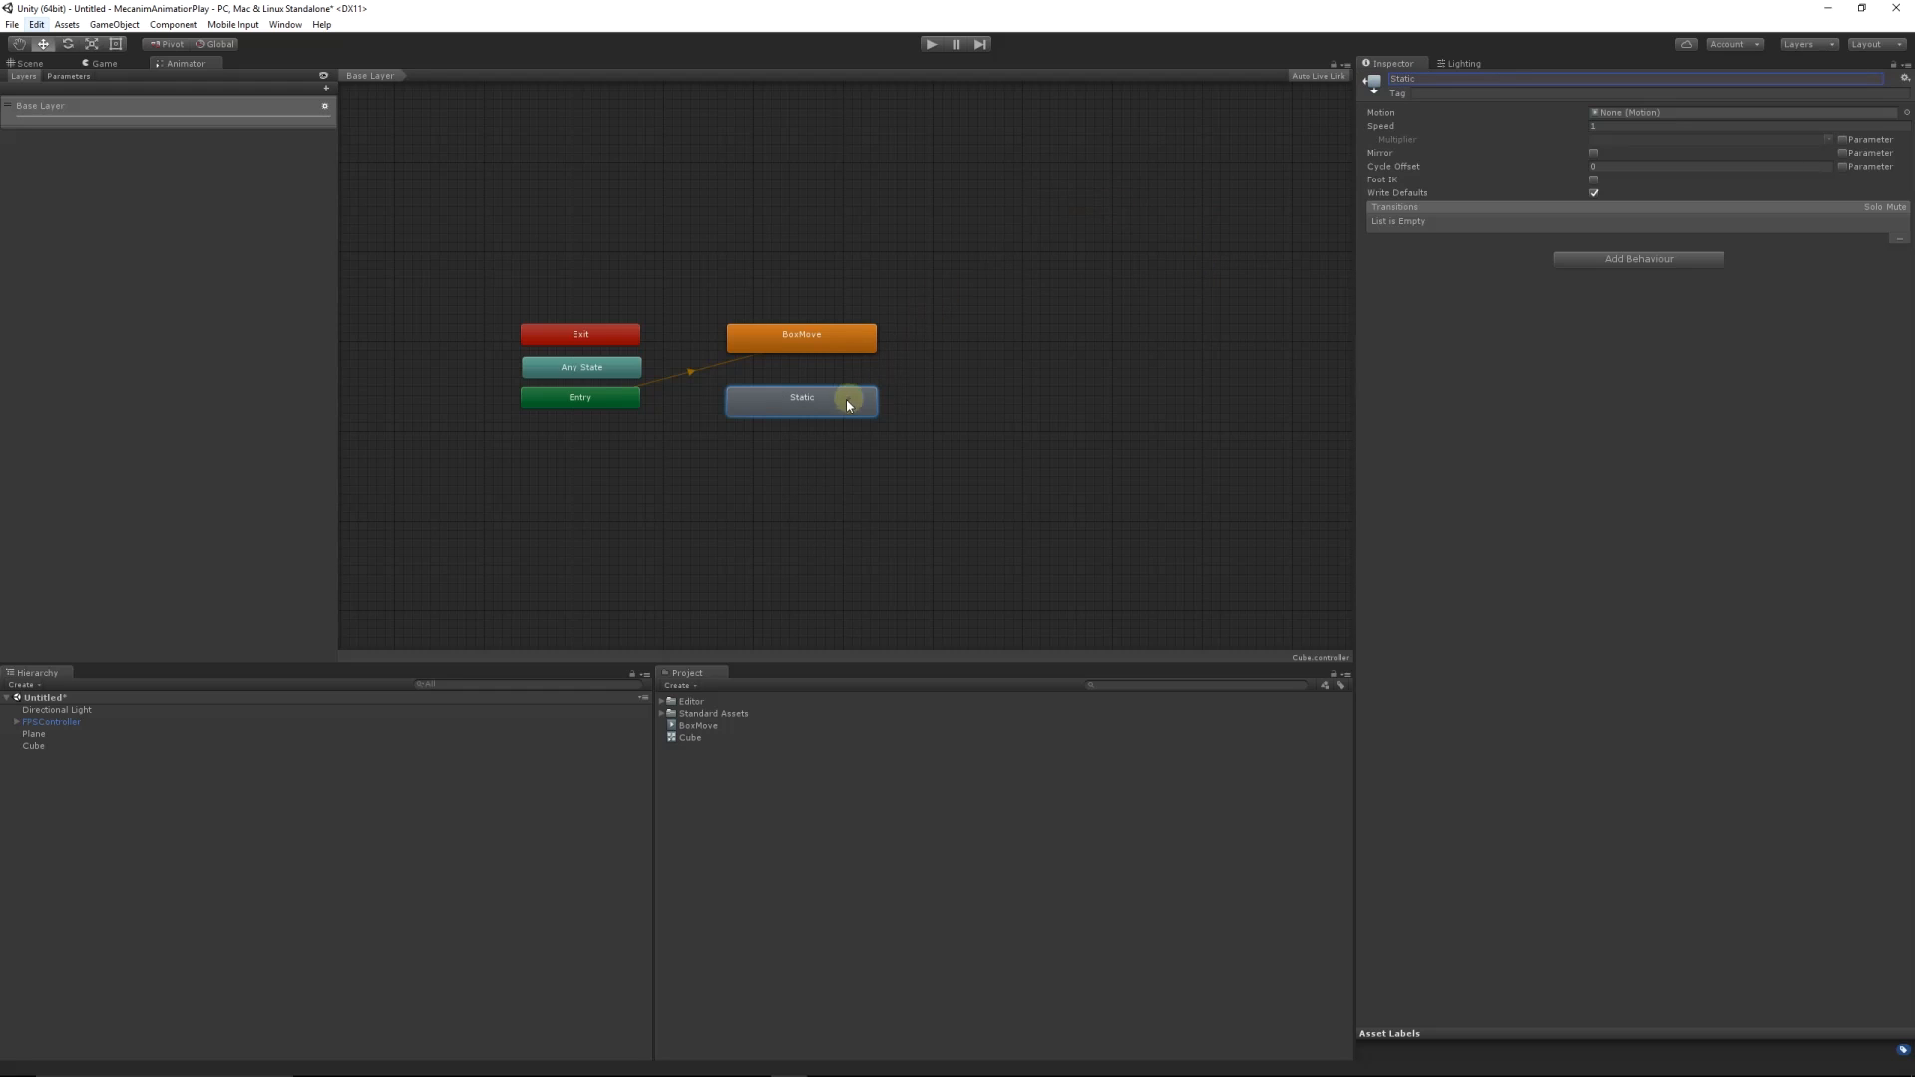
right_click(801, 397)
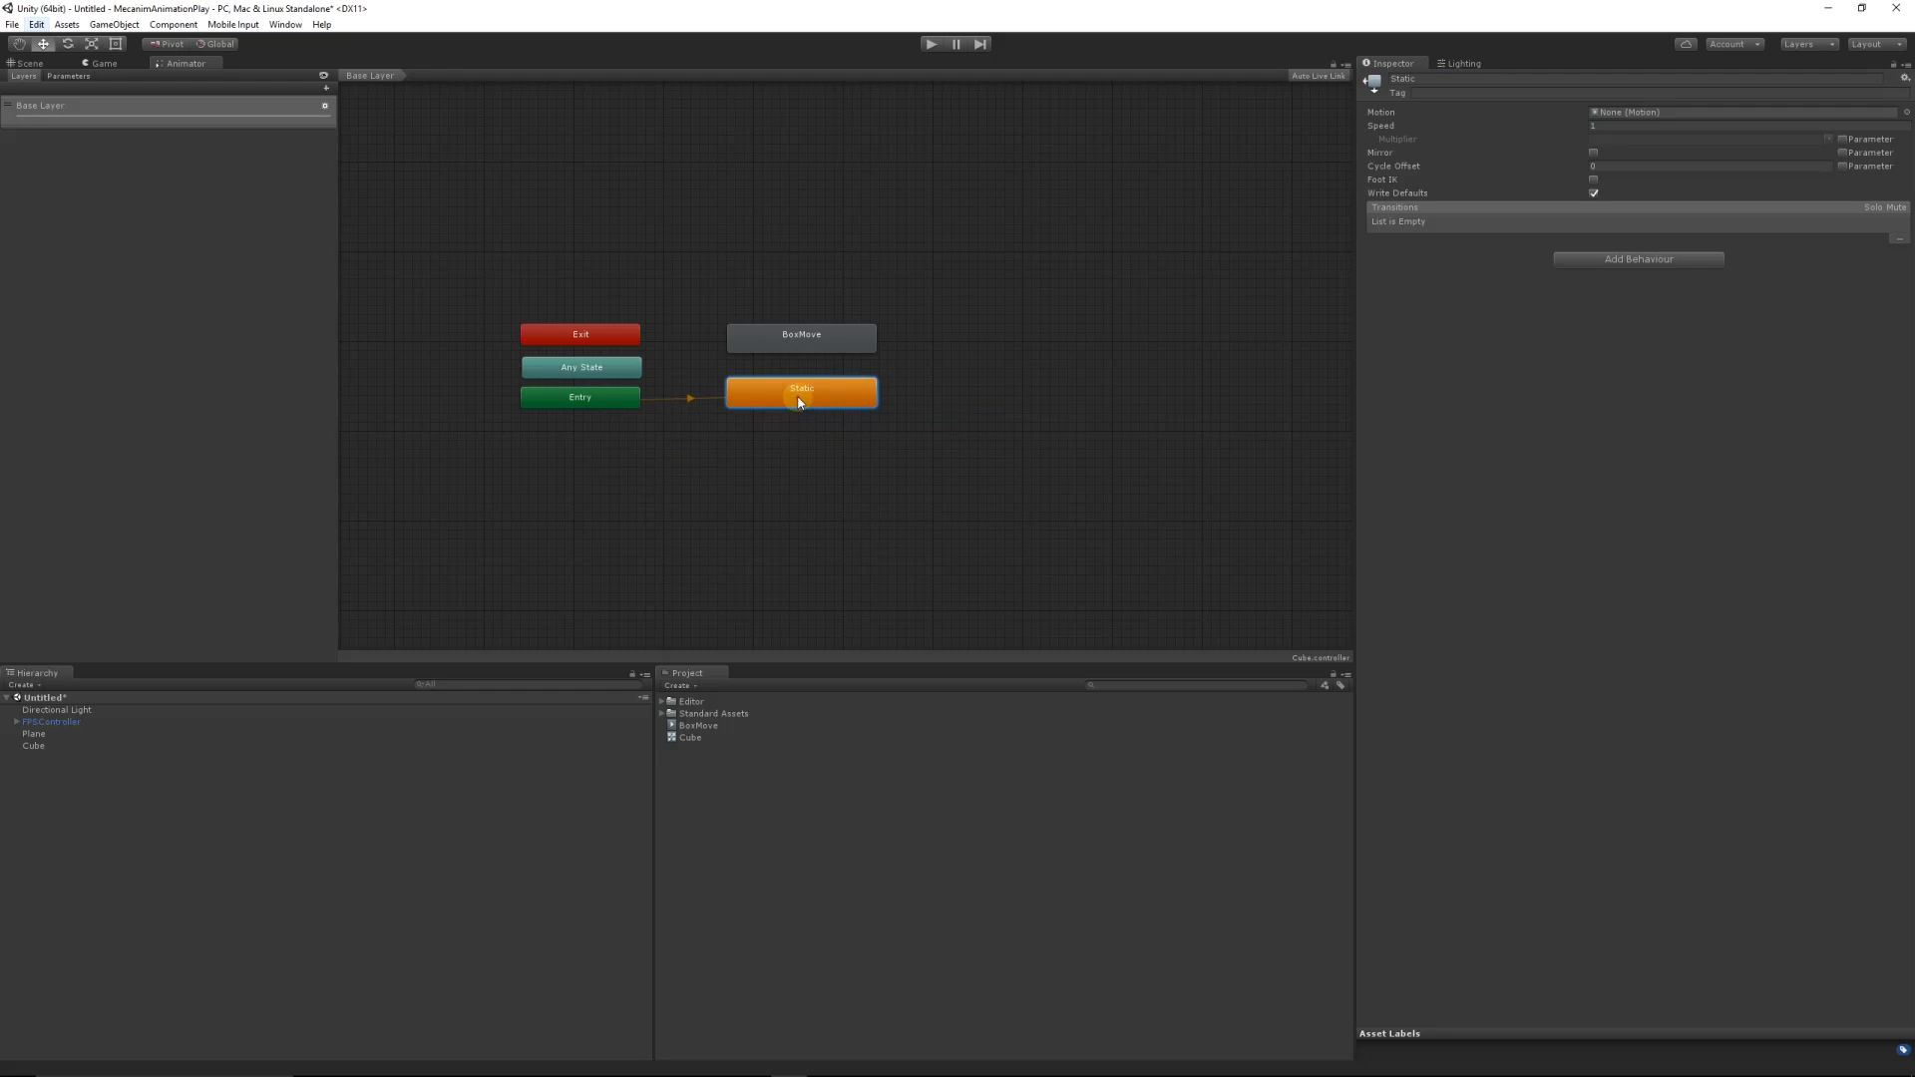
mouse_move(838, 421)
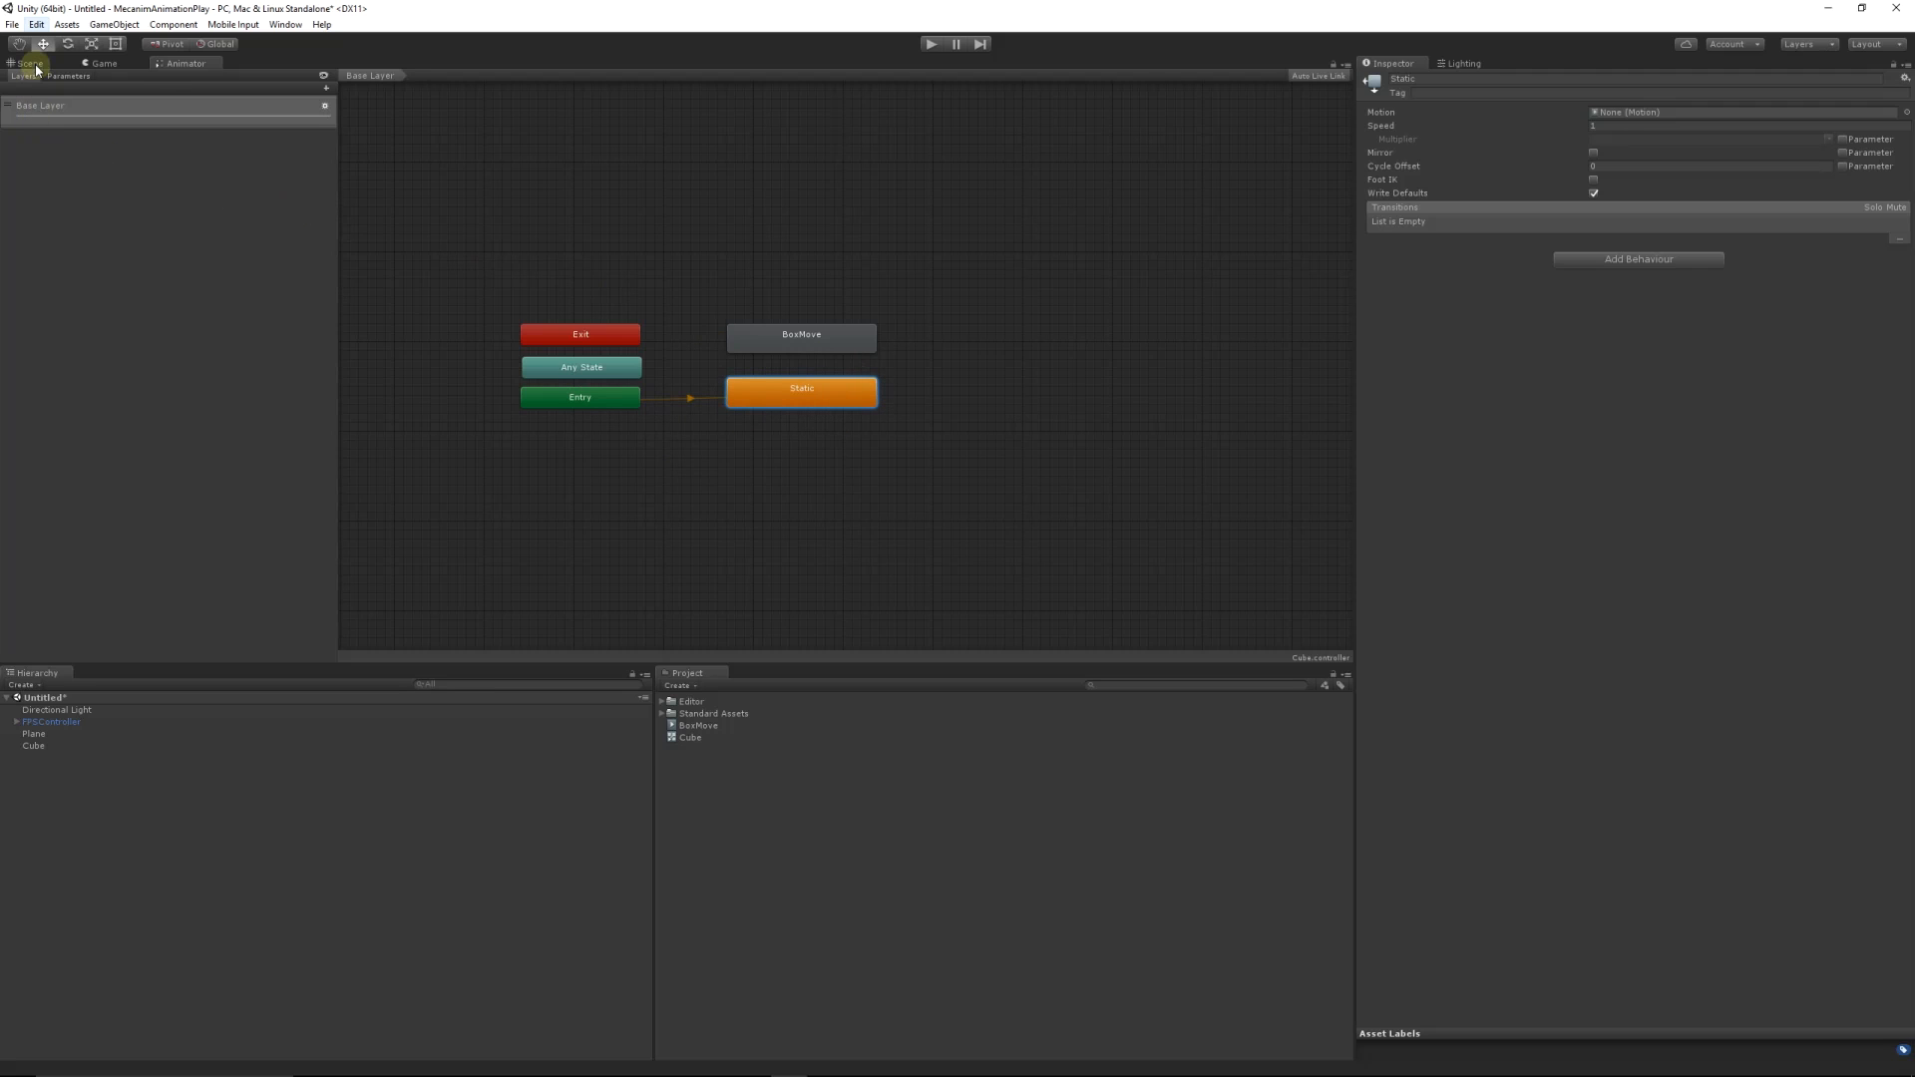
Step: Inspect the BoxMove clip's settings, then switch back to the Scene view
click(929, 43)
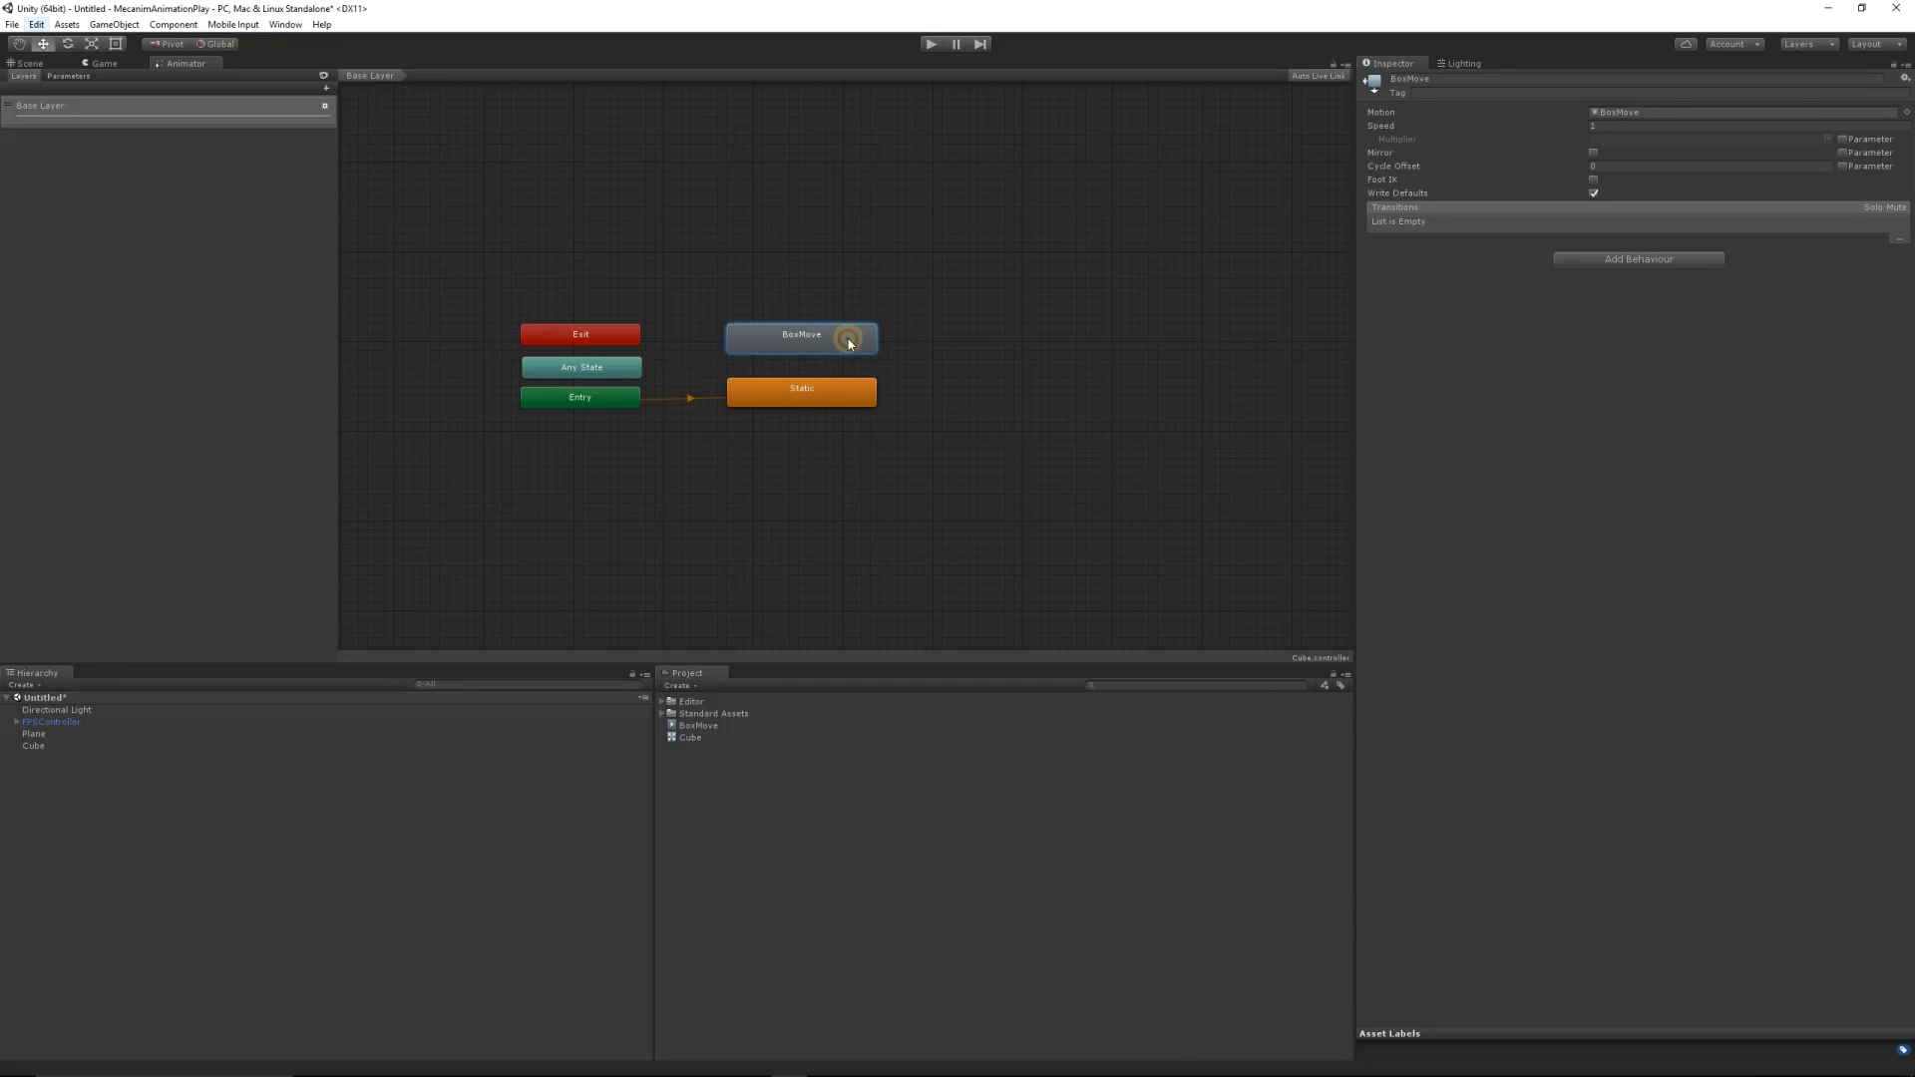
click(698, 725)
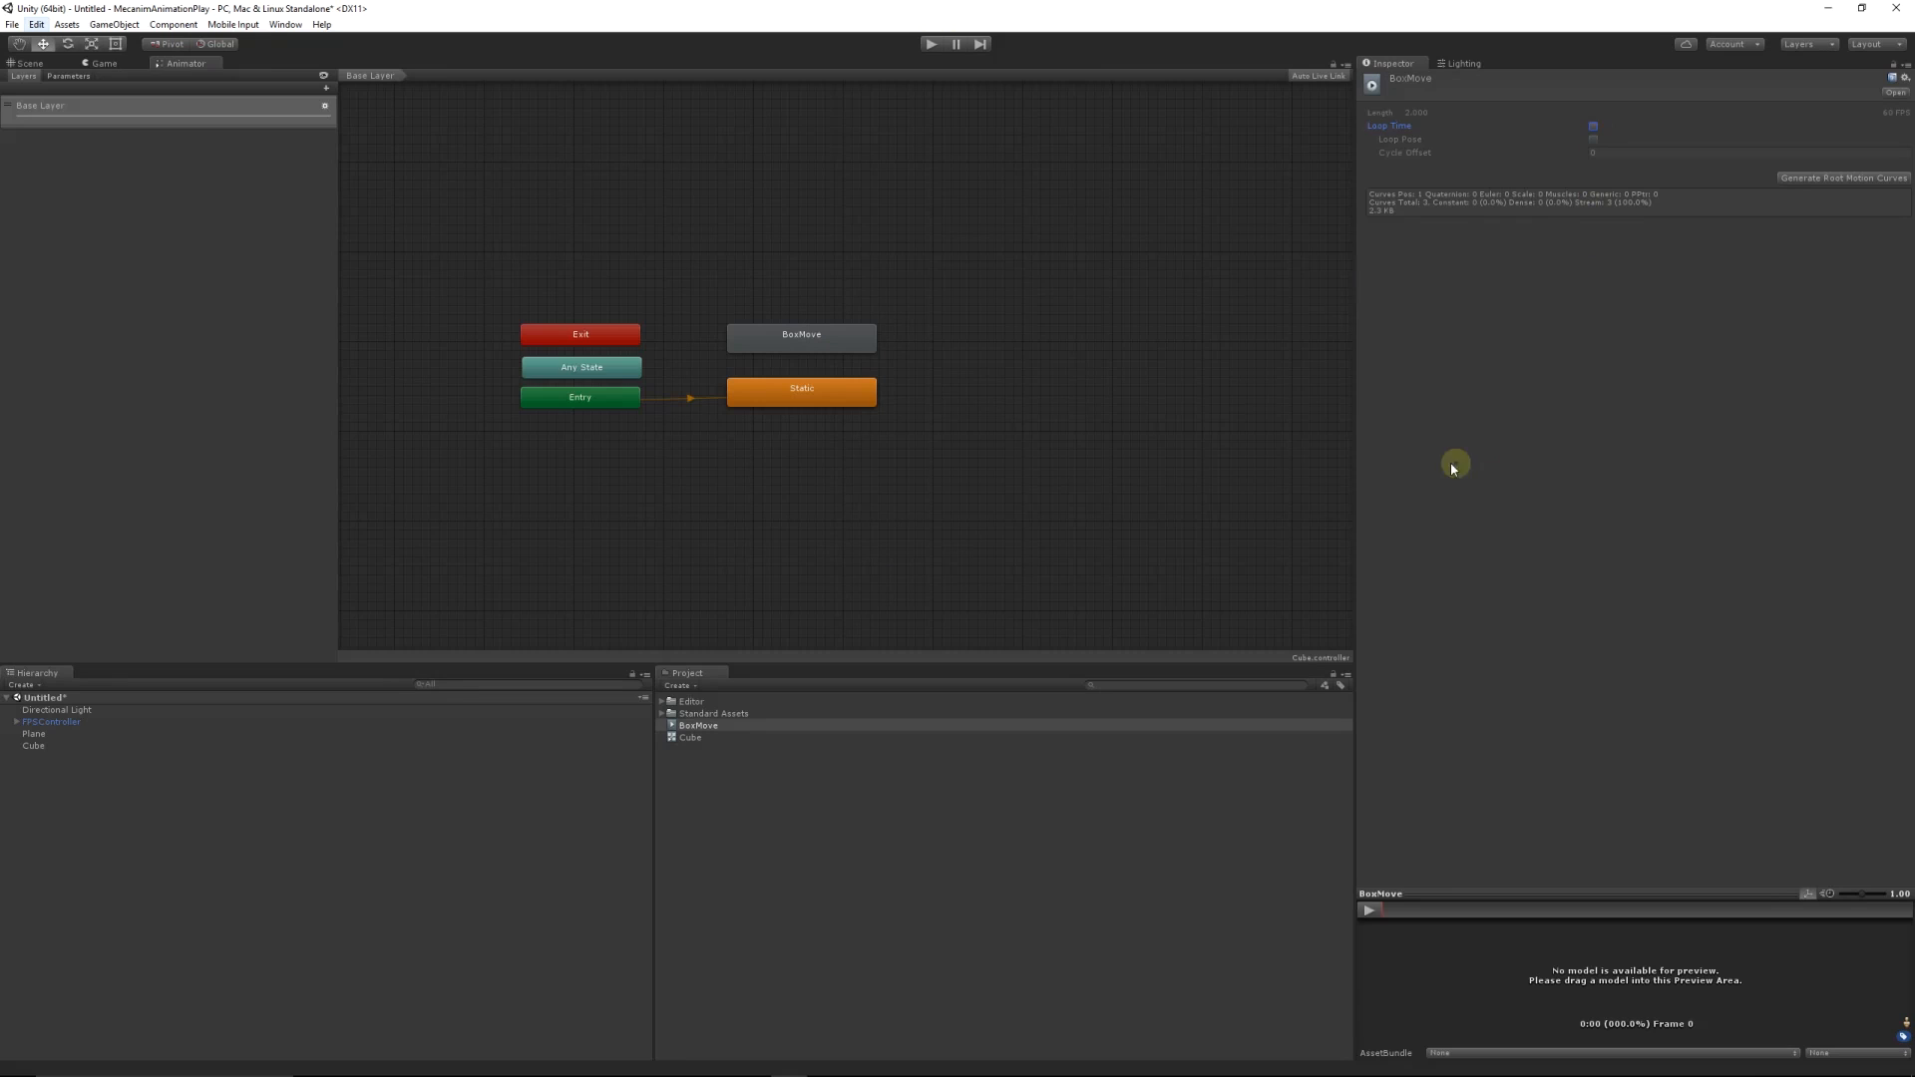
click(29, 62)
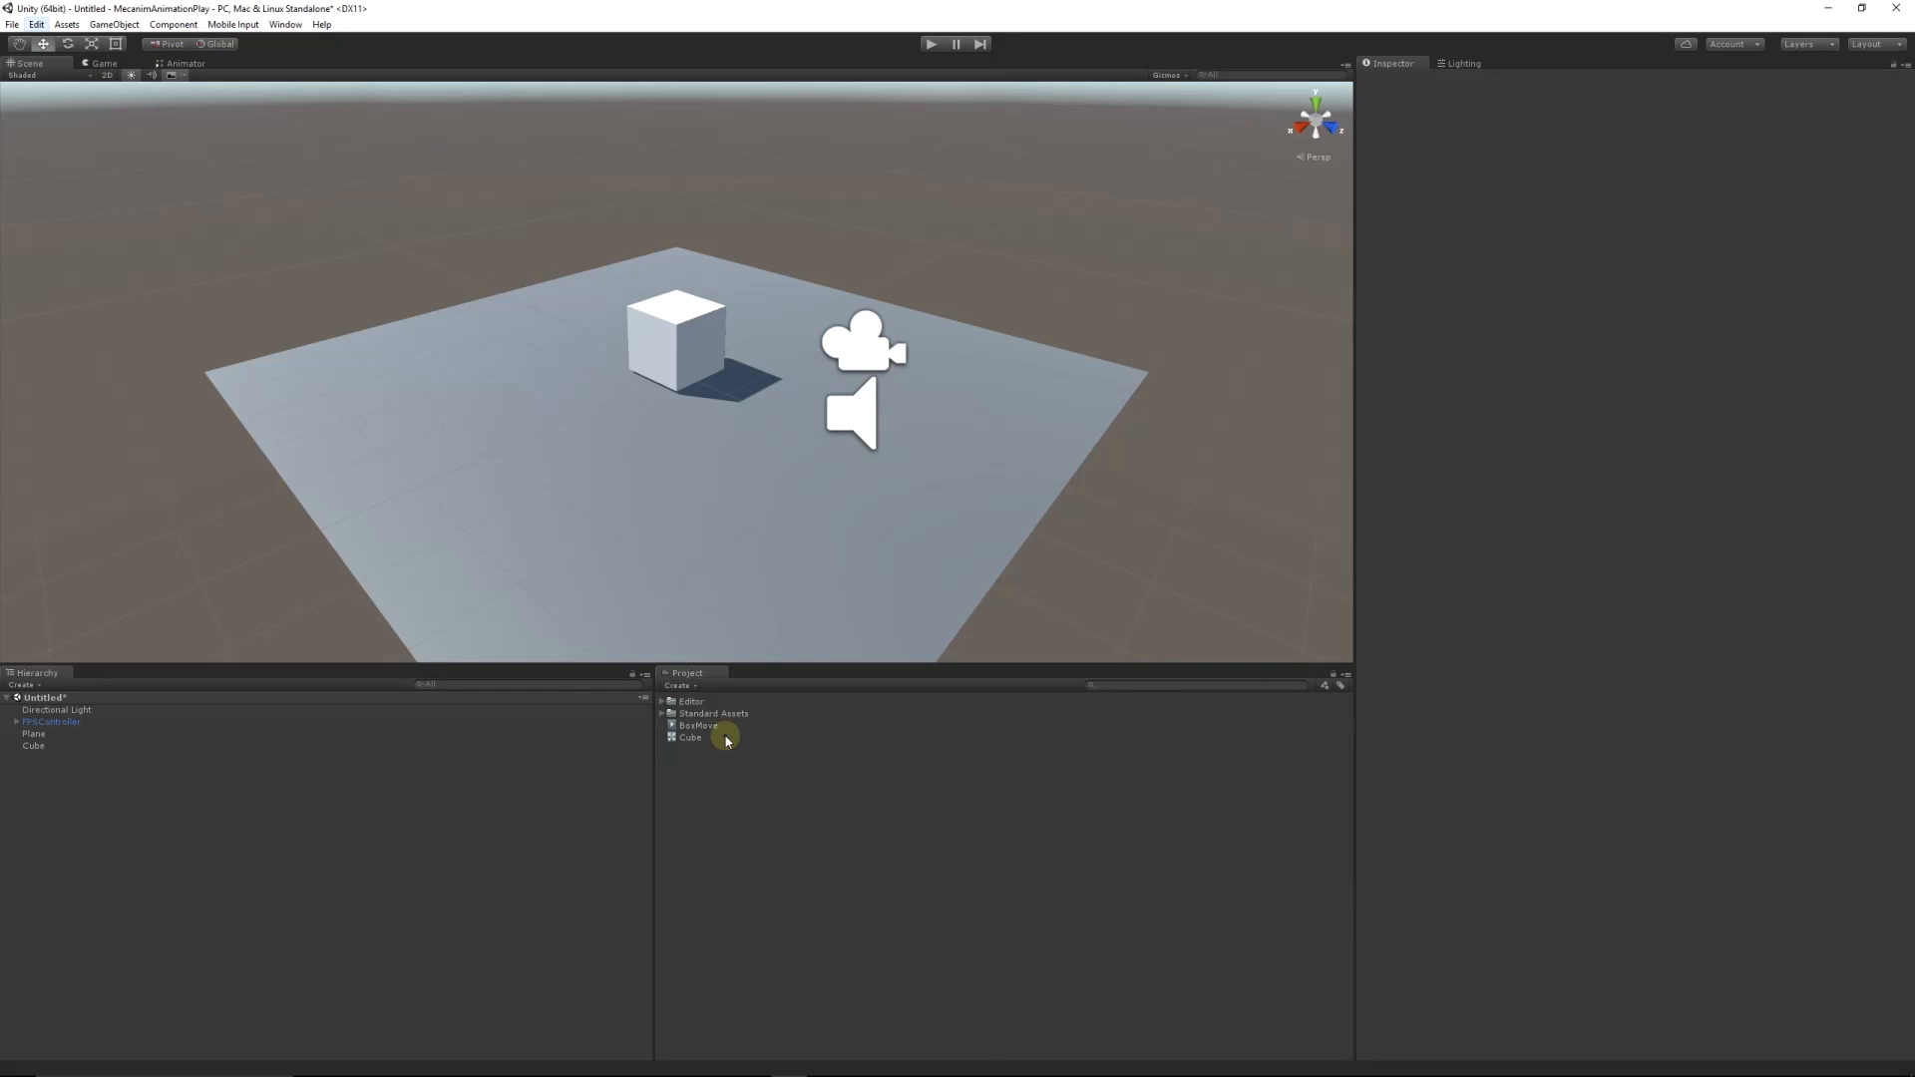
mouse_move(836, 588)
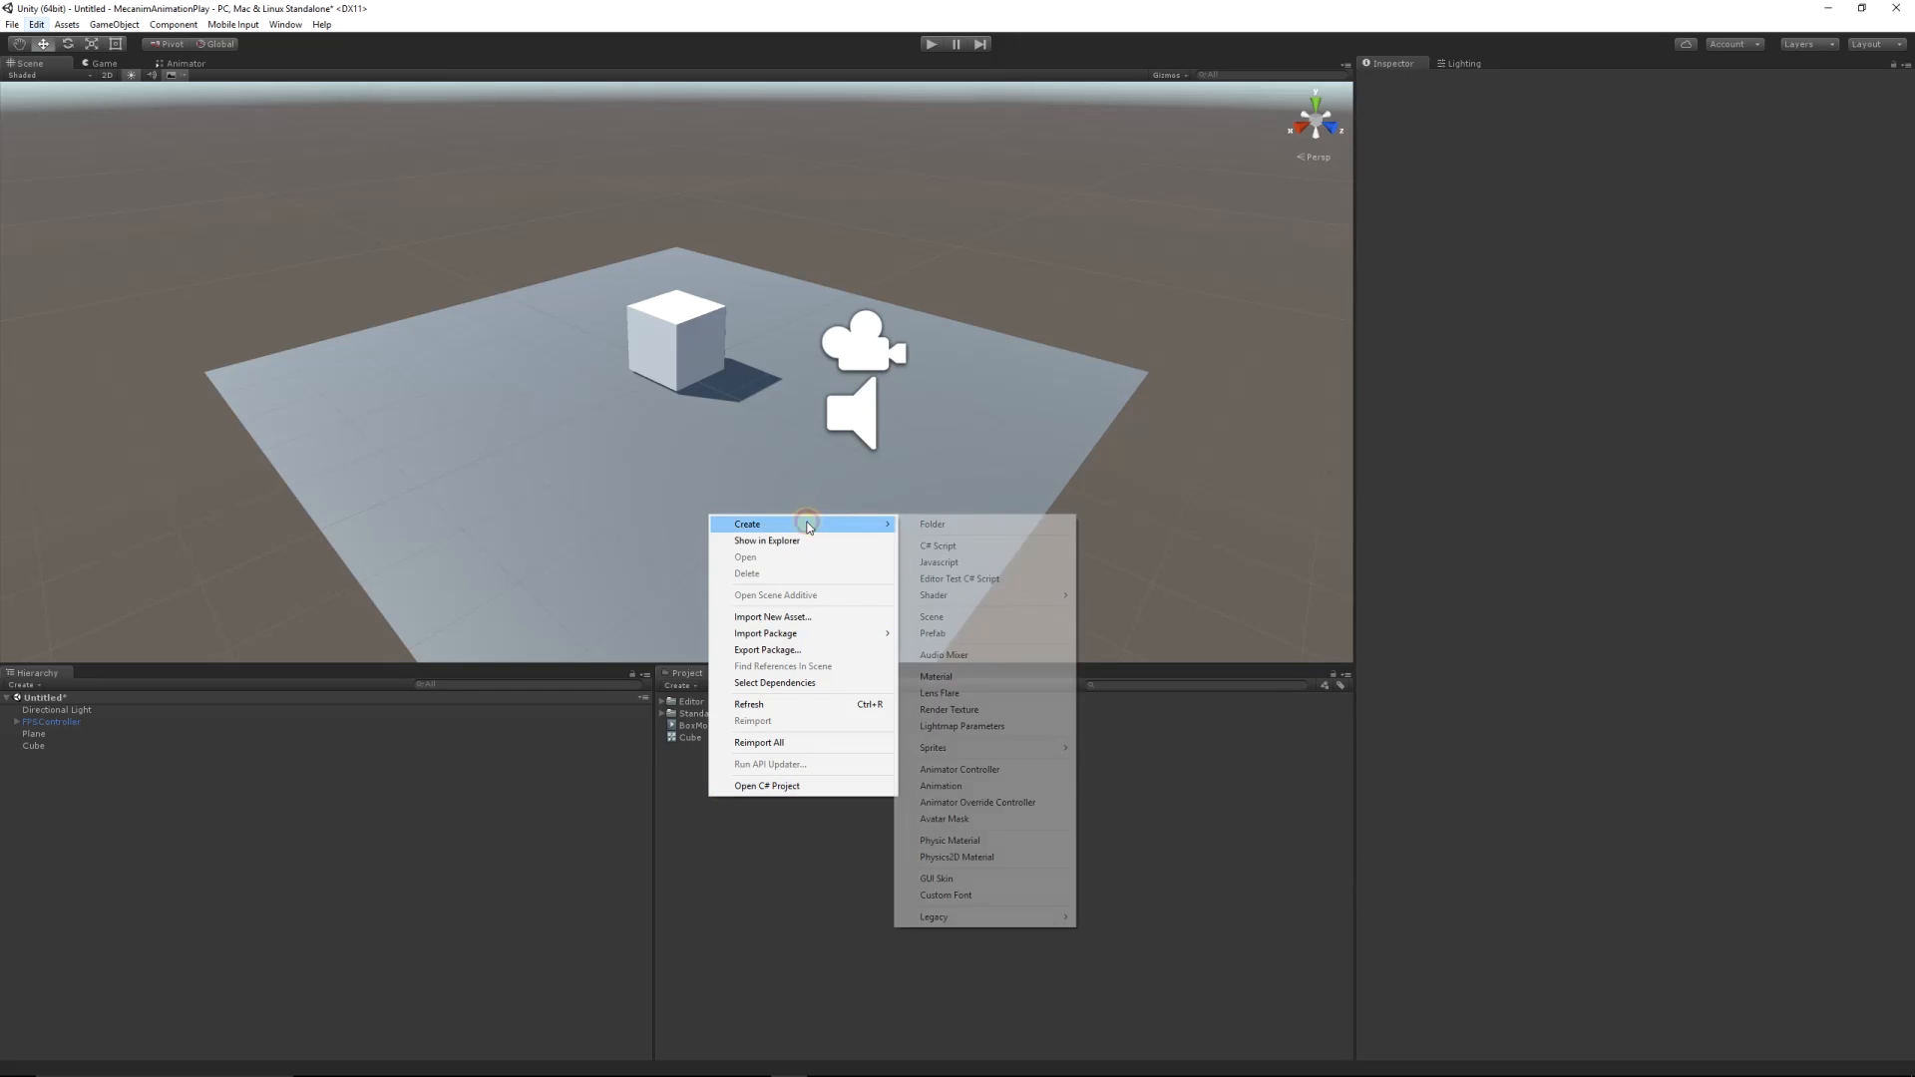
Step: Create a C# script named AnimationPlay and open it in Visual Studio
click(937, 562)
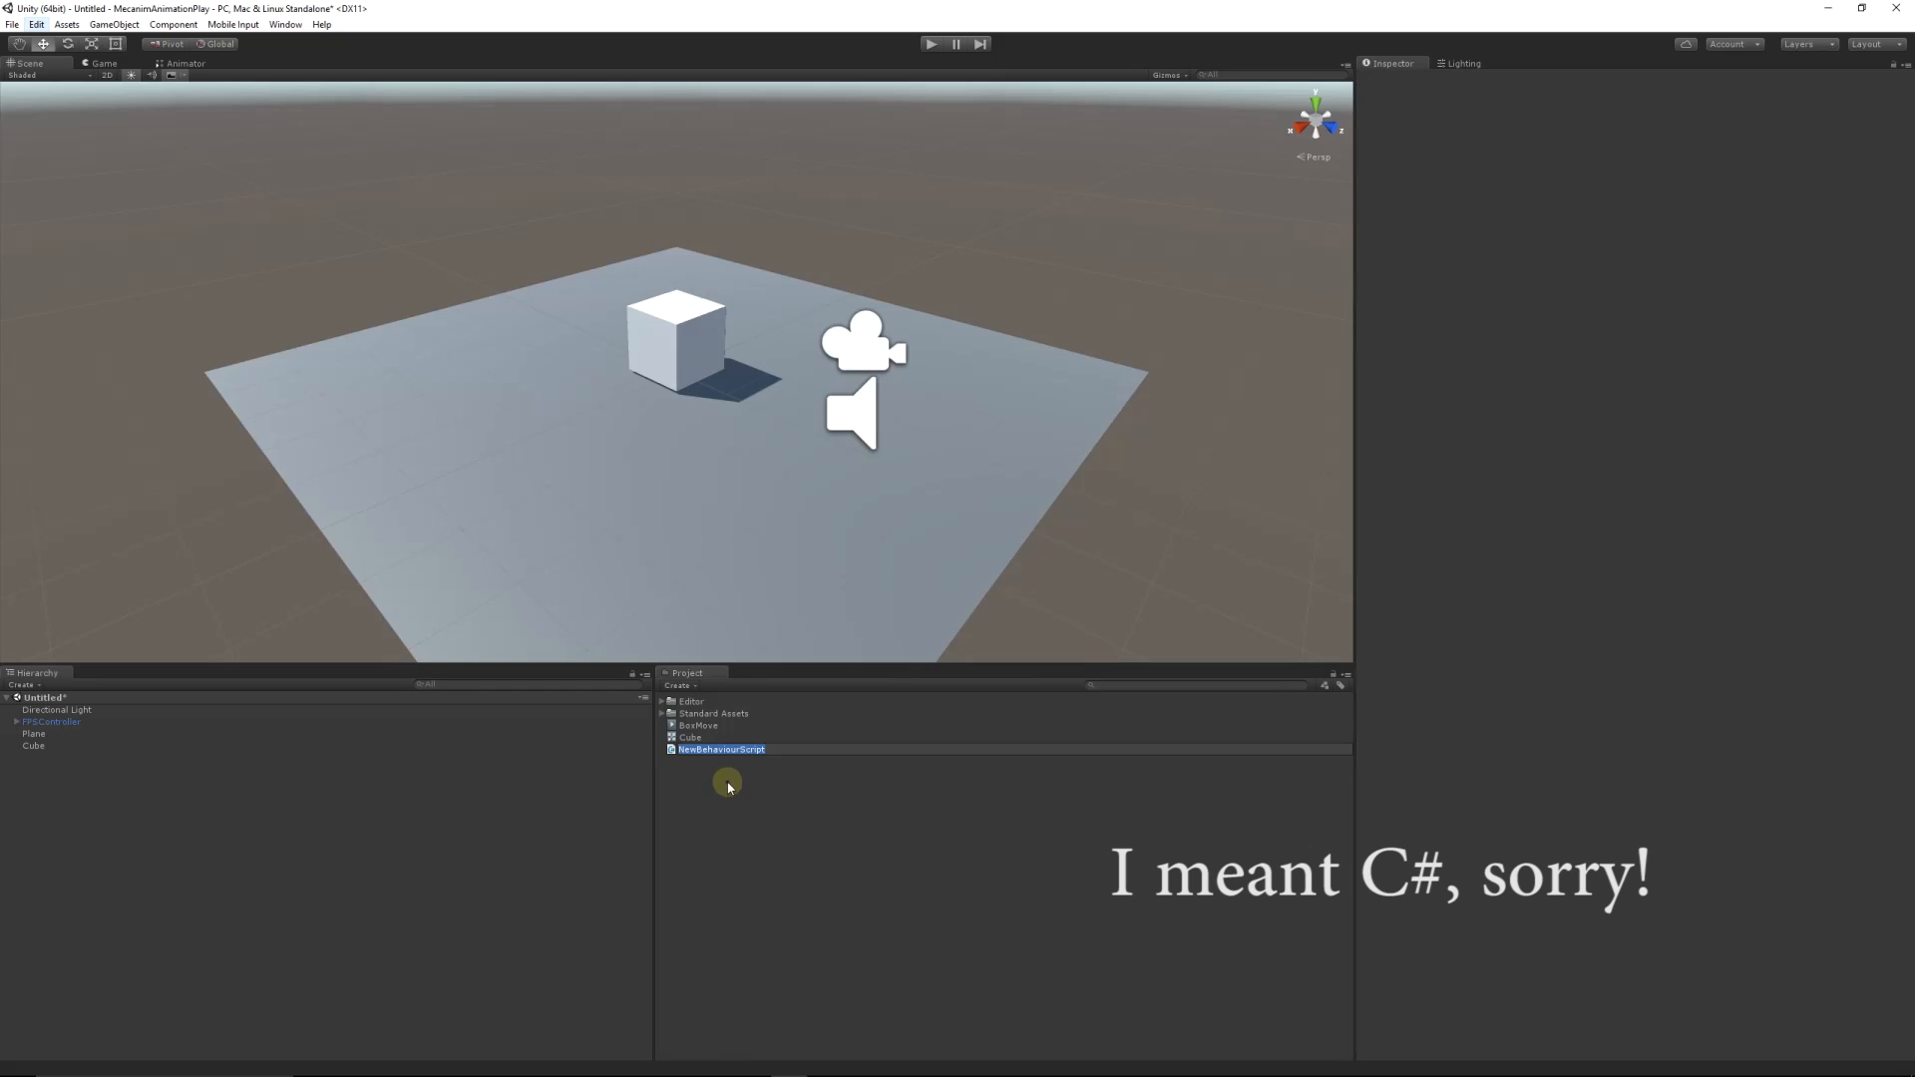
mouse_move(572, 572)
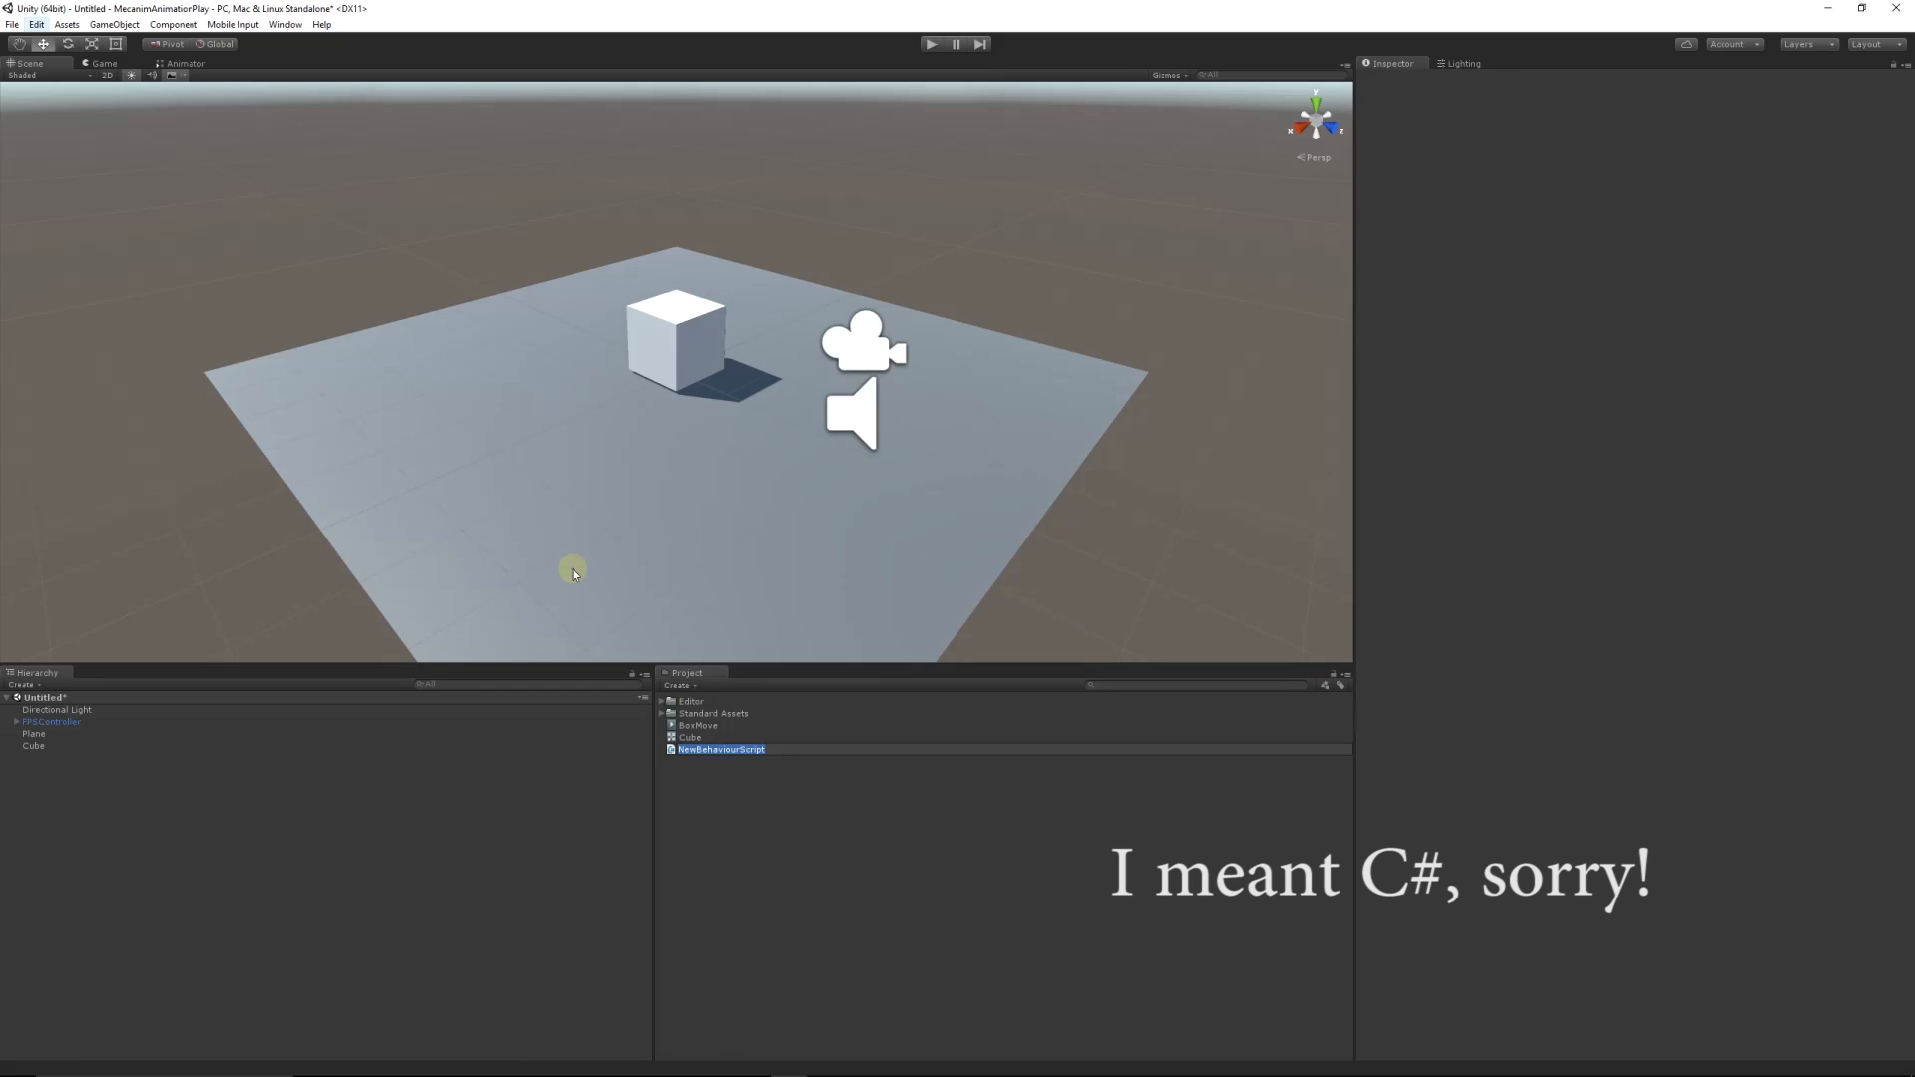
text(AnimationPlay)
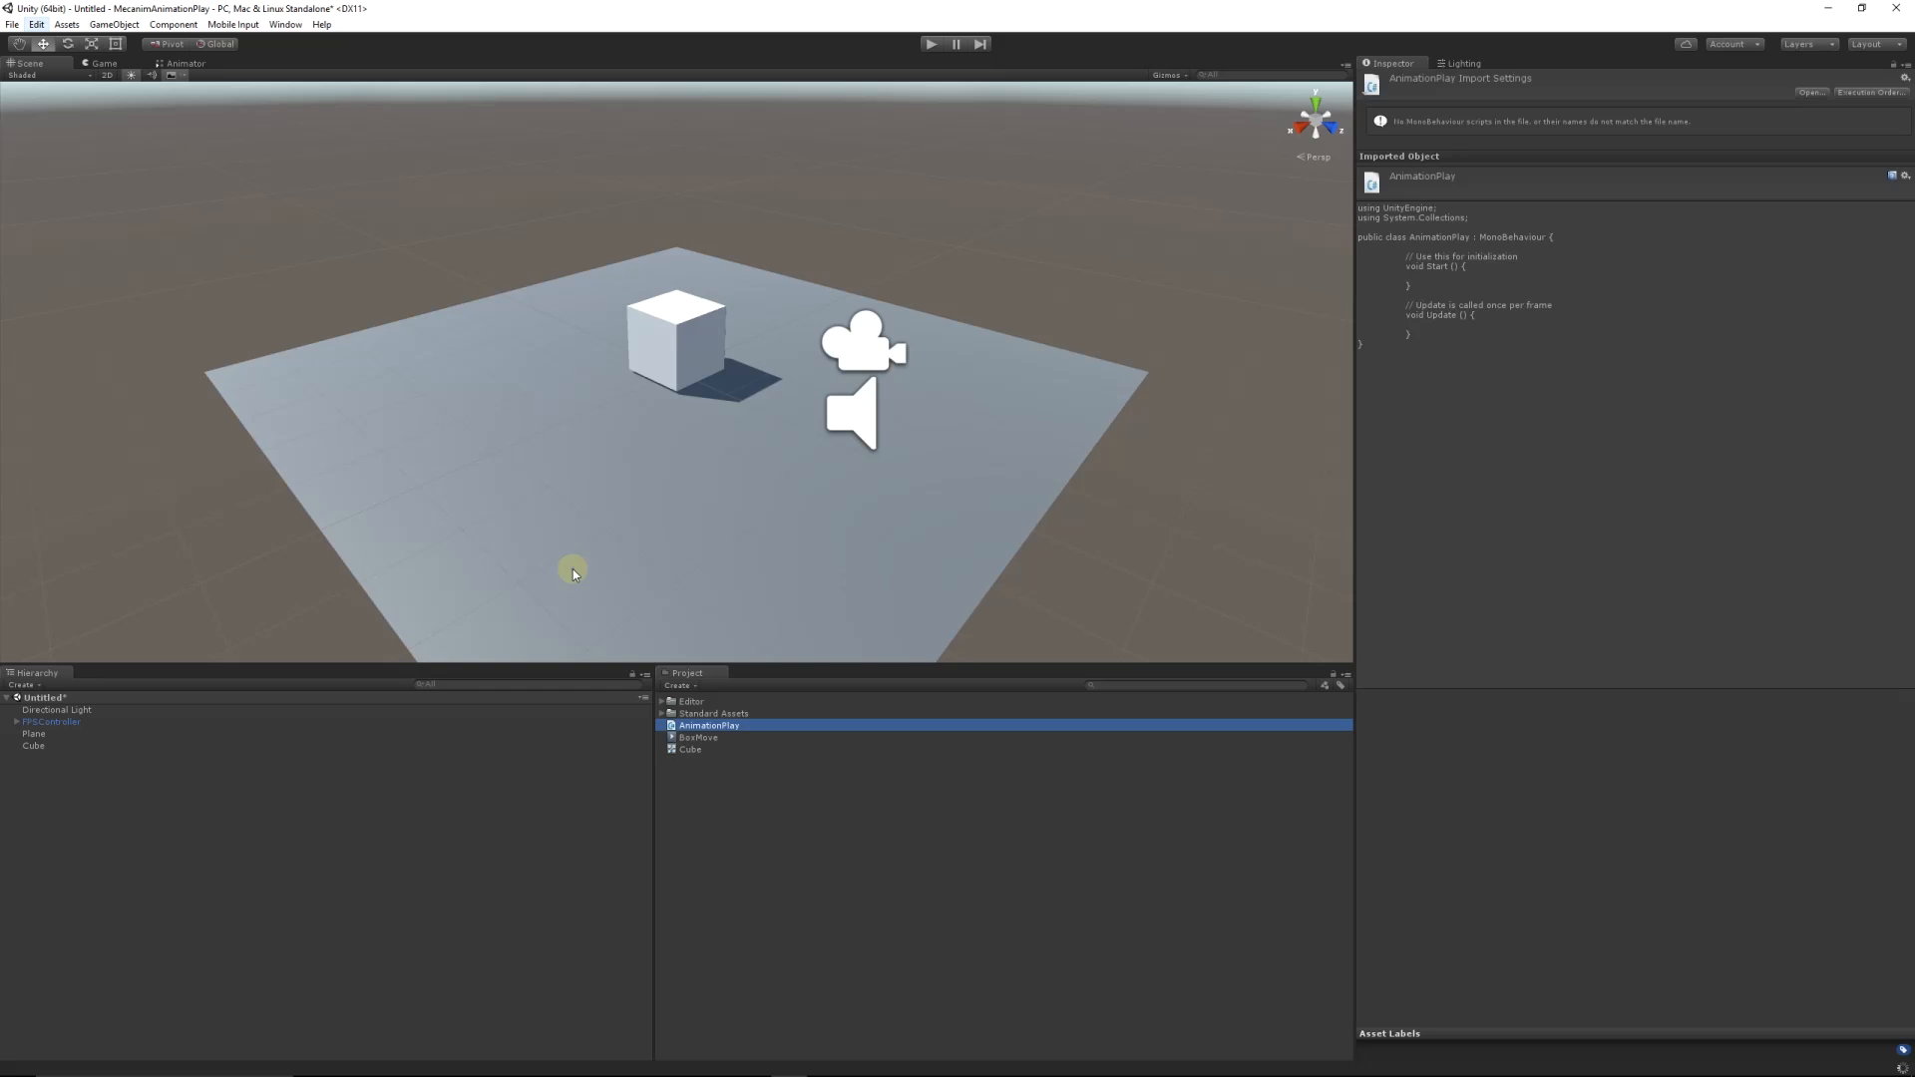
double_click(708, 724)
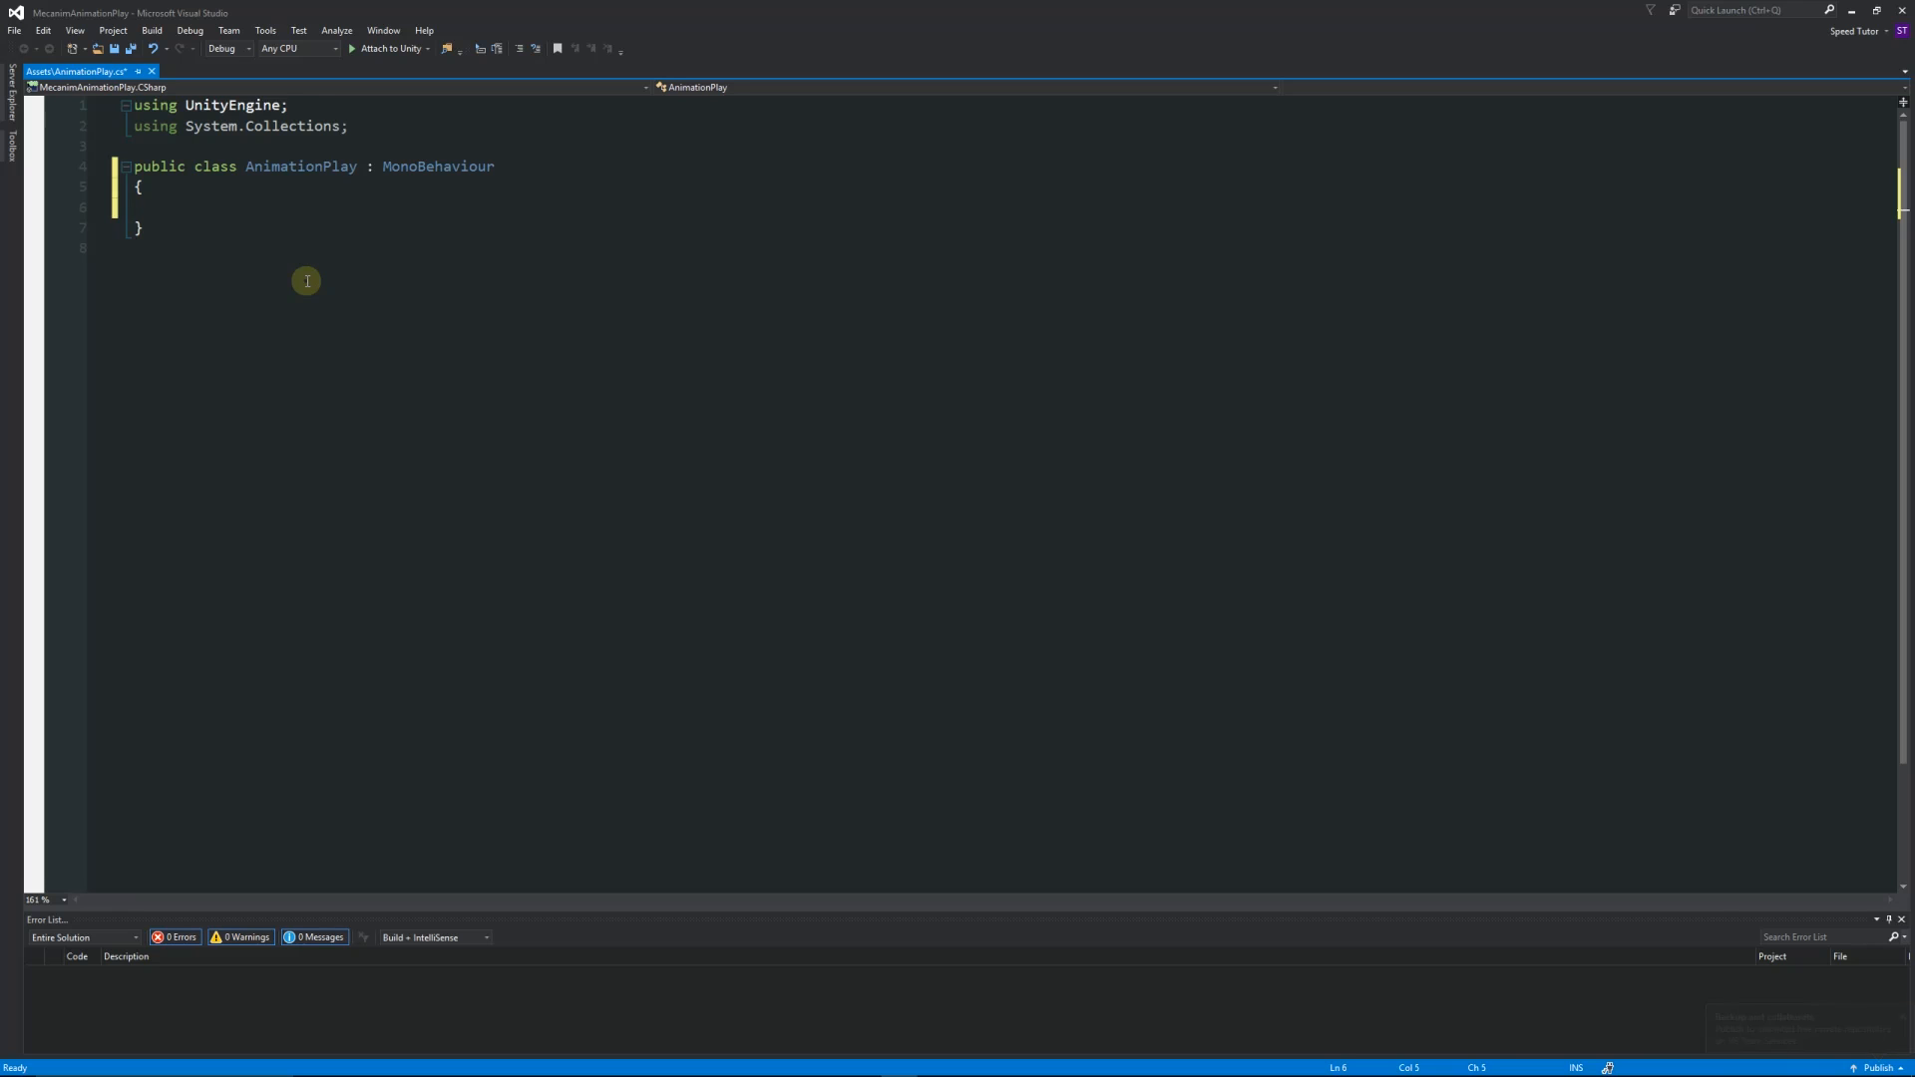
Step: In Start(), type this.GetComponent<Animator>().Play("CubeMove")
text(v)
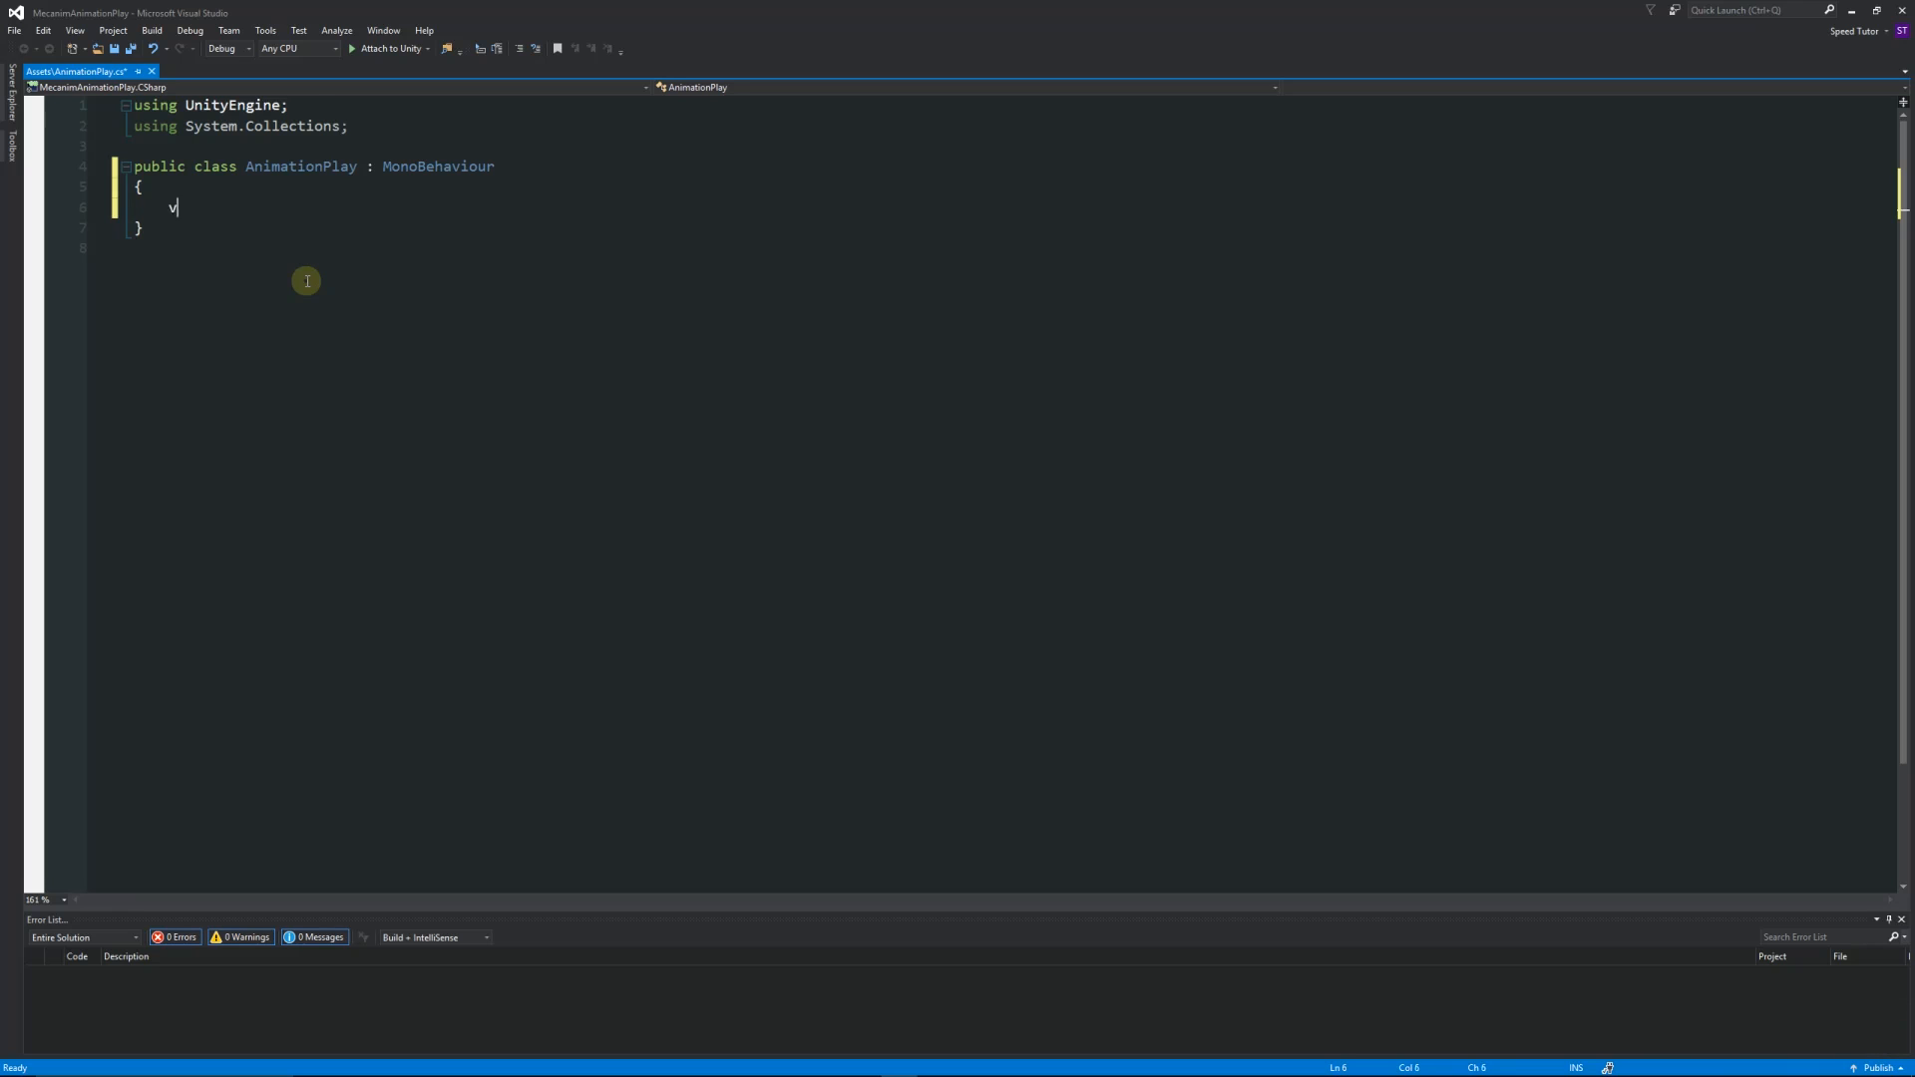
text(oid Star)
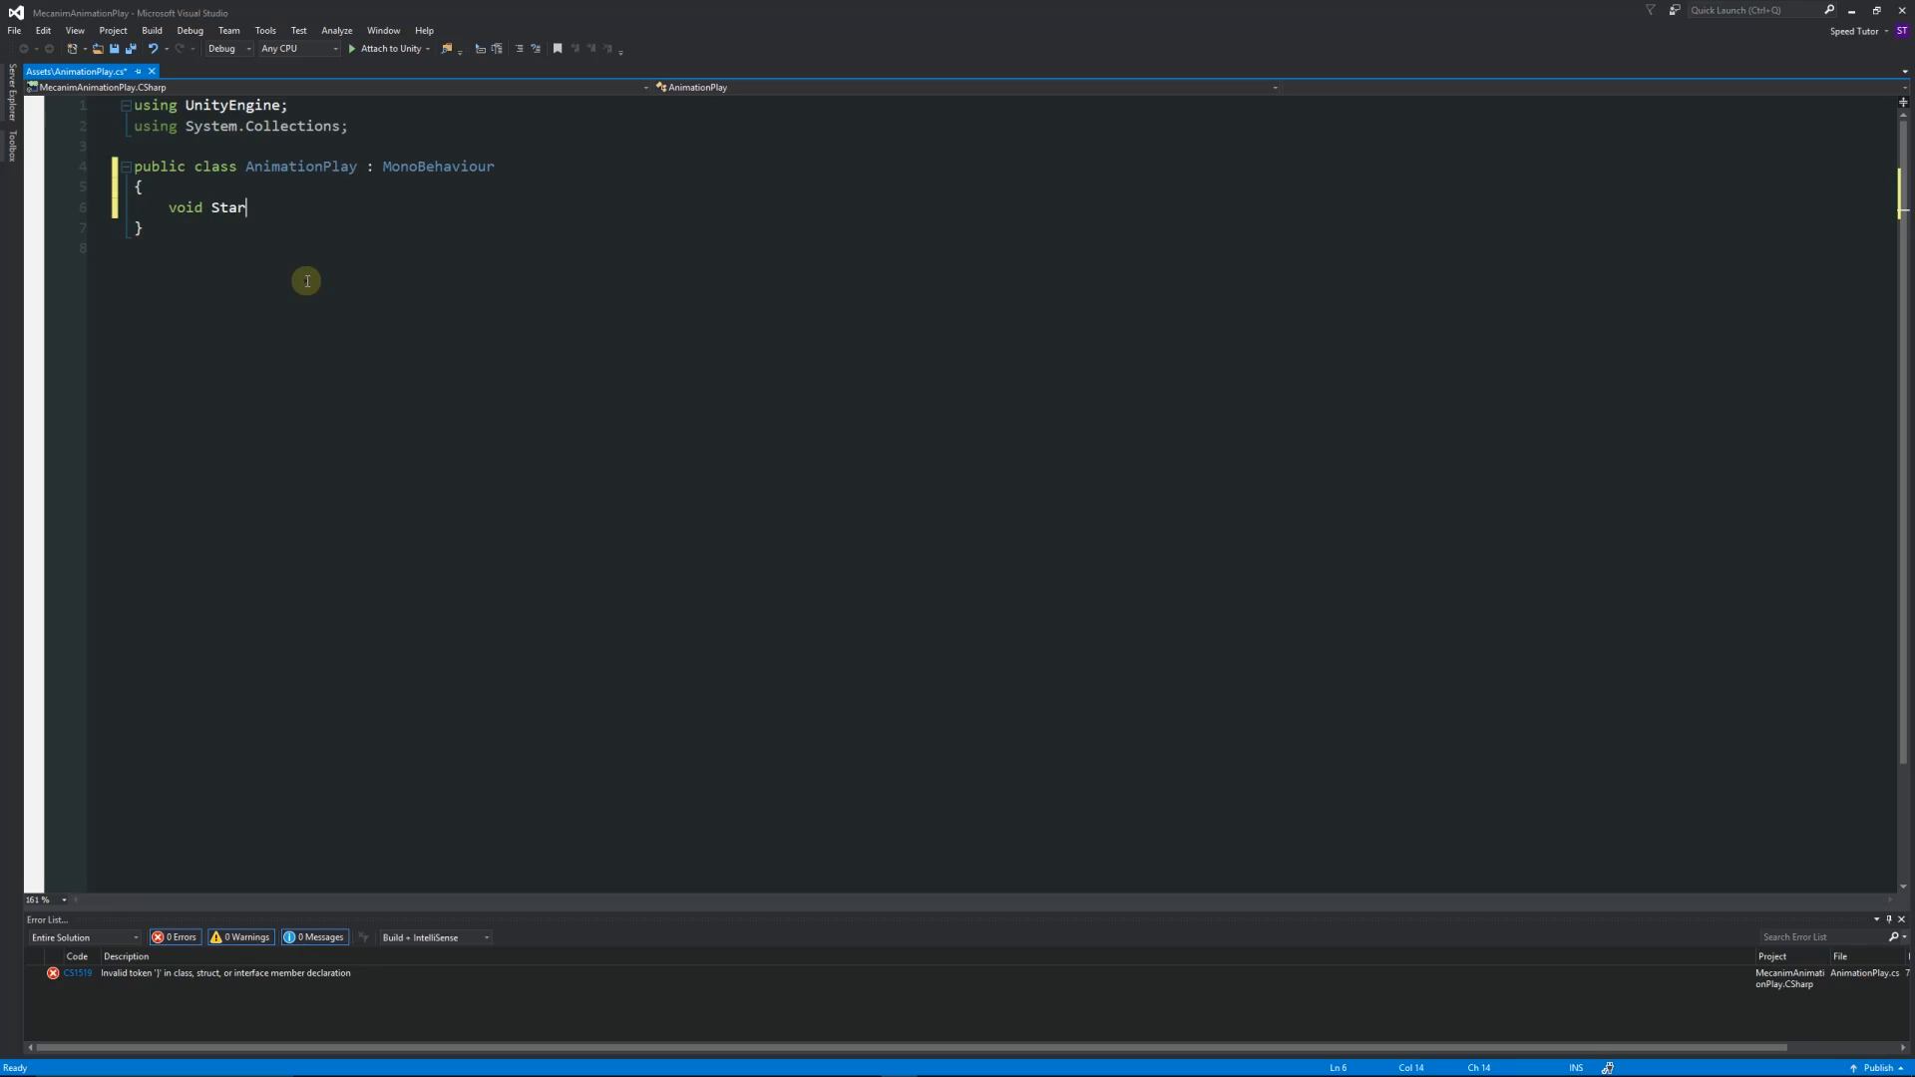
text(t())
text({)
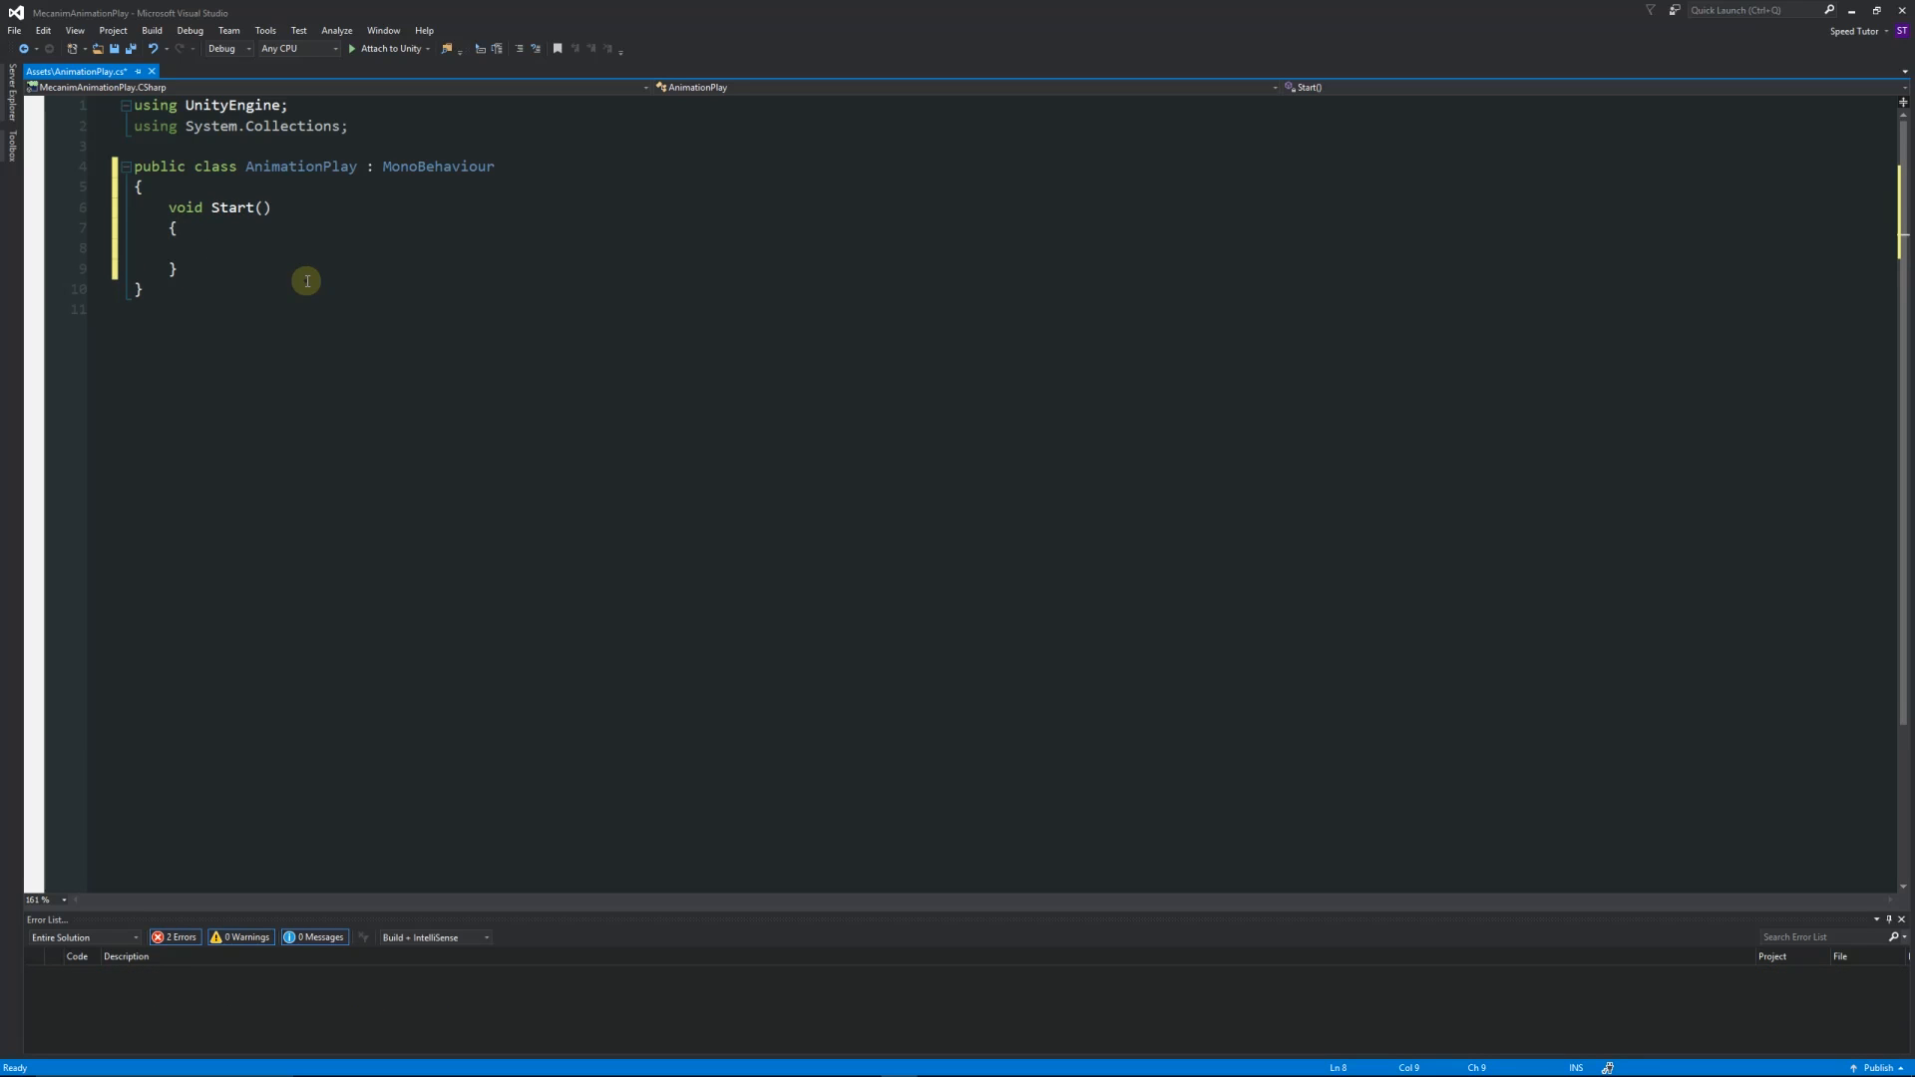
text(this.g)
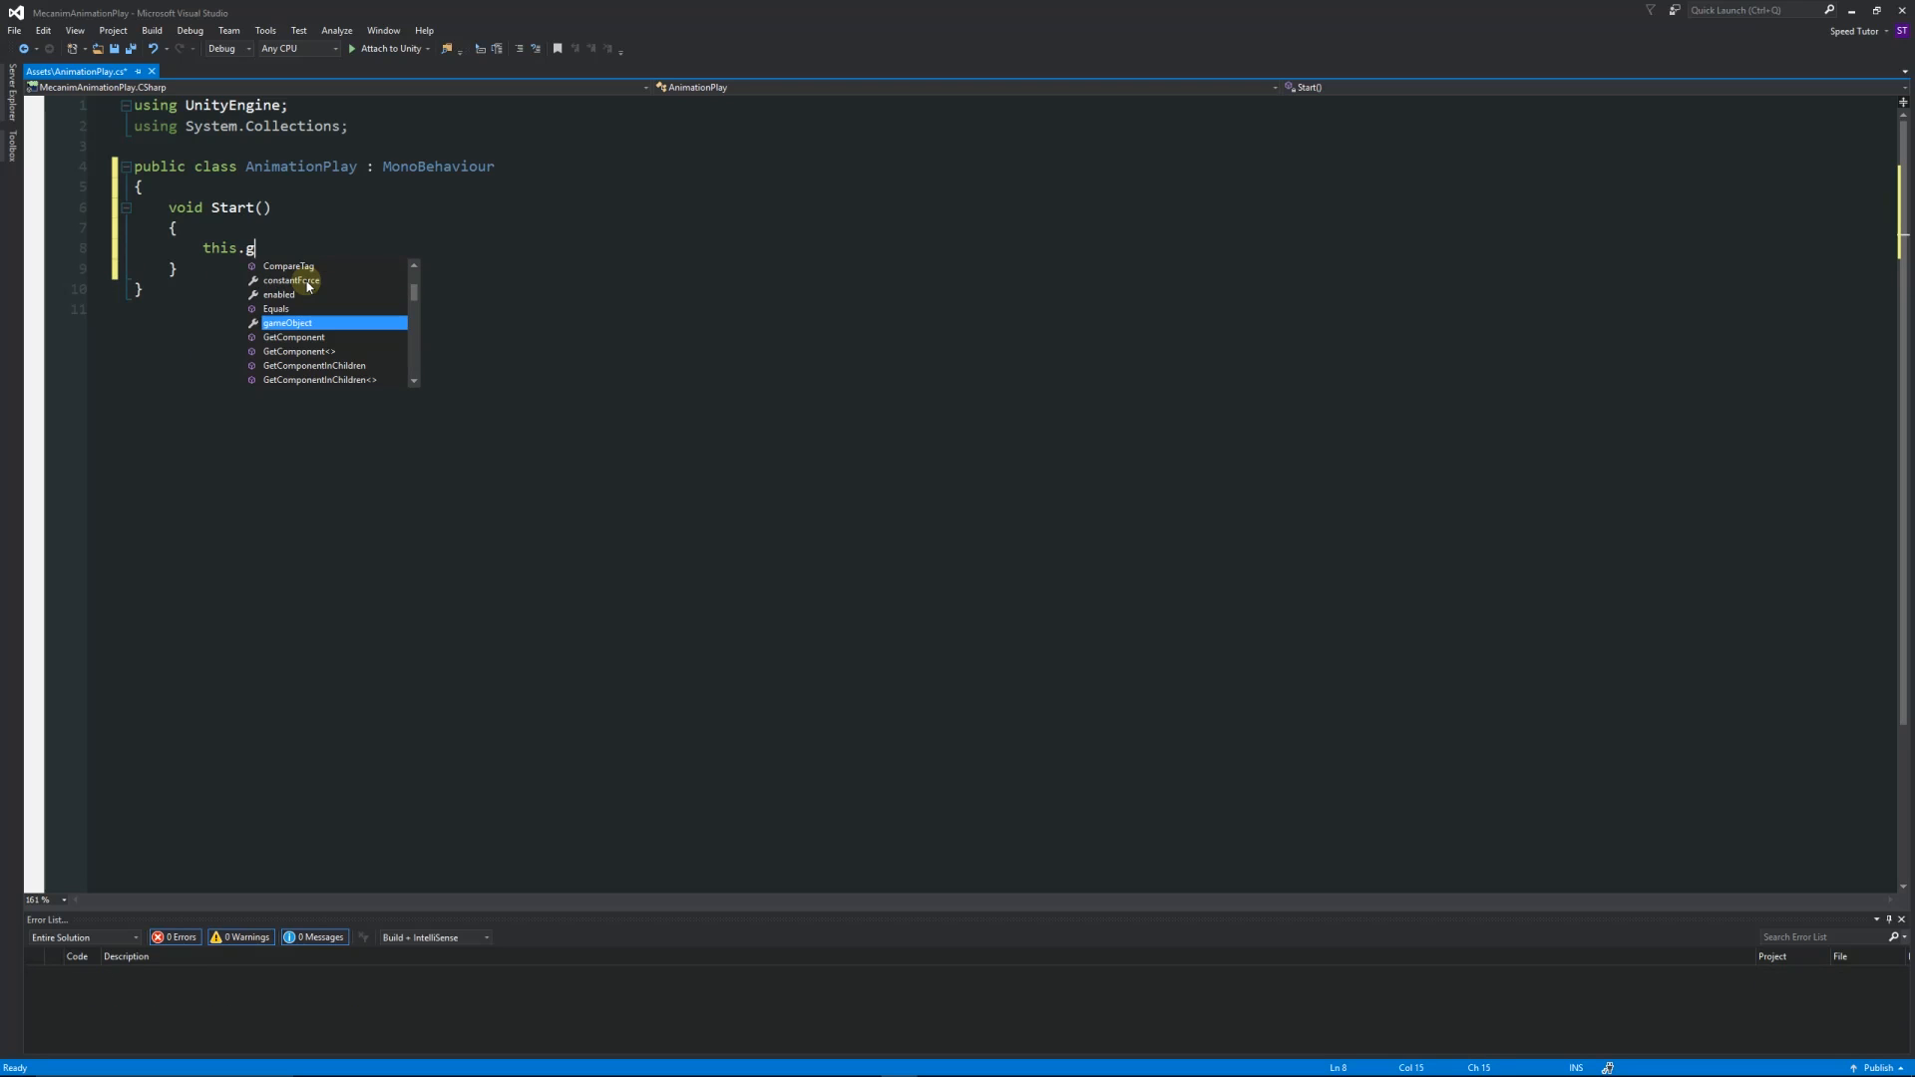
text(GetComponent)
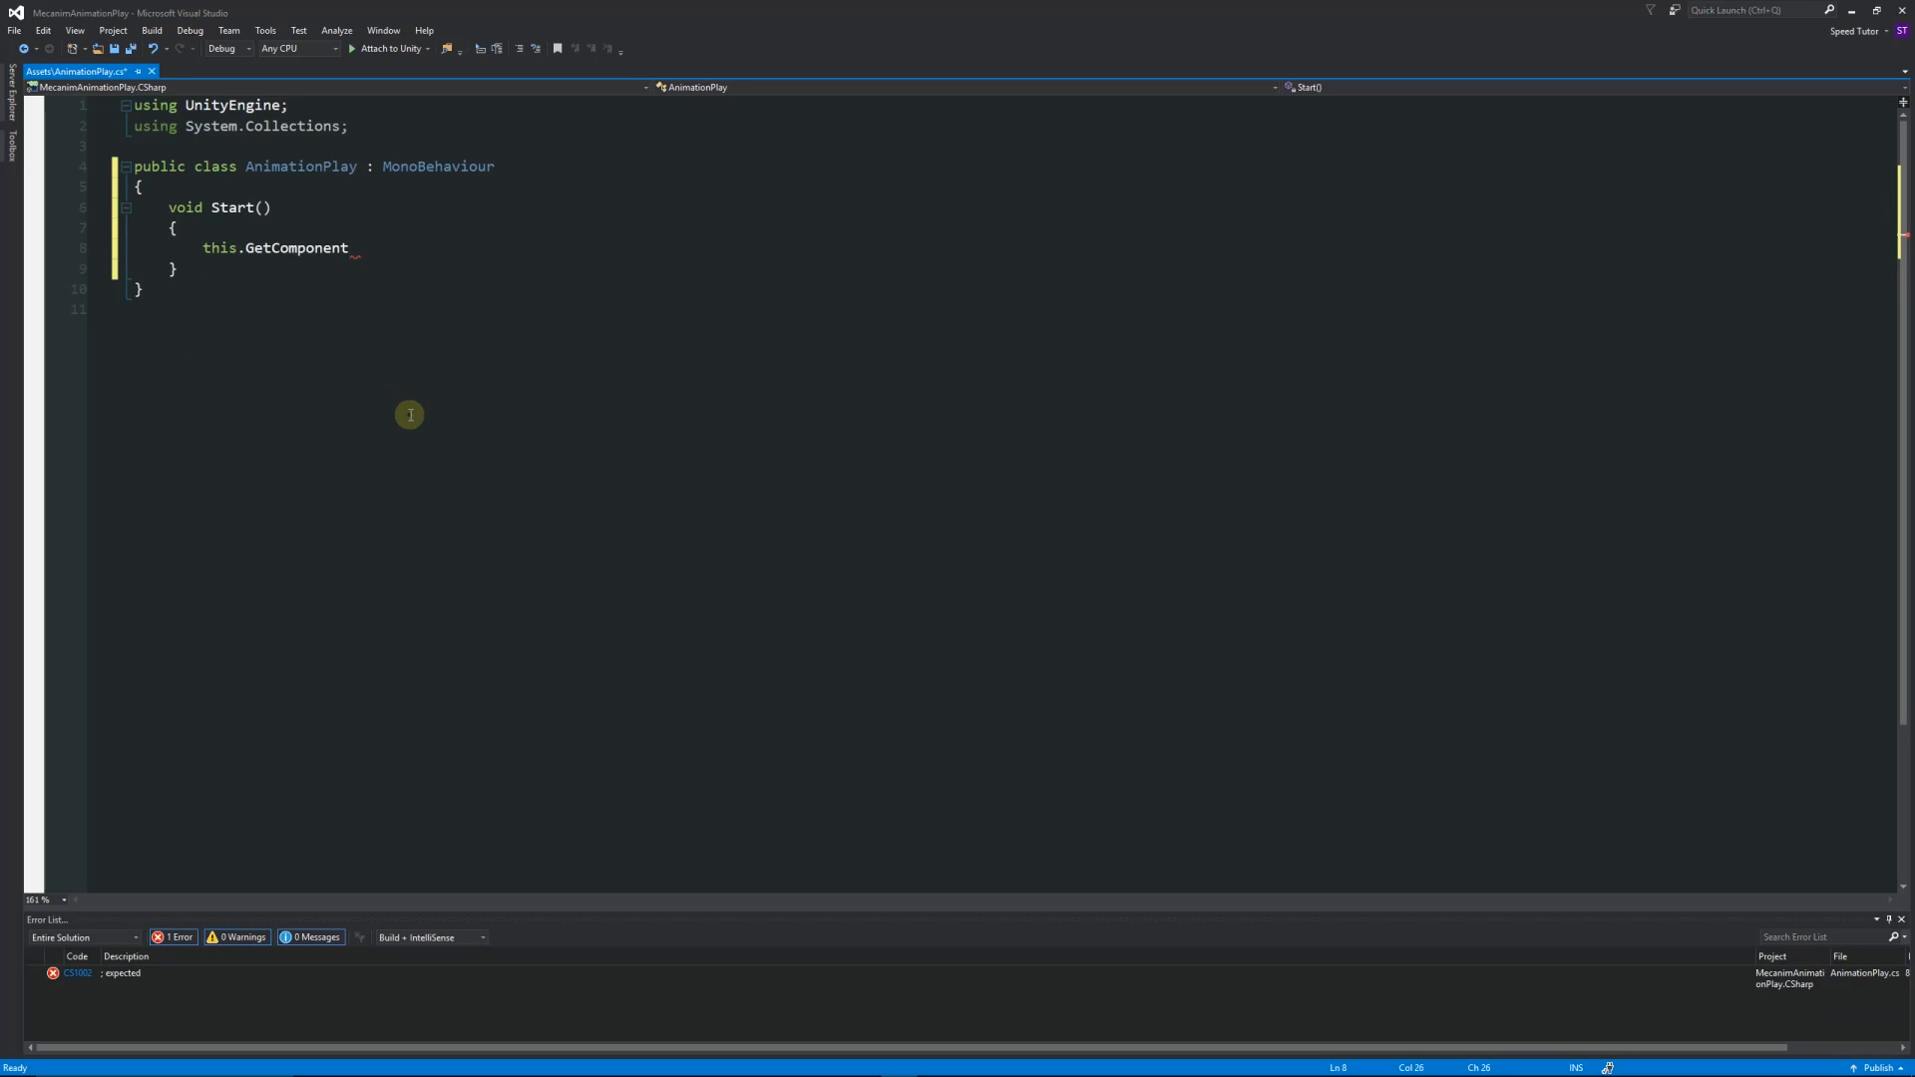
text(<>)
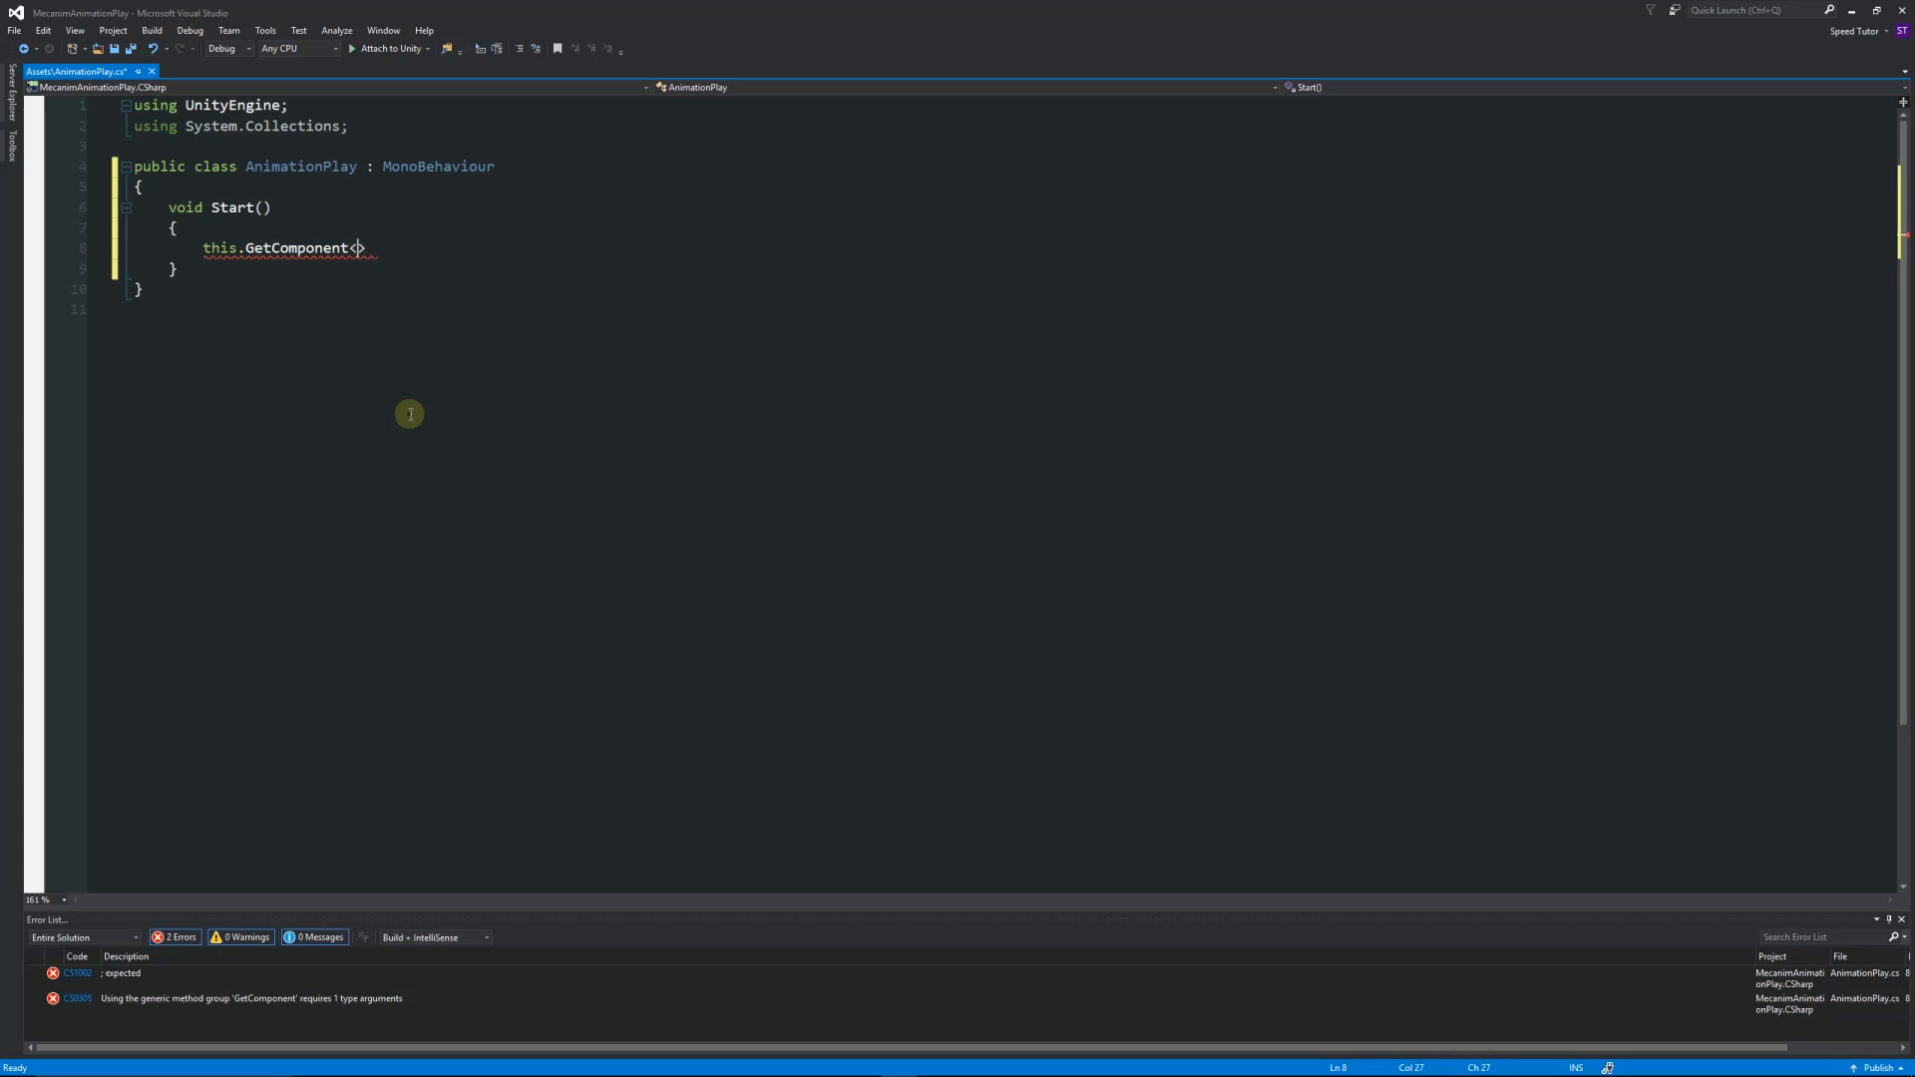
text(Anim>)
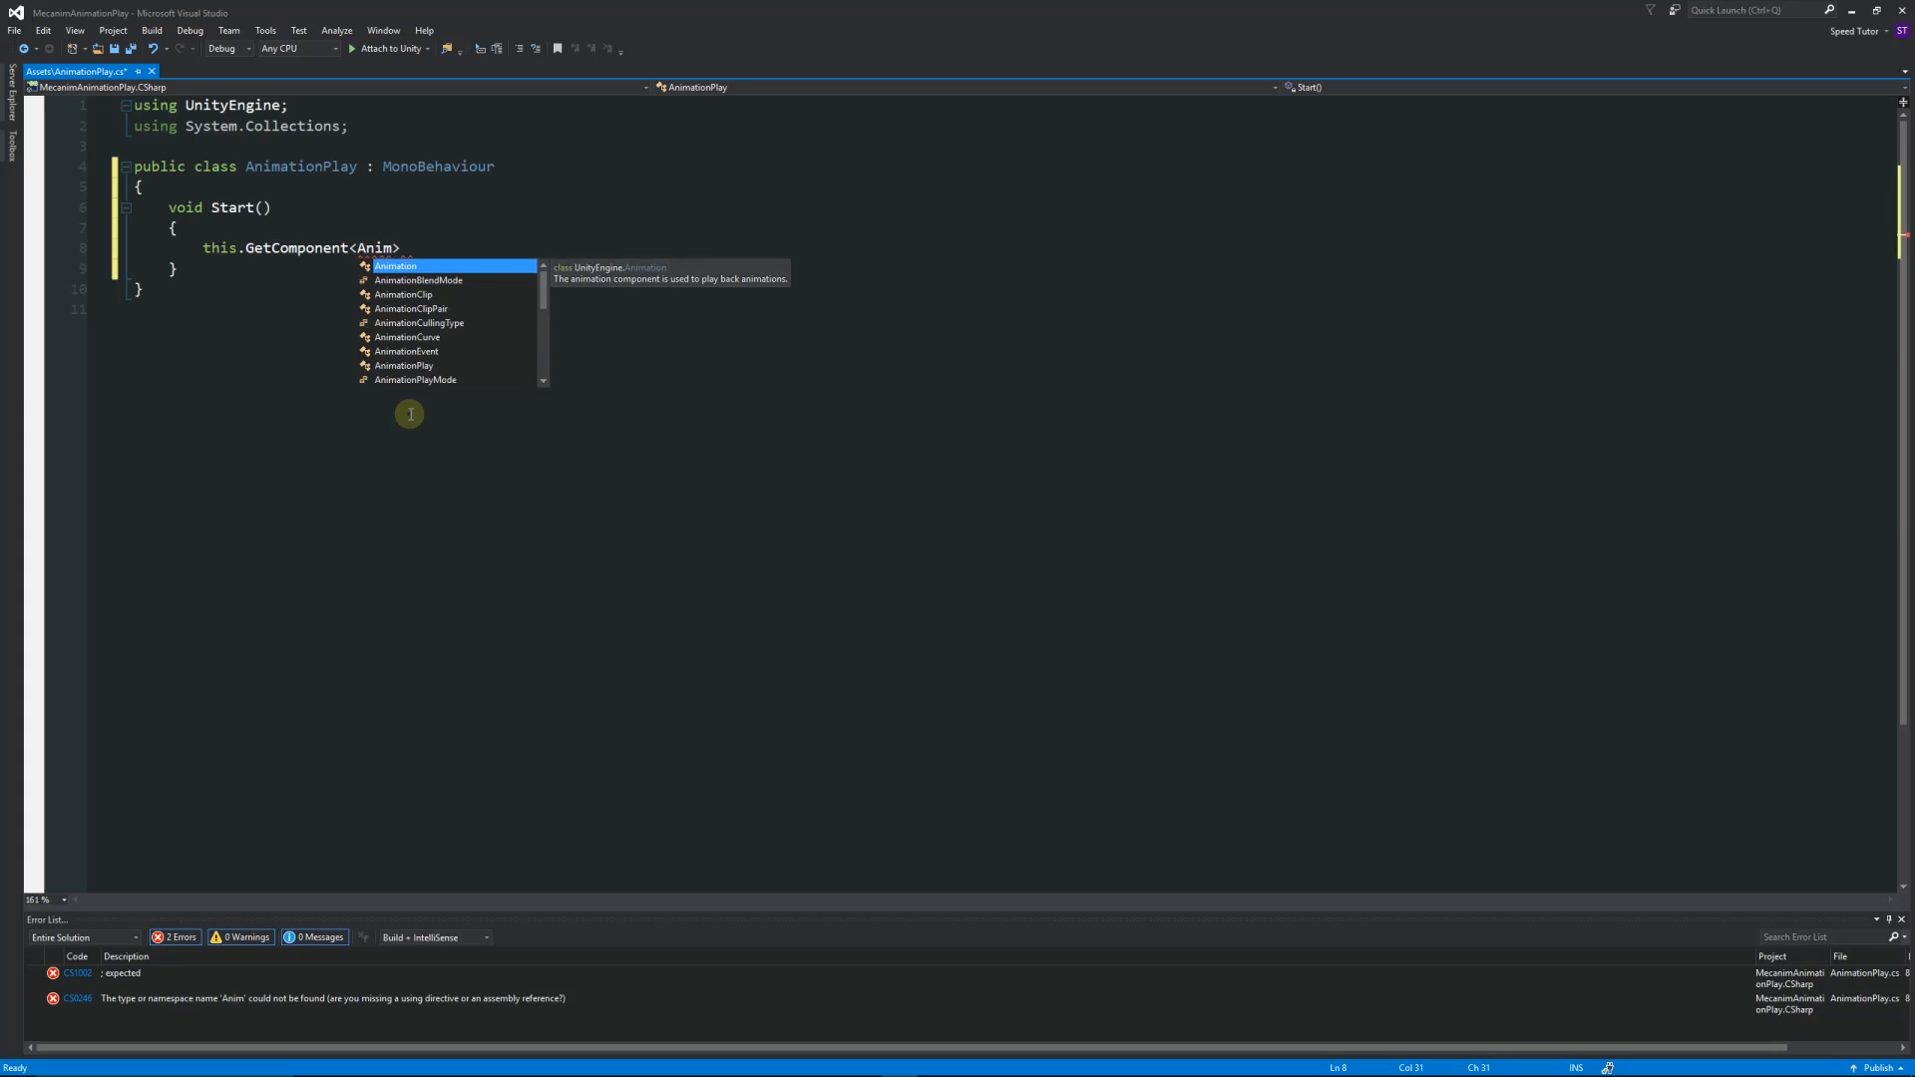
text(ator)
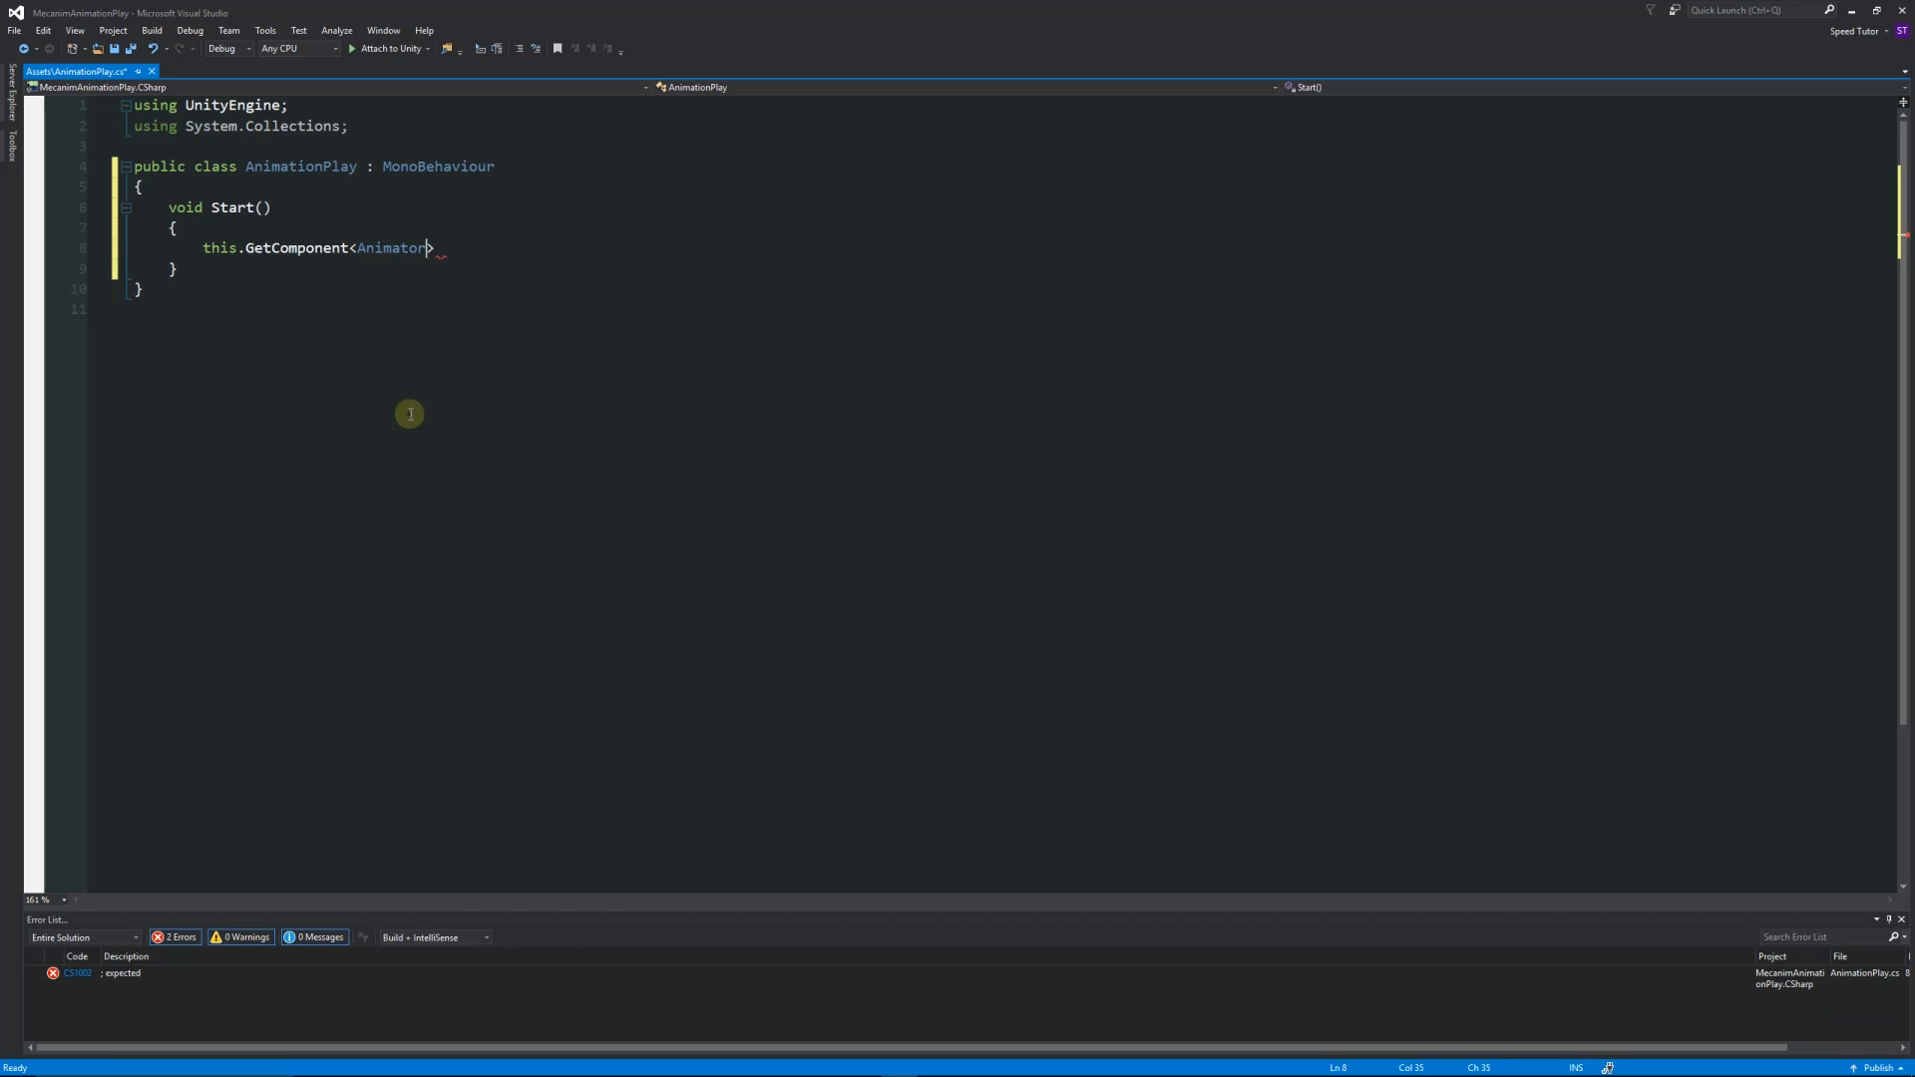
text(>)
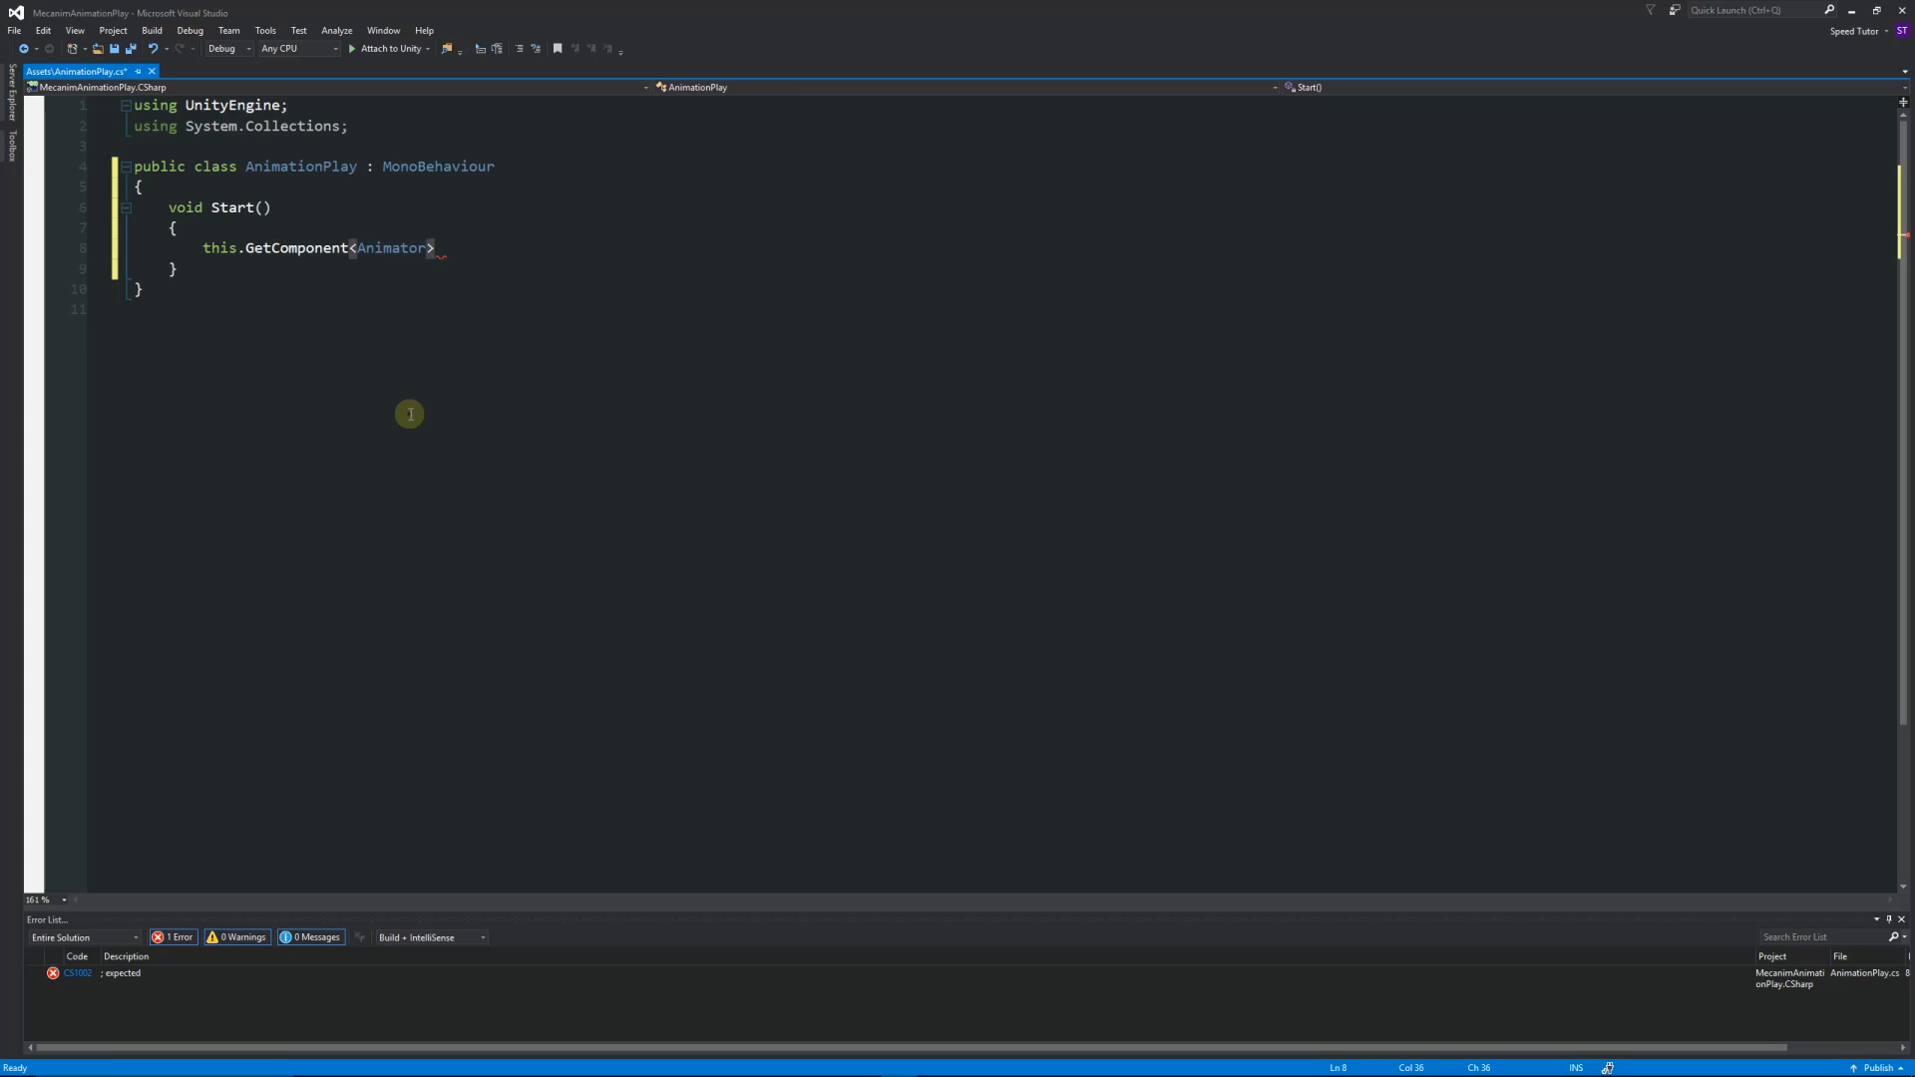
text(().)
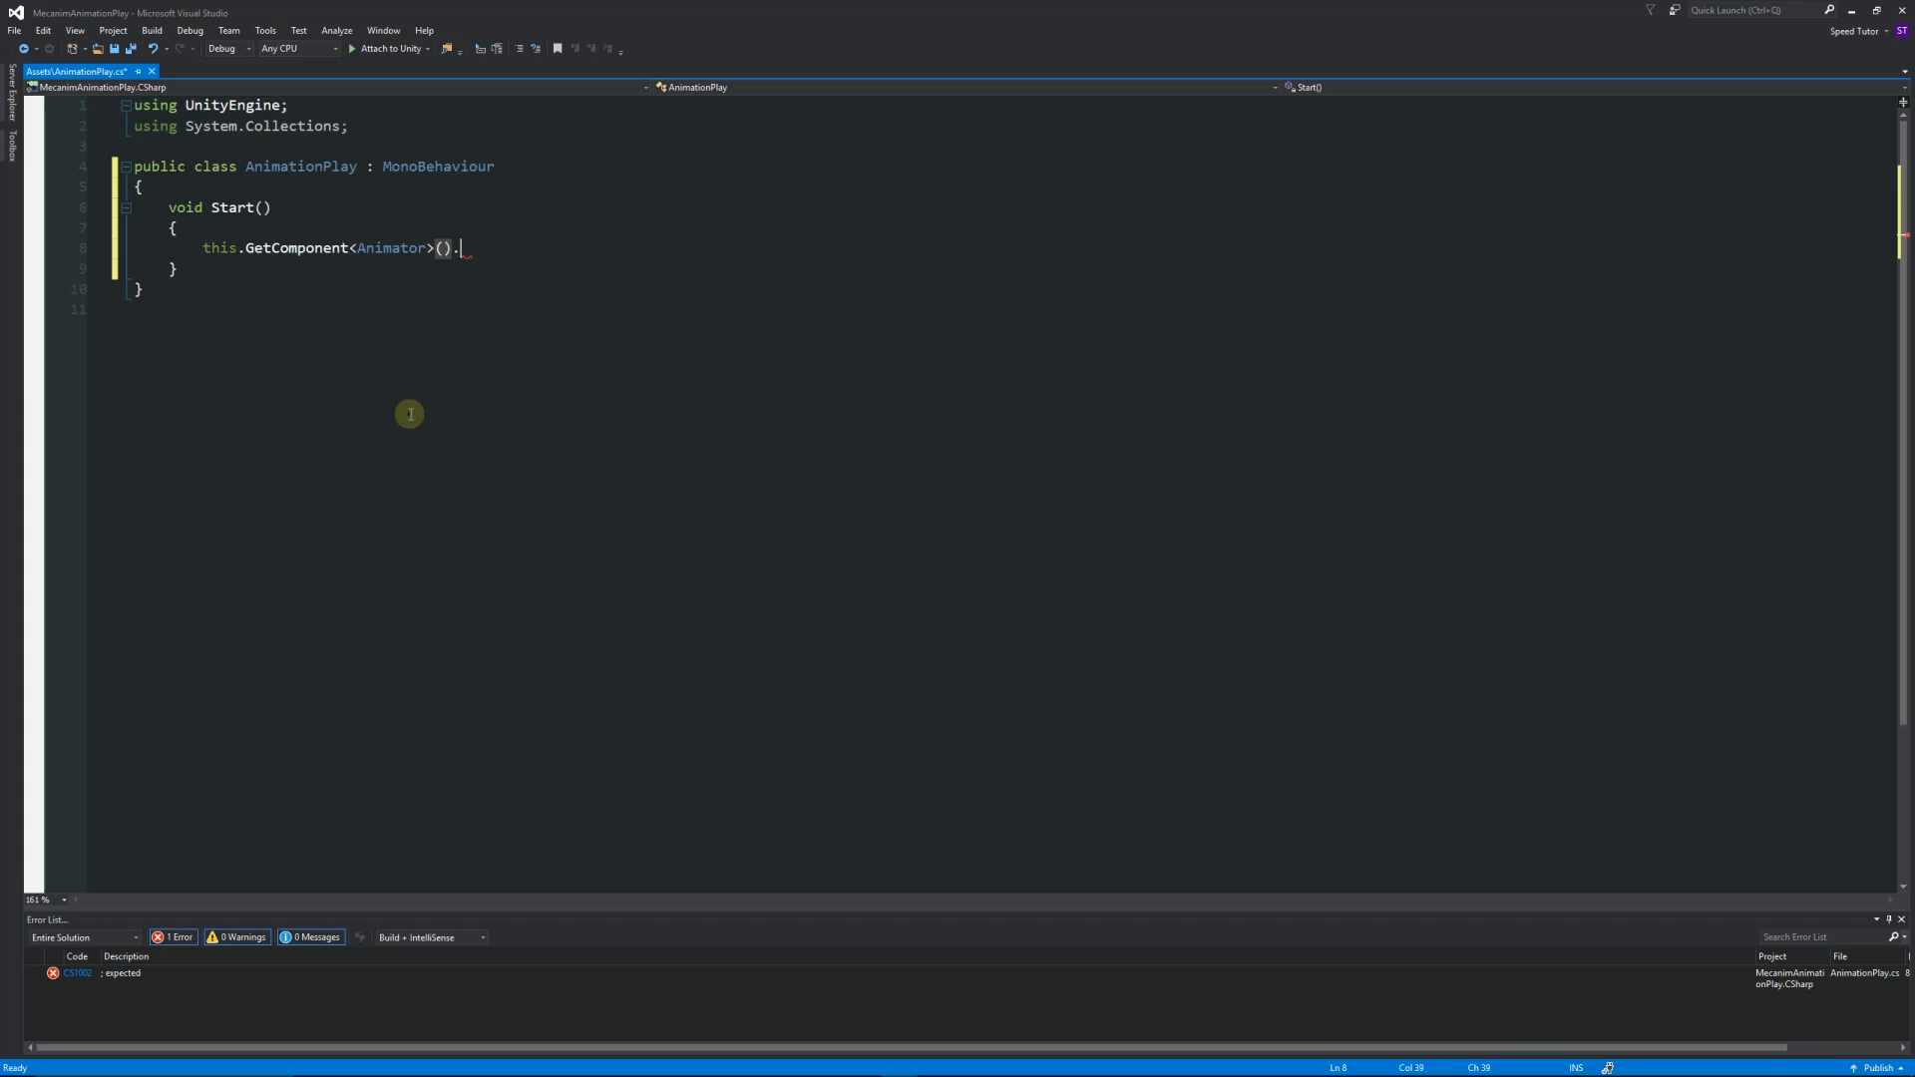
text(Play)
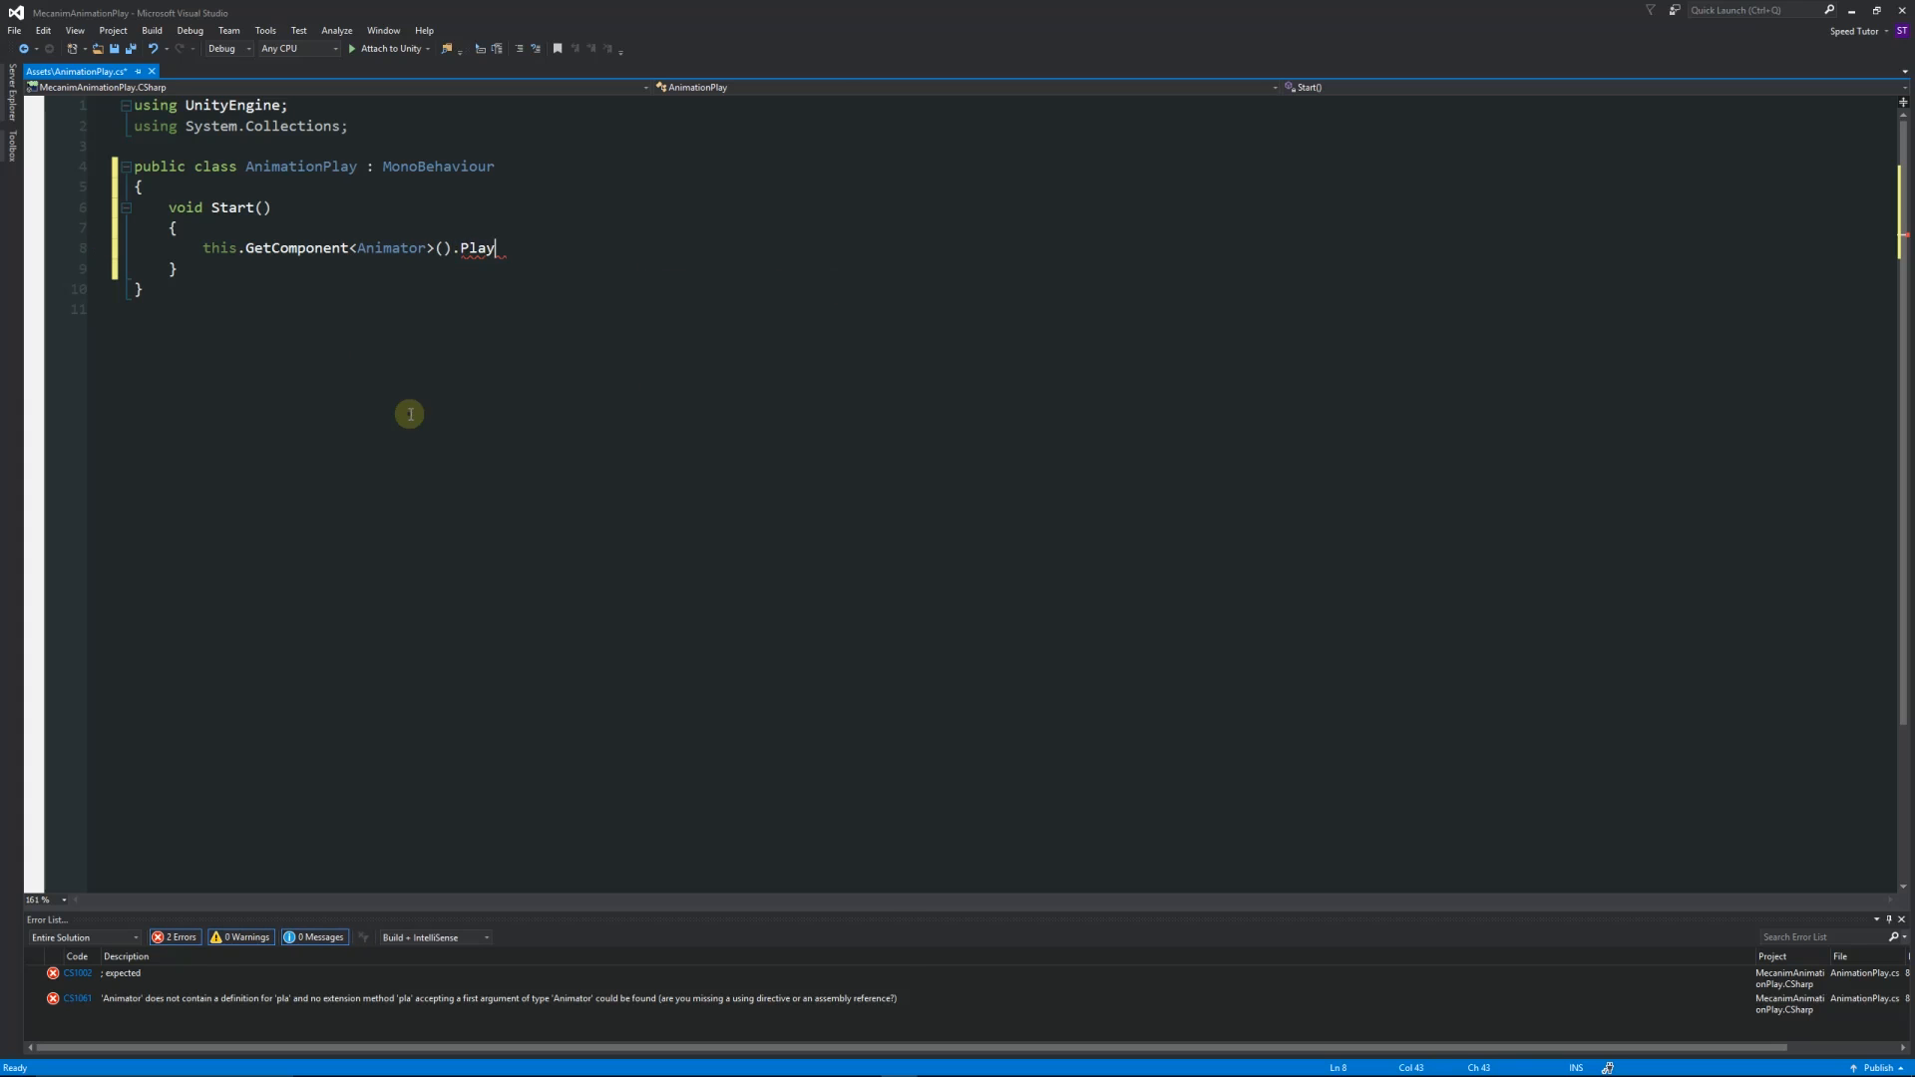
text(())
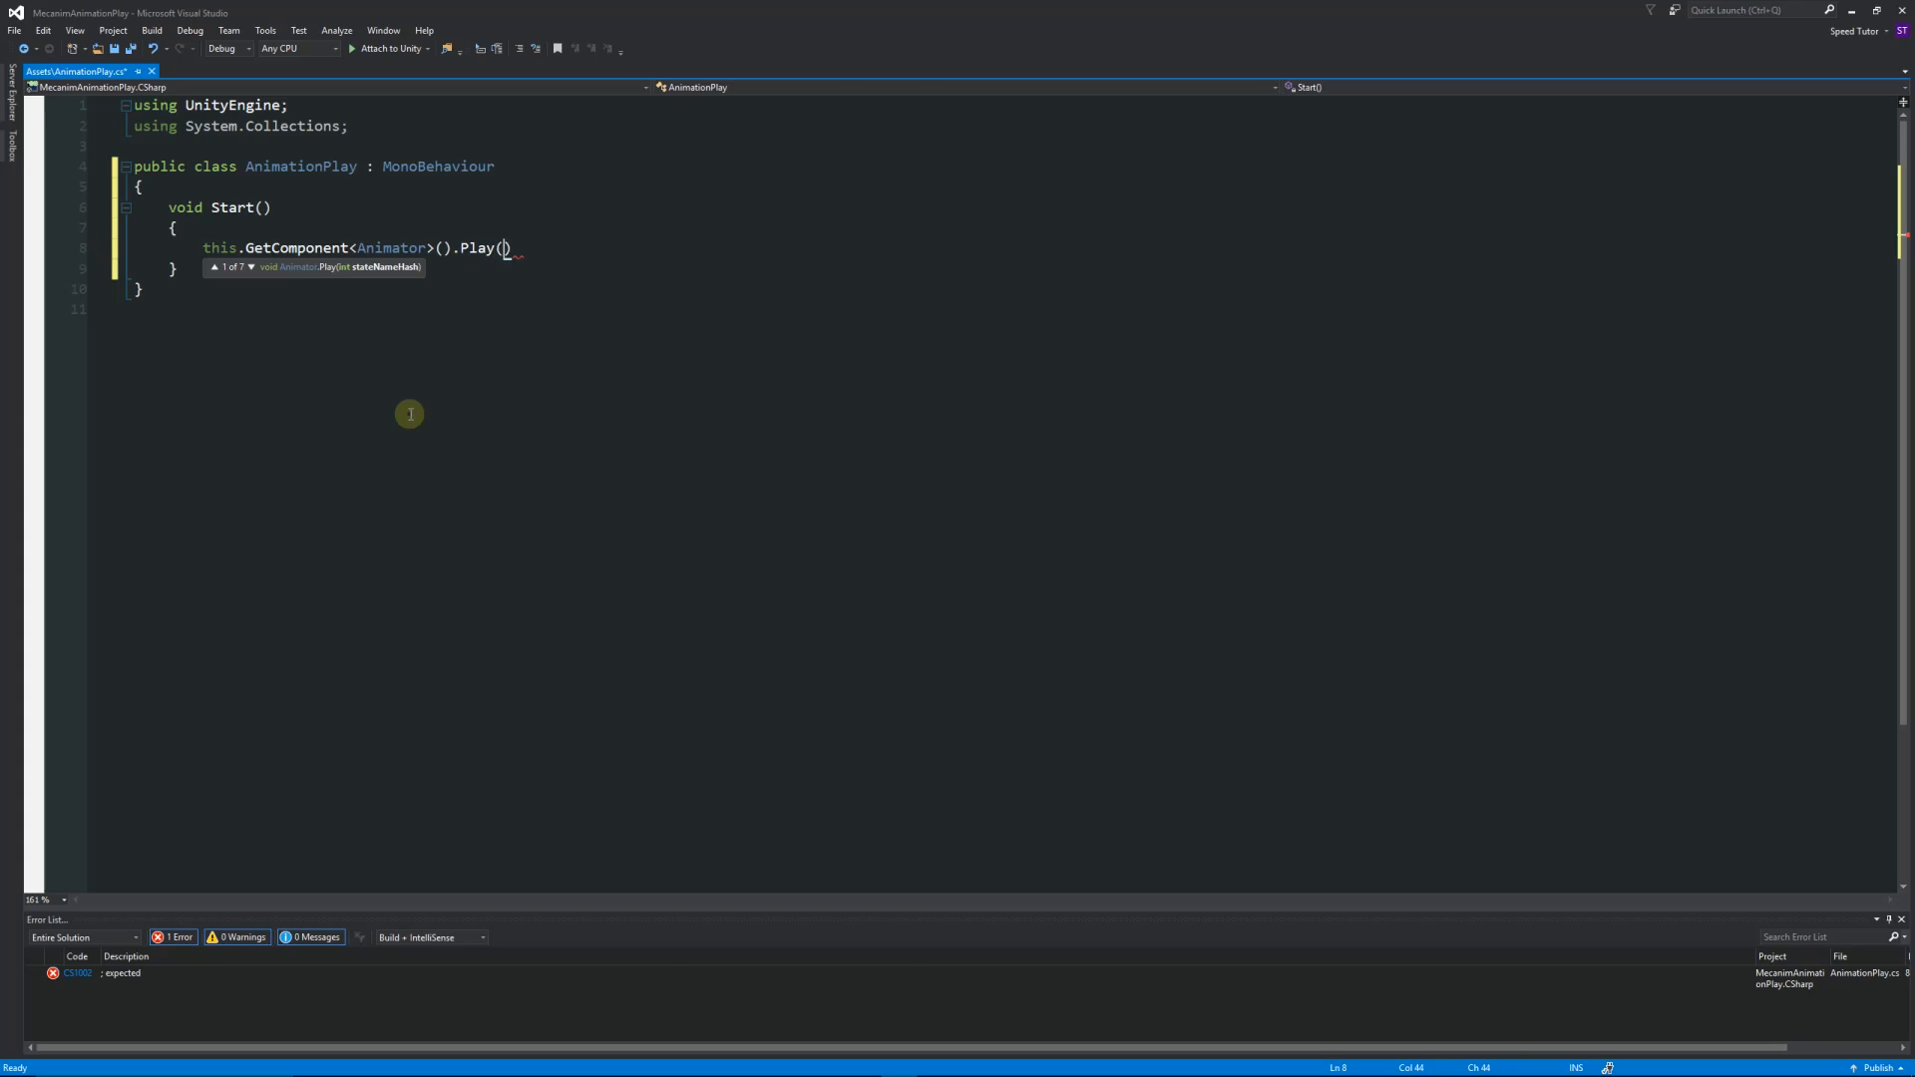
text("")
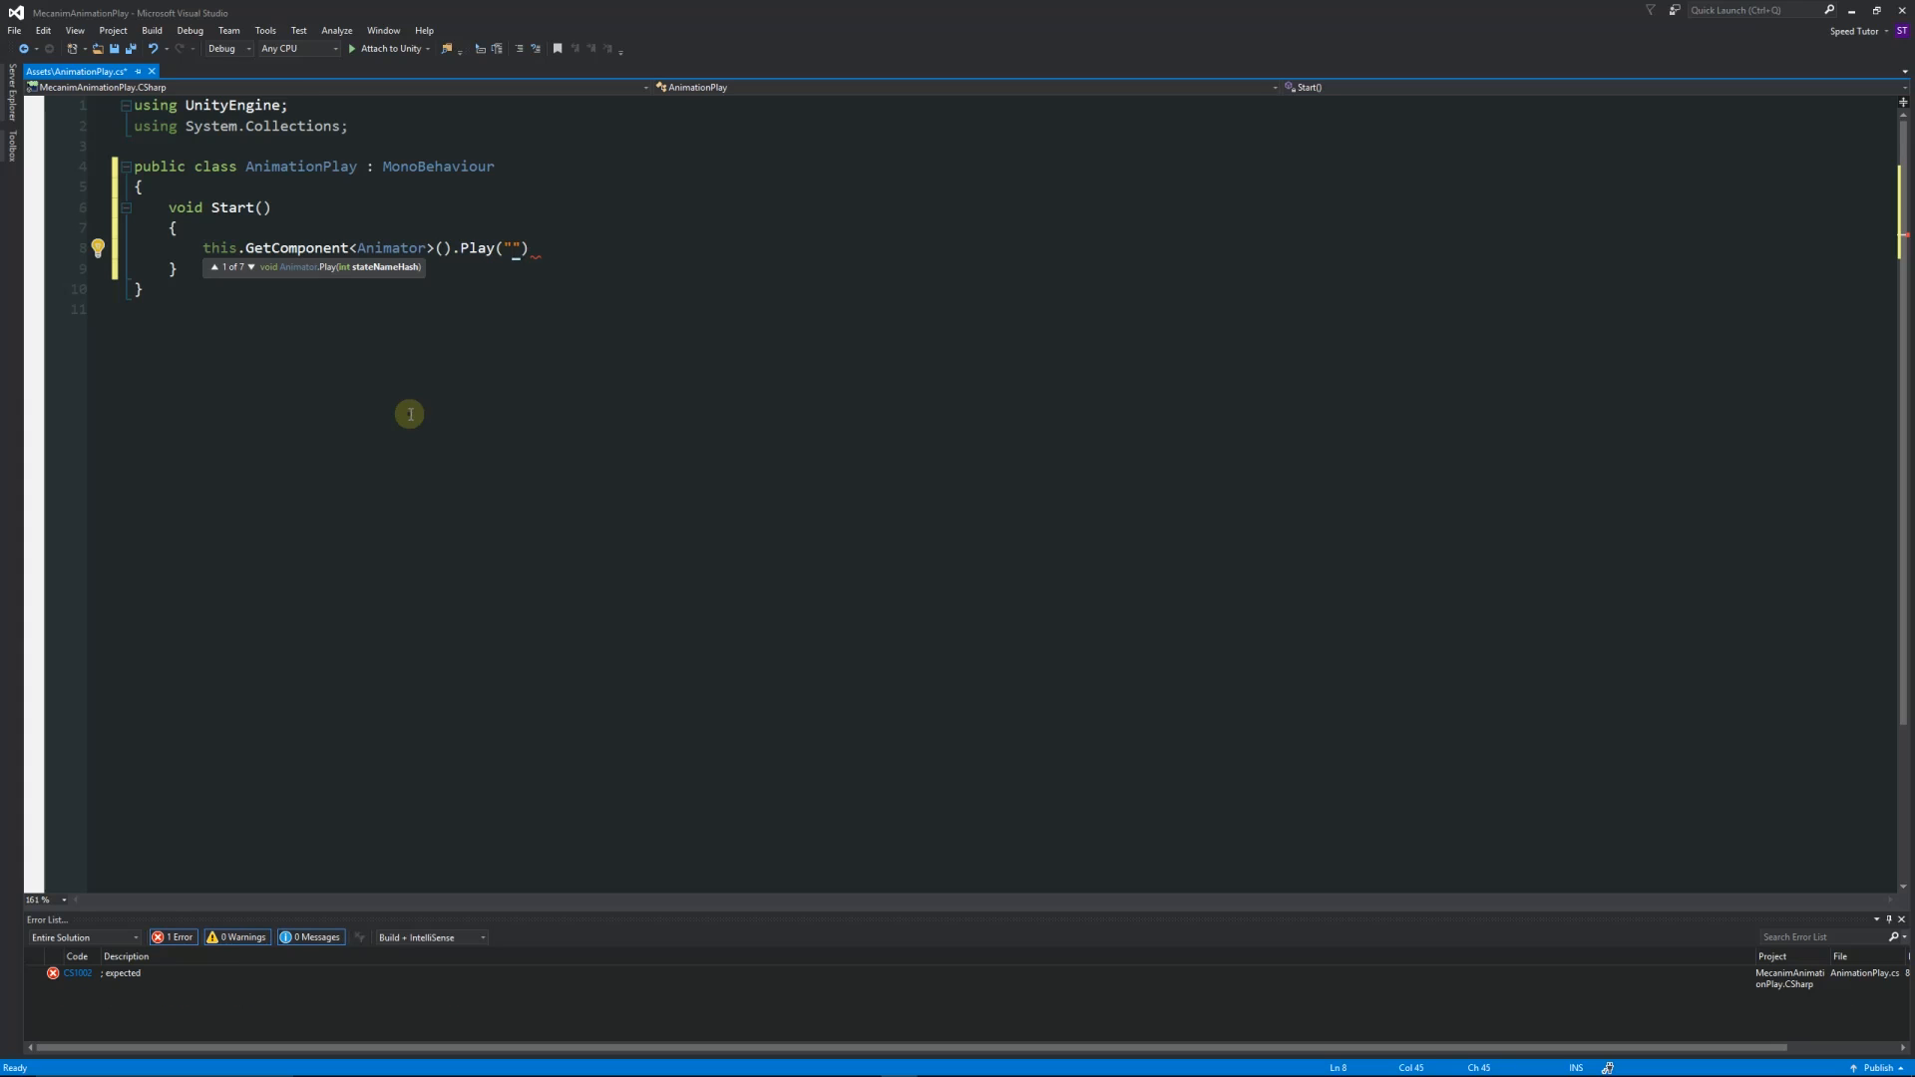
text(CubeMo)
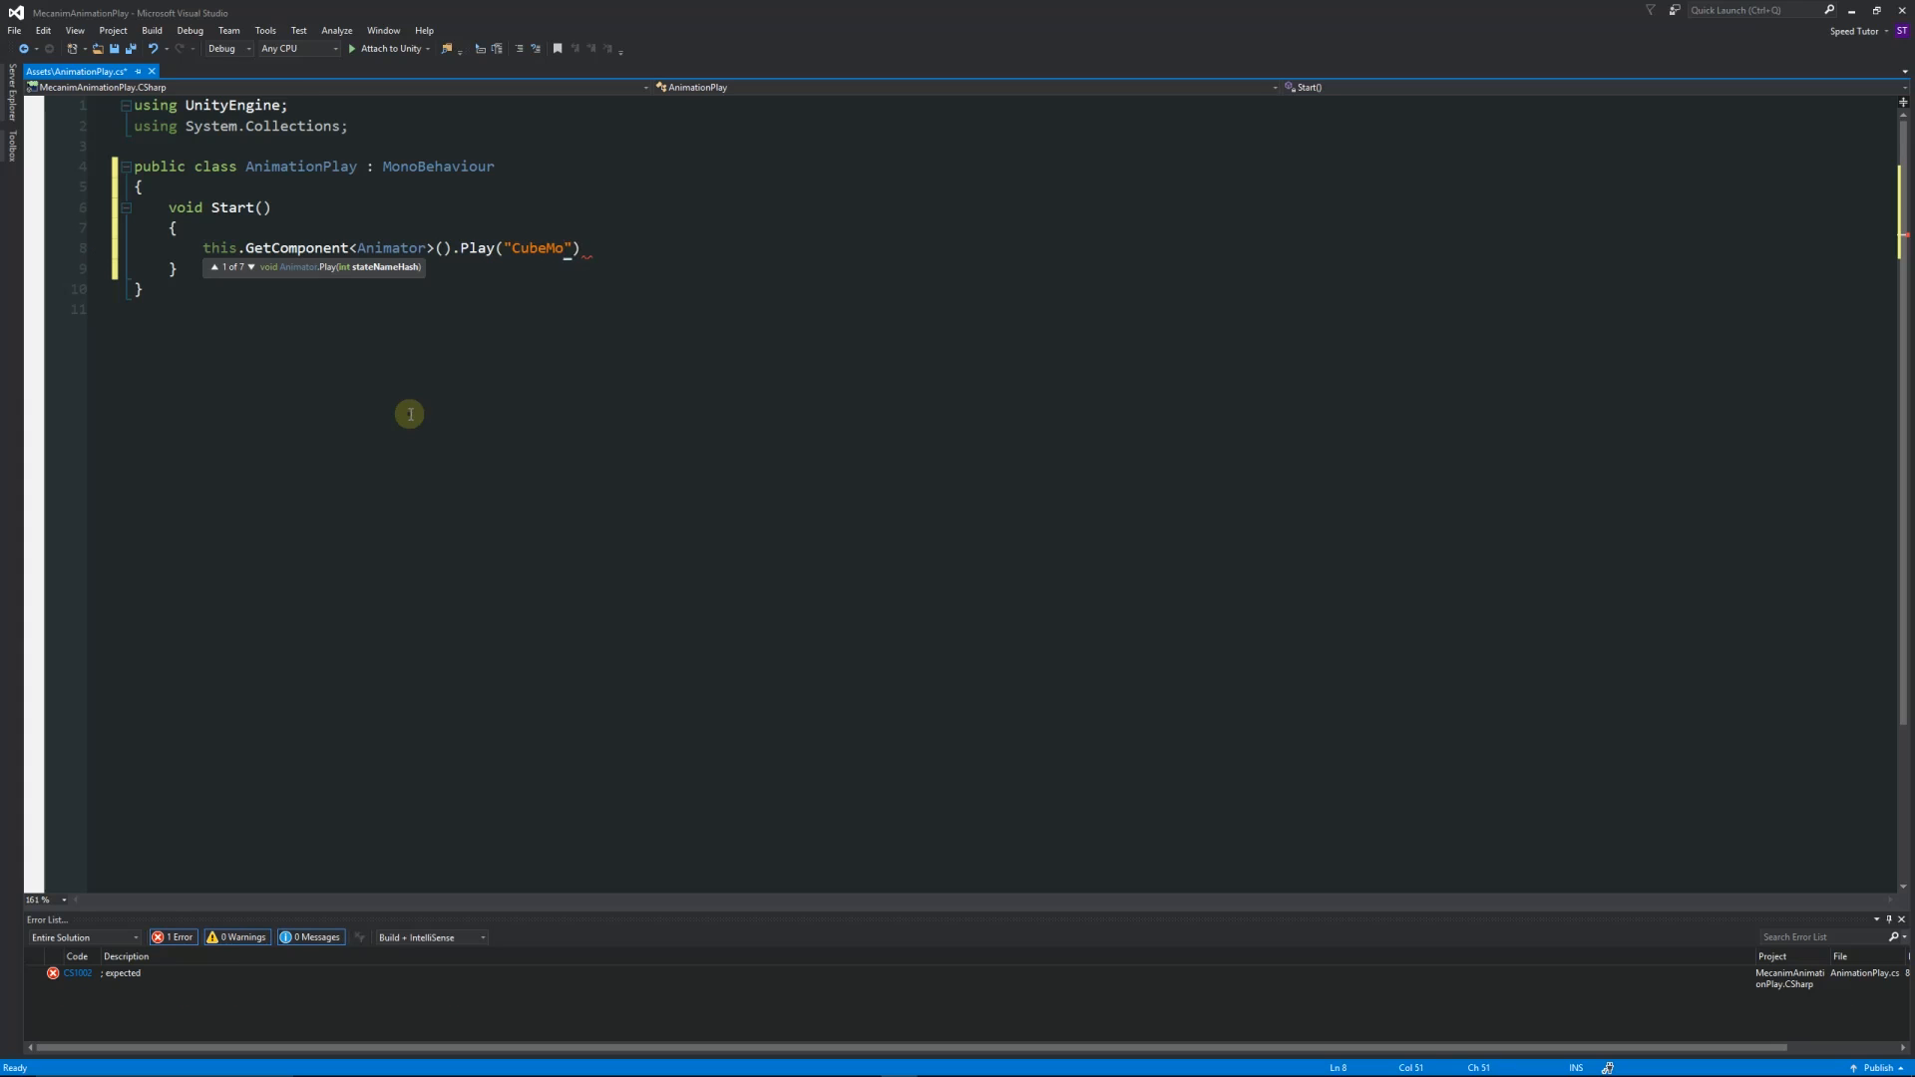
text(ve)
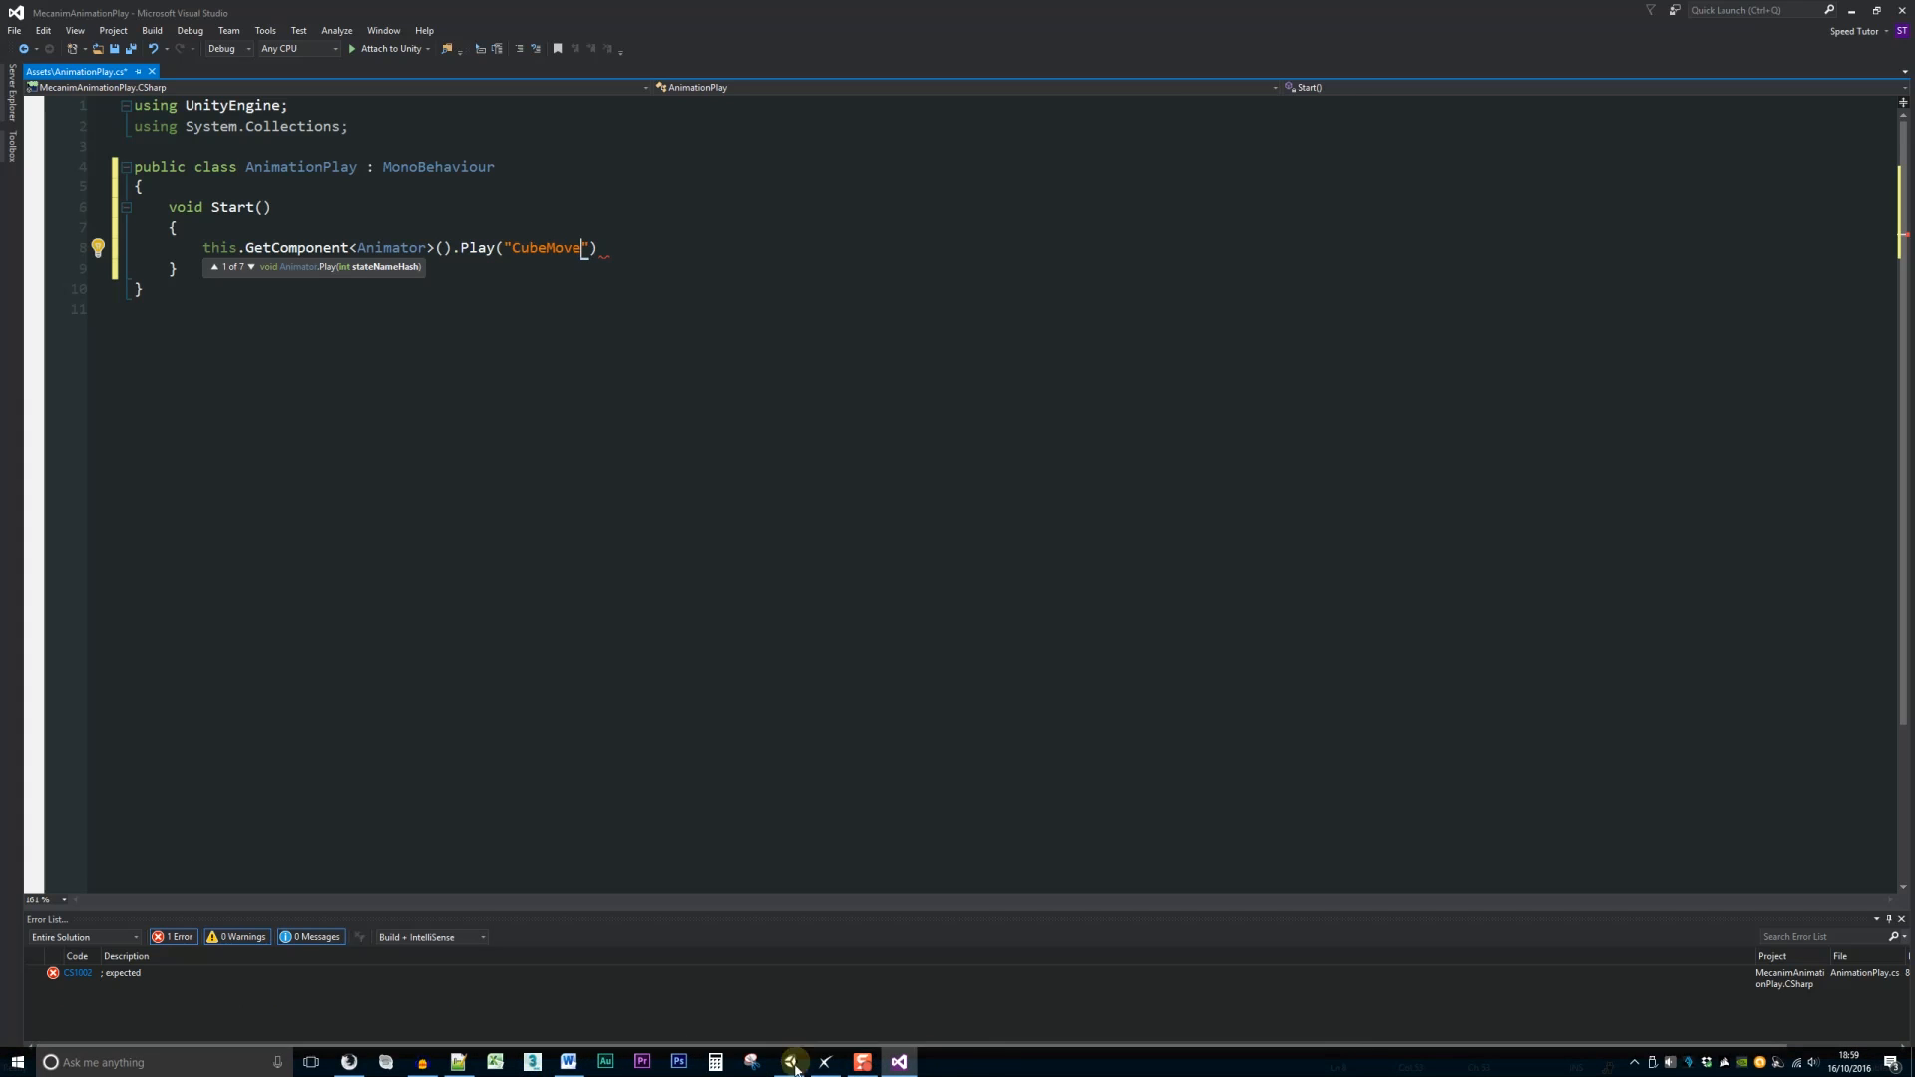
Step: Change the state name to BoxMove, add -1 and 0.0f arguments, and save
click(793, 1061)
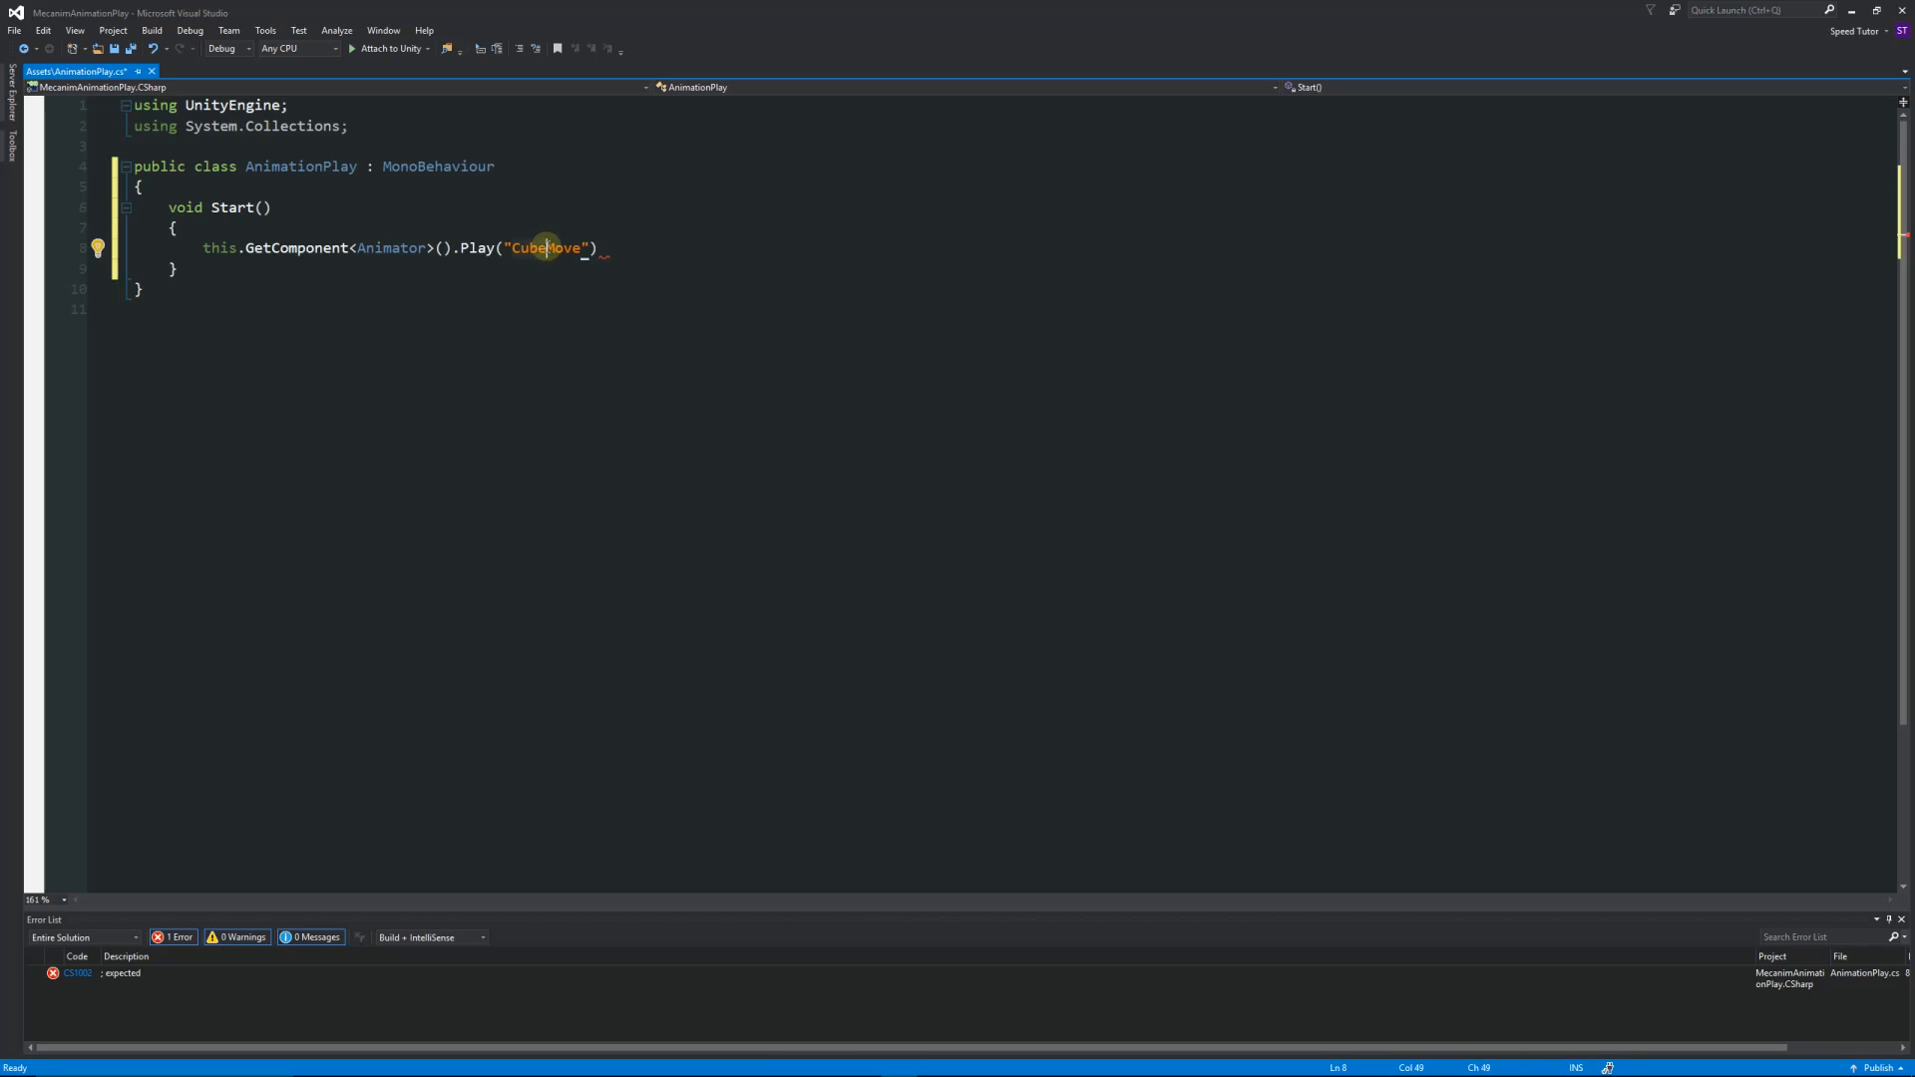
text(BoxMove)
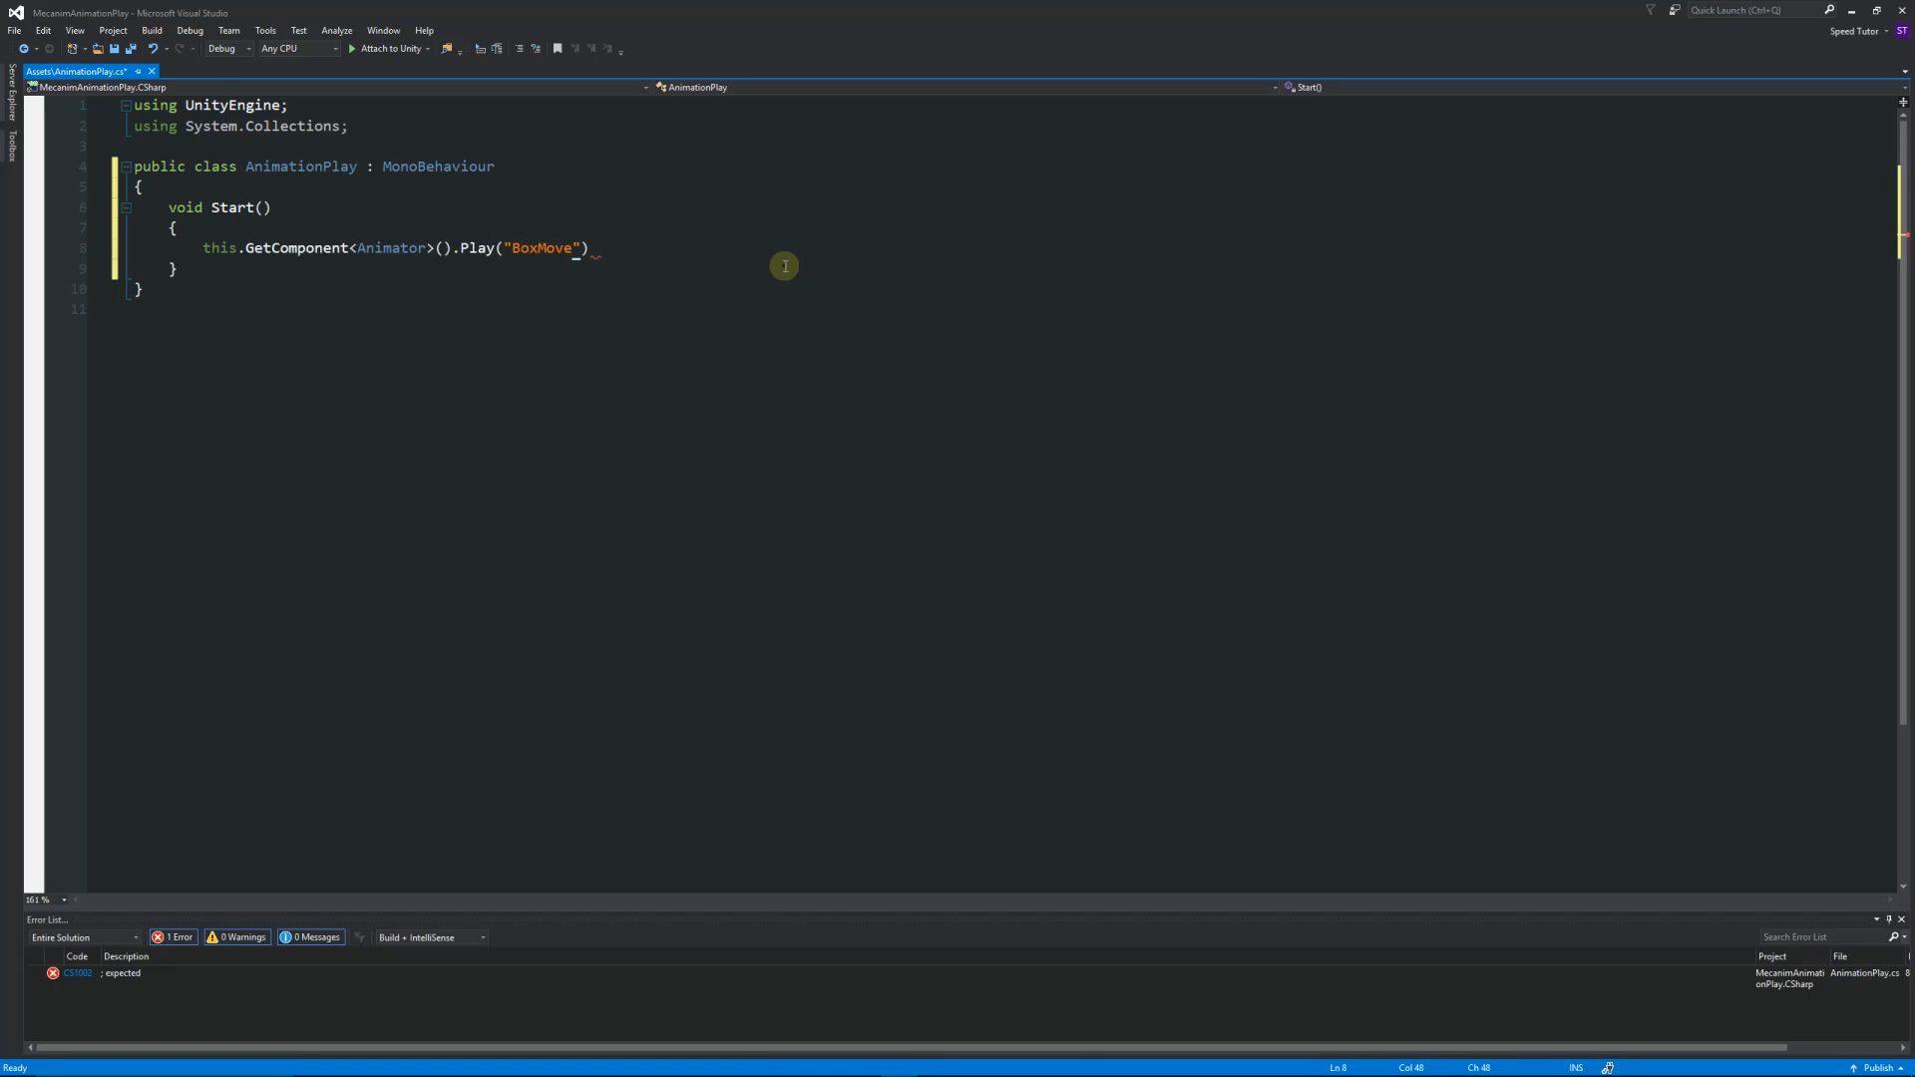
click(570, 249)
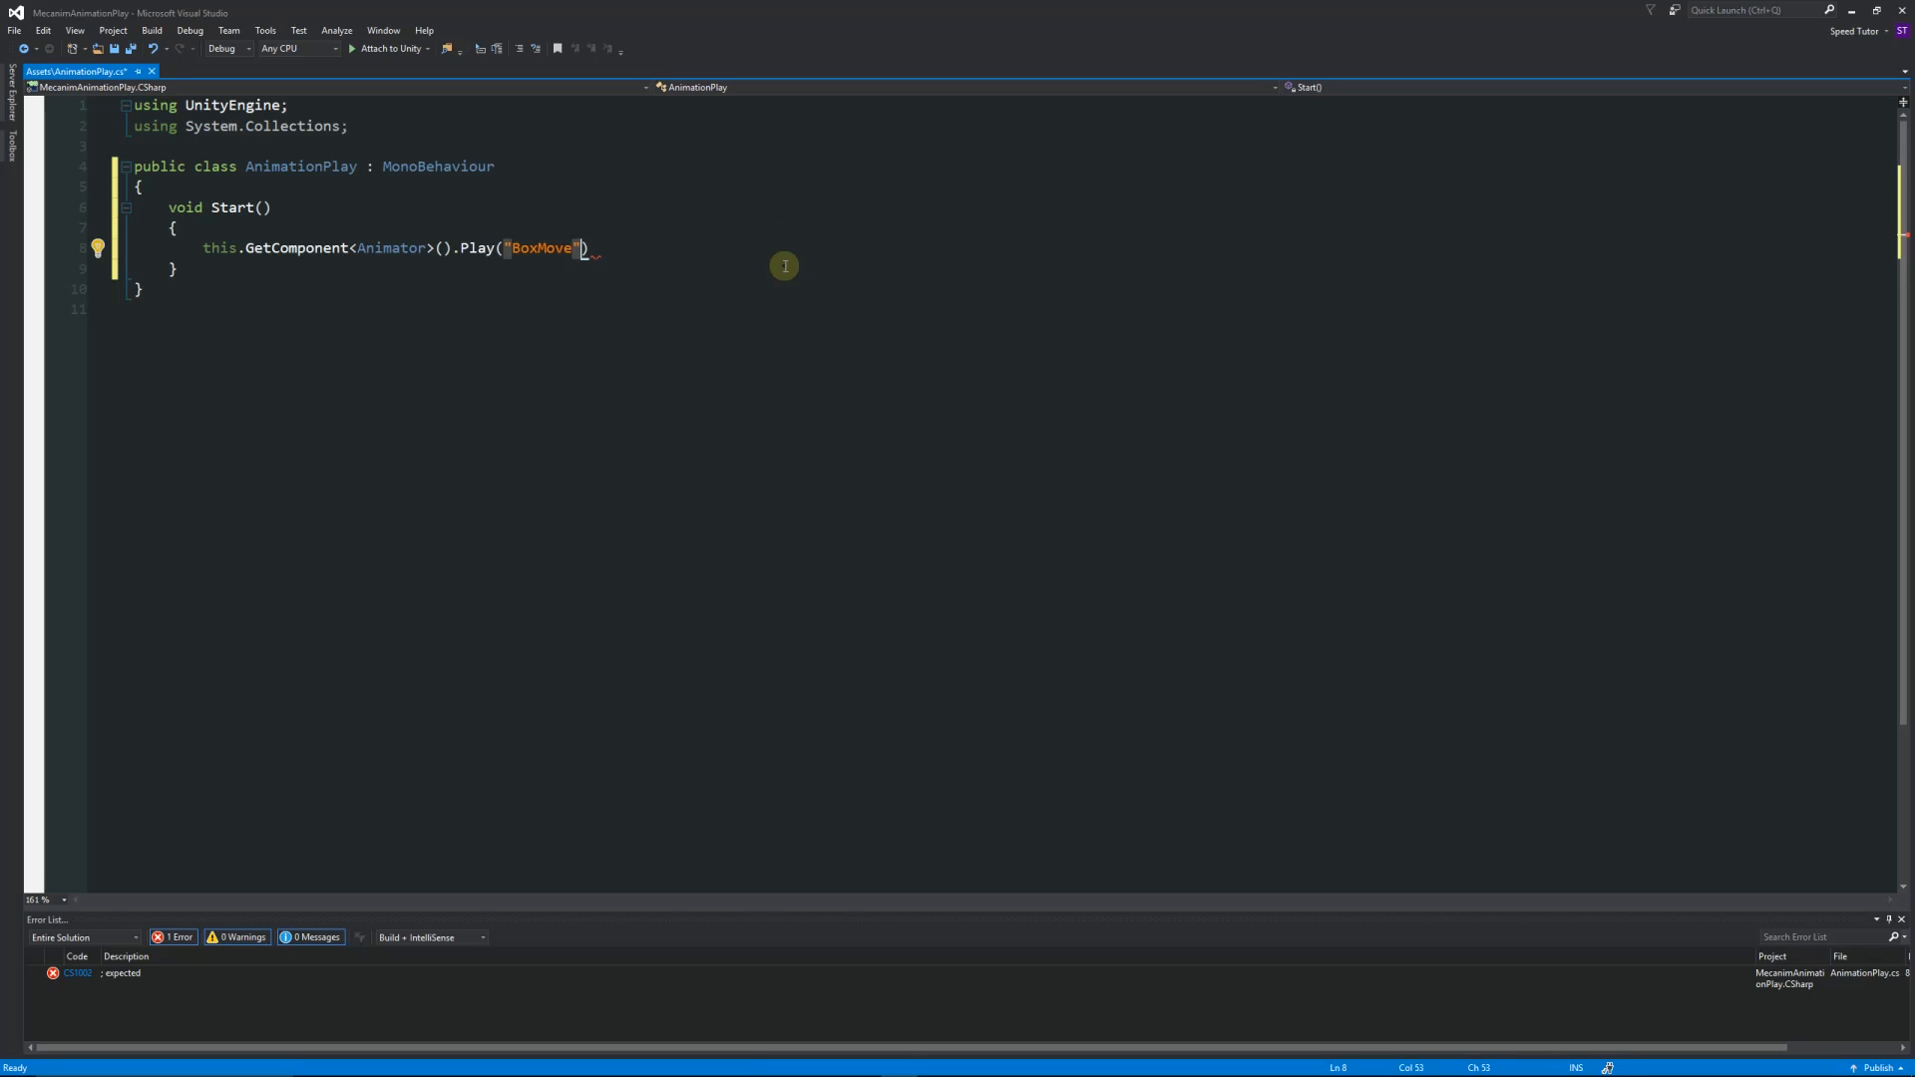
text(, -1,)
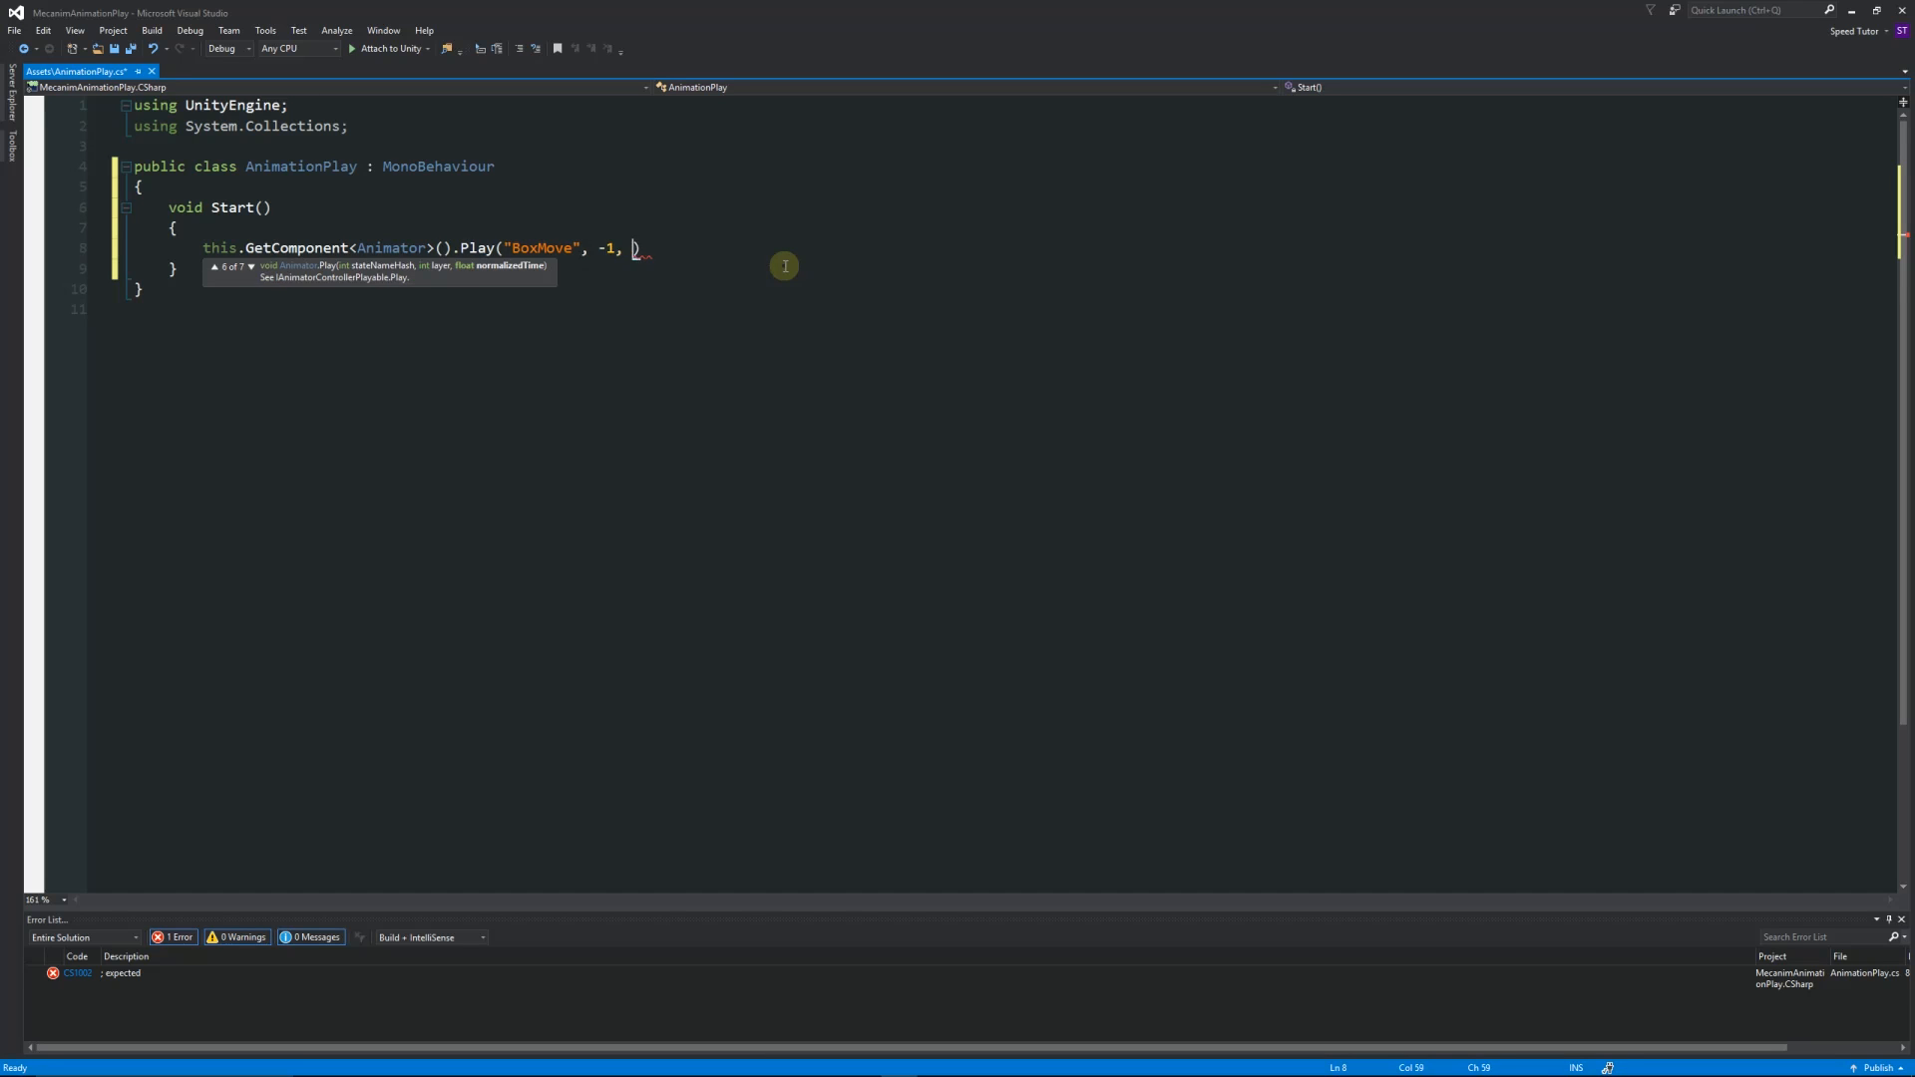
text(0.0f)
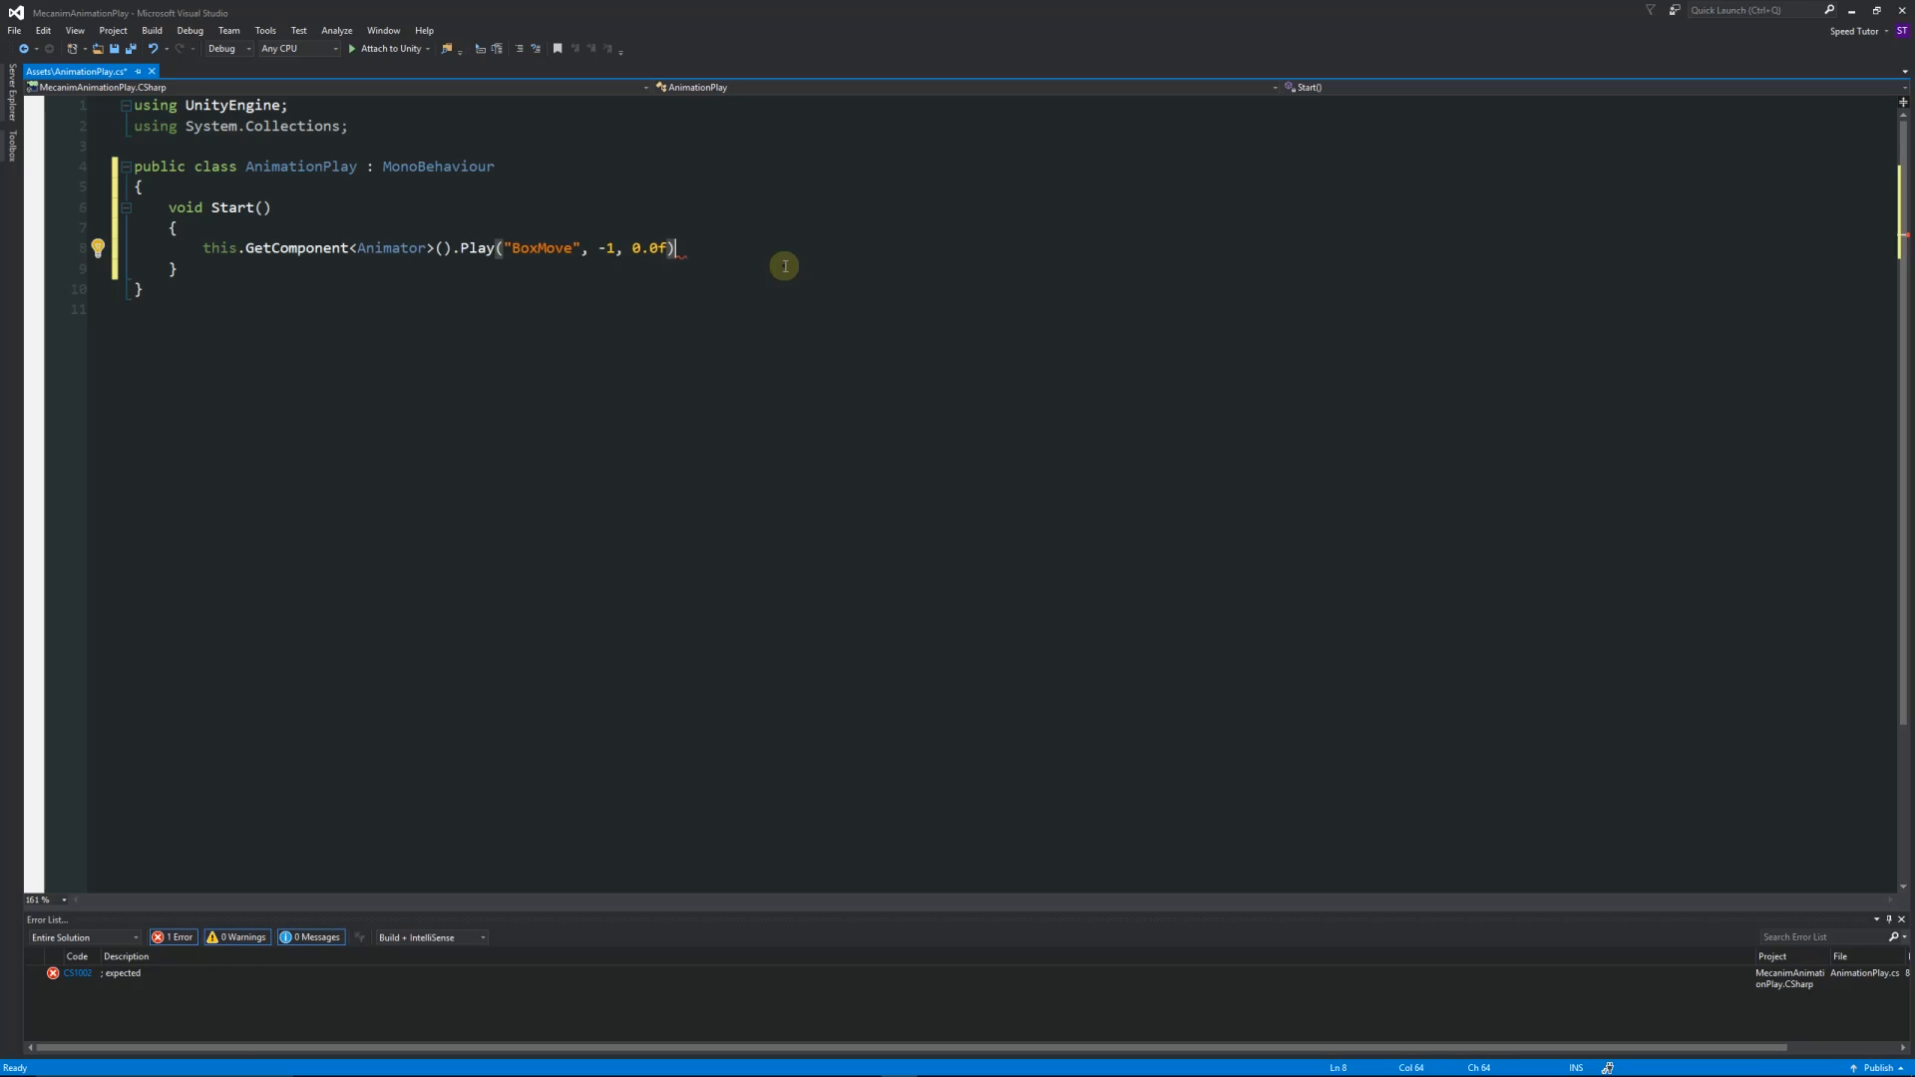
text(;)
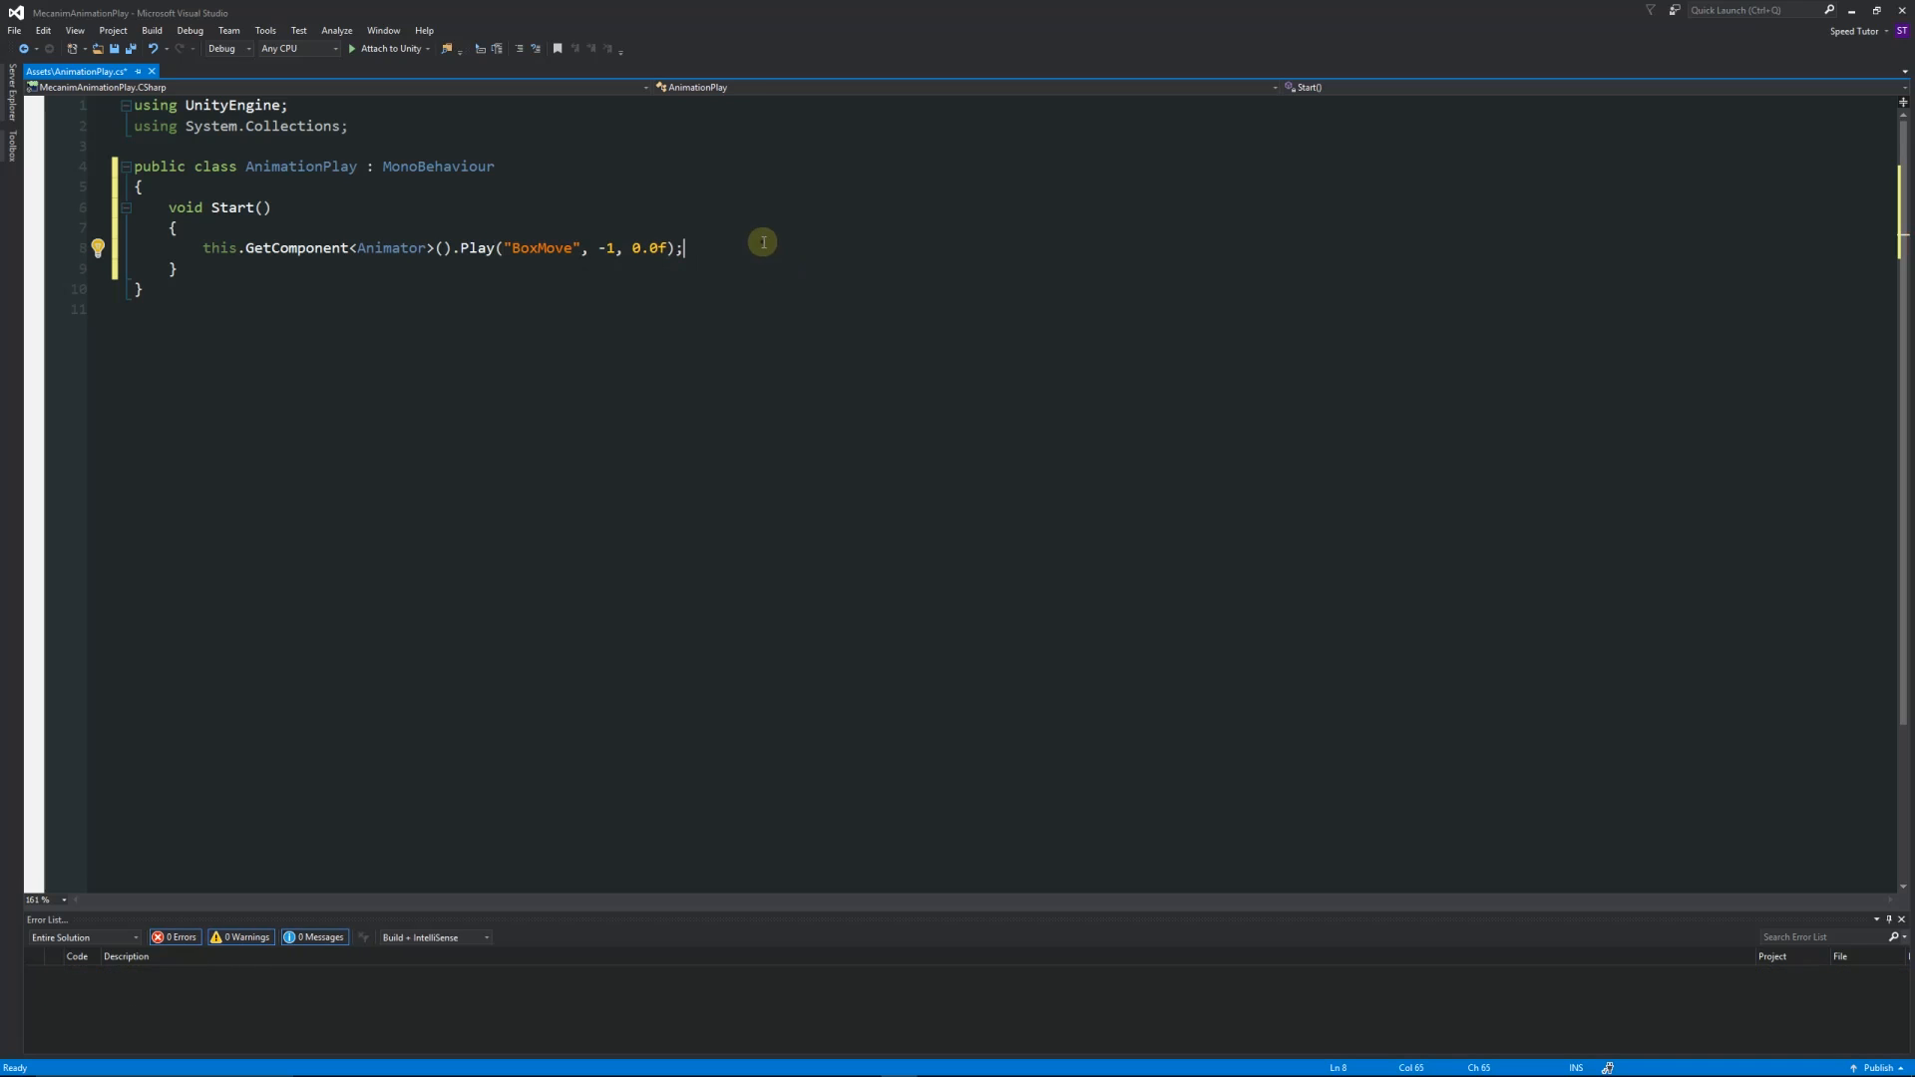
key(ctrl+s)
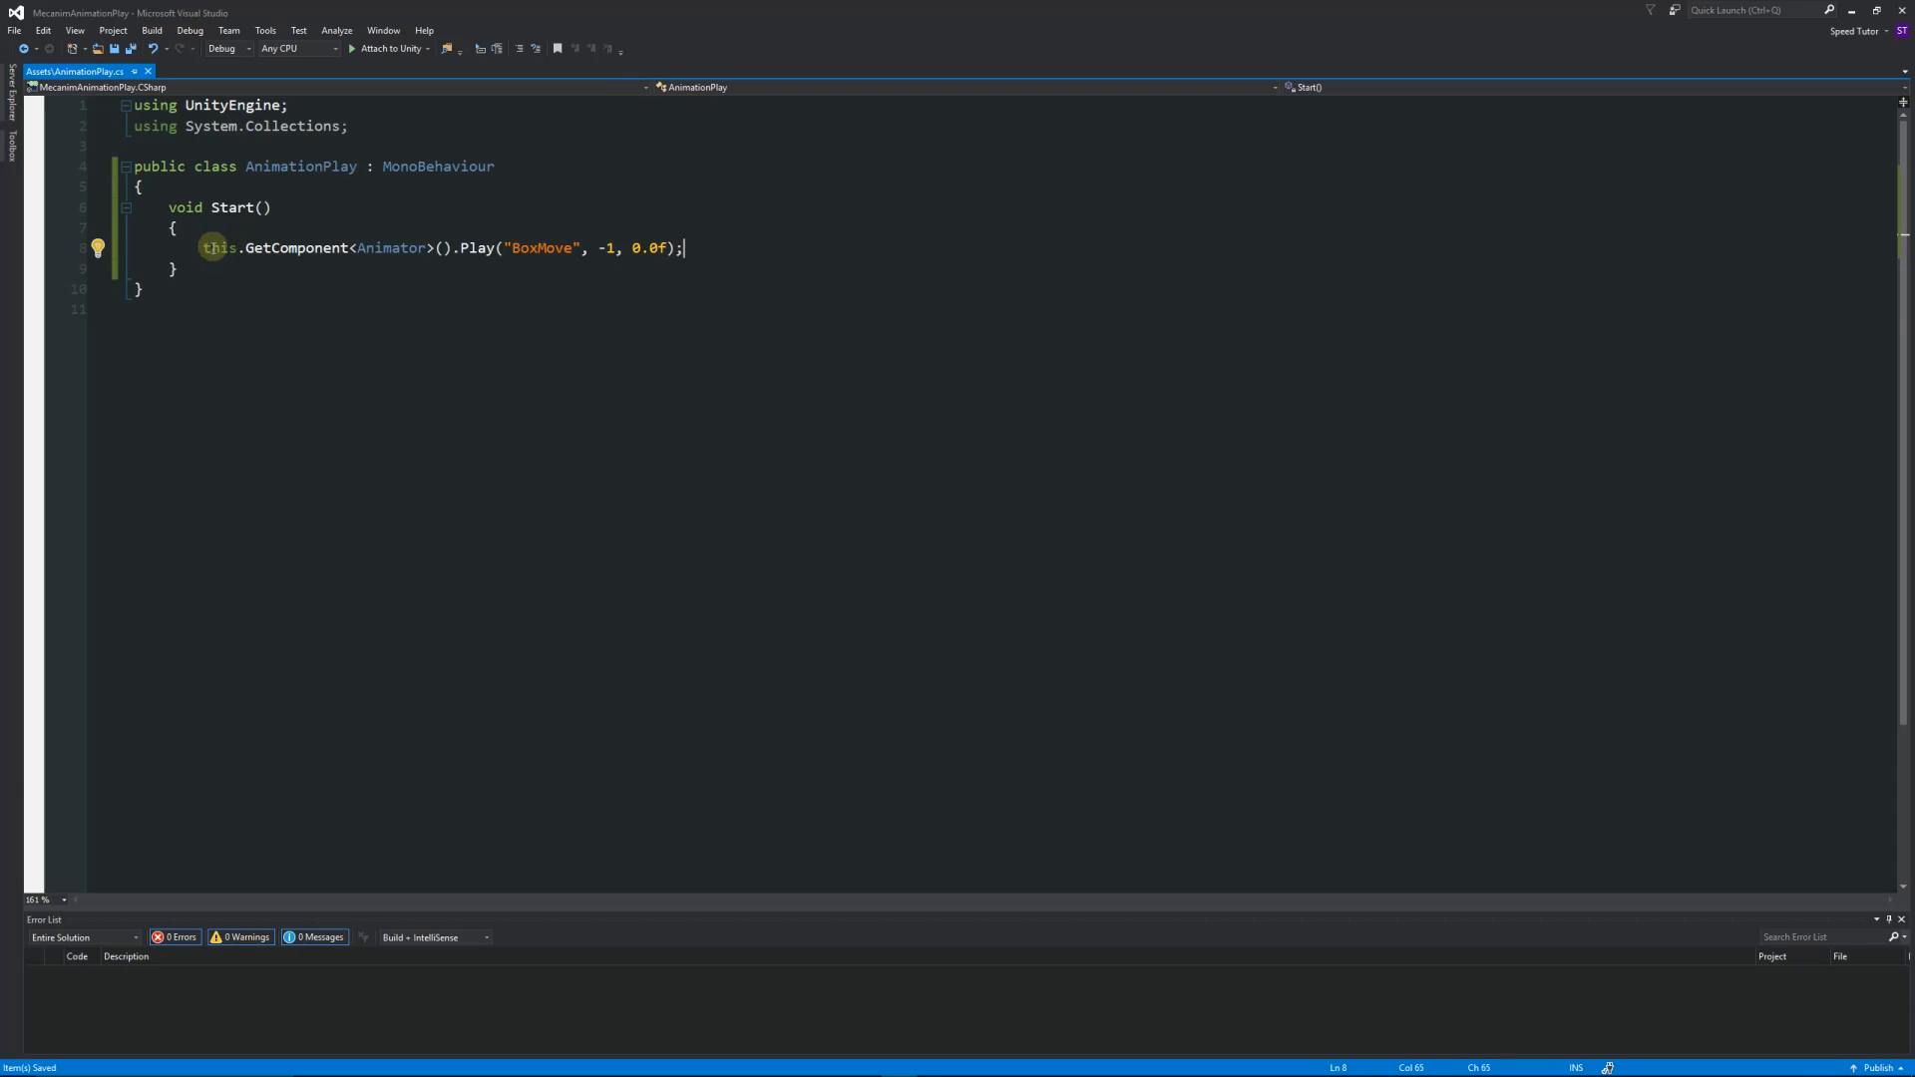
mouse_move(214, 249)
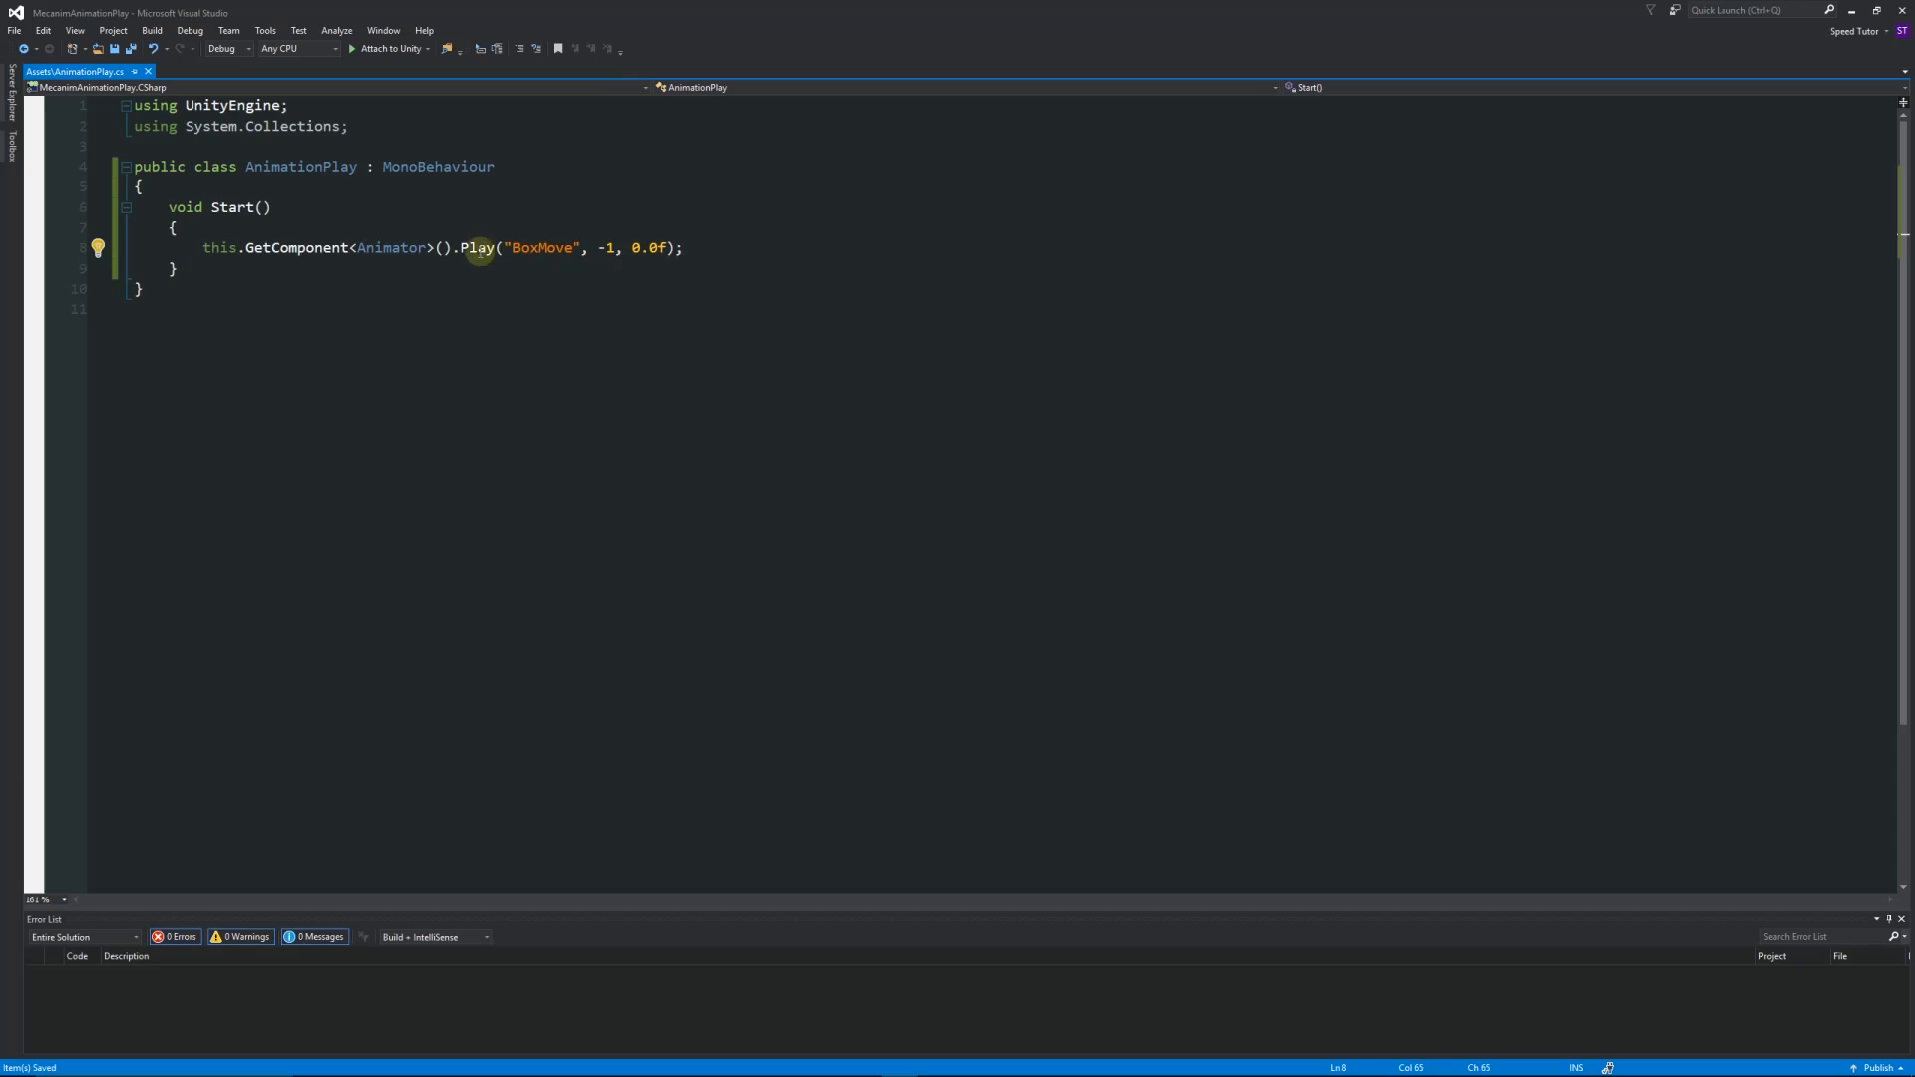
mouse_move(519, 249)
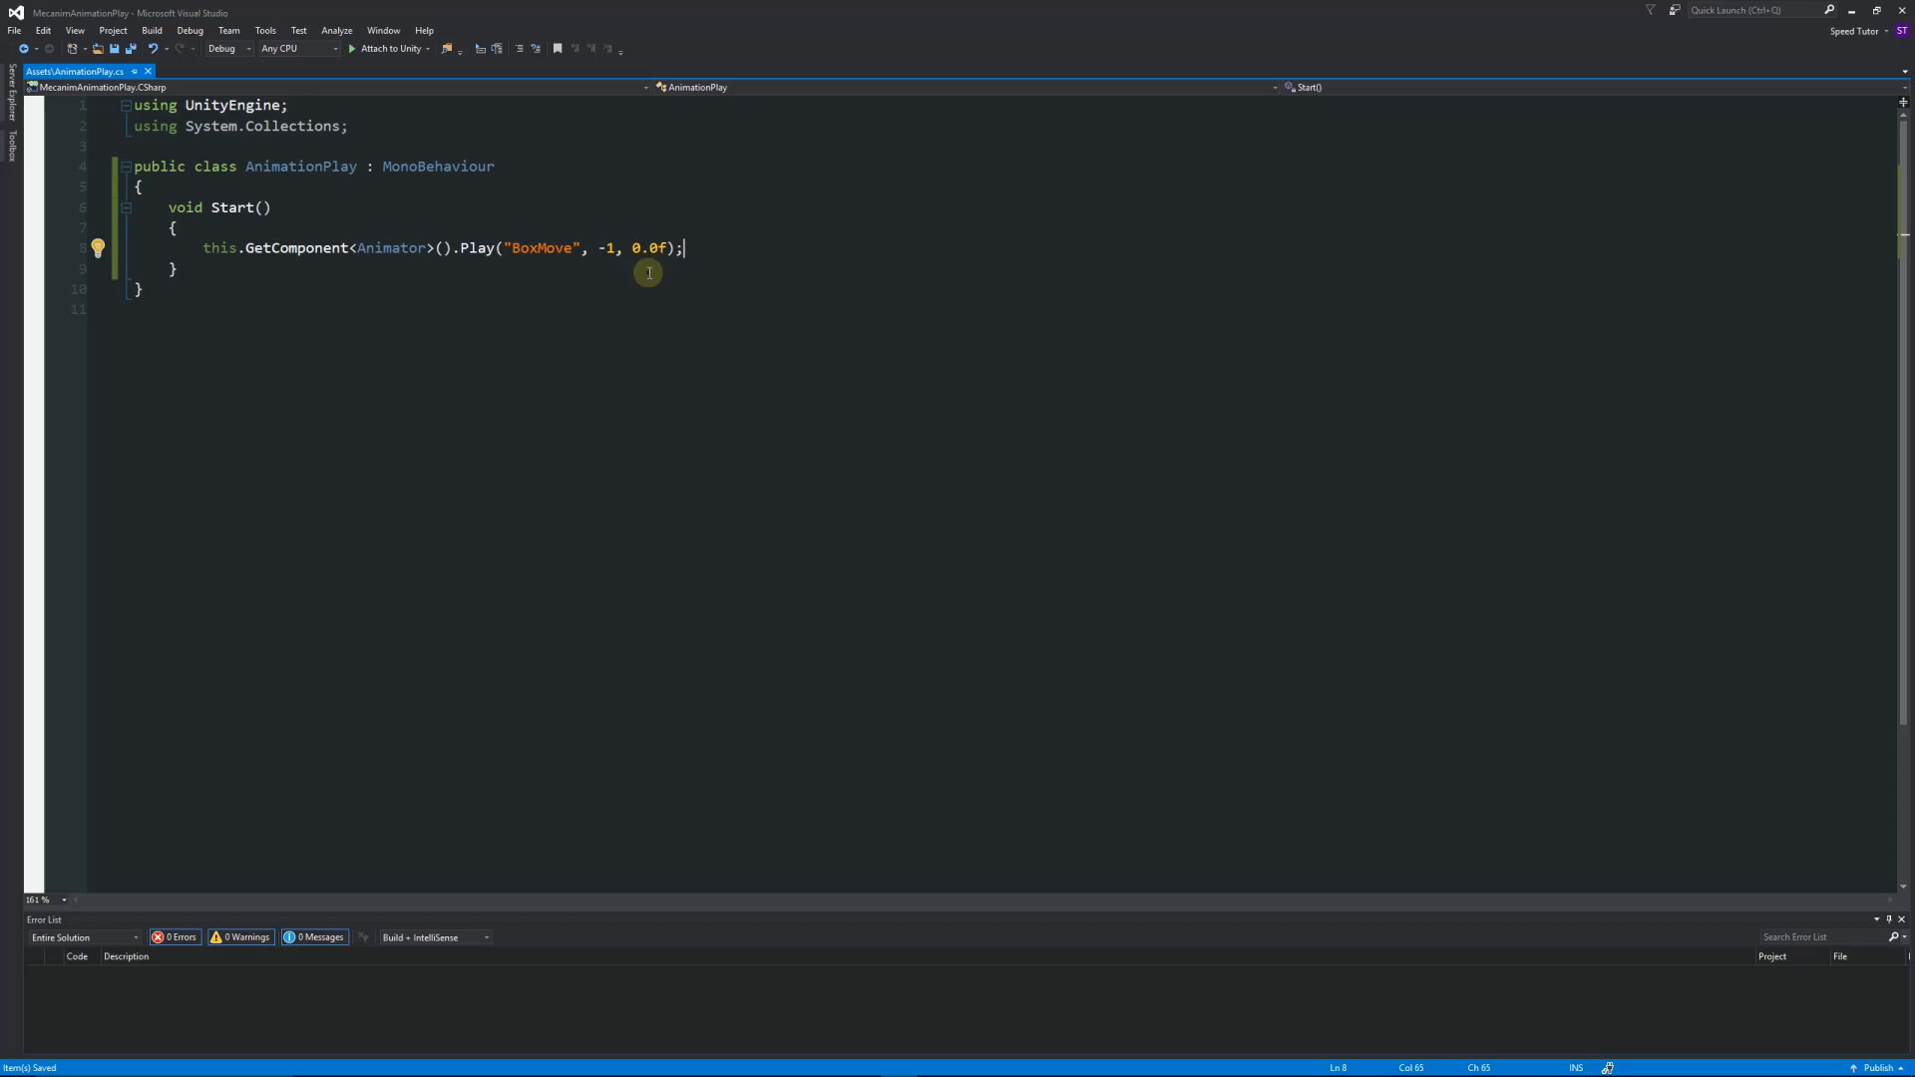
mouse_move(649, 246)
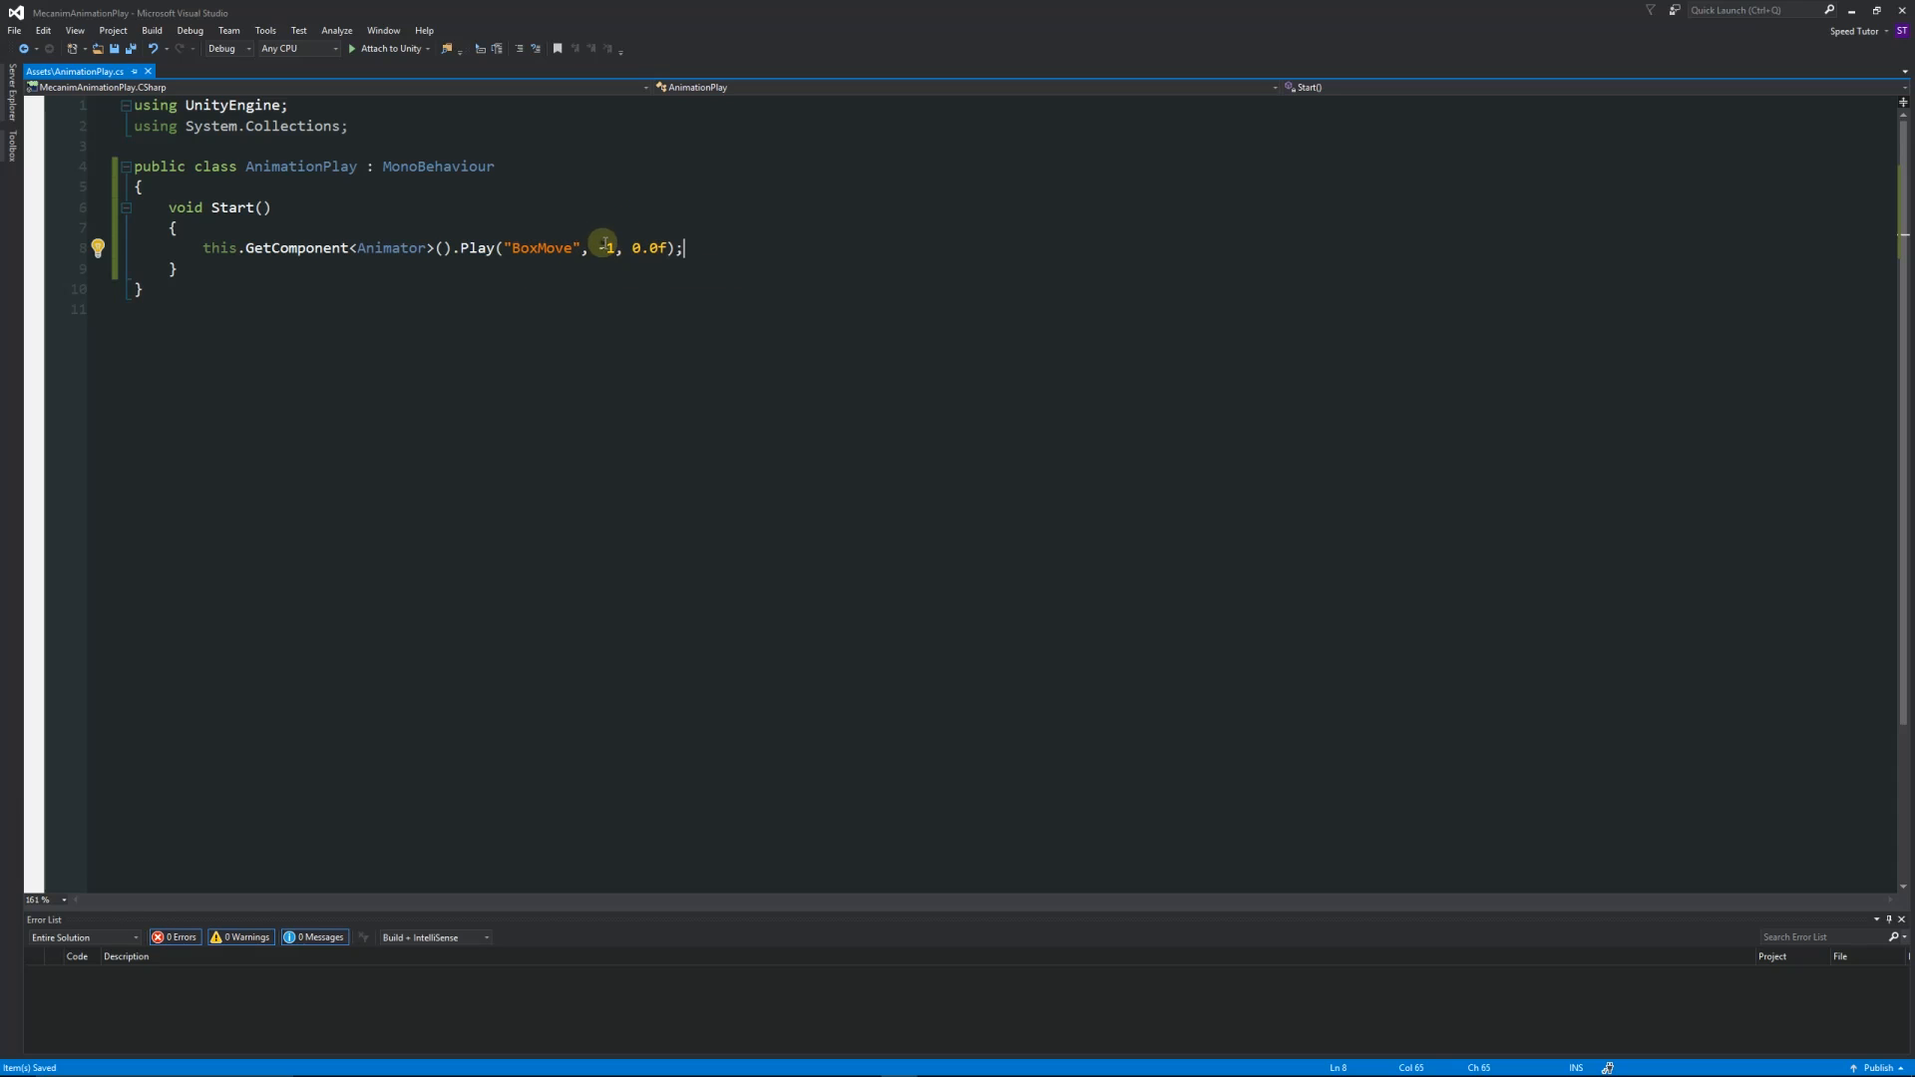
mouse_move(662, 284)
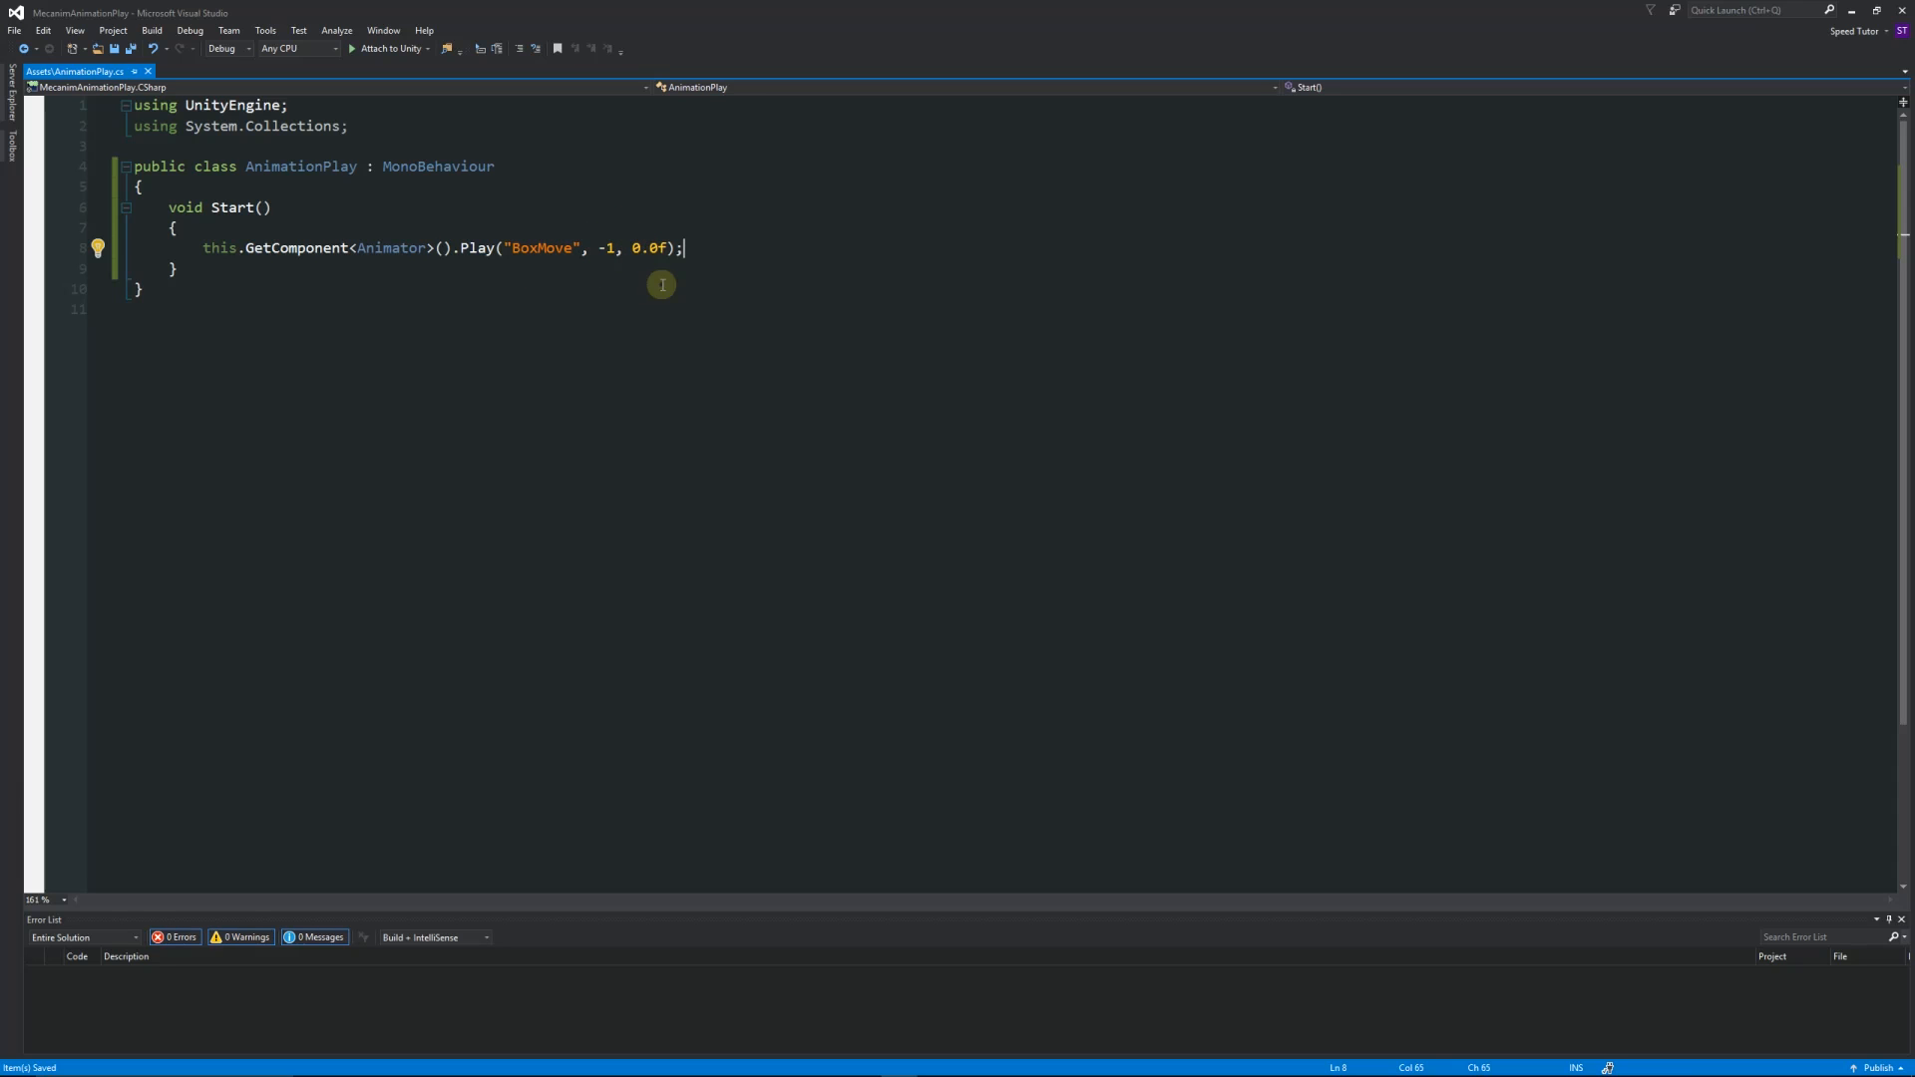
mouse_move(602, 300)
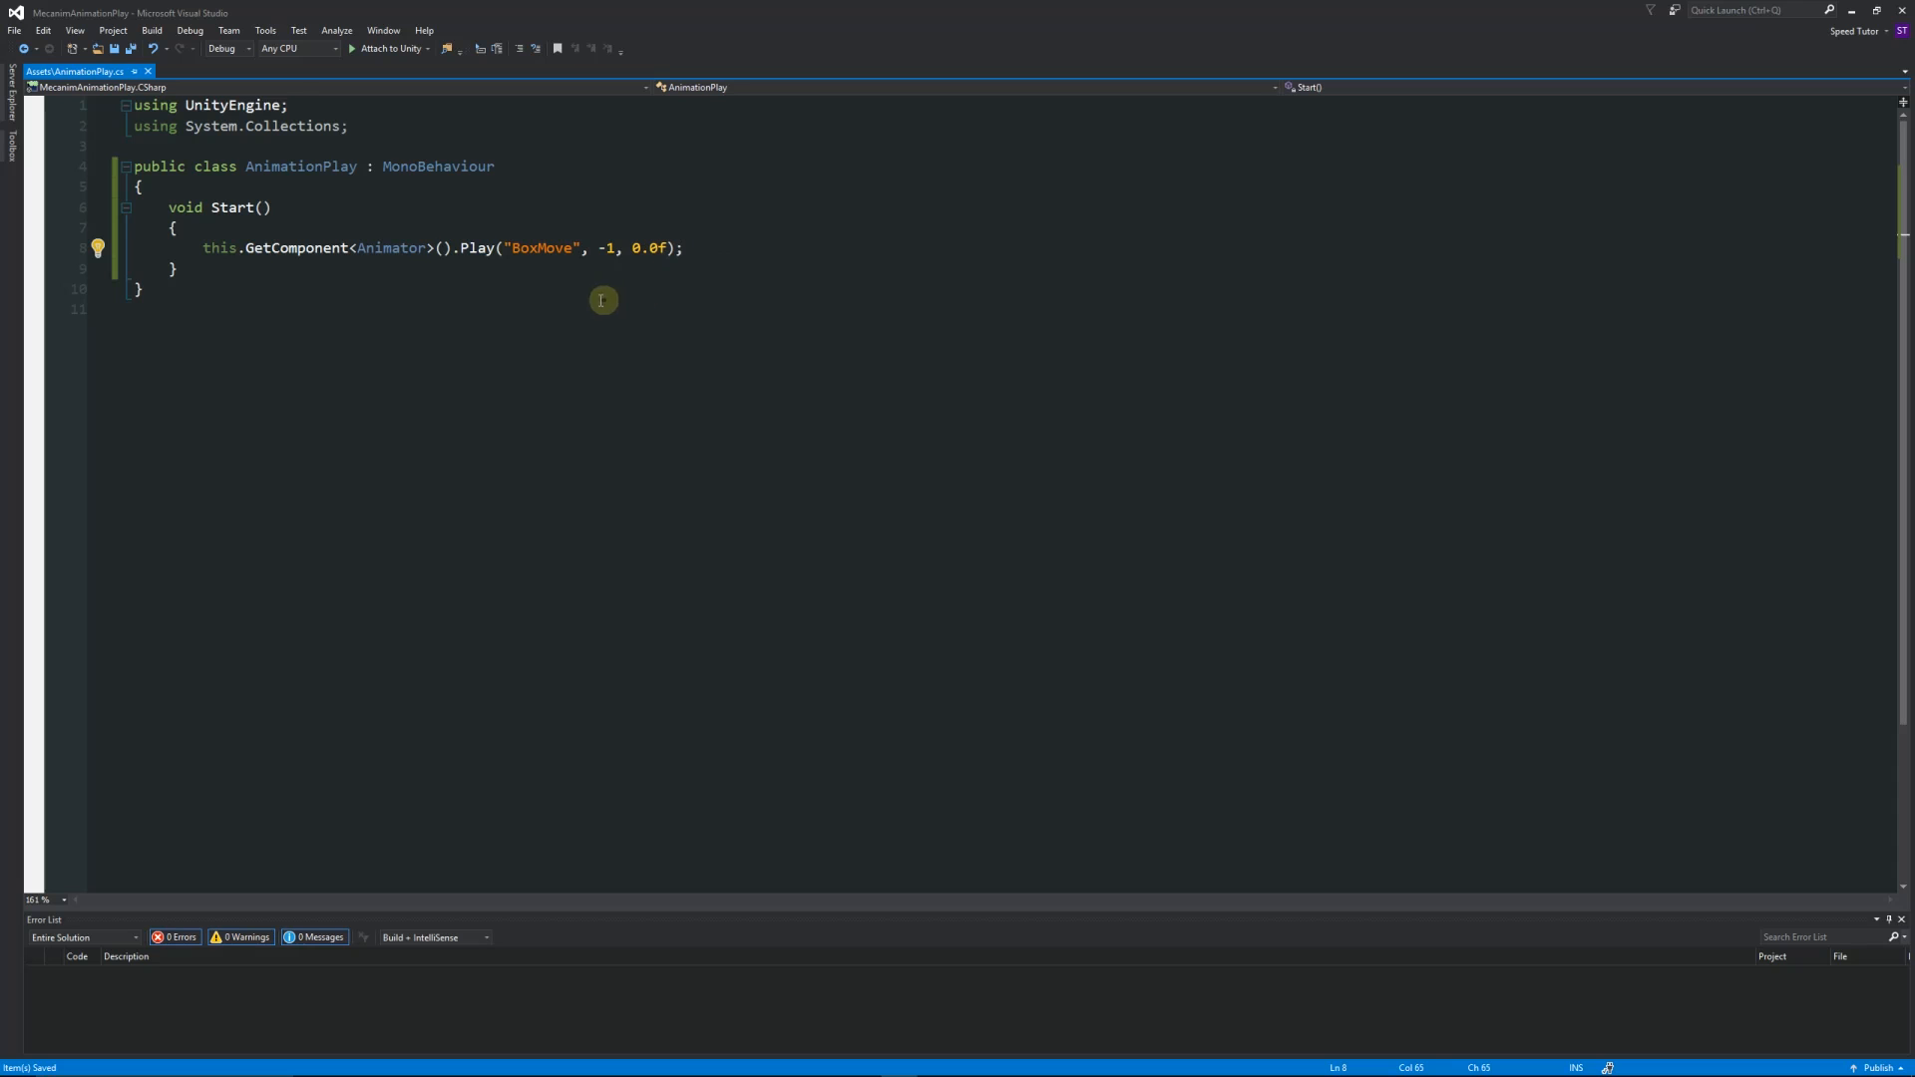
mouse_move(540, 249)
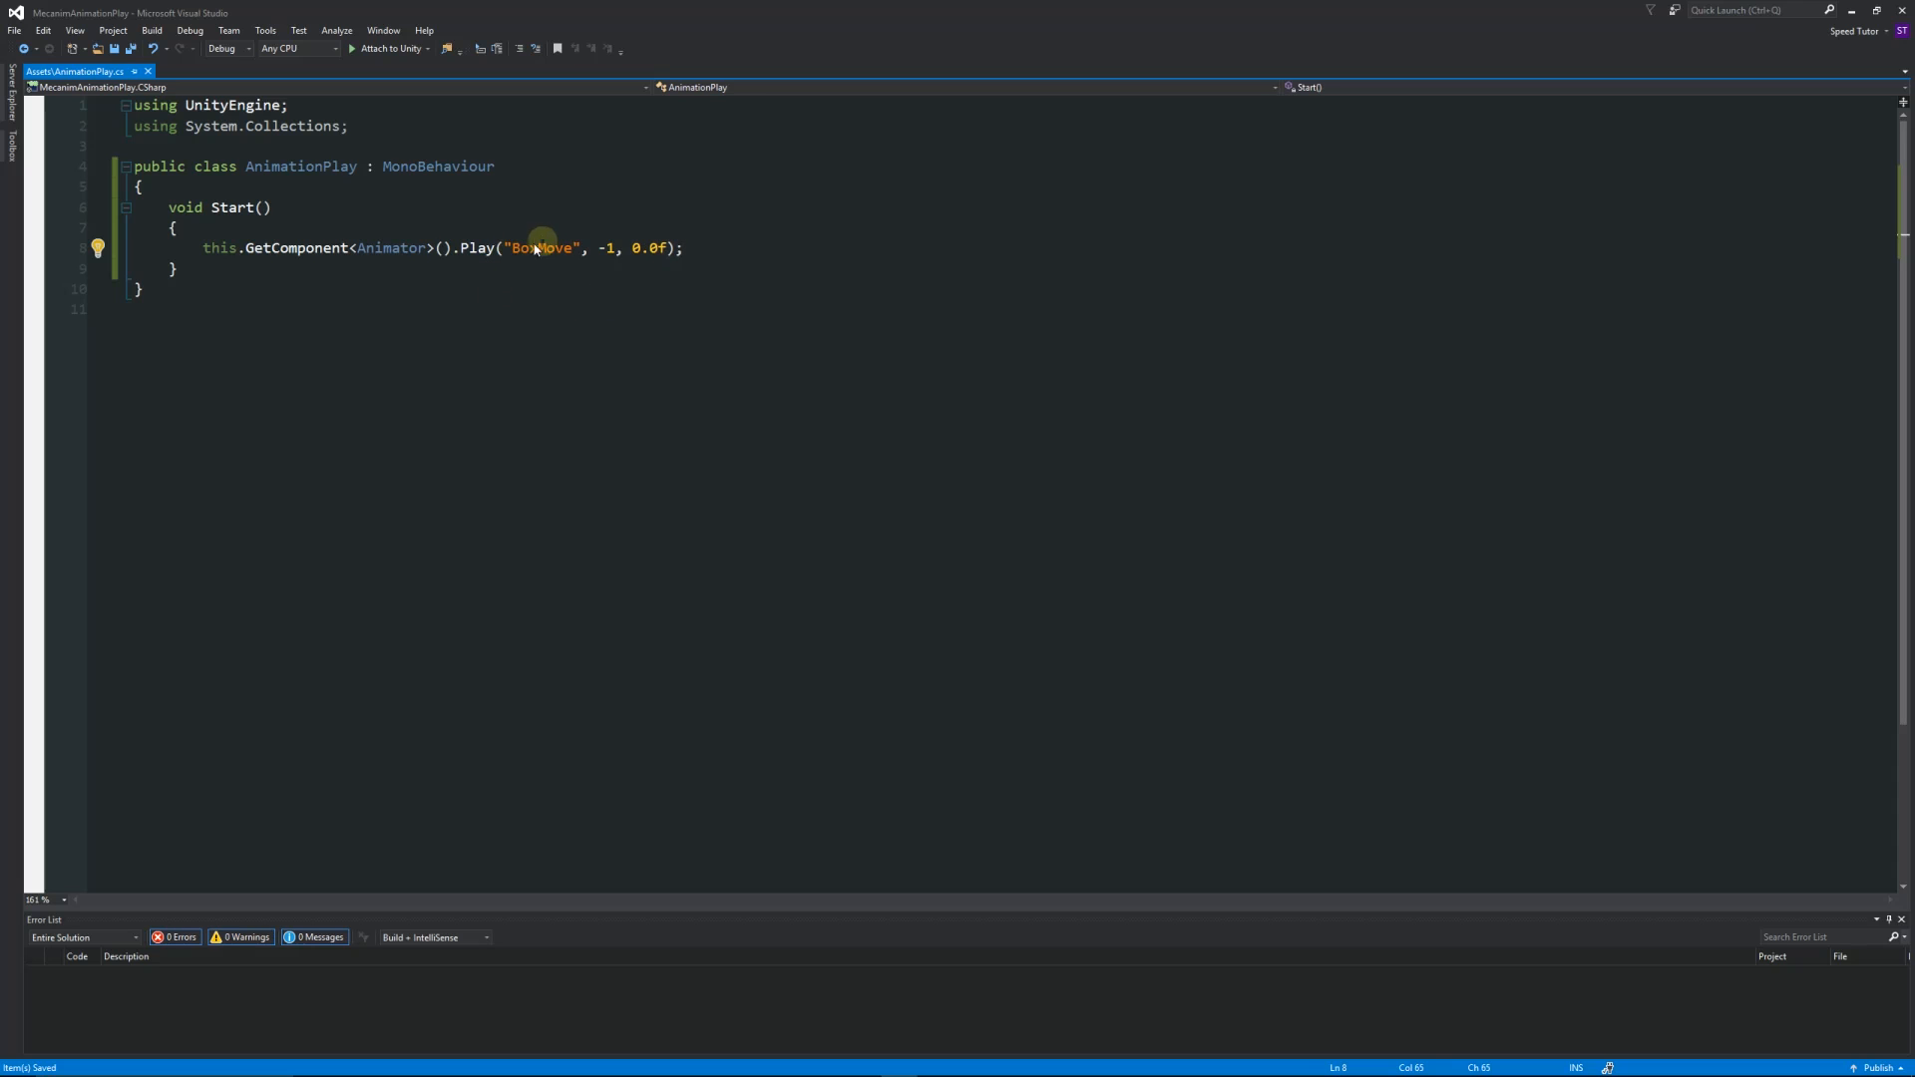
mouse_move(544, 248)
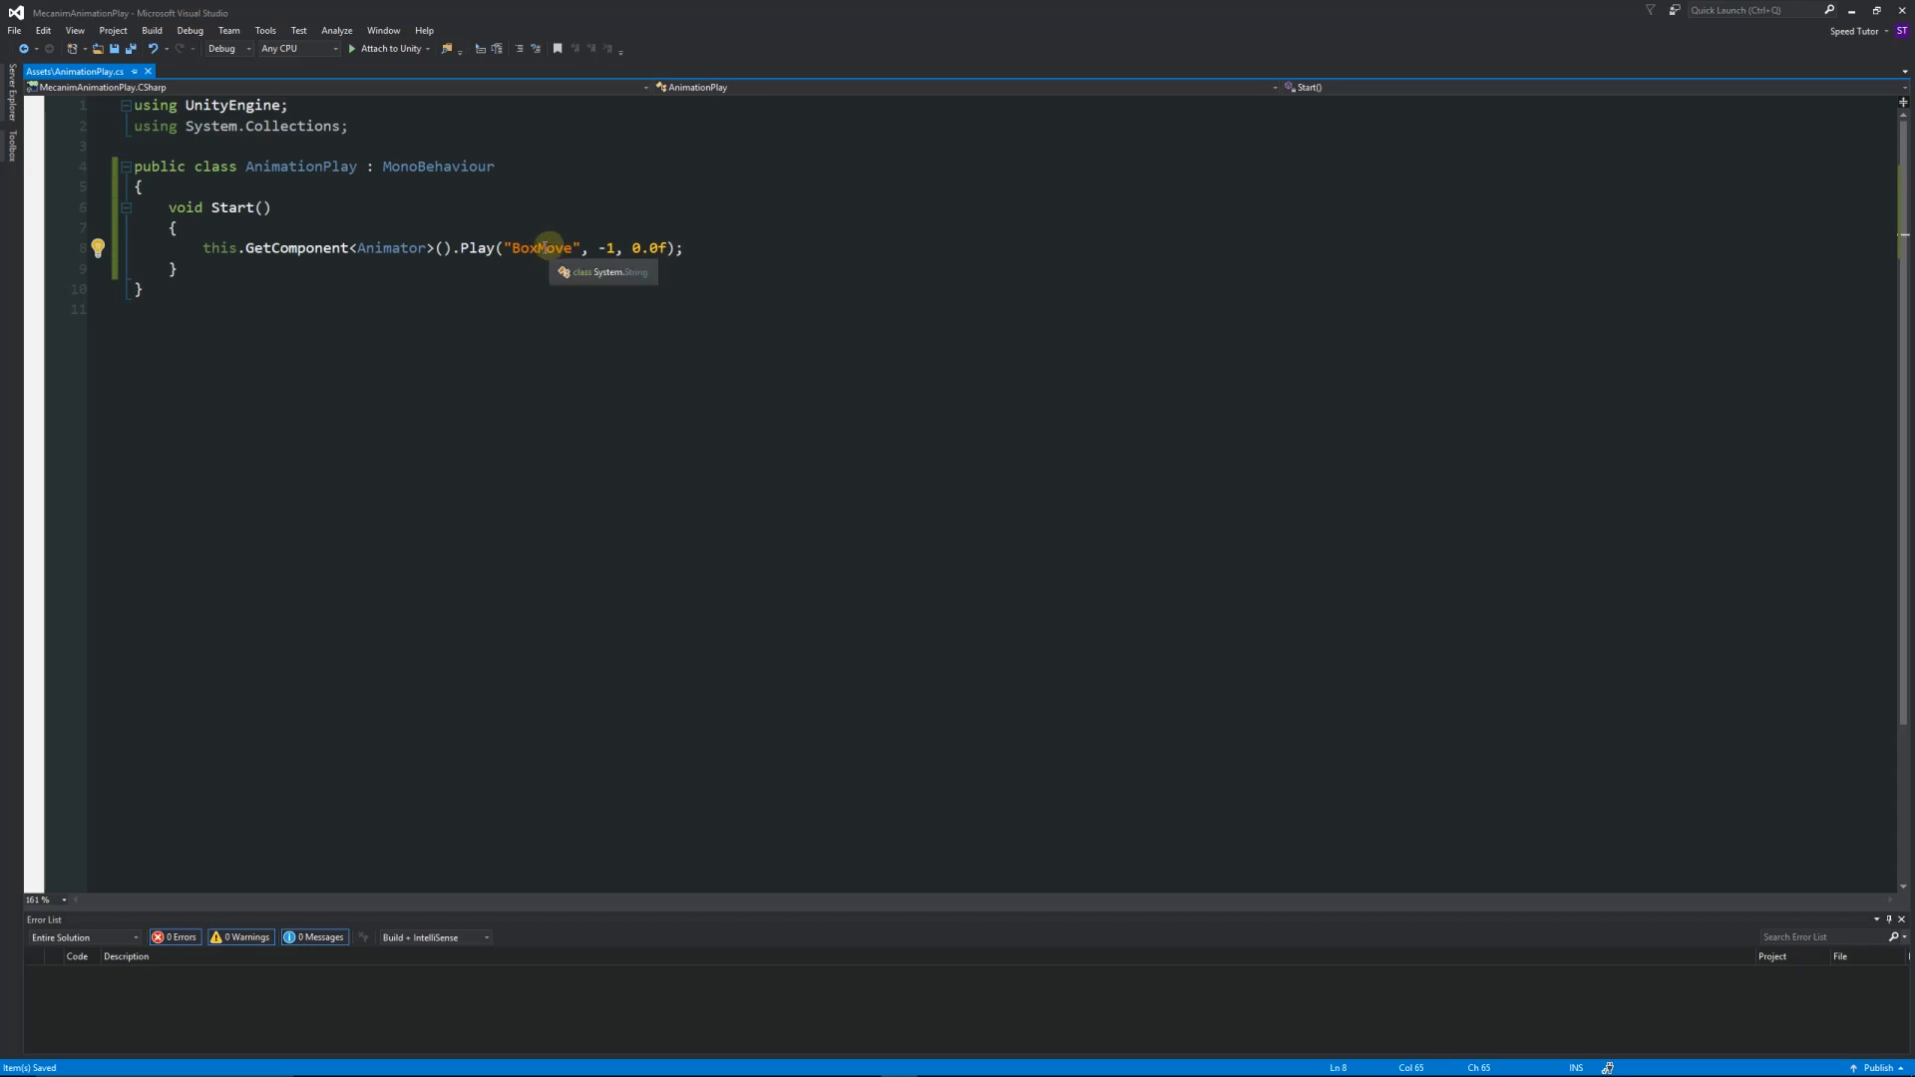
mouse_move(265, 232)
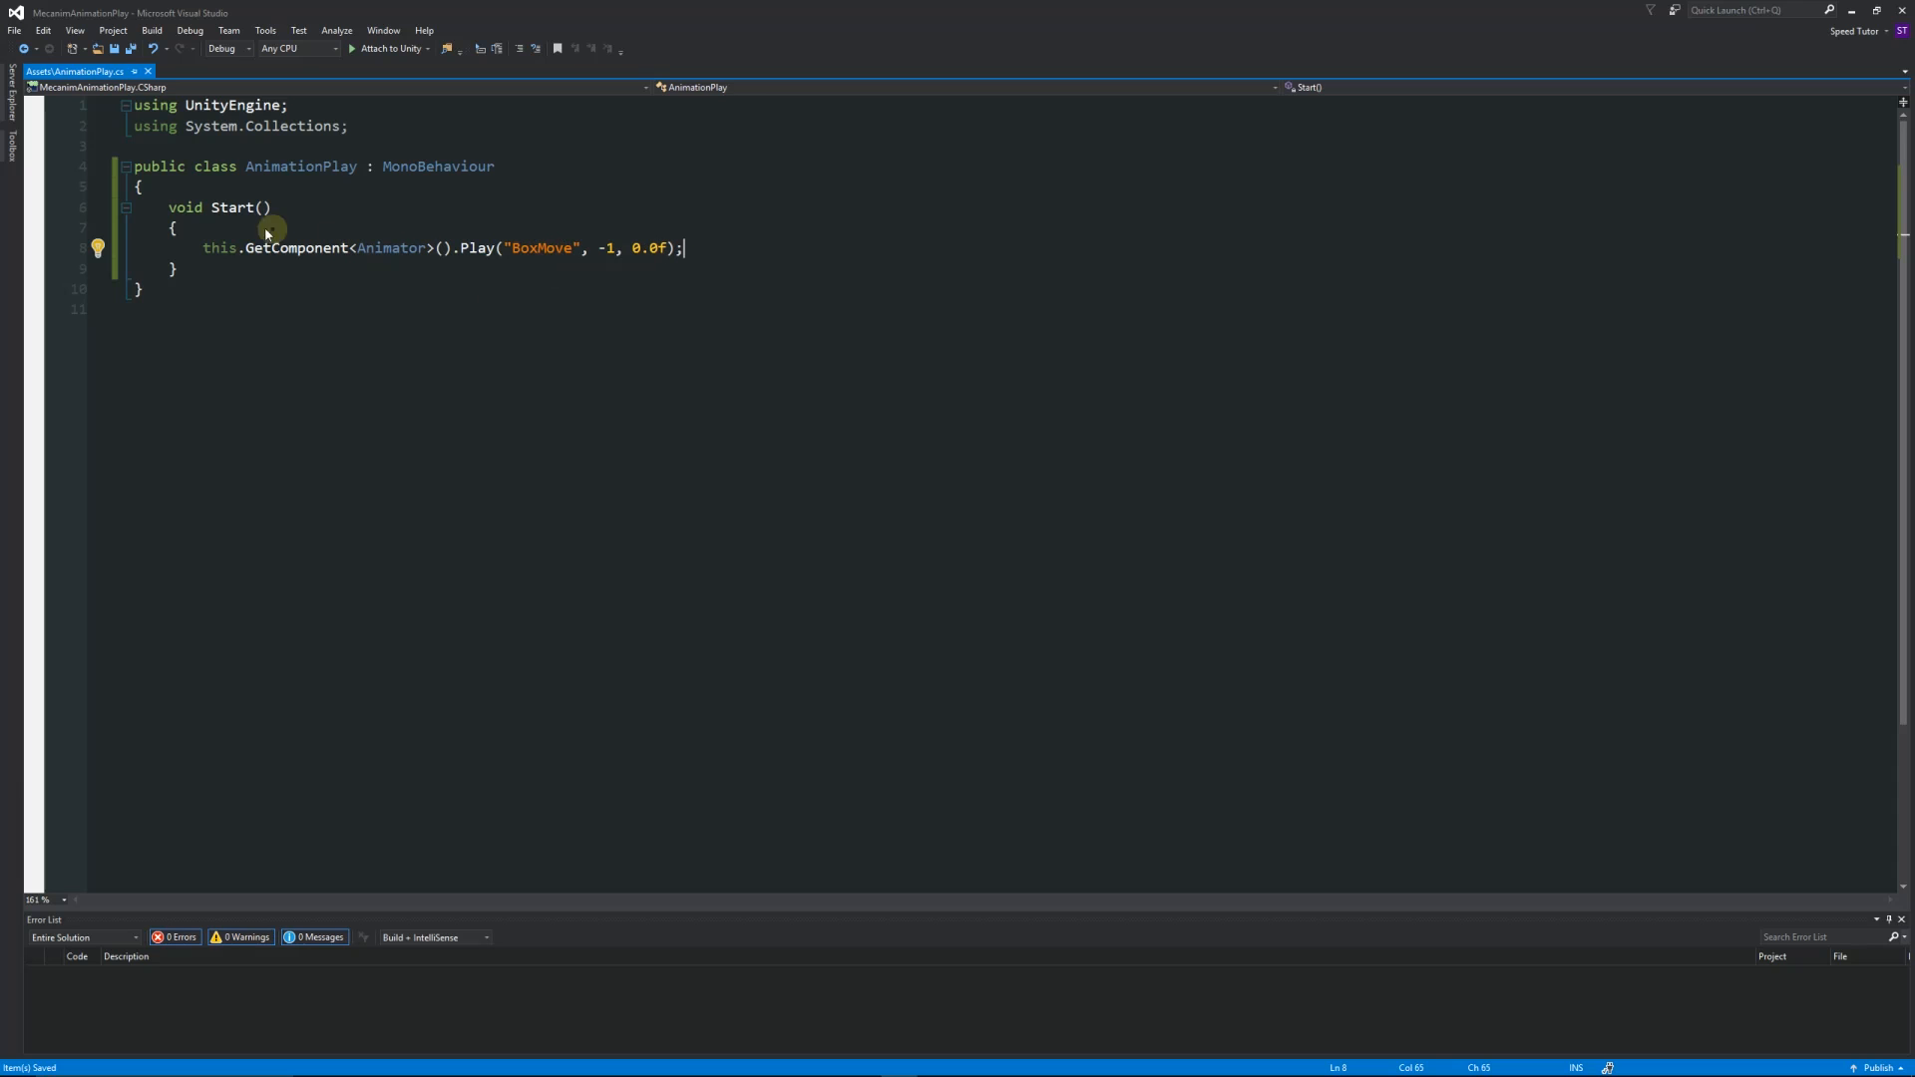
mouse_move(281, 206)
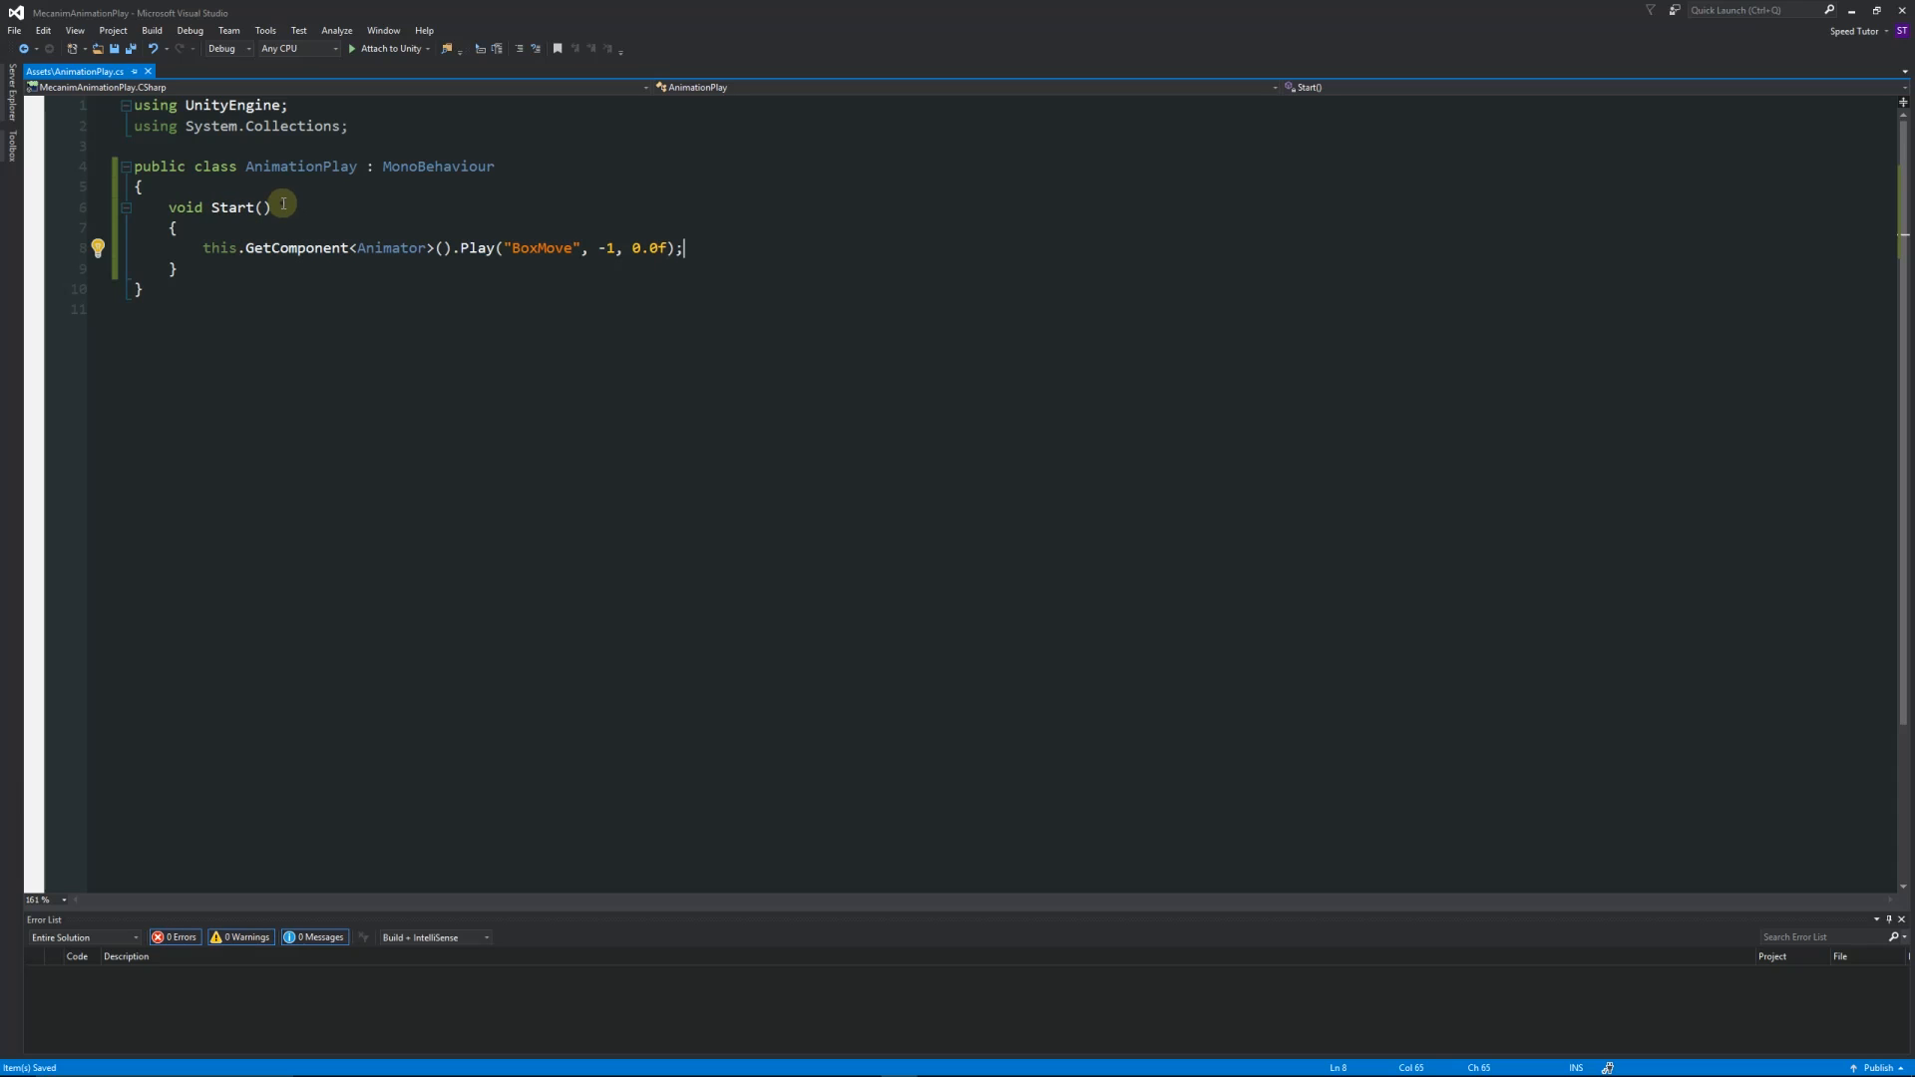
mouse_move(331, 361)
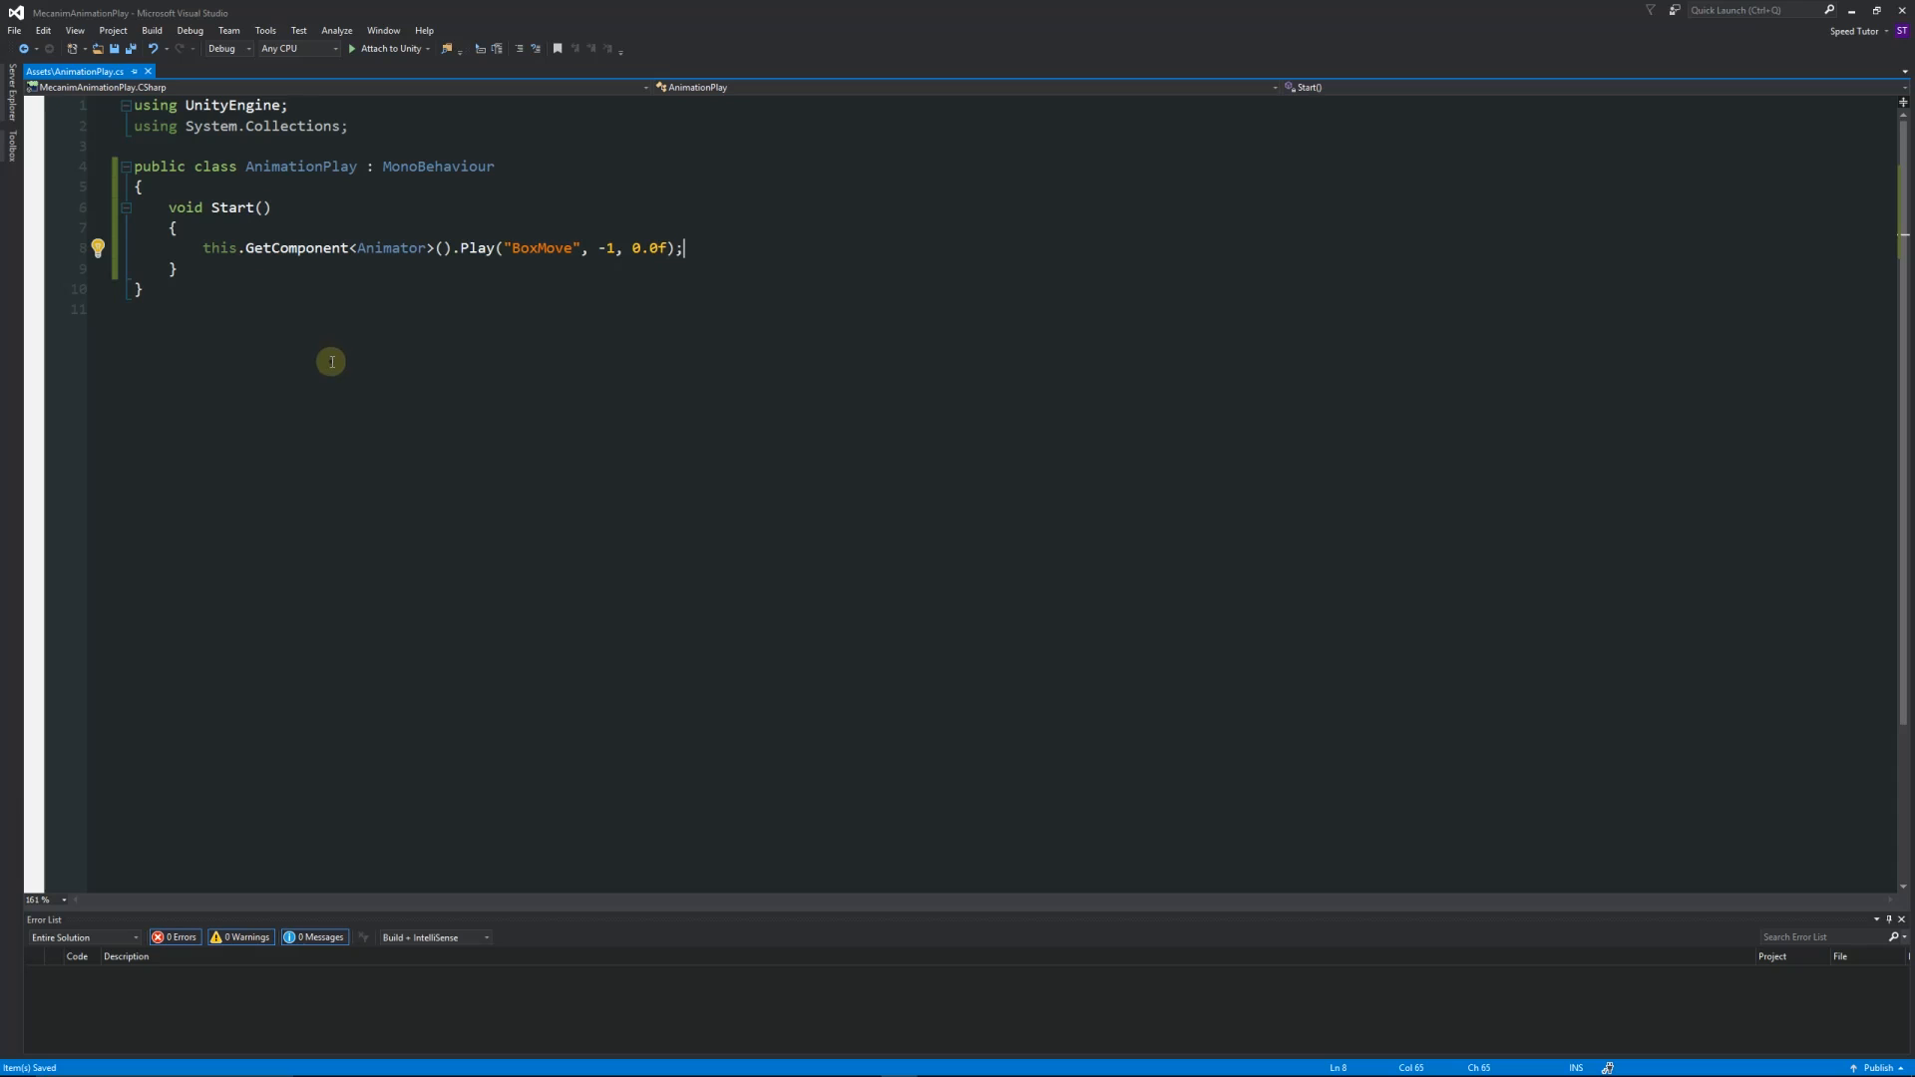
mouse_move(314, 343)
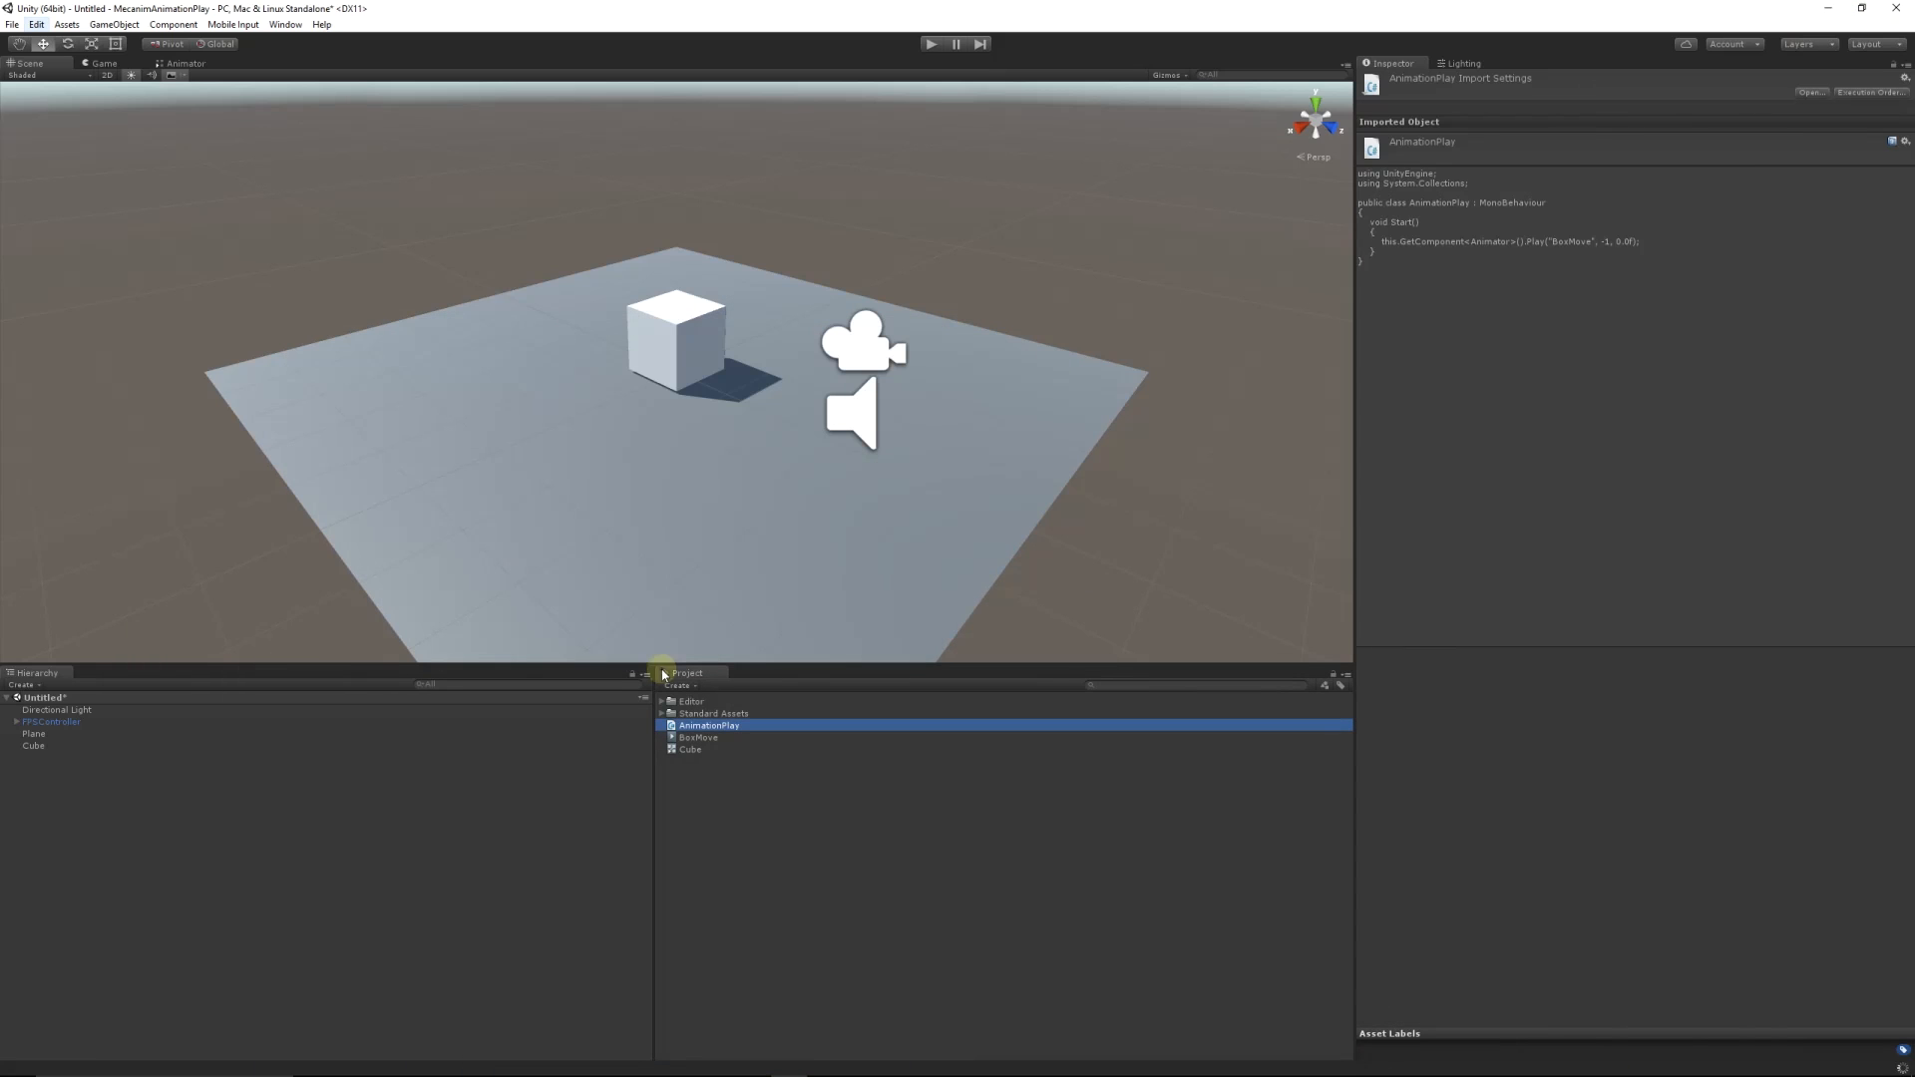
Step: Select the Cube, then run the scene, stop it, and run it again
click(33, 745)
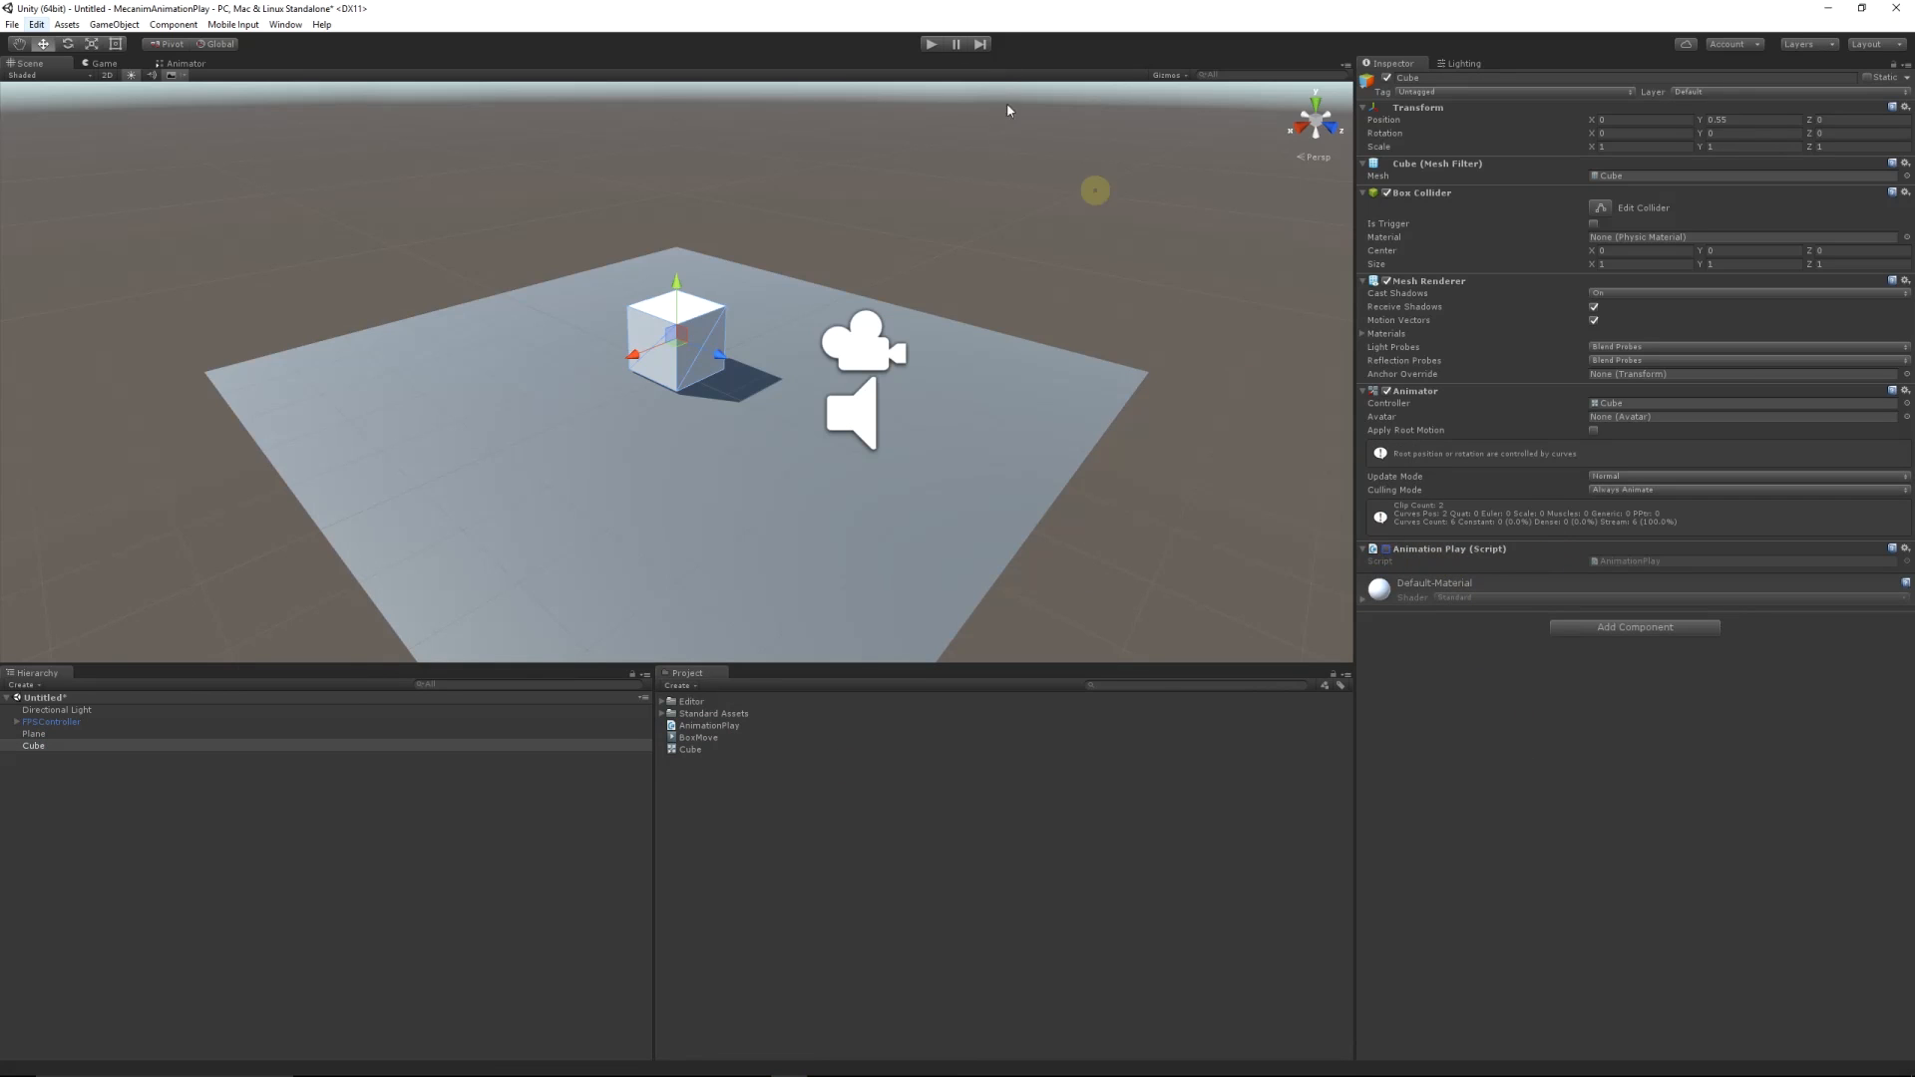
click(929, 43)
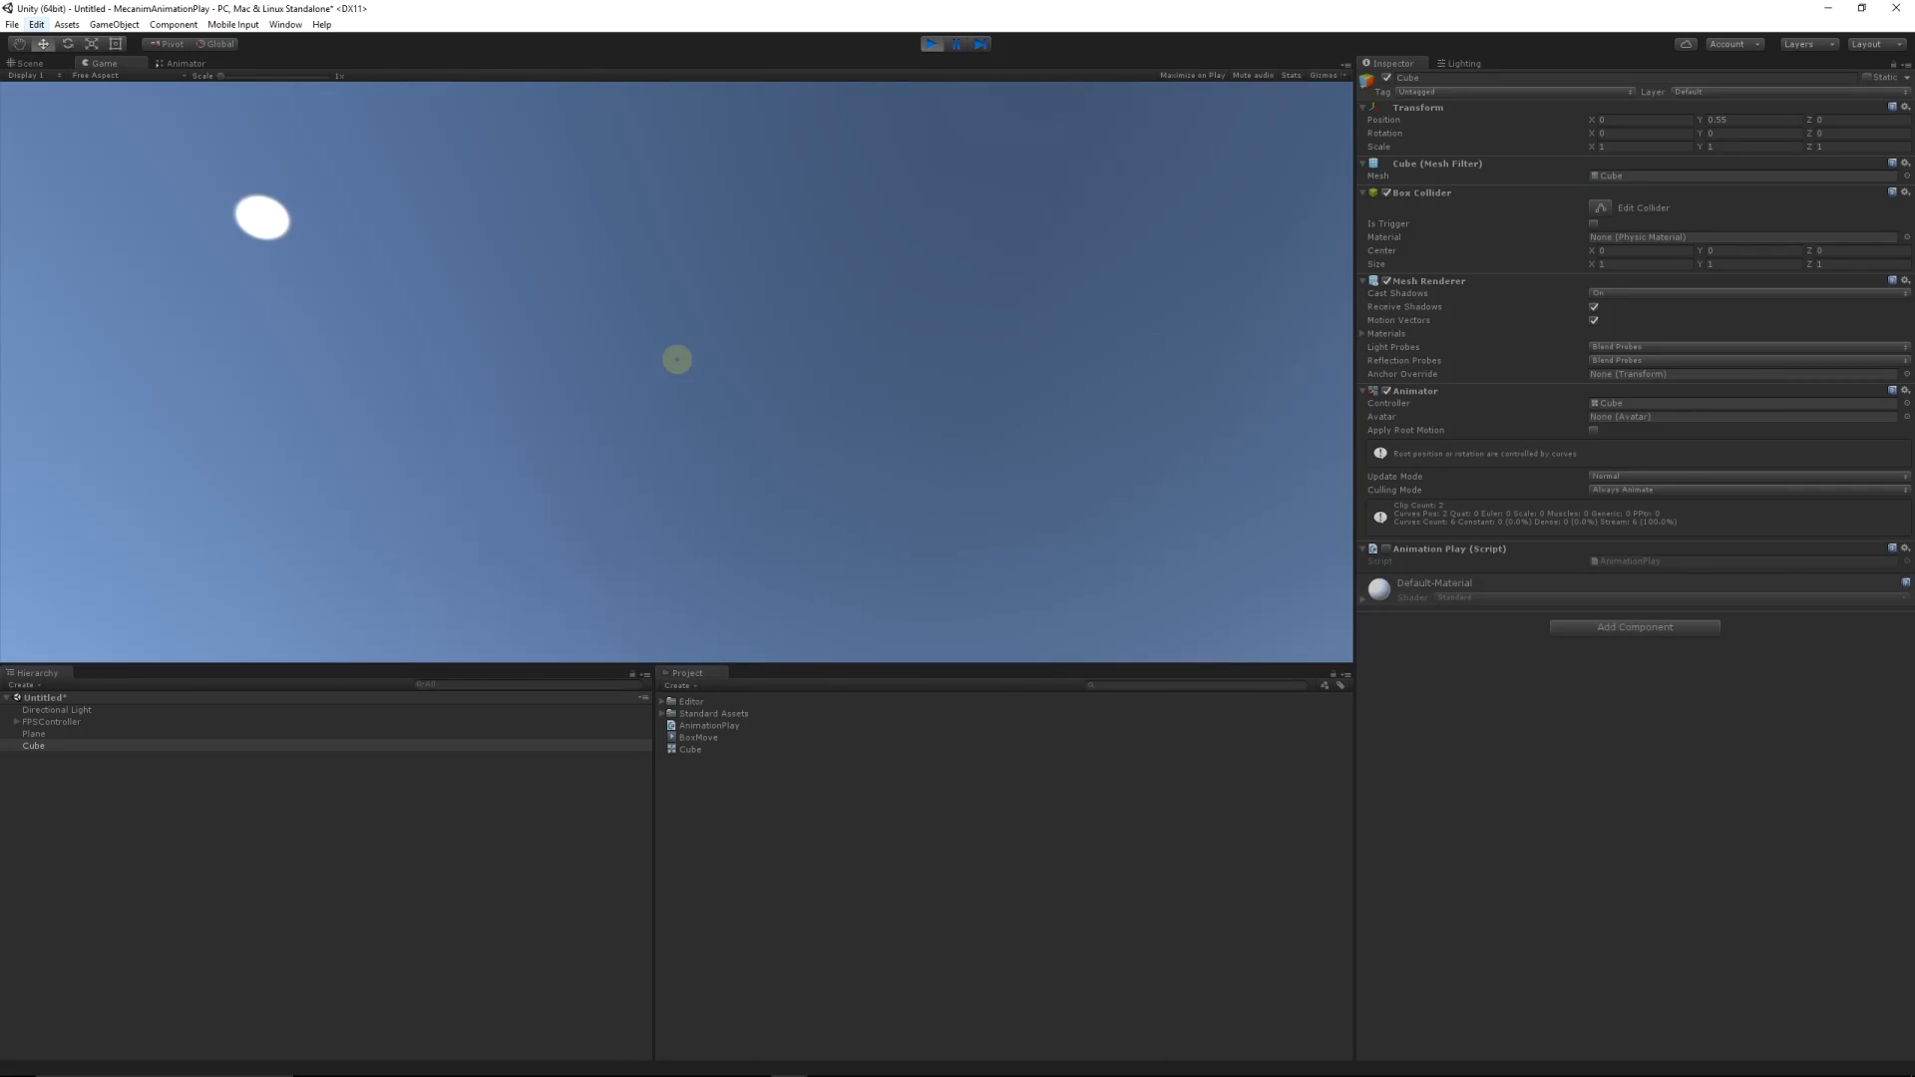
click(931, 42)
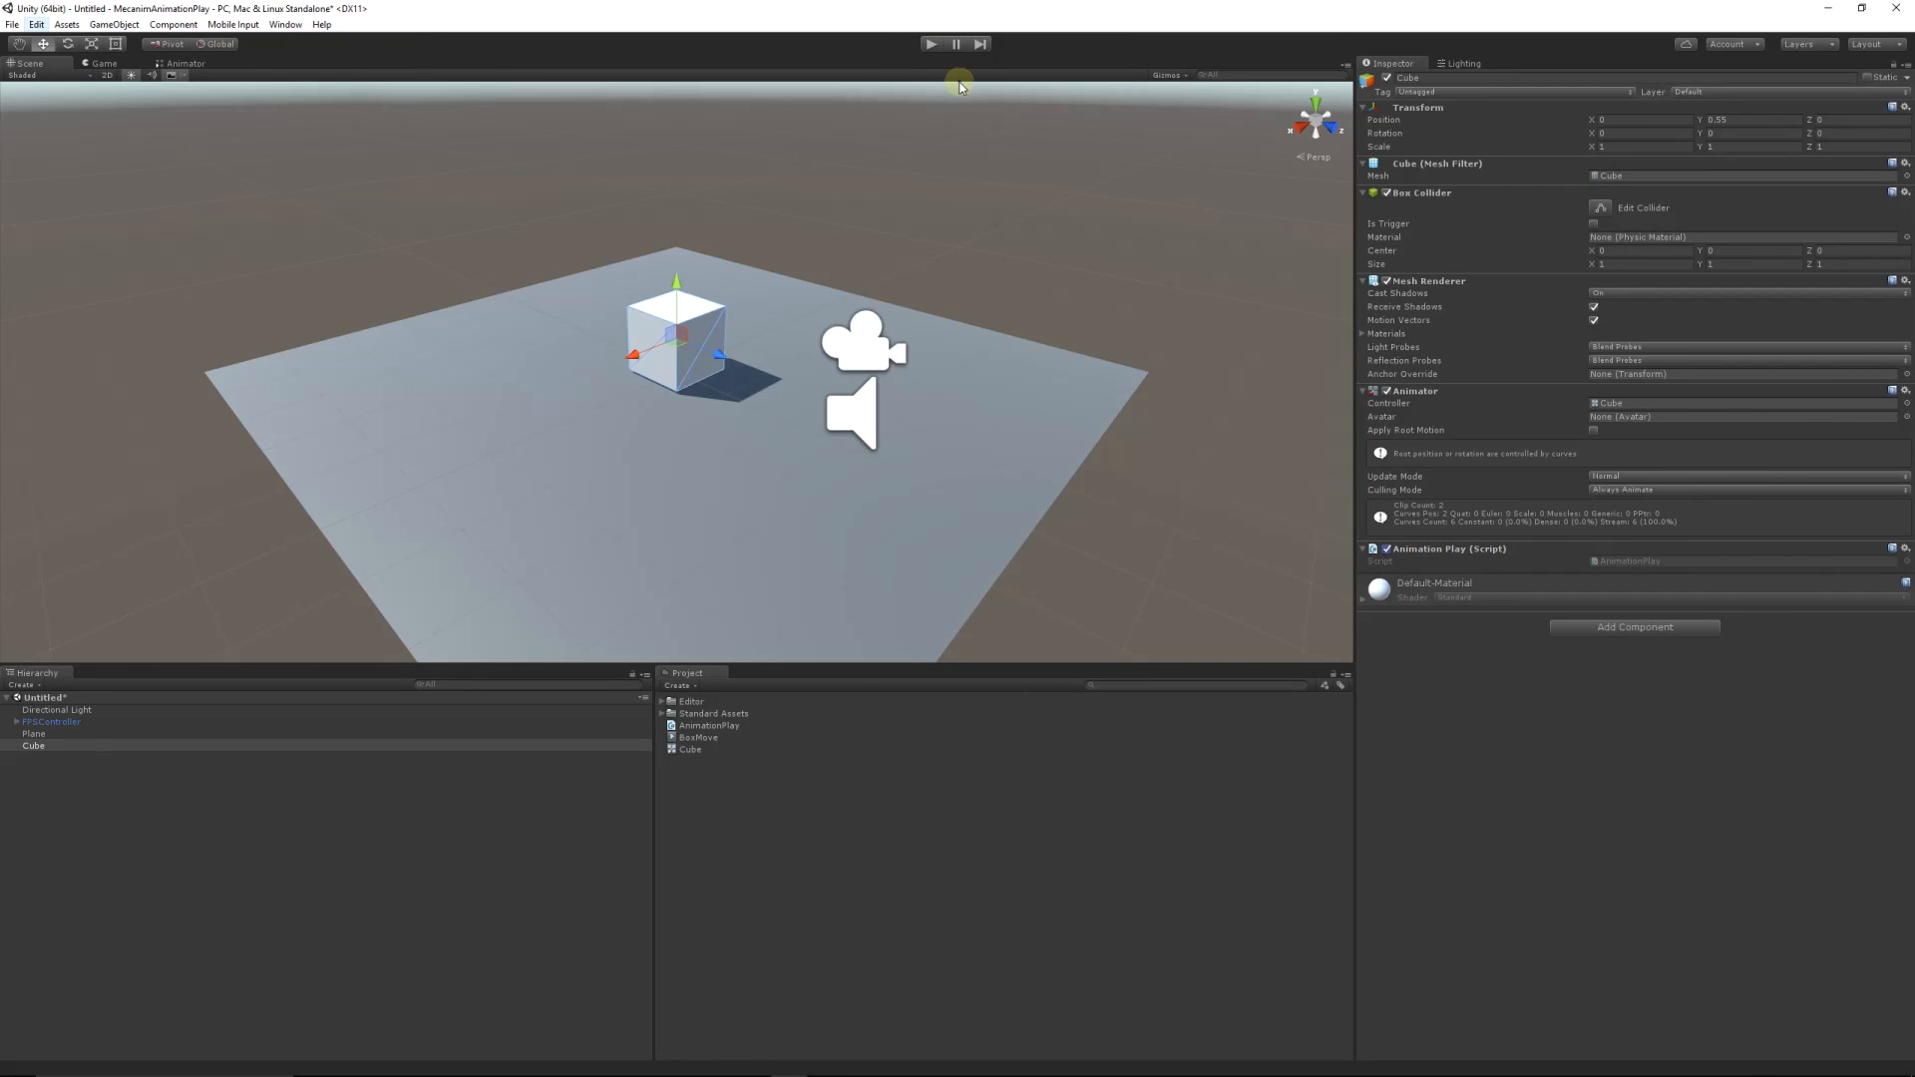
click(929, 44)
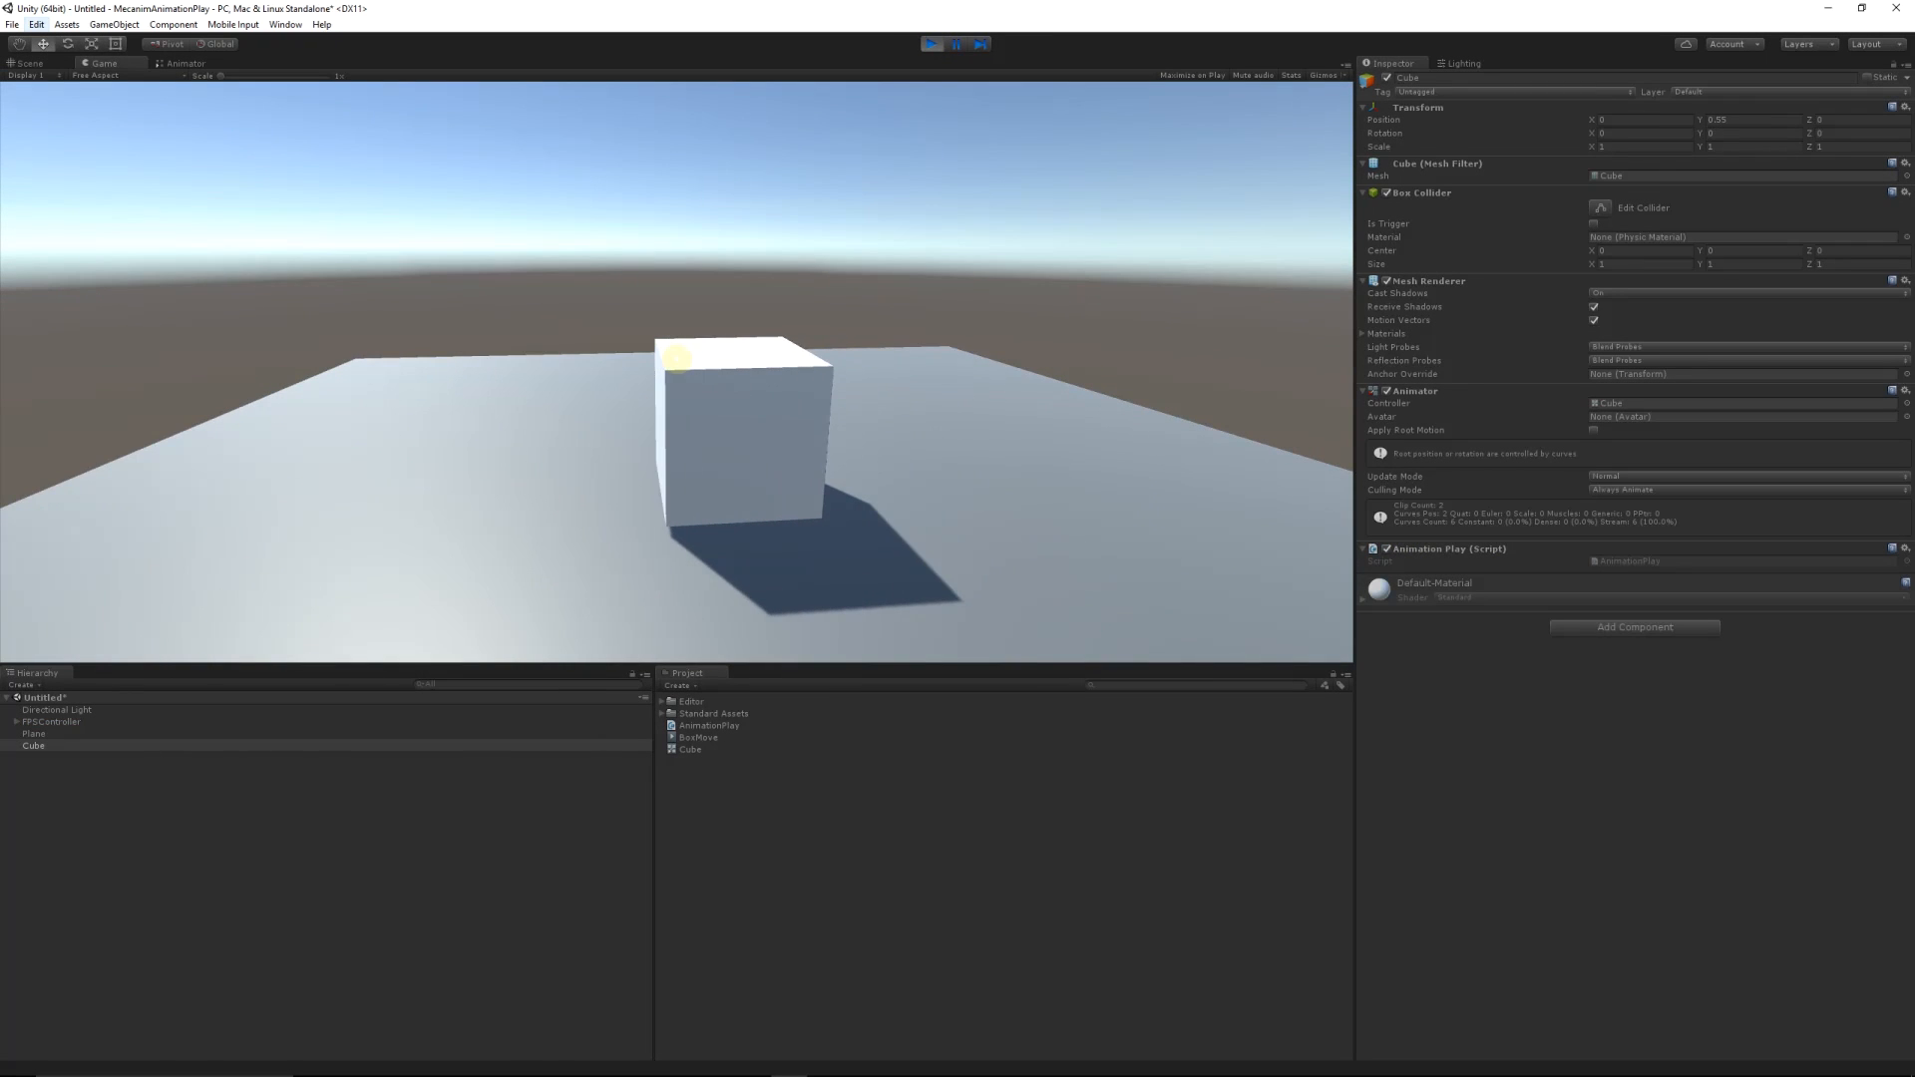
Step: Stop the running test scene
click(931, 44)
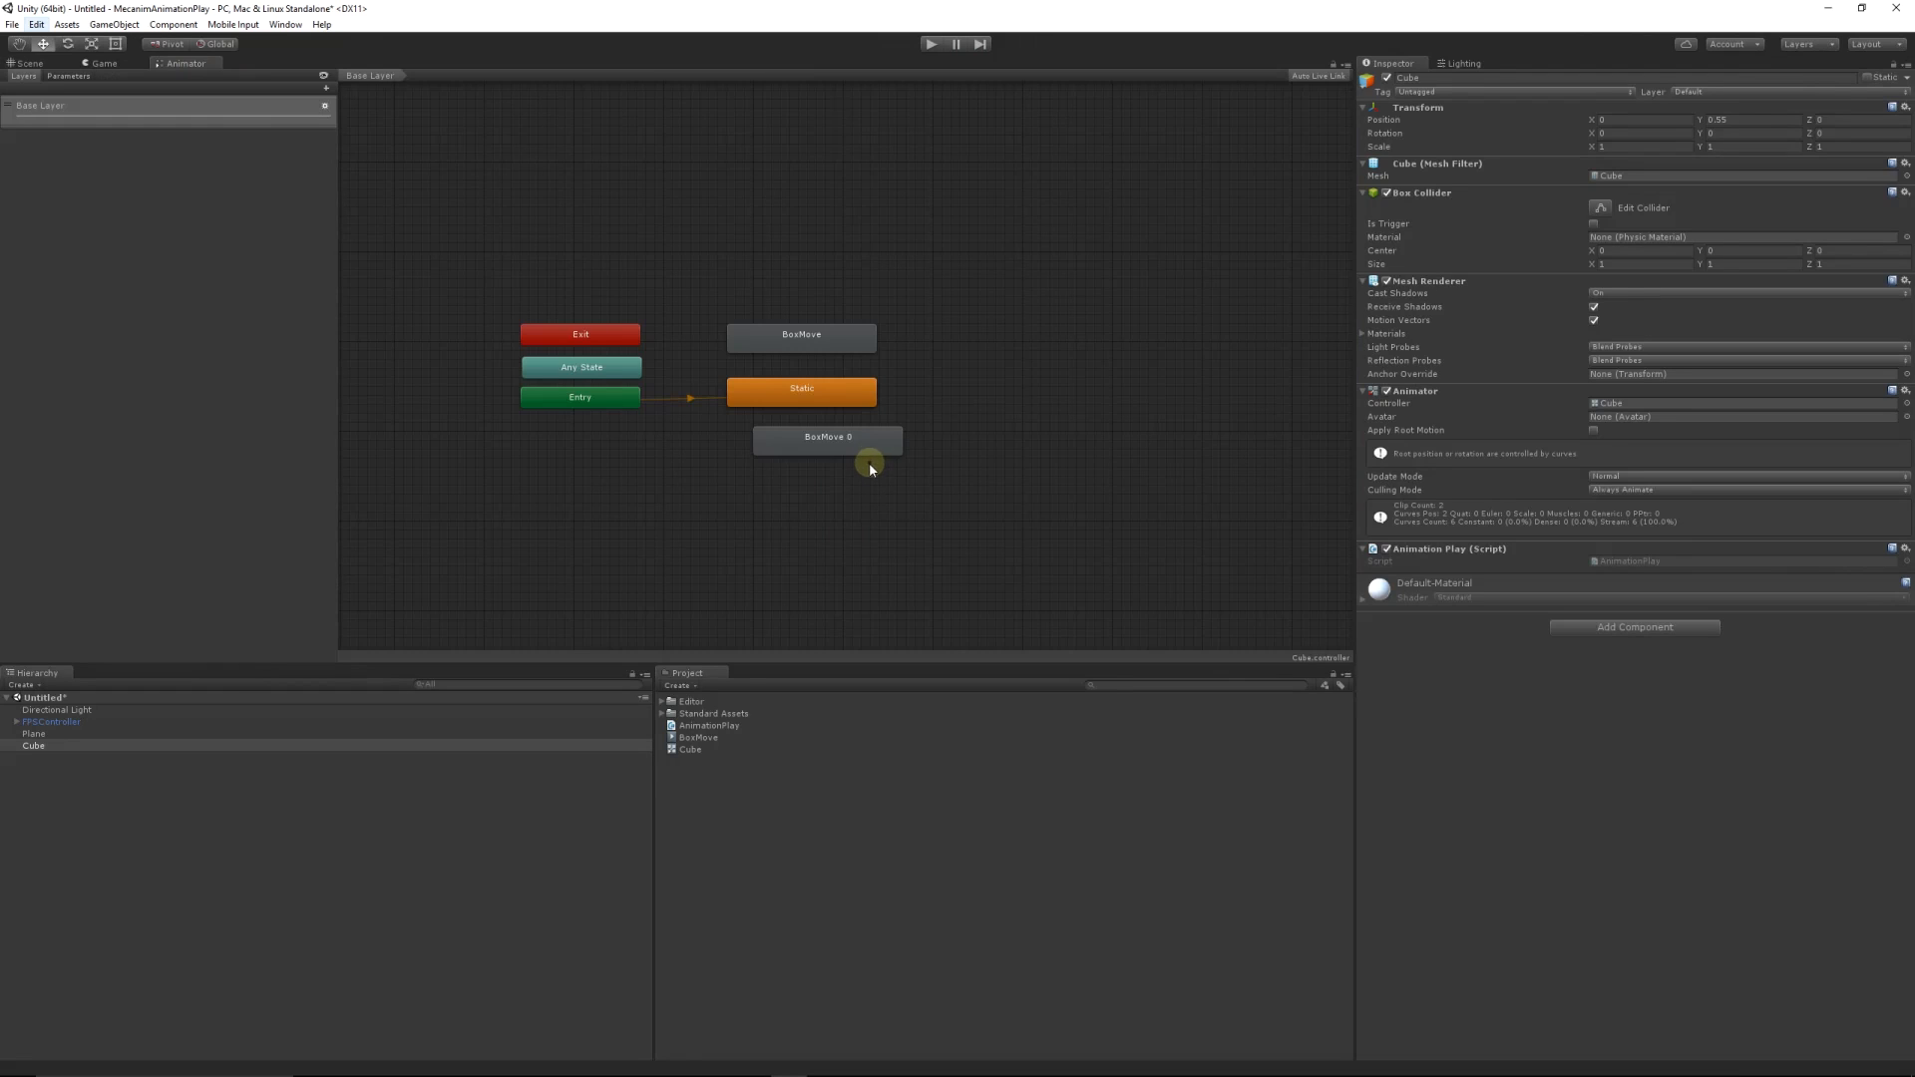
mouse_move(859, 468)
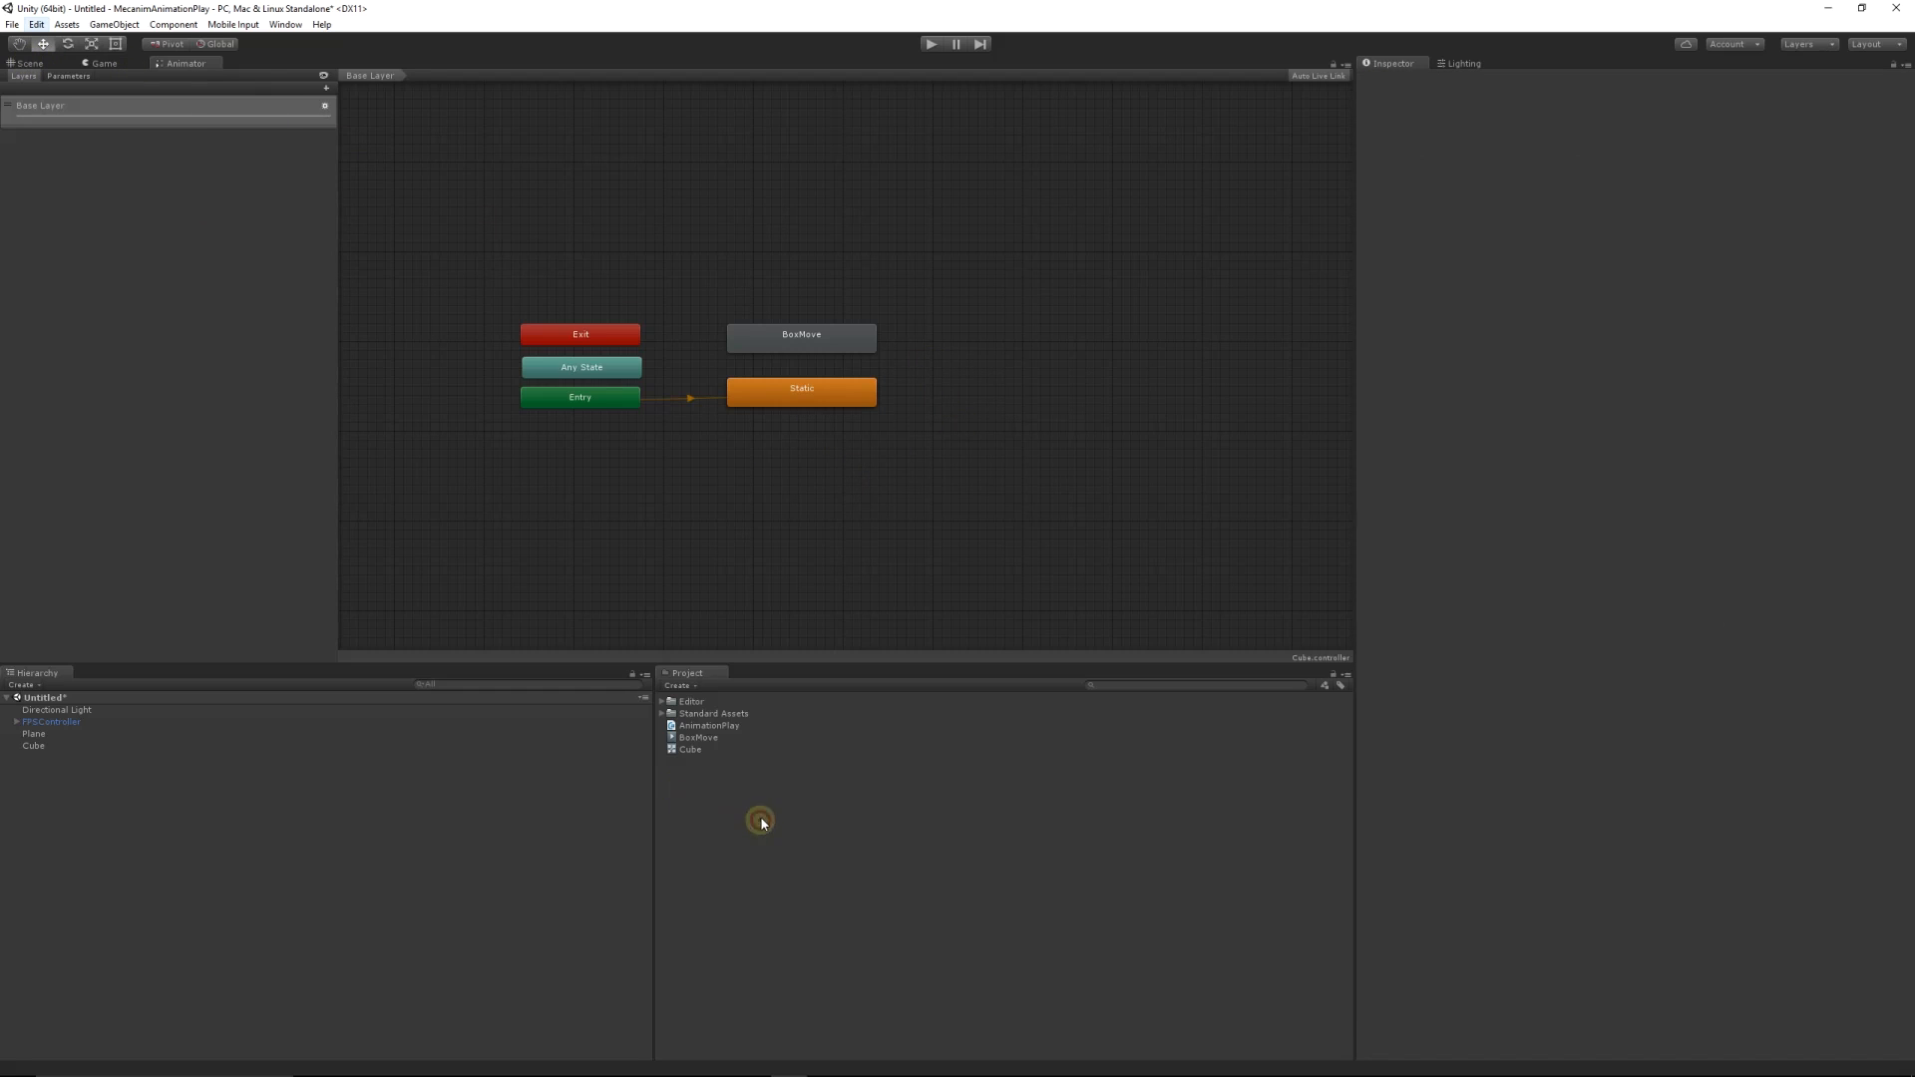
Step: Duplicate the BoxMove clip and name the copy BoxMoveLoop
click(697, 738)
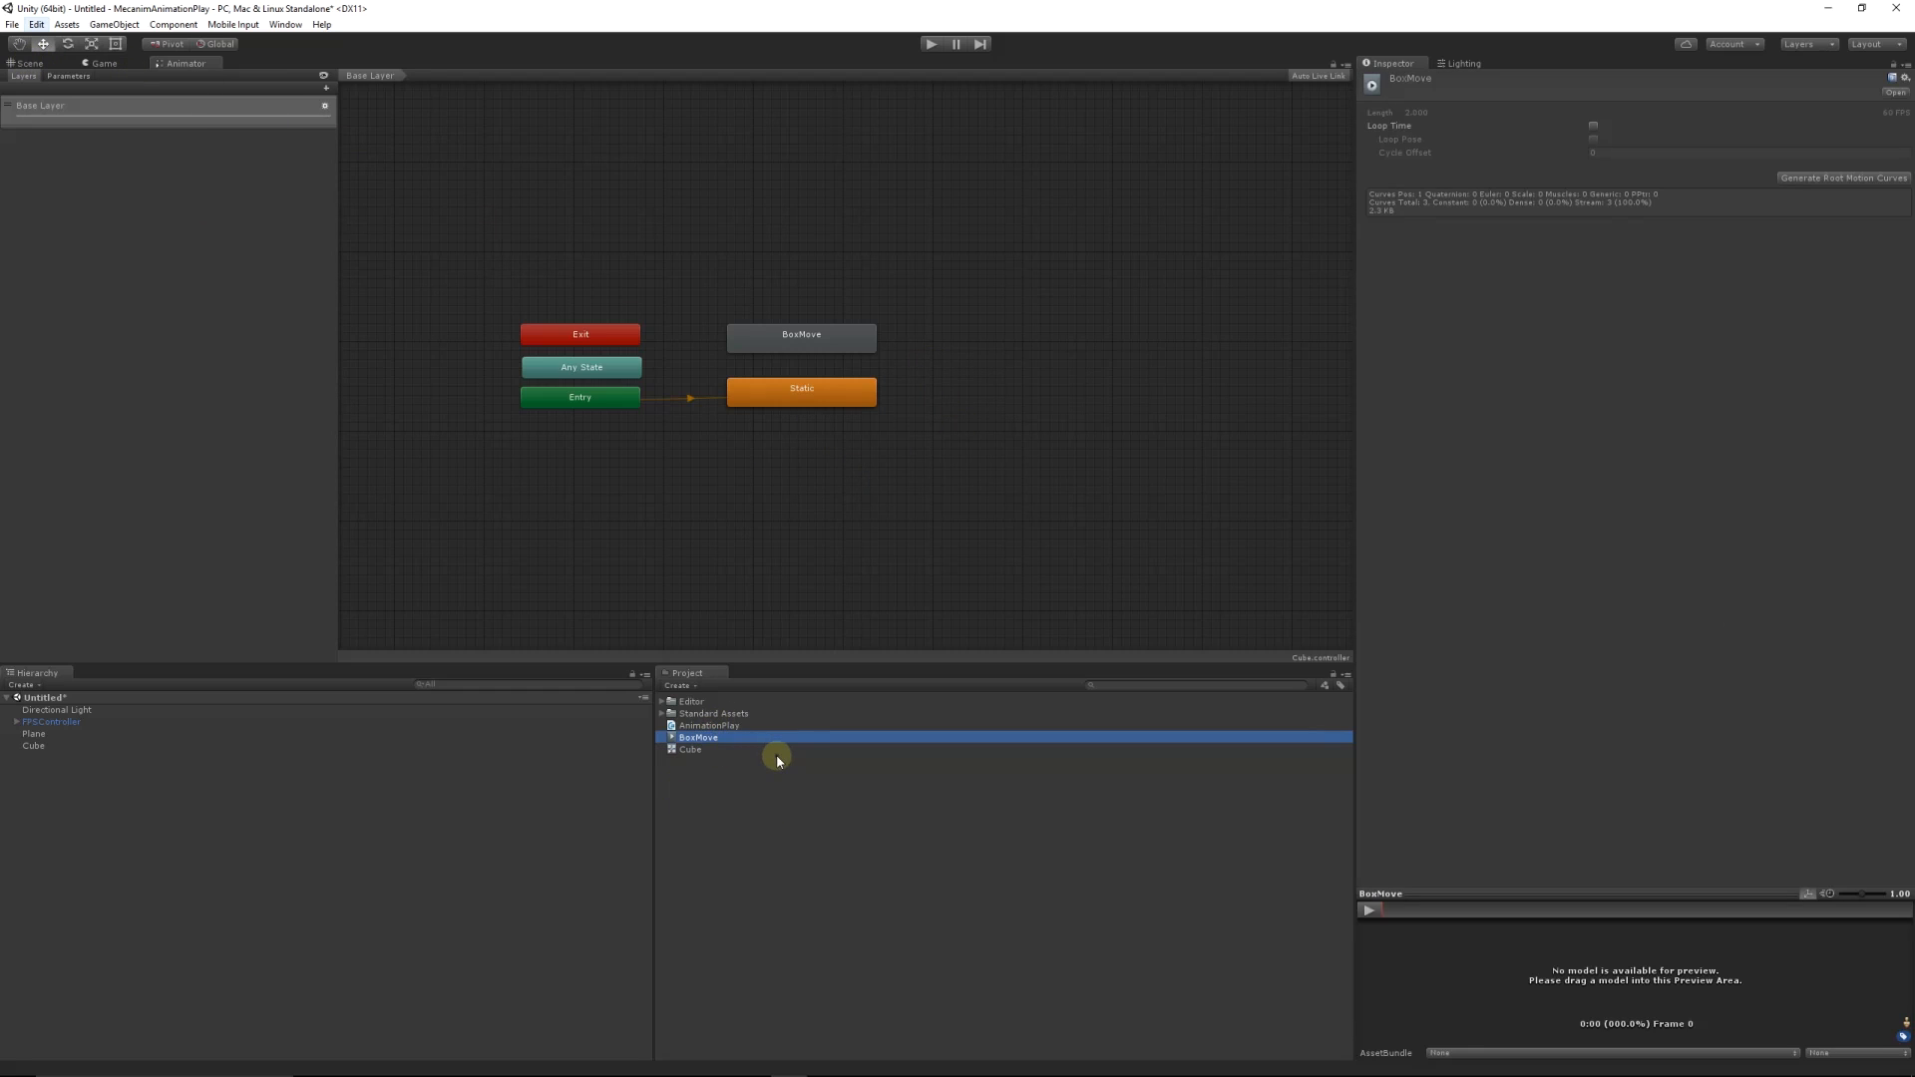
mouse_move(768, 802)
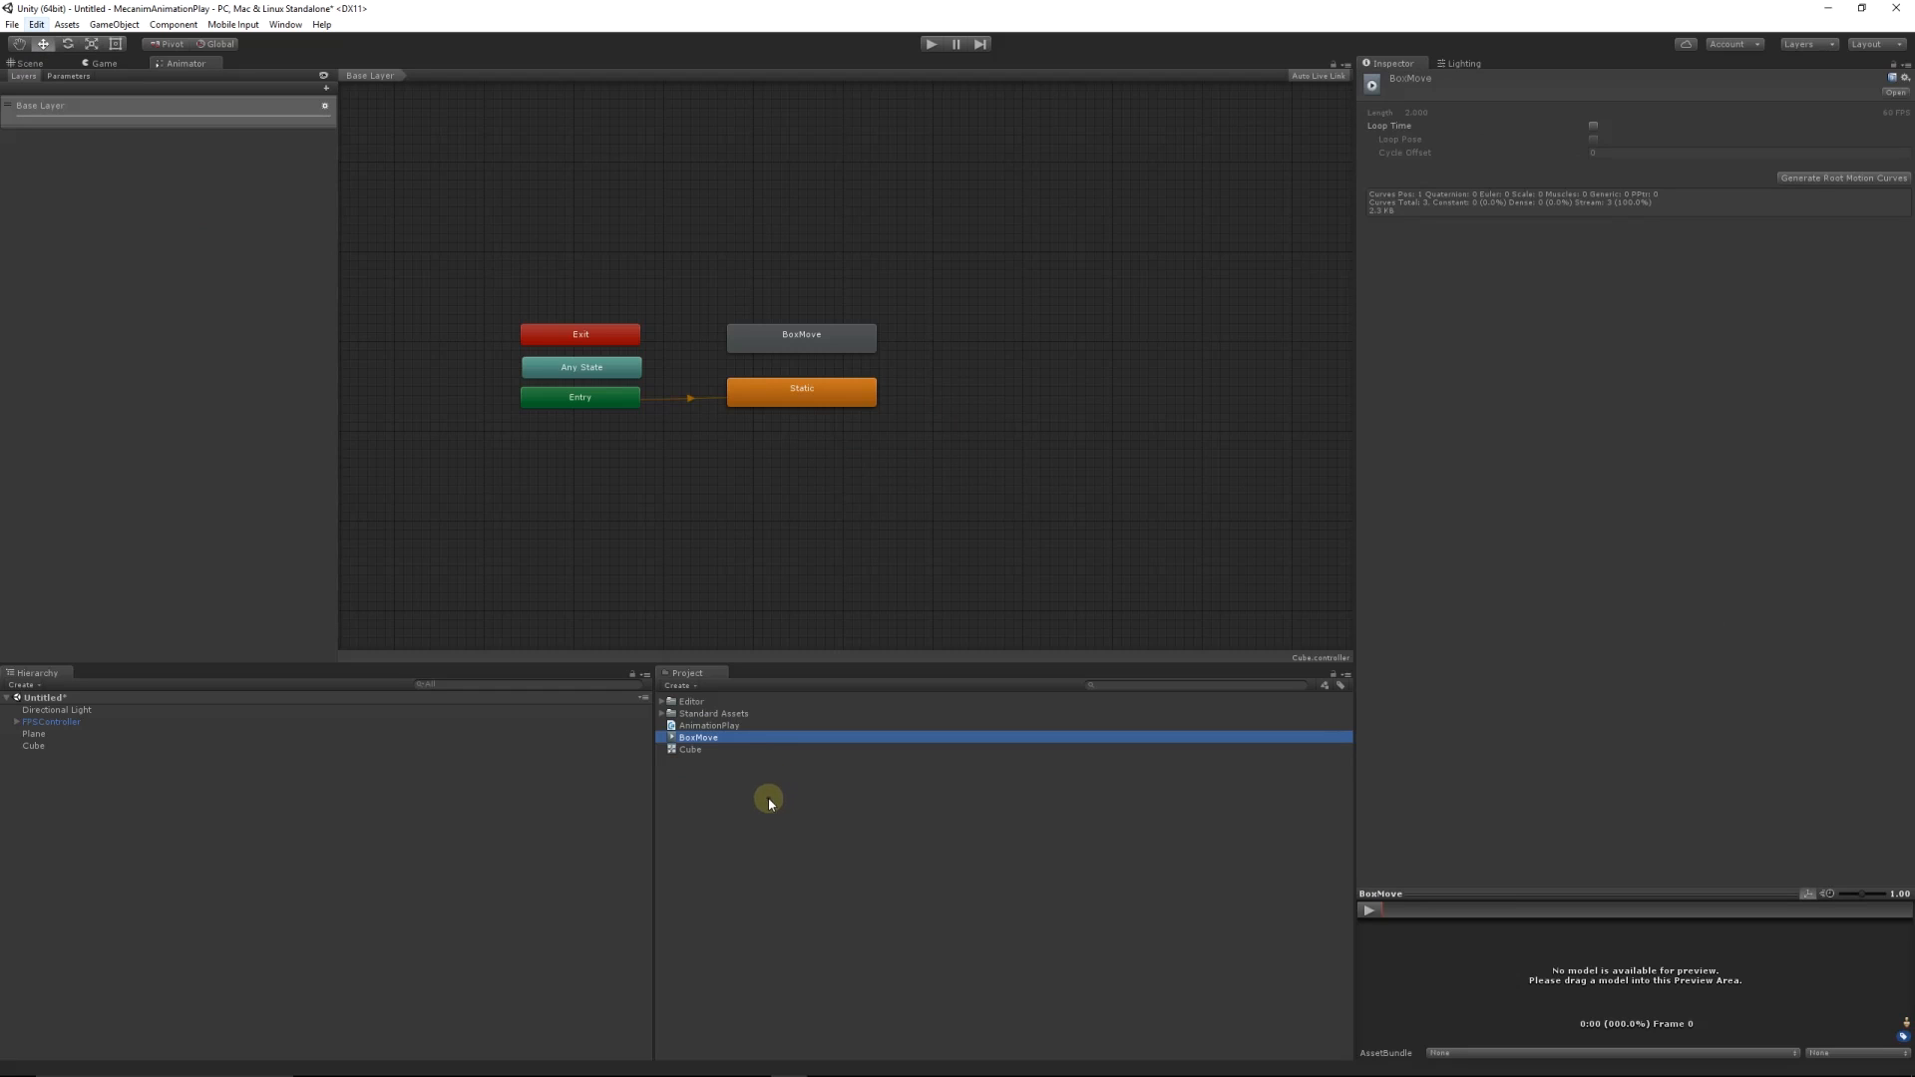
mouse_move(736, 767)
text(BoxMoveLeft)
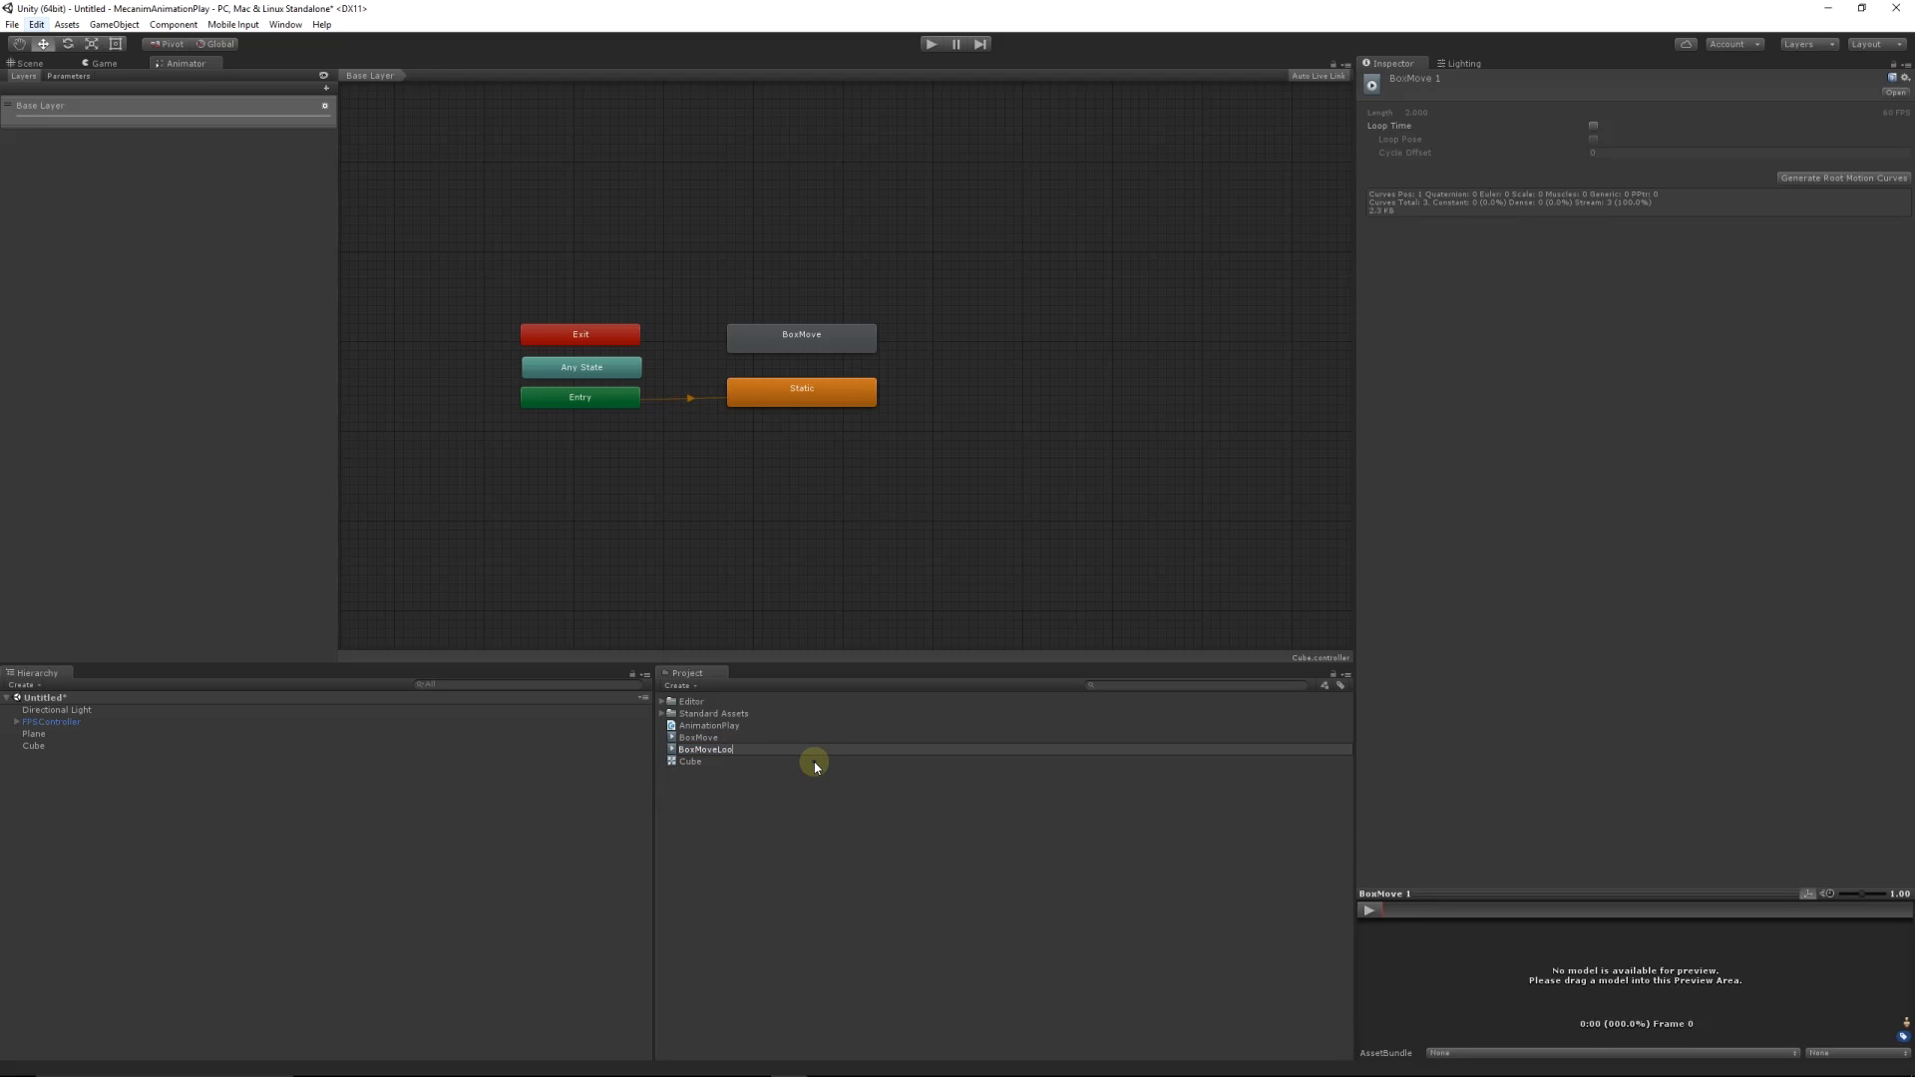
click(709, 749)
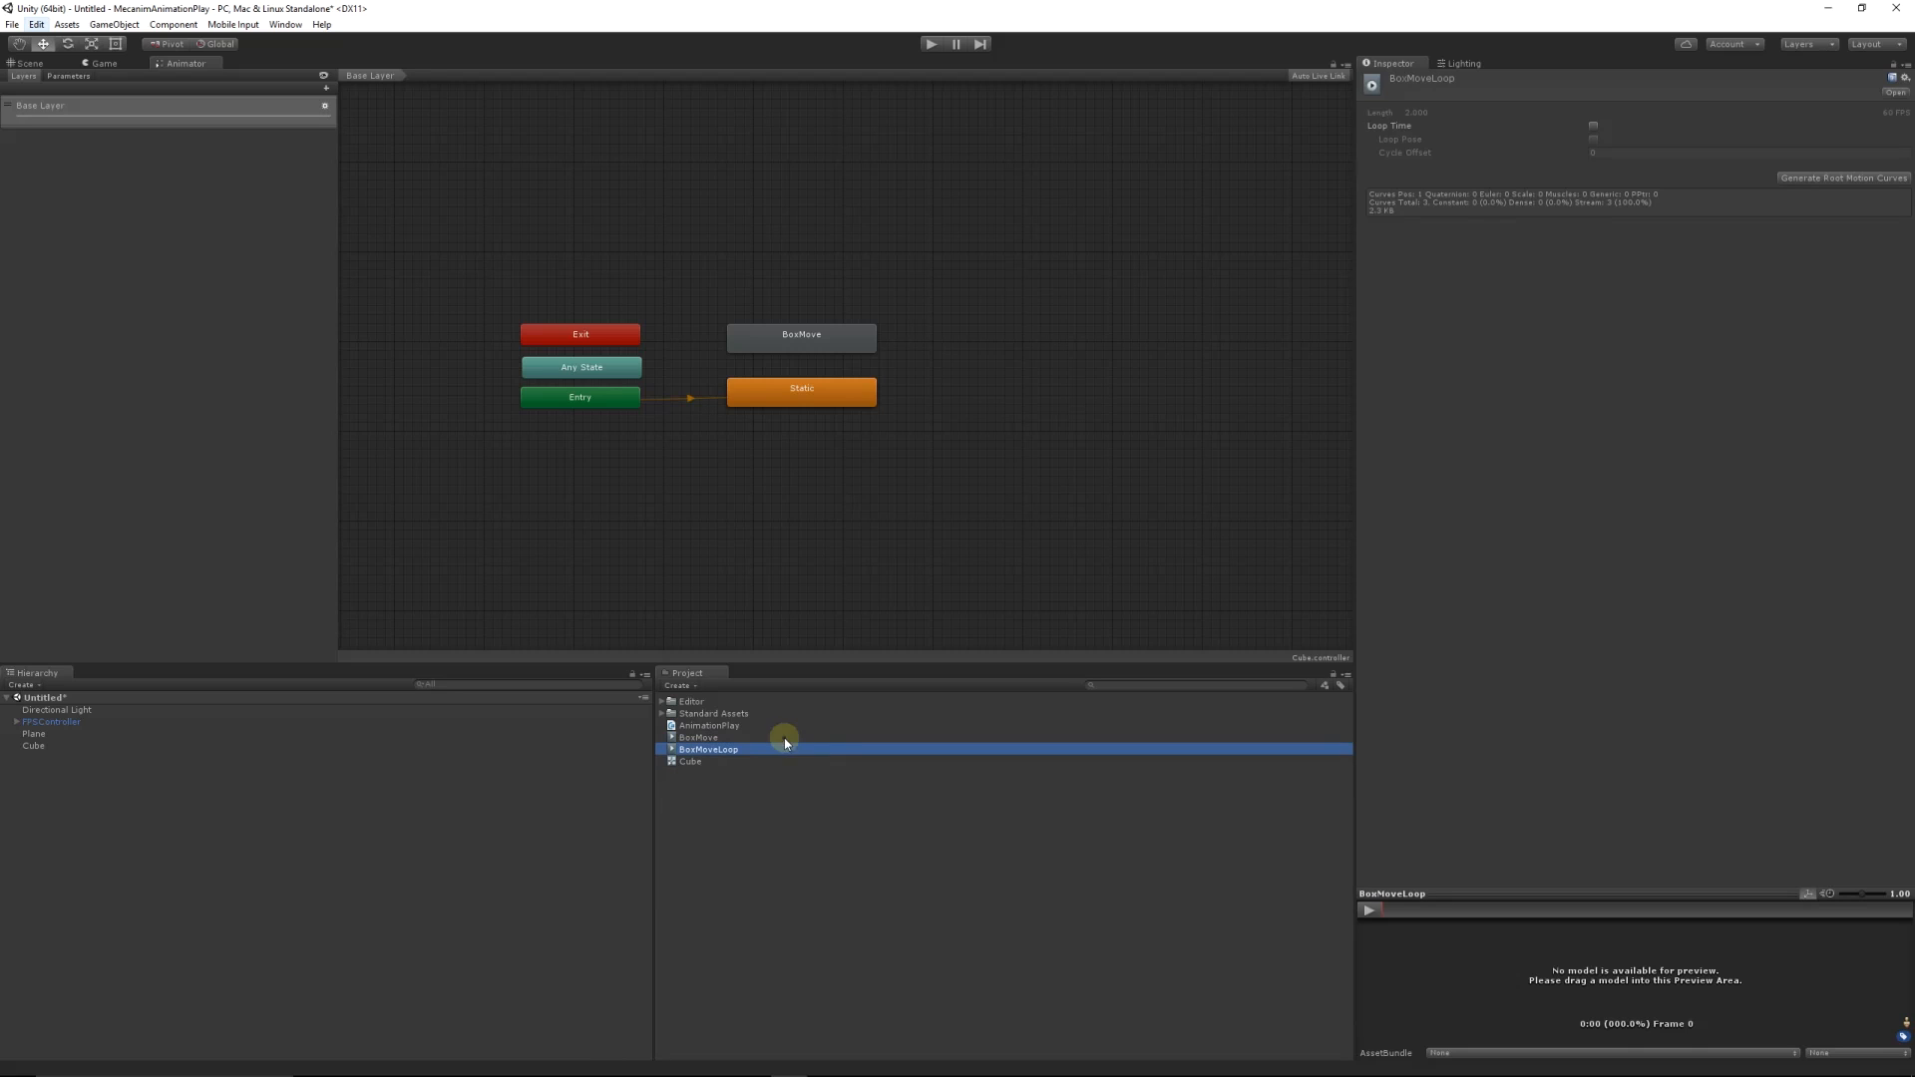
mouse_move(848, 501)
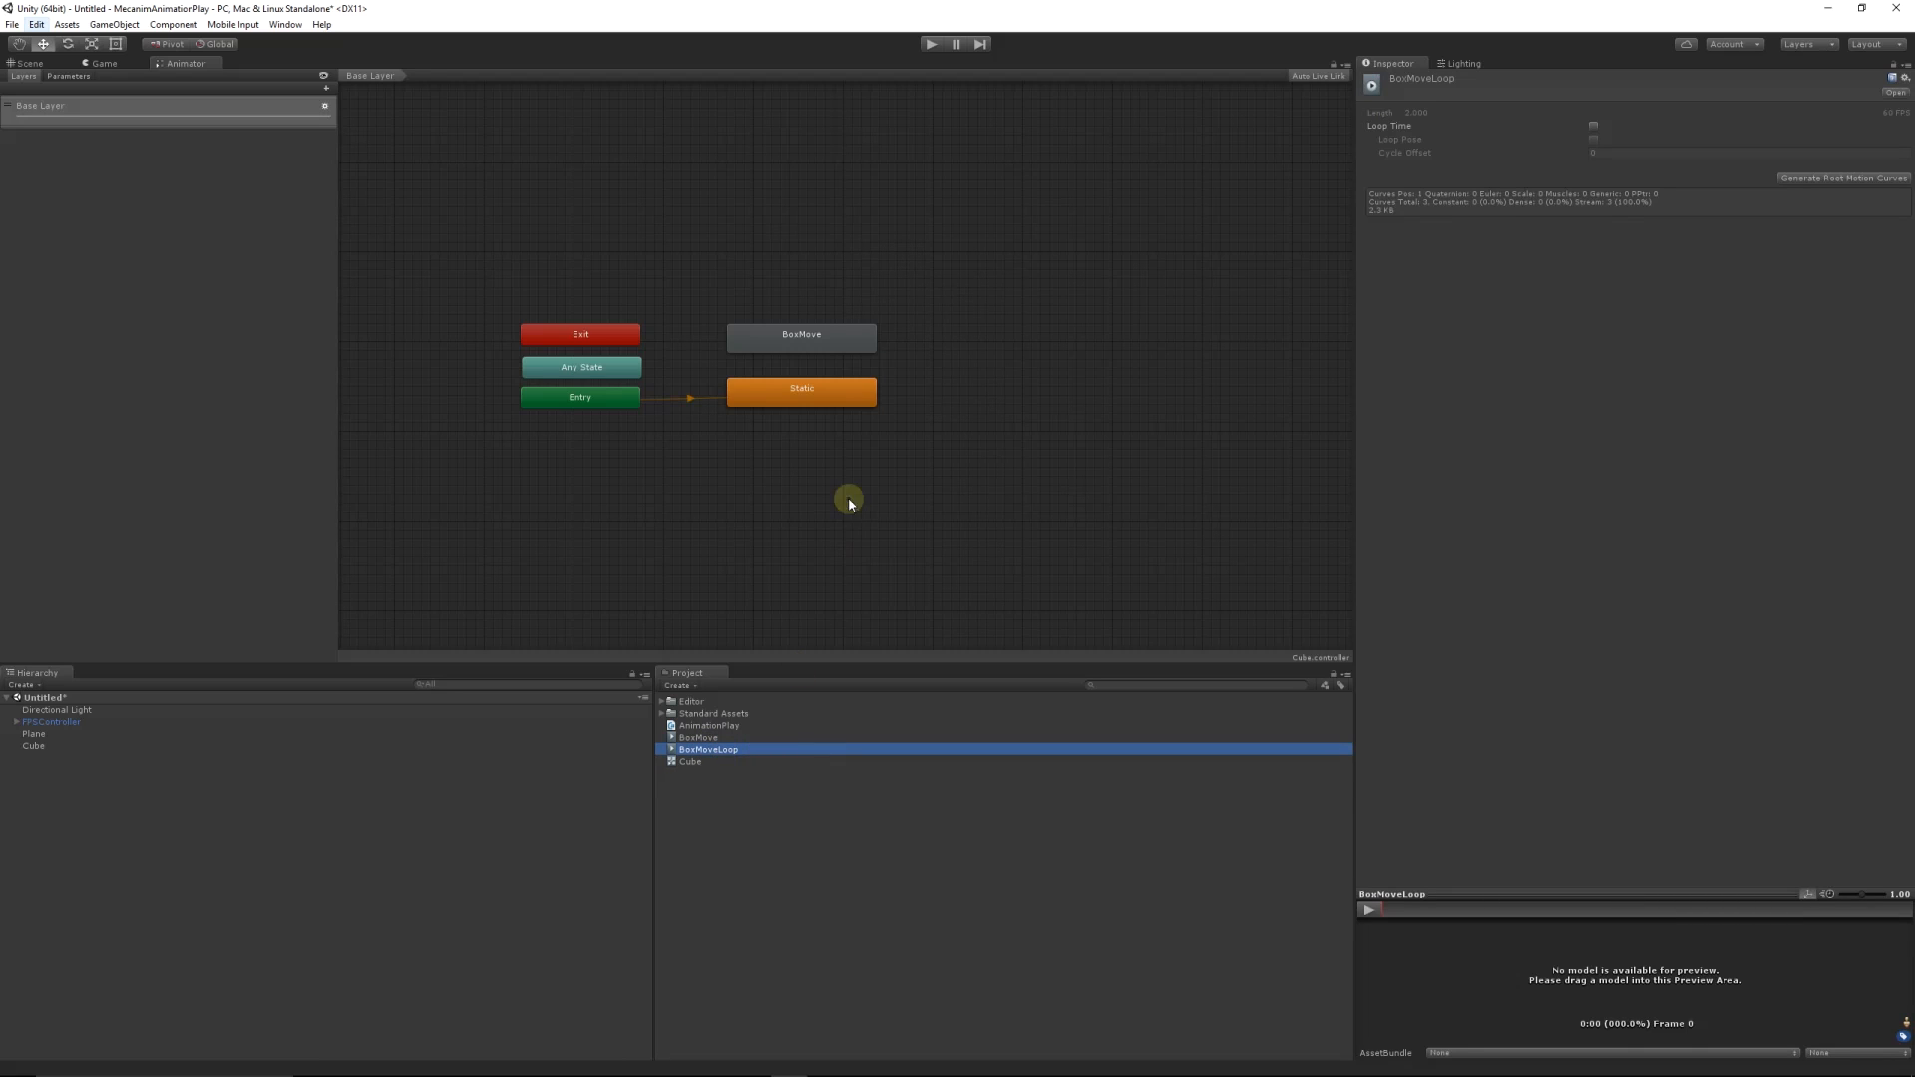
right_click(849, 501)
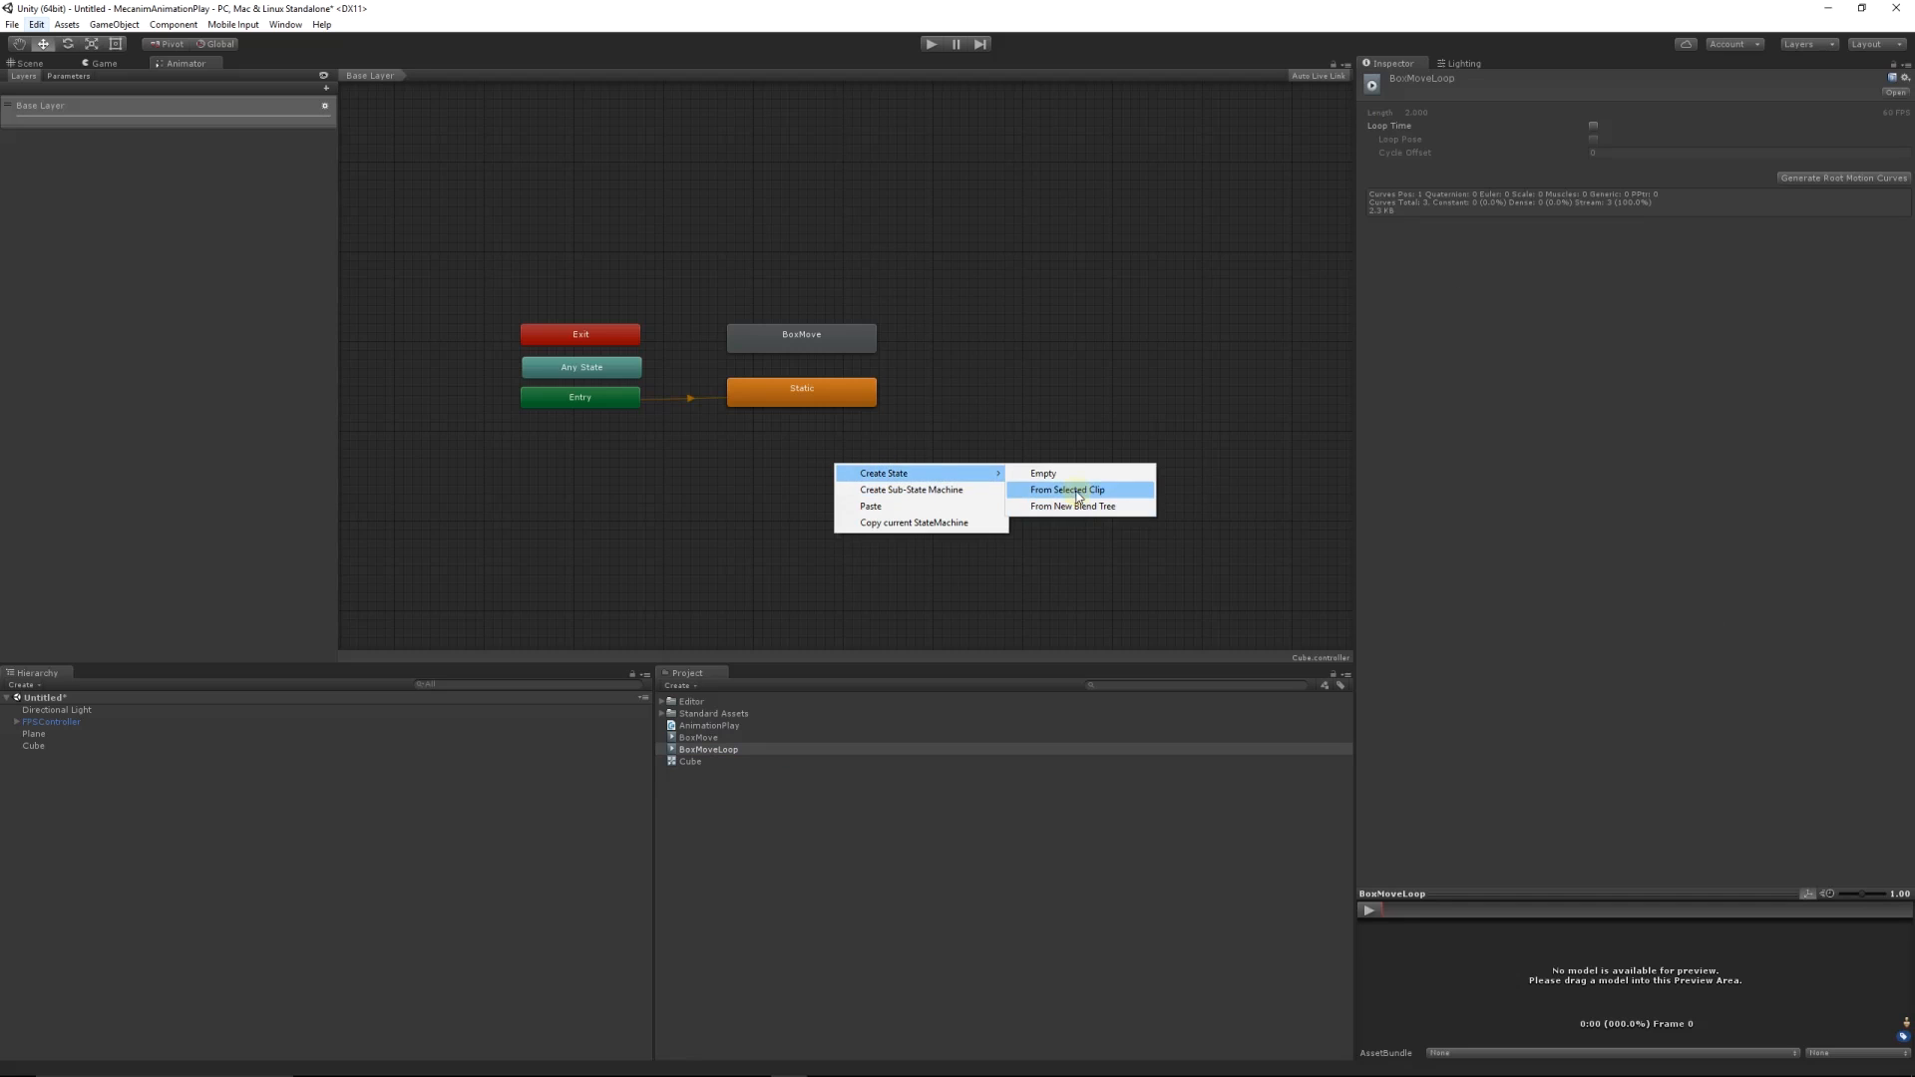
click(1067, 490)
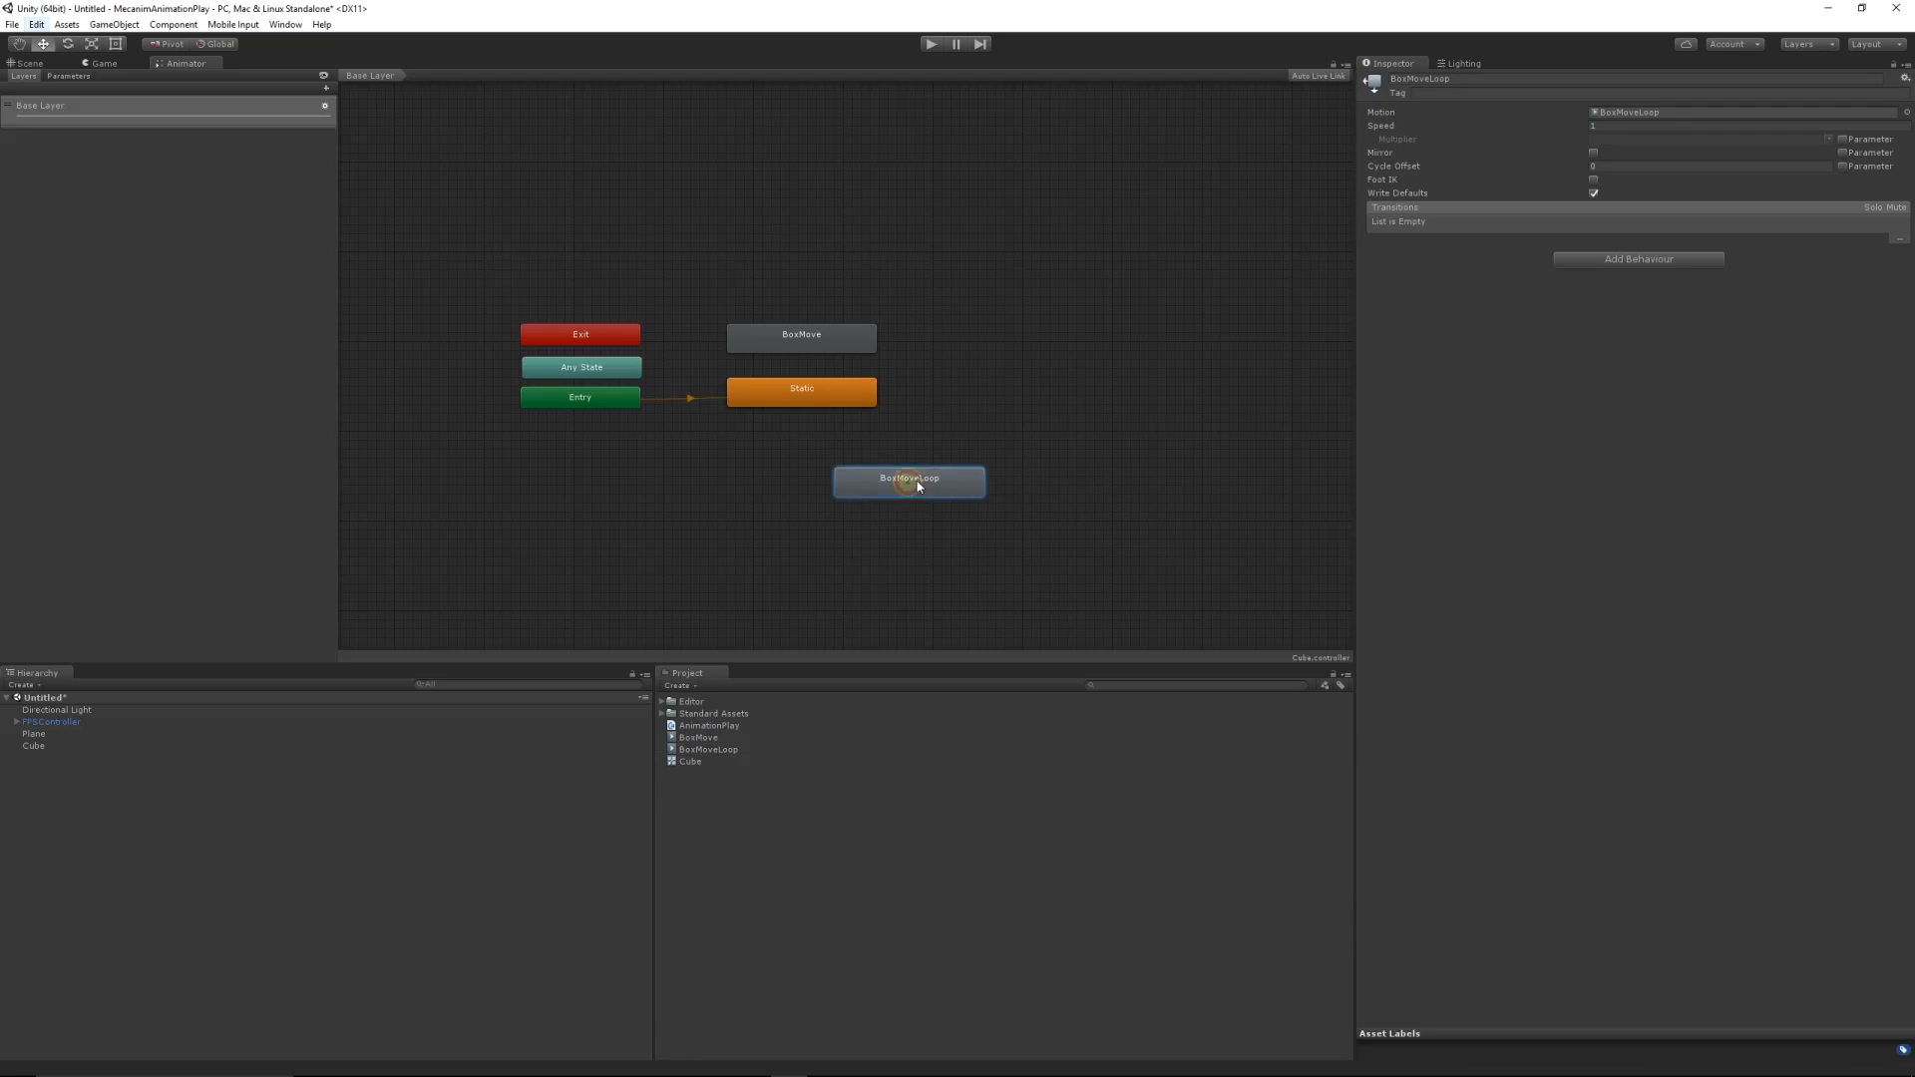
drag(909, 480, 801, 282)
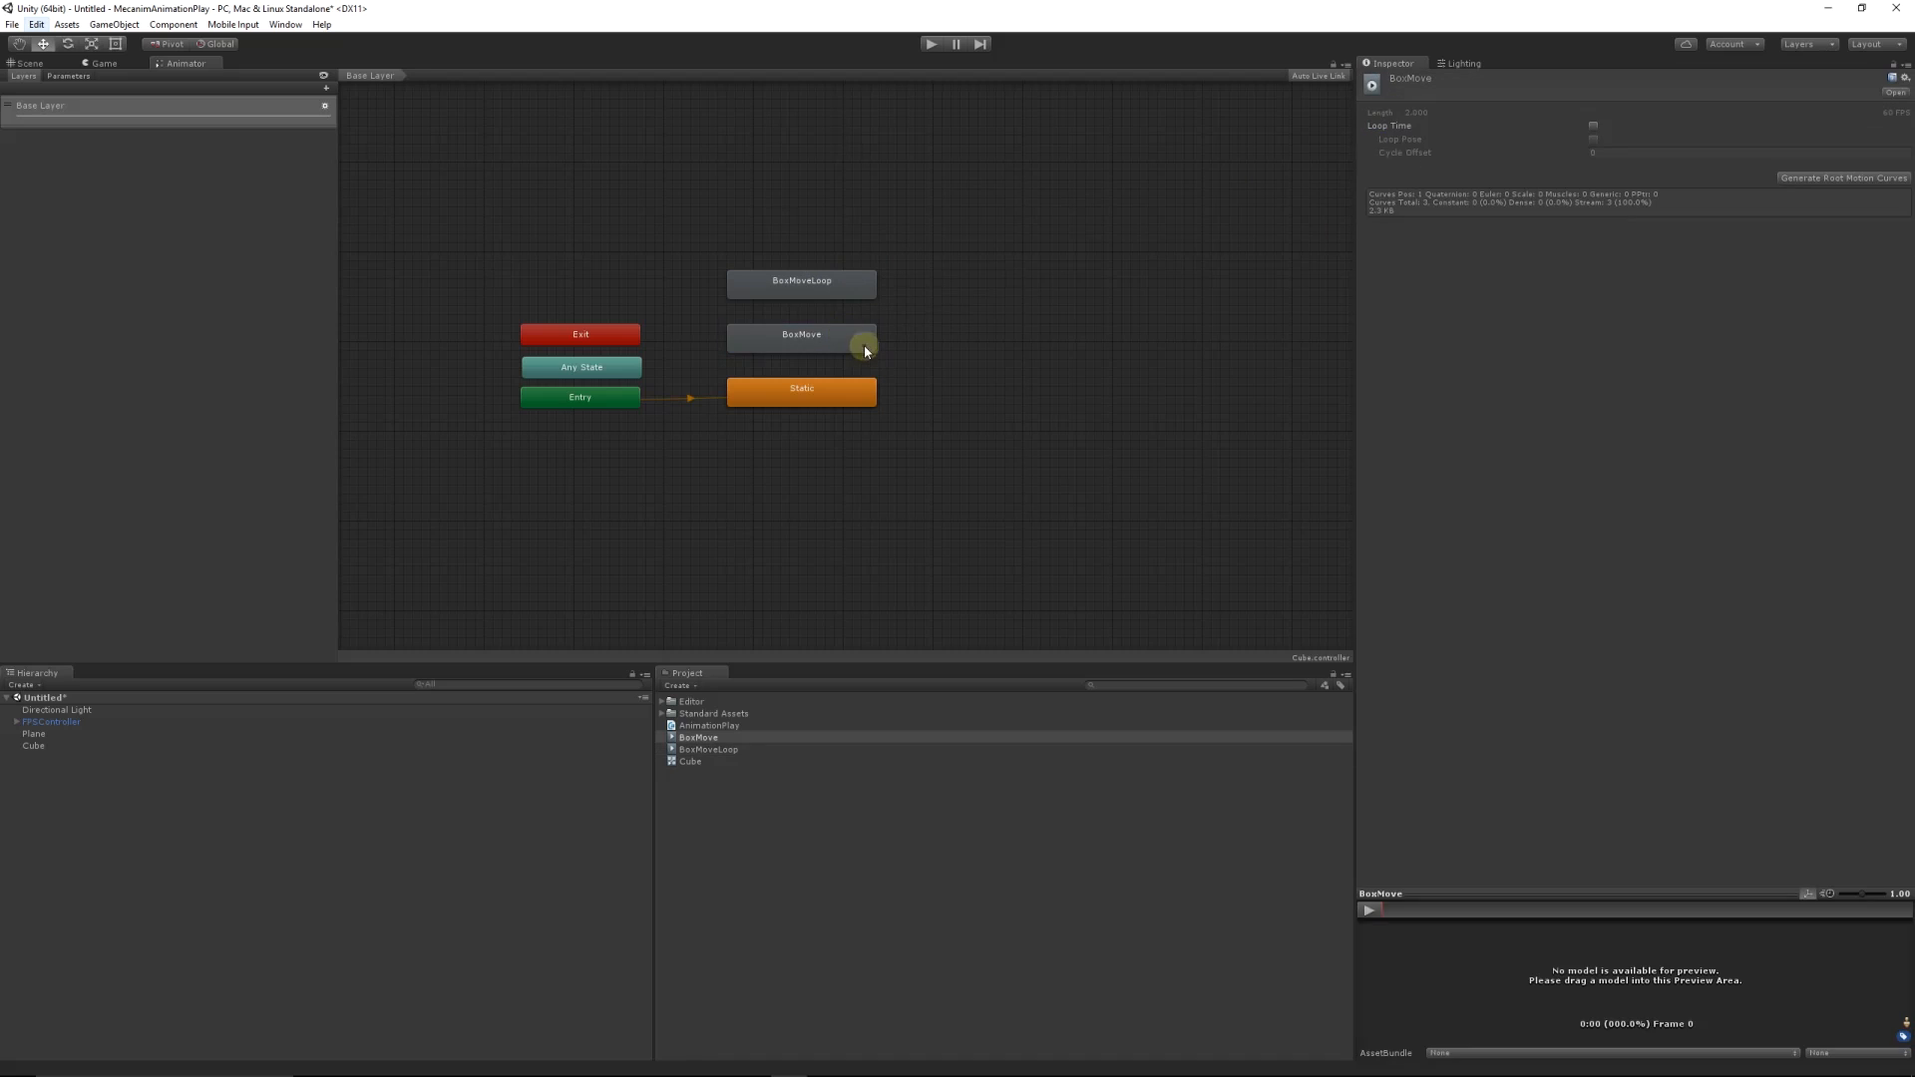
click(800, 333)
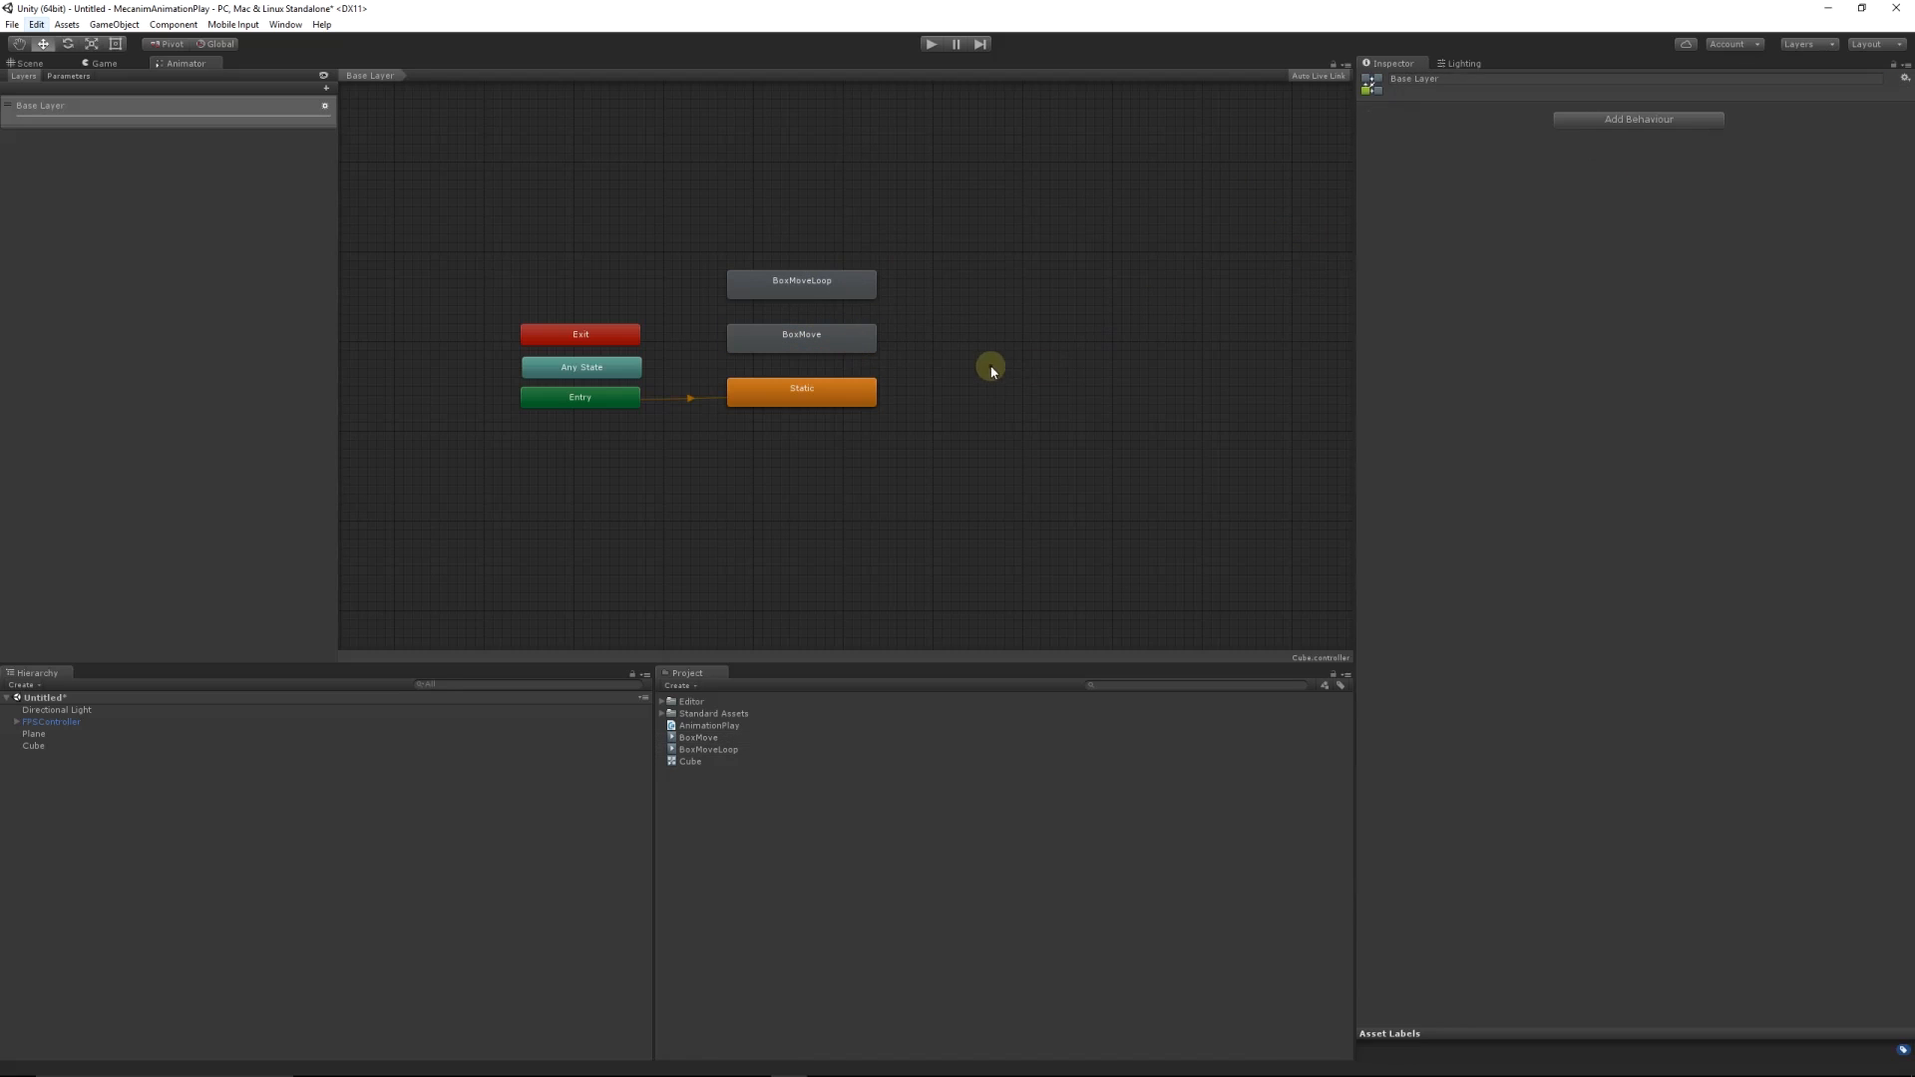
mouse_move(40, 69)
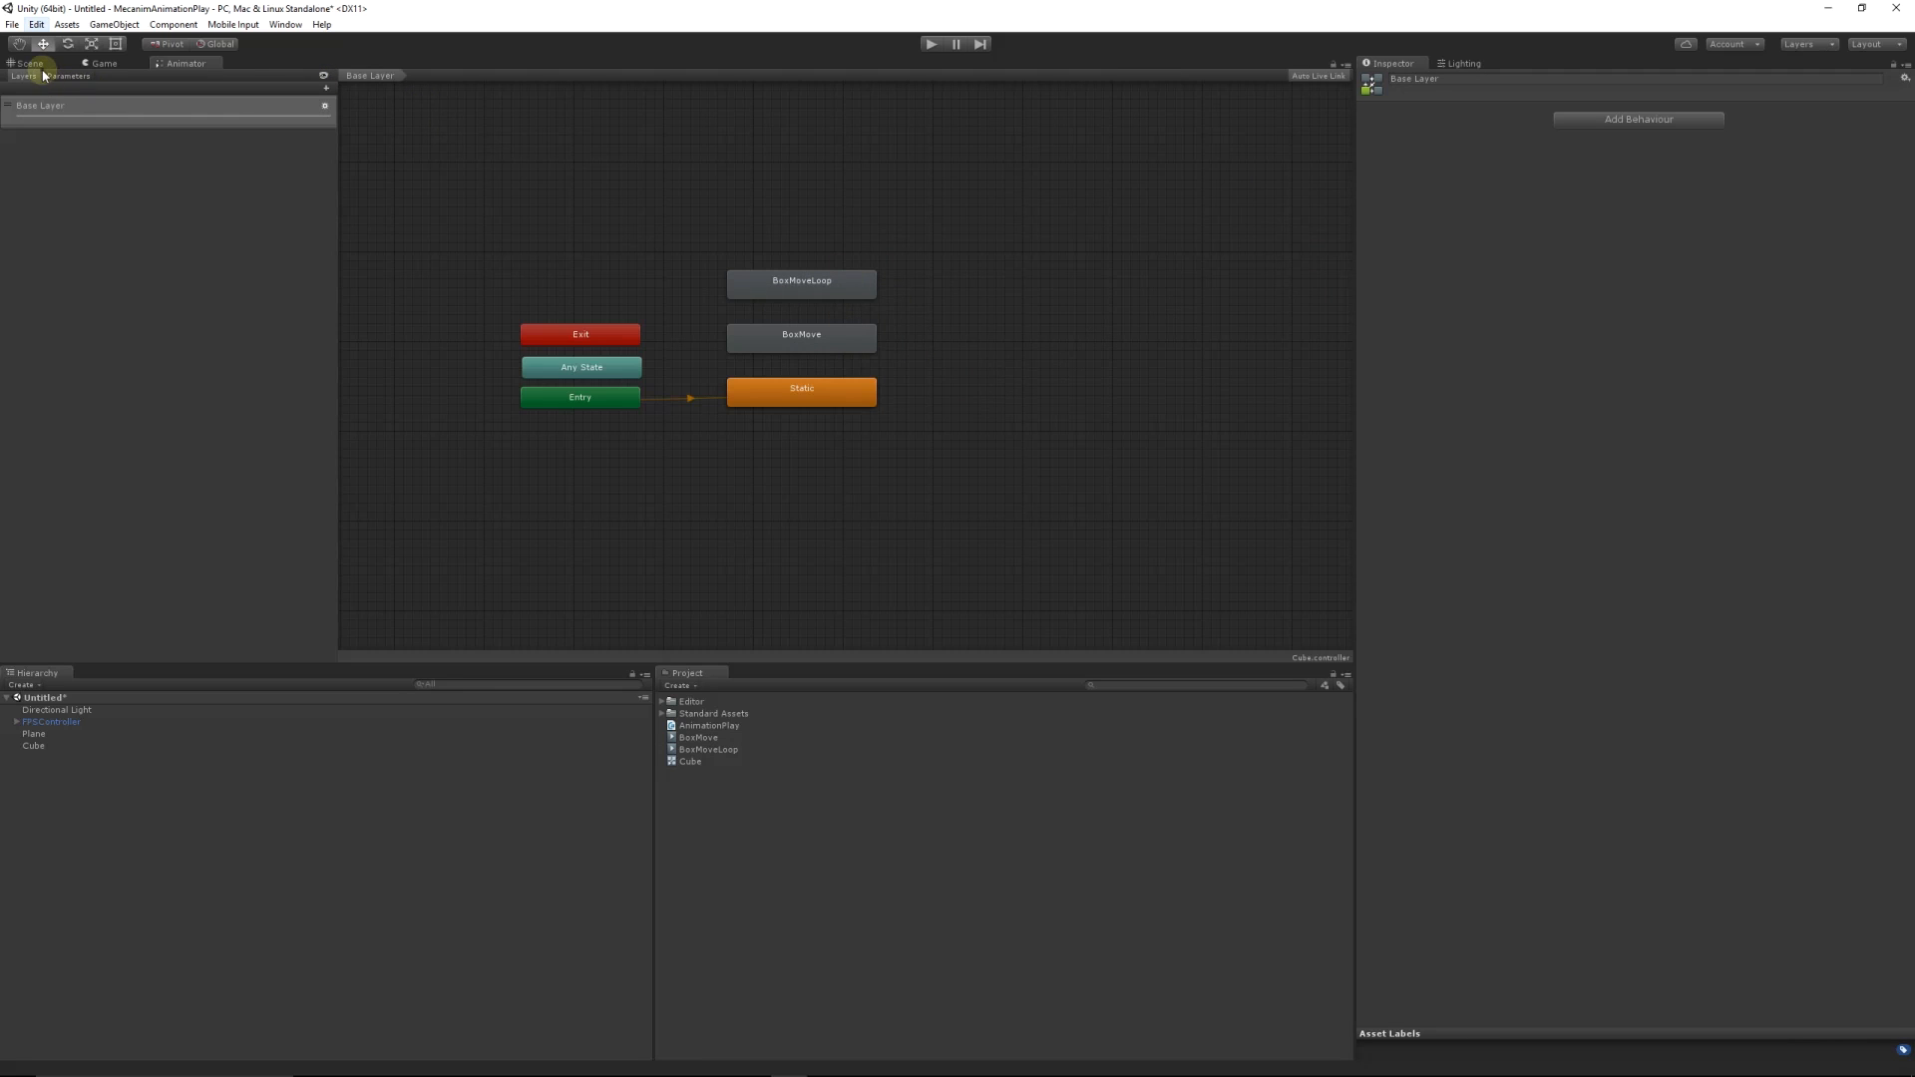
click(29, 62)
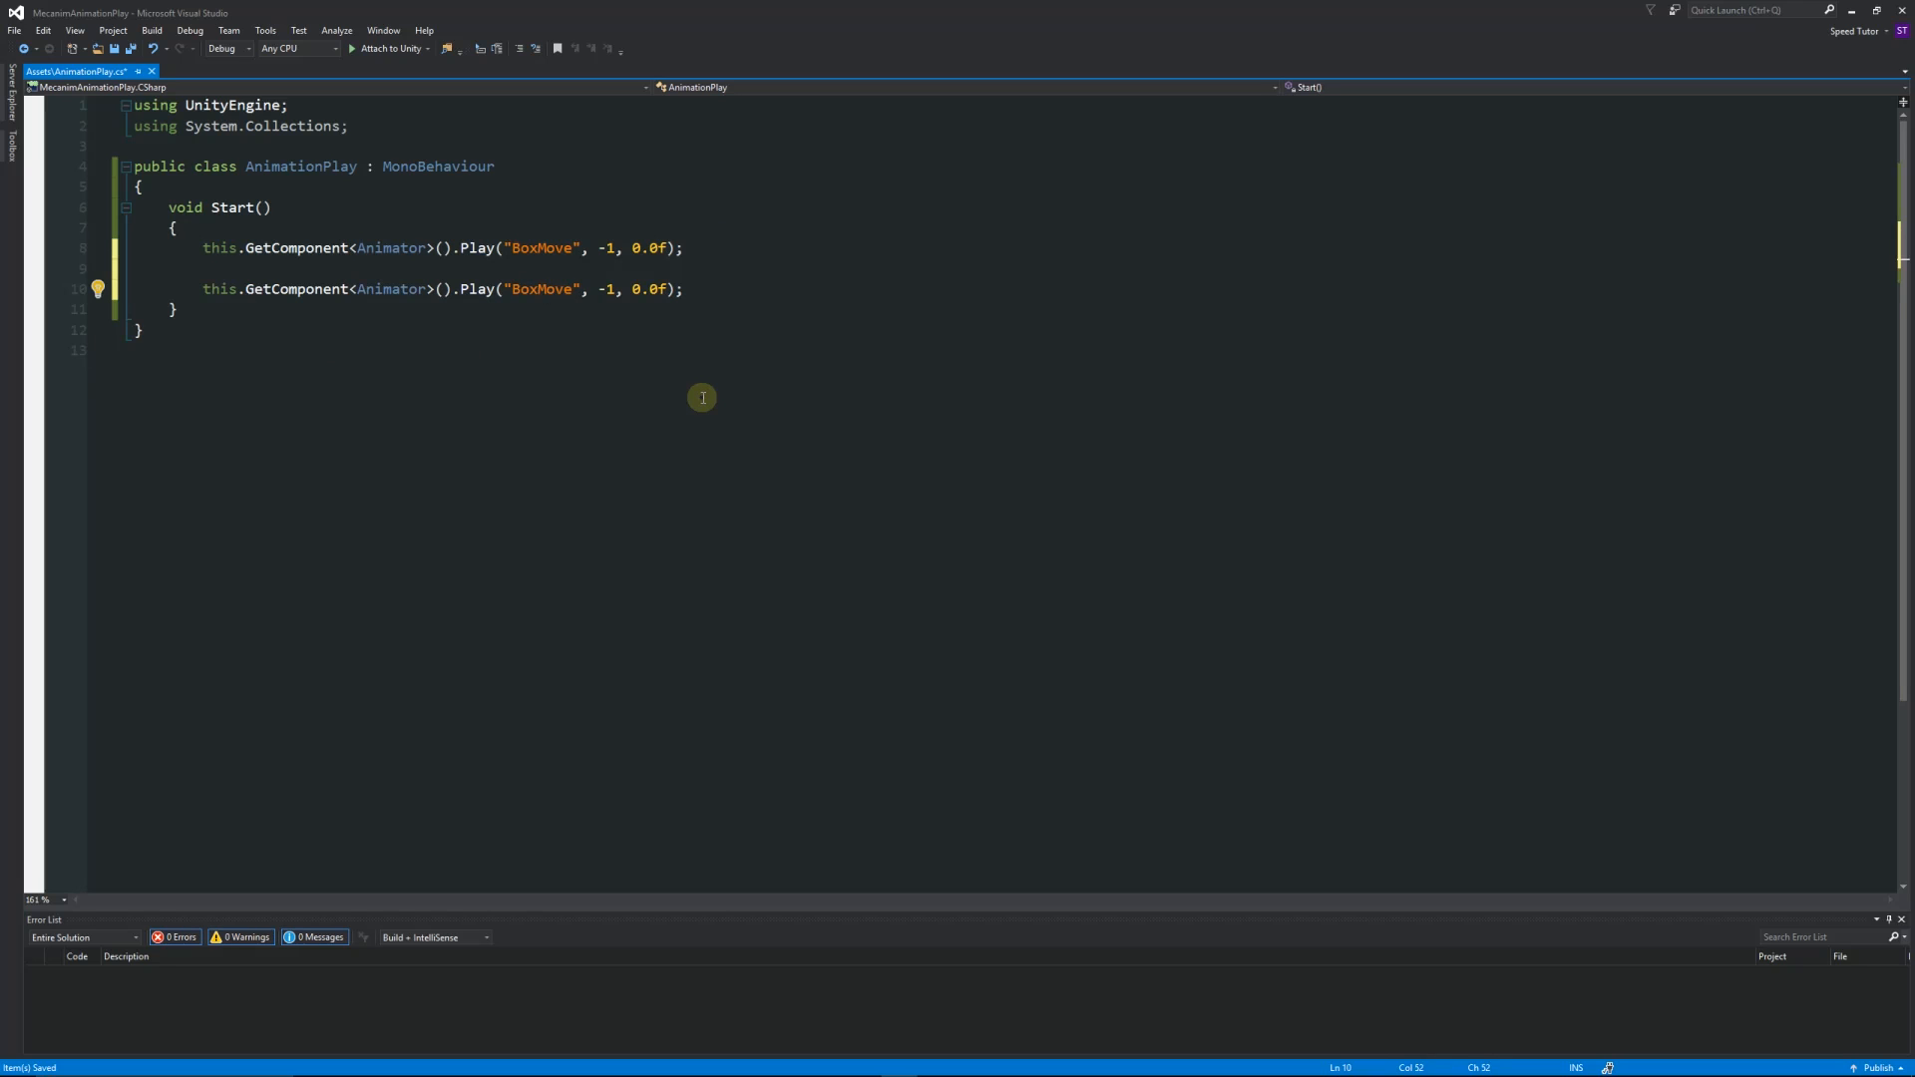
Step: Play BoxMoveLoop second, insert yield return new WaitForSeconds(5) between the calls, and retype Start's return type
text(Loop)
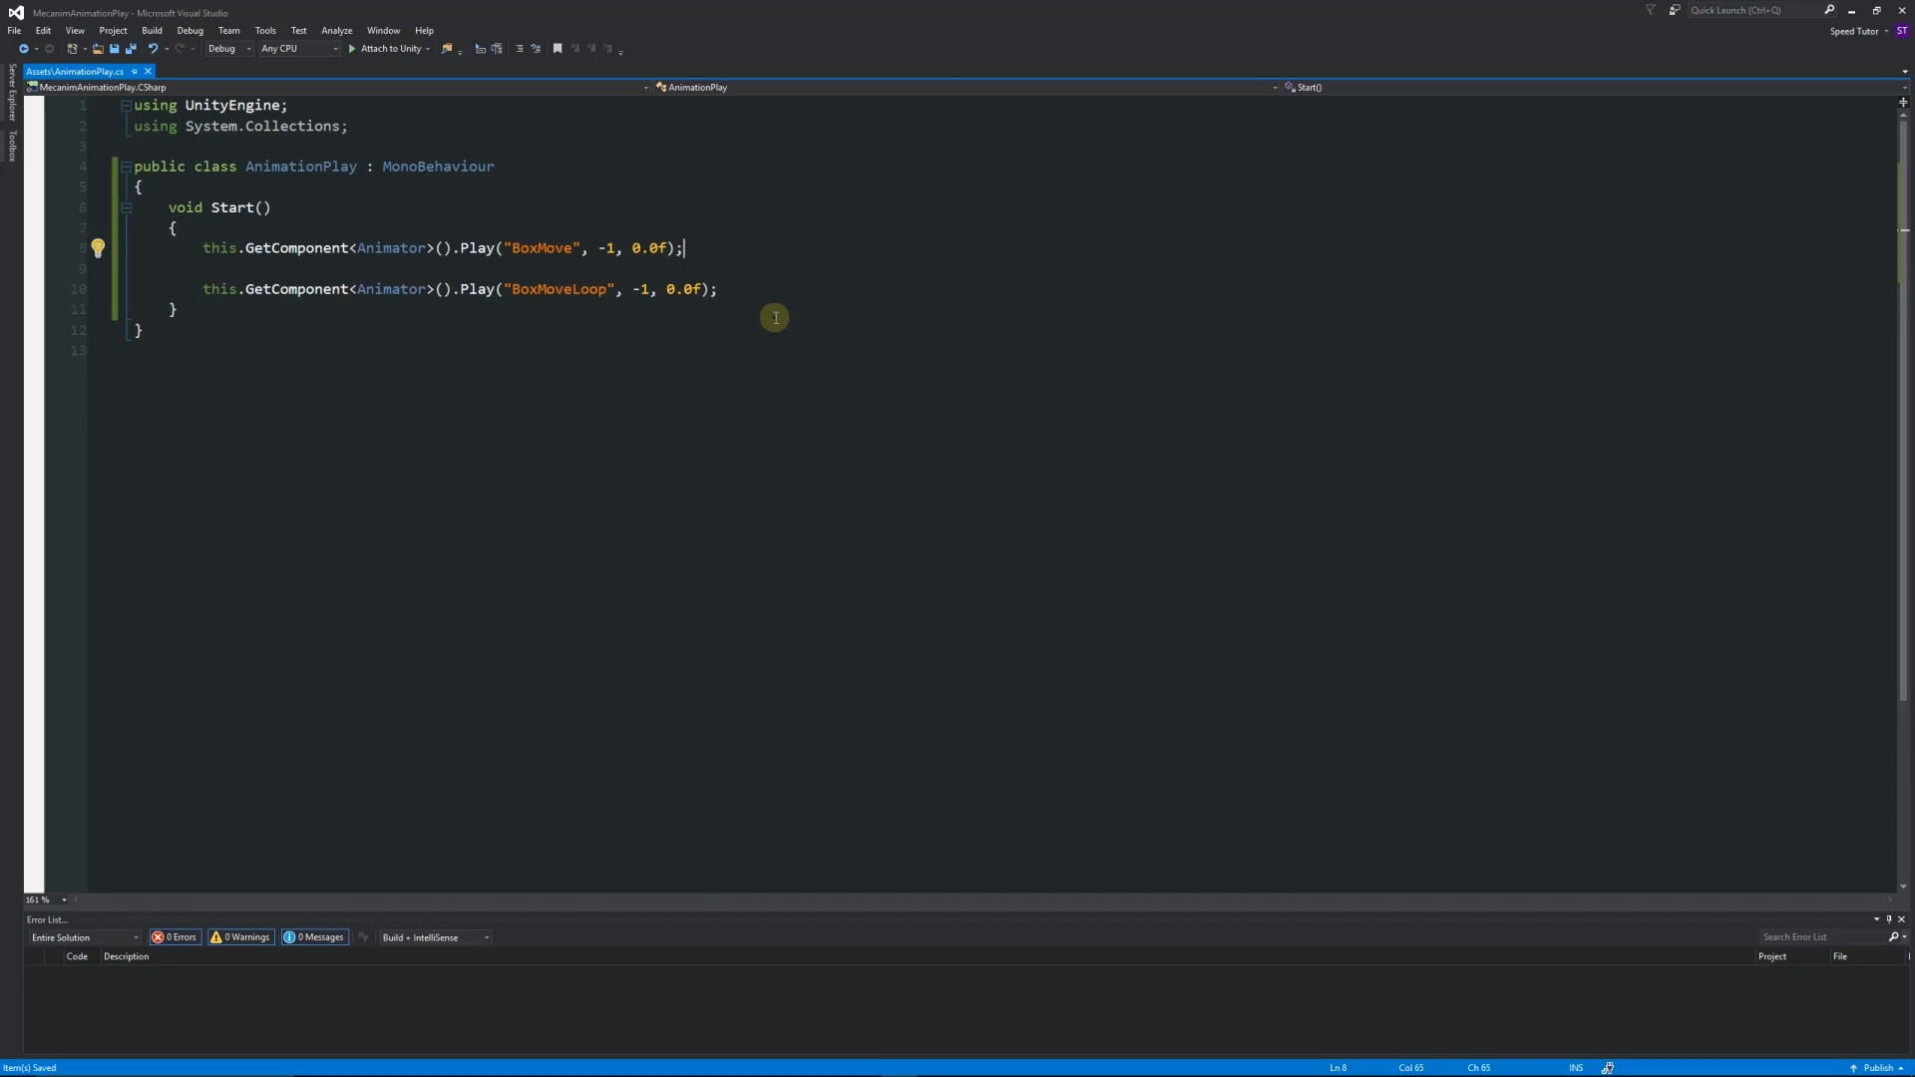
key(enter)
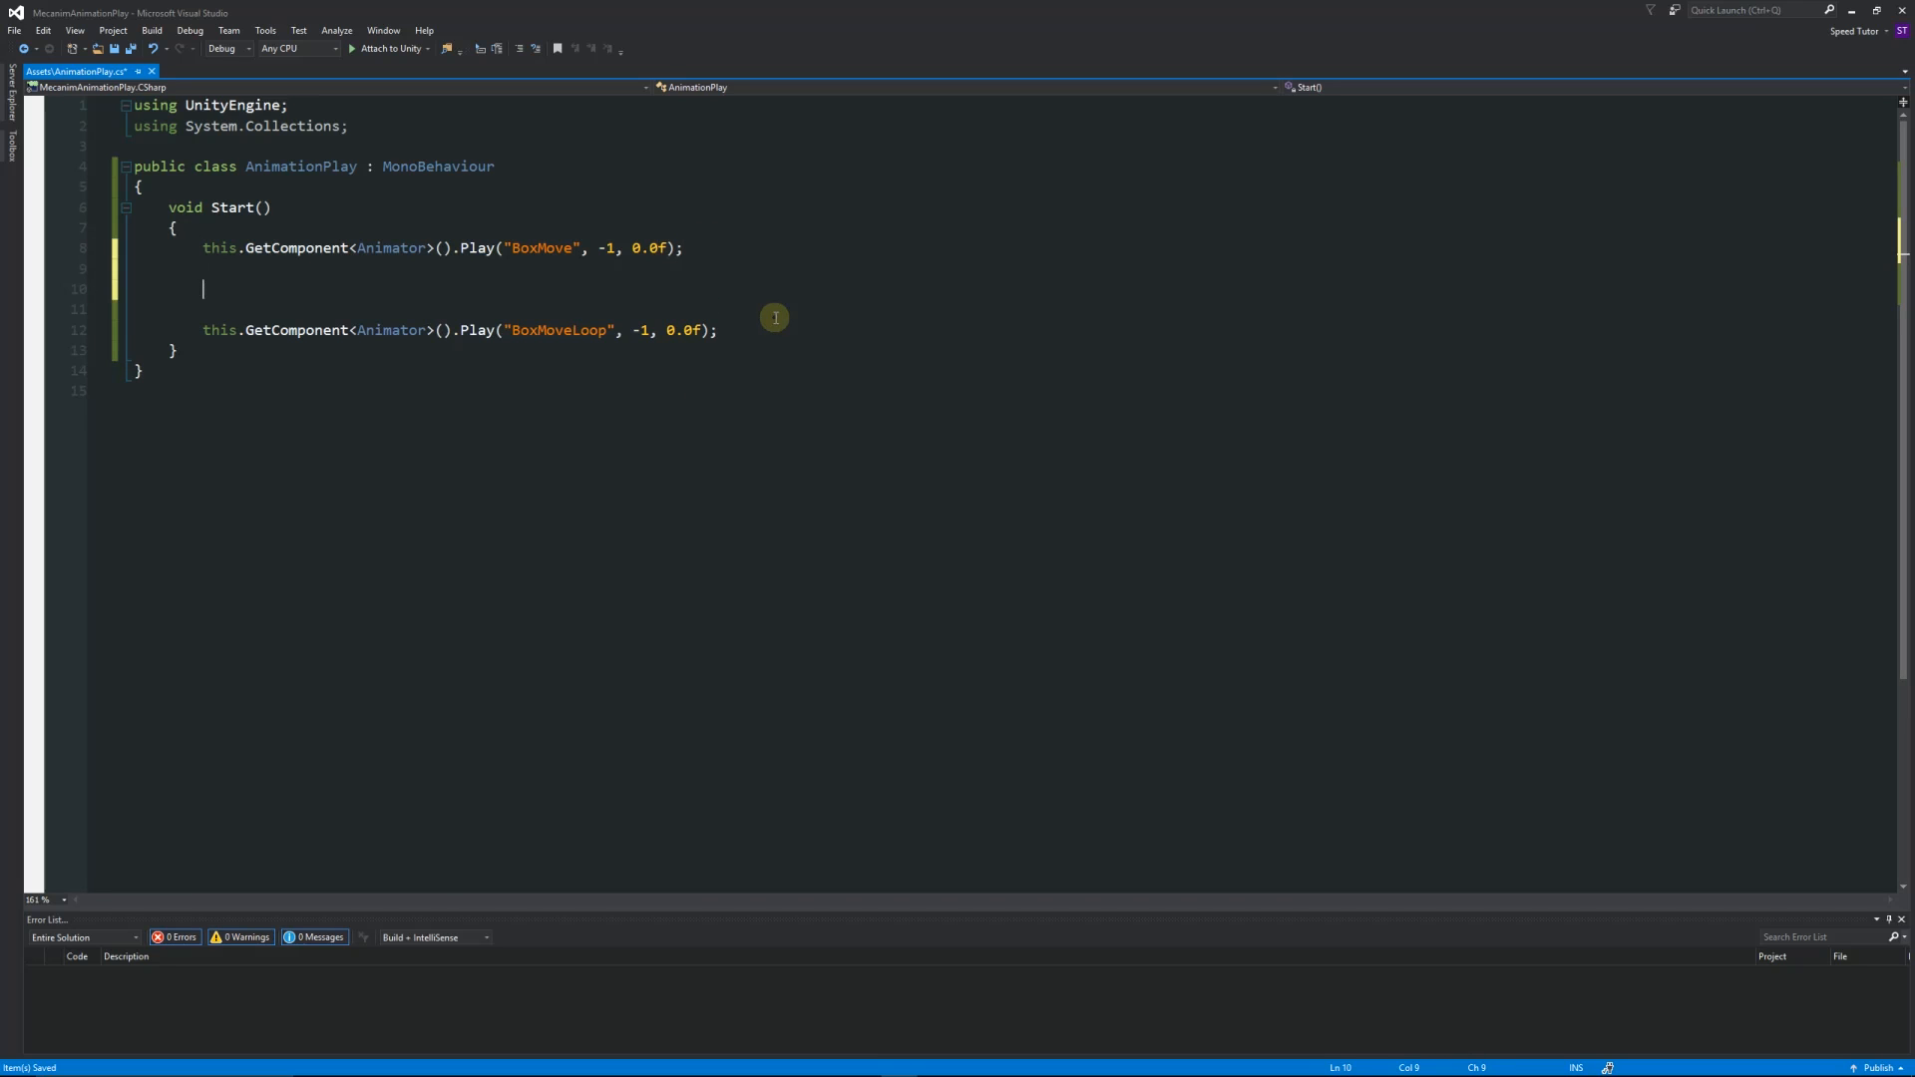
text(yield)
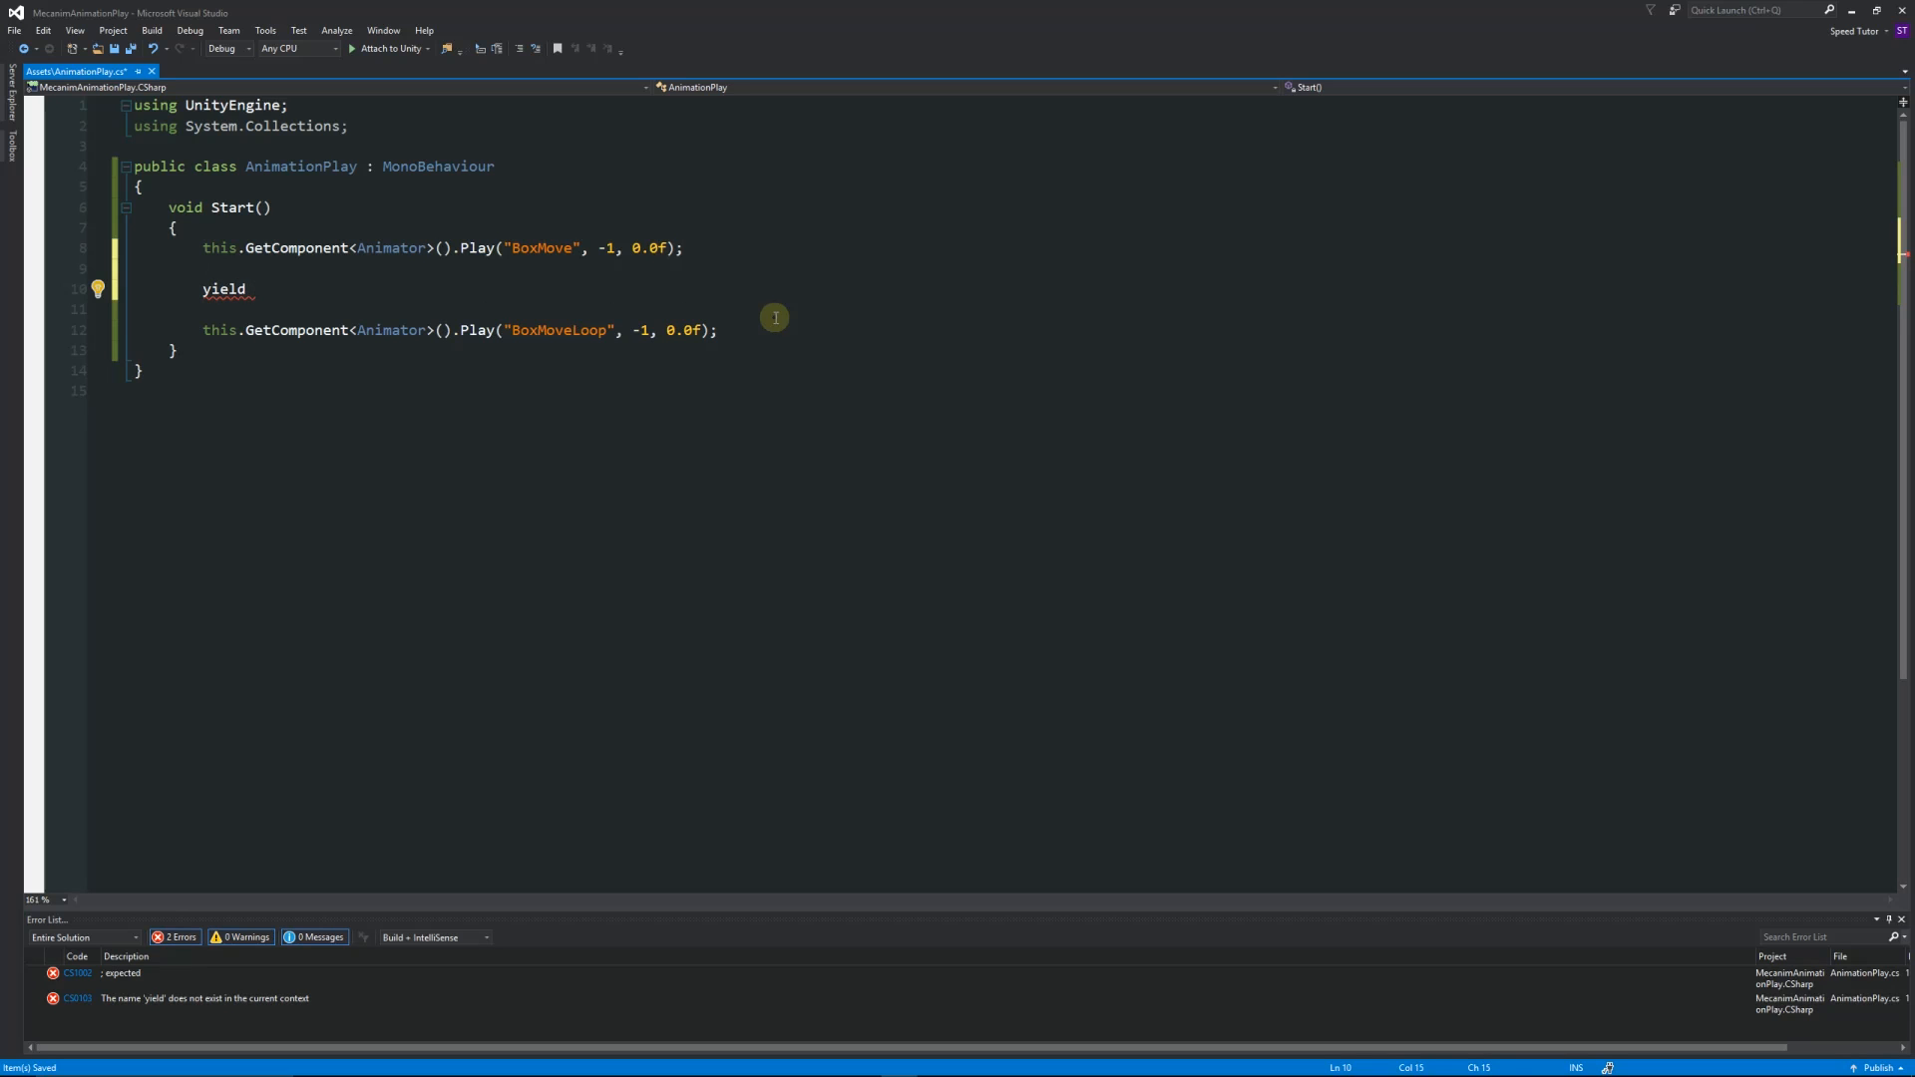
text(return)
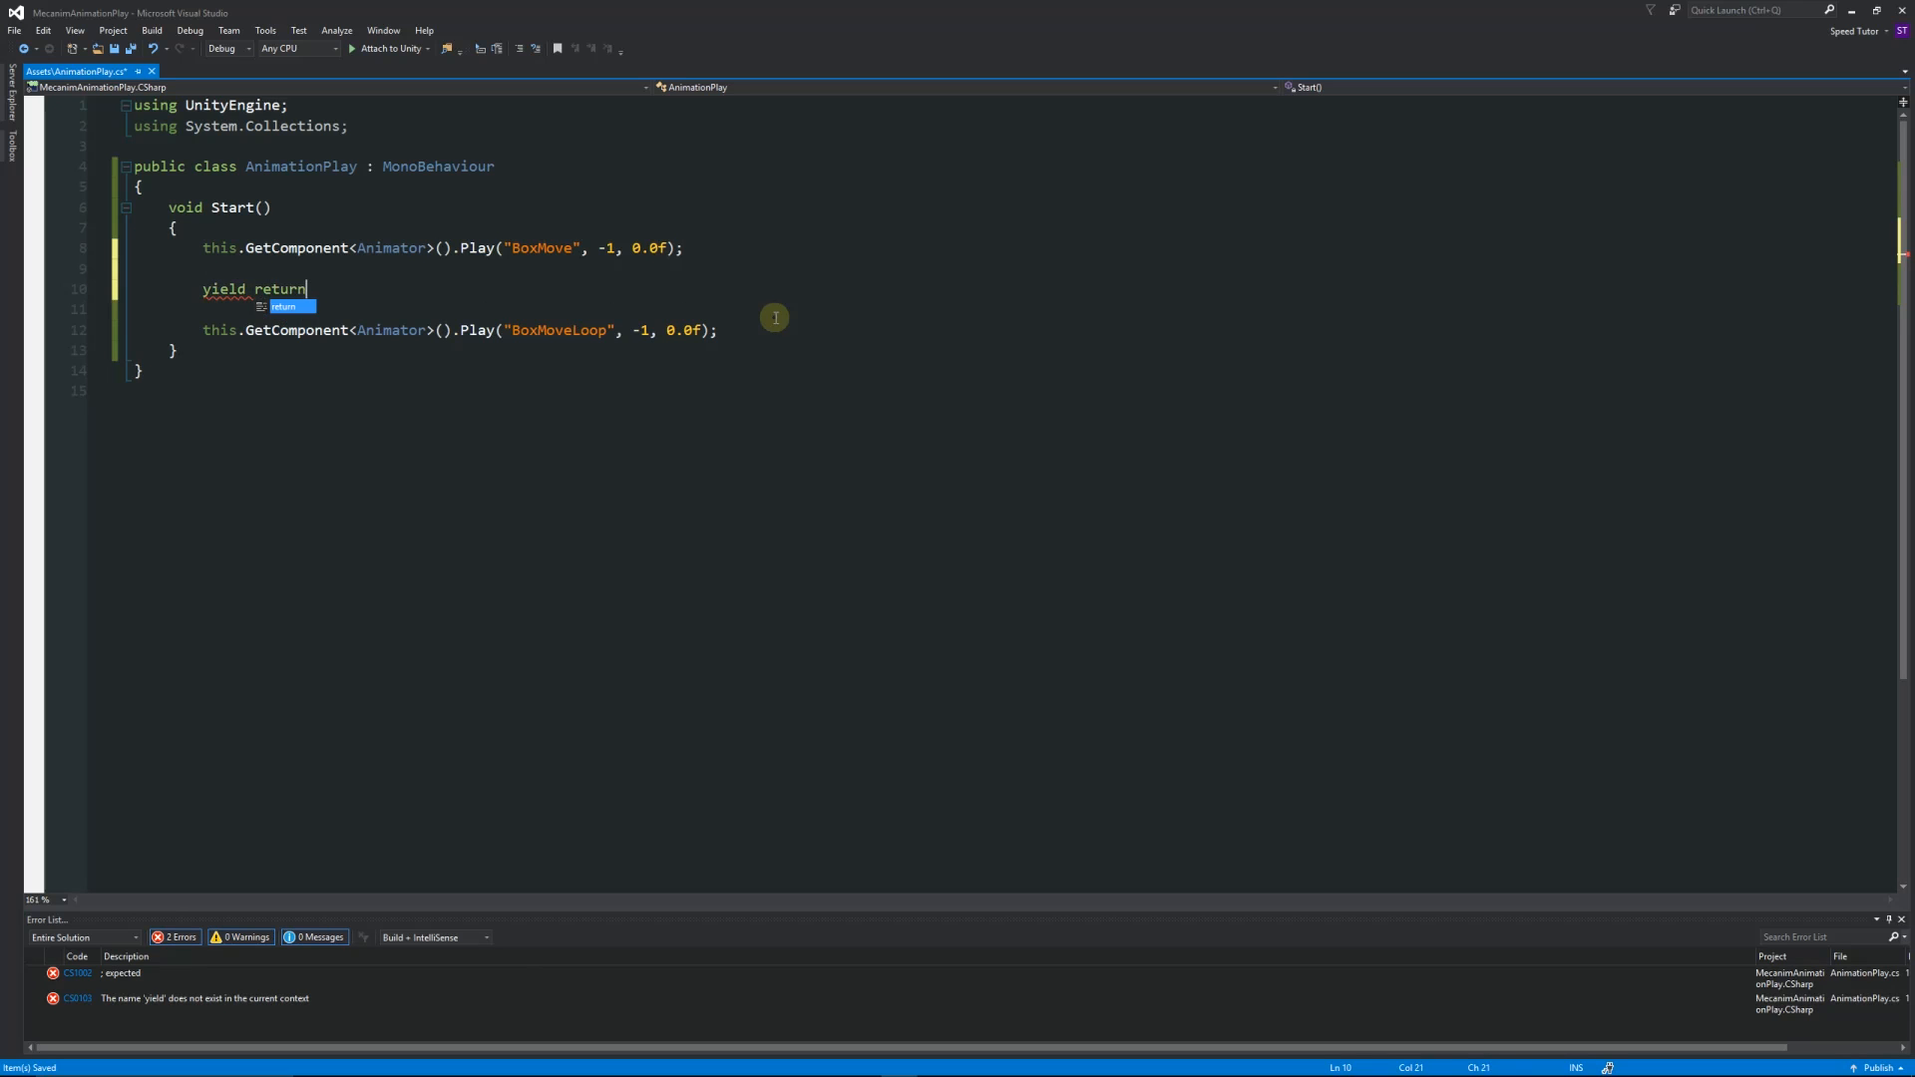
text(new)
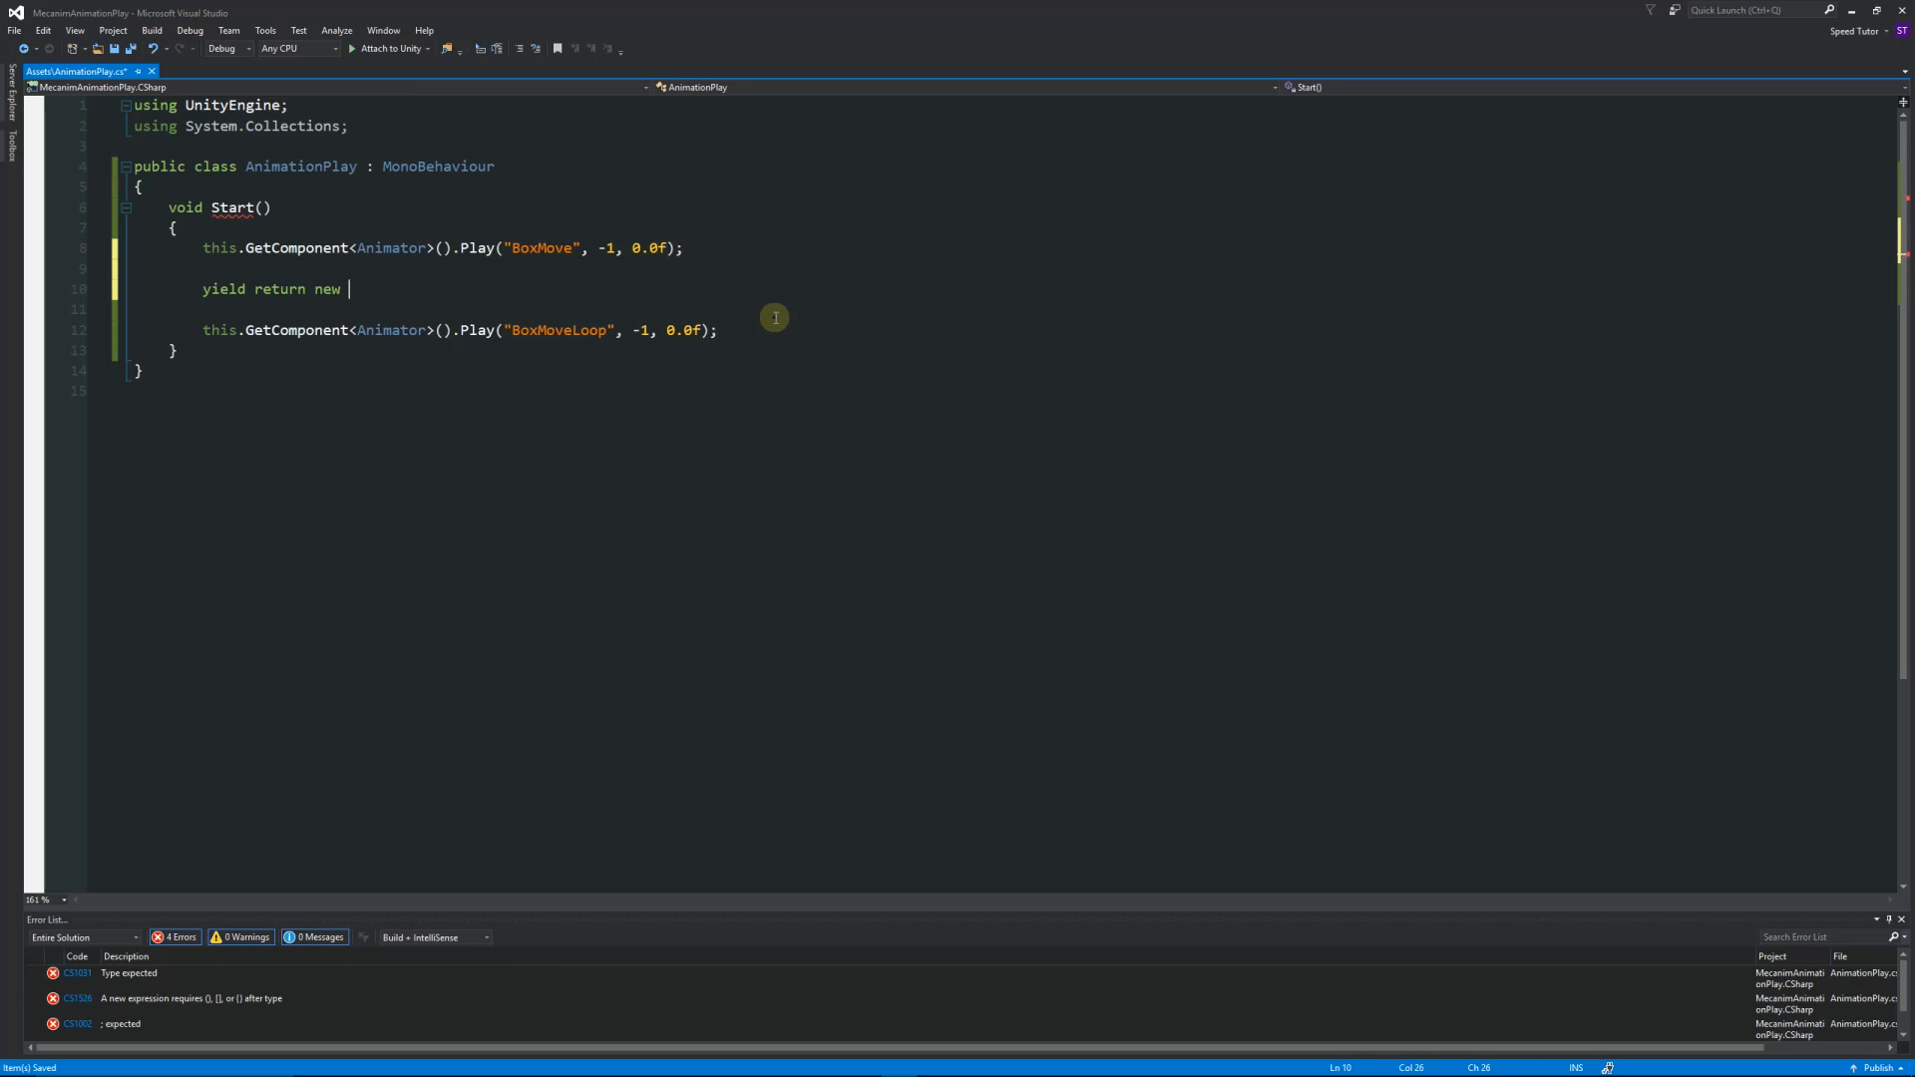
text(wait)
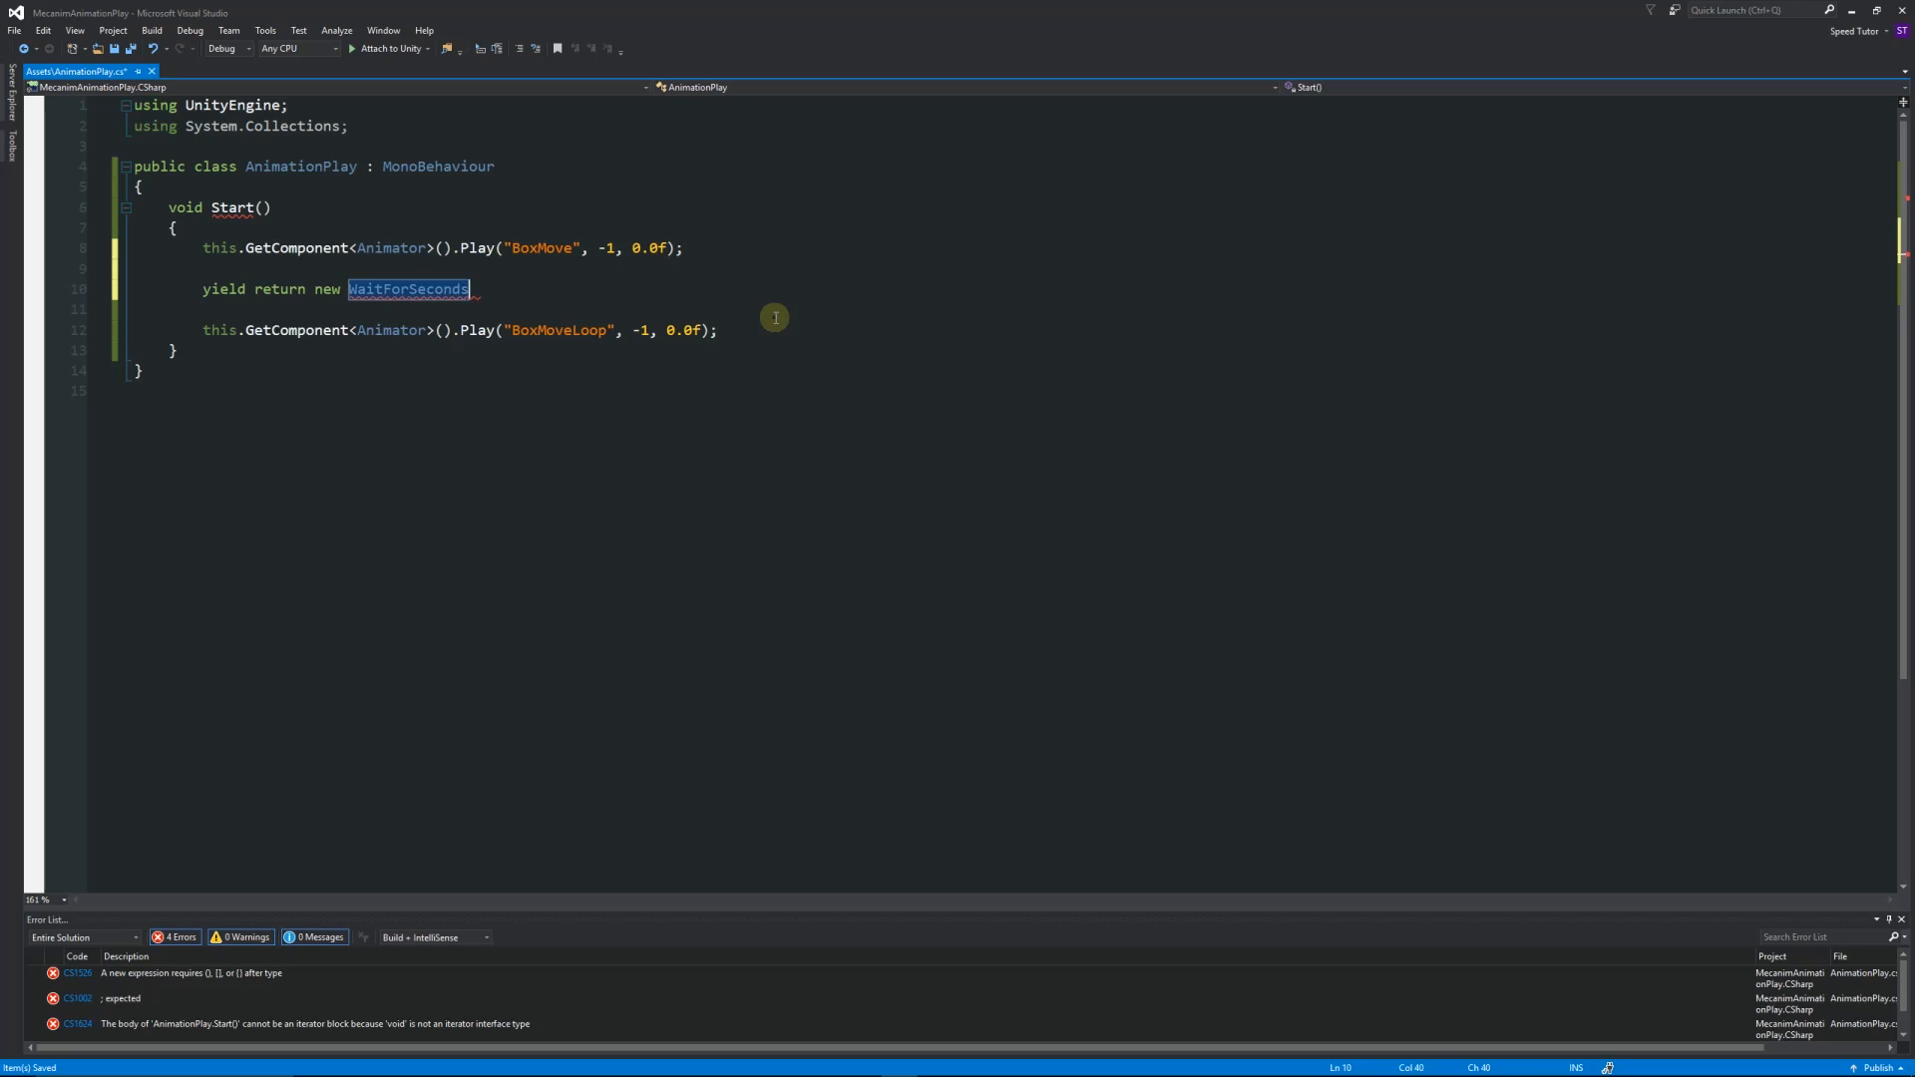
text((5)
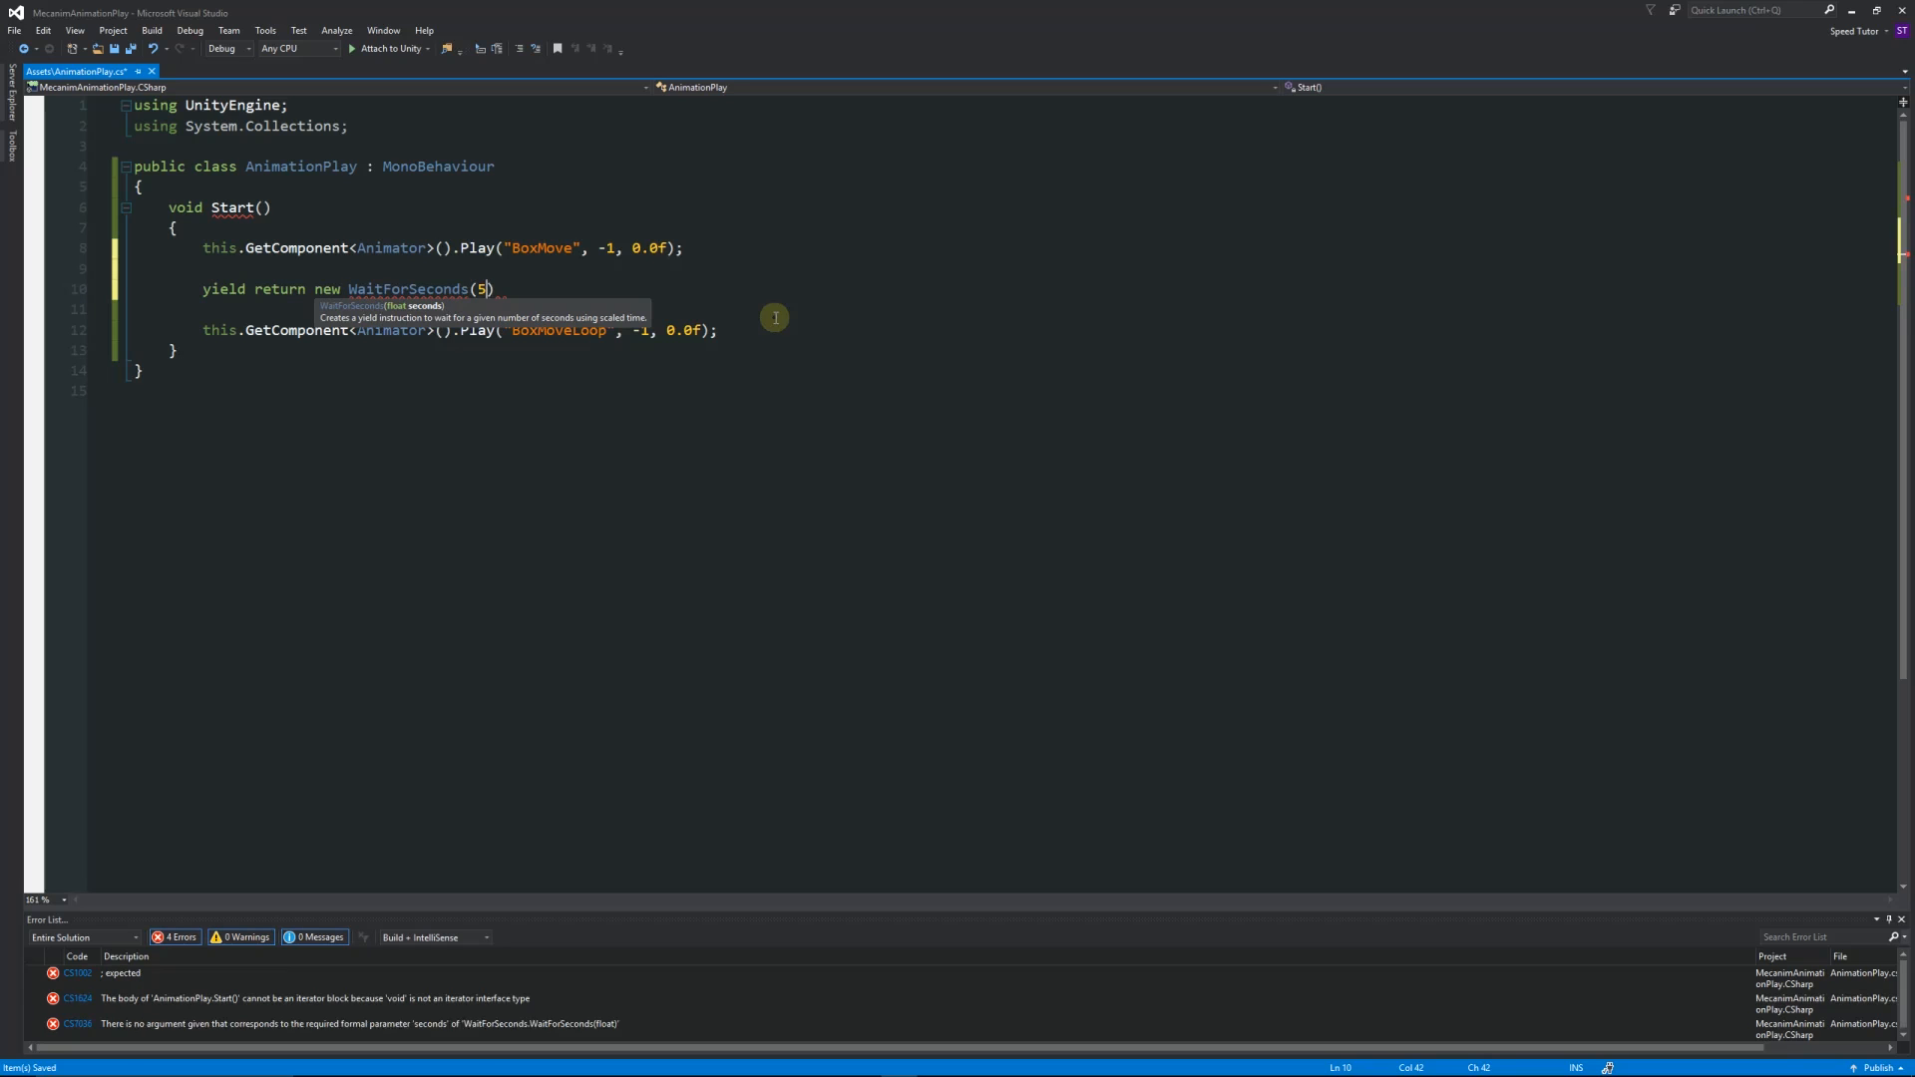
text(;)
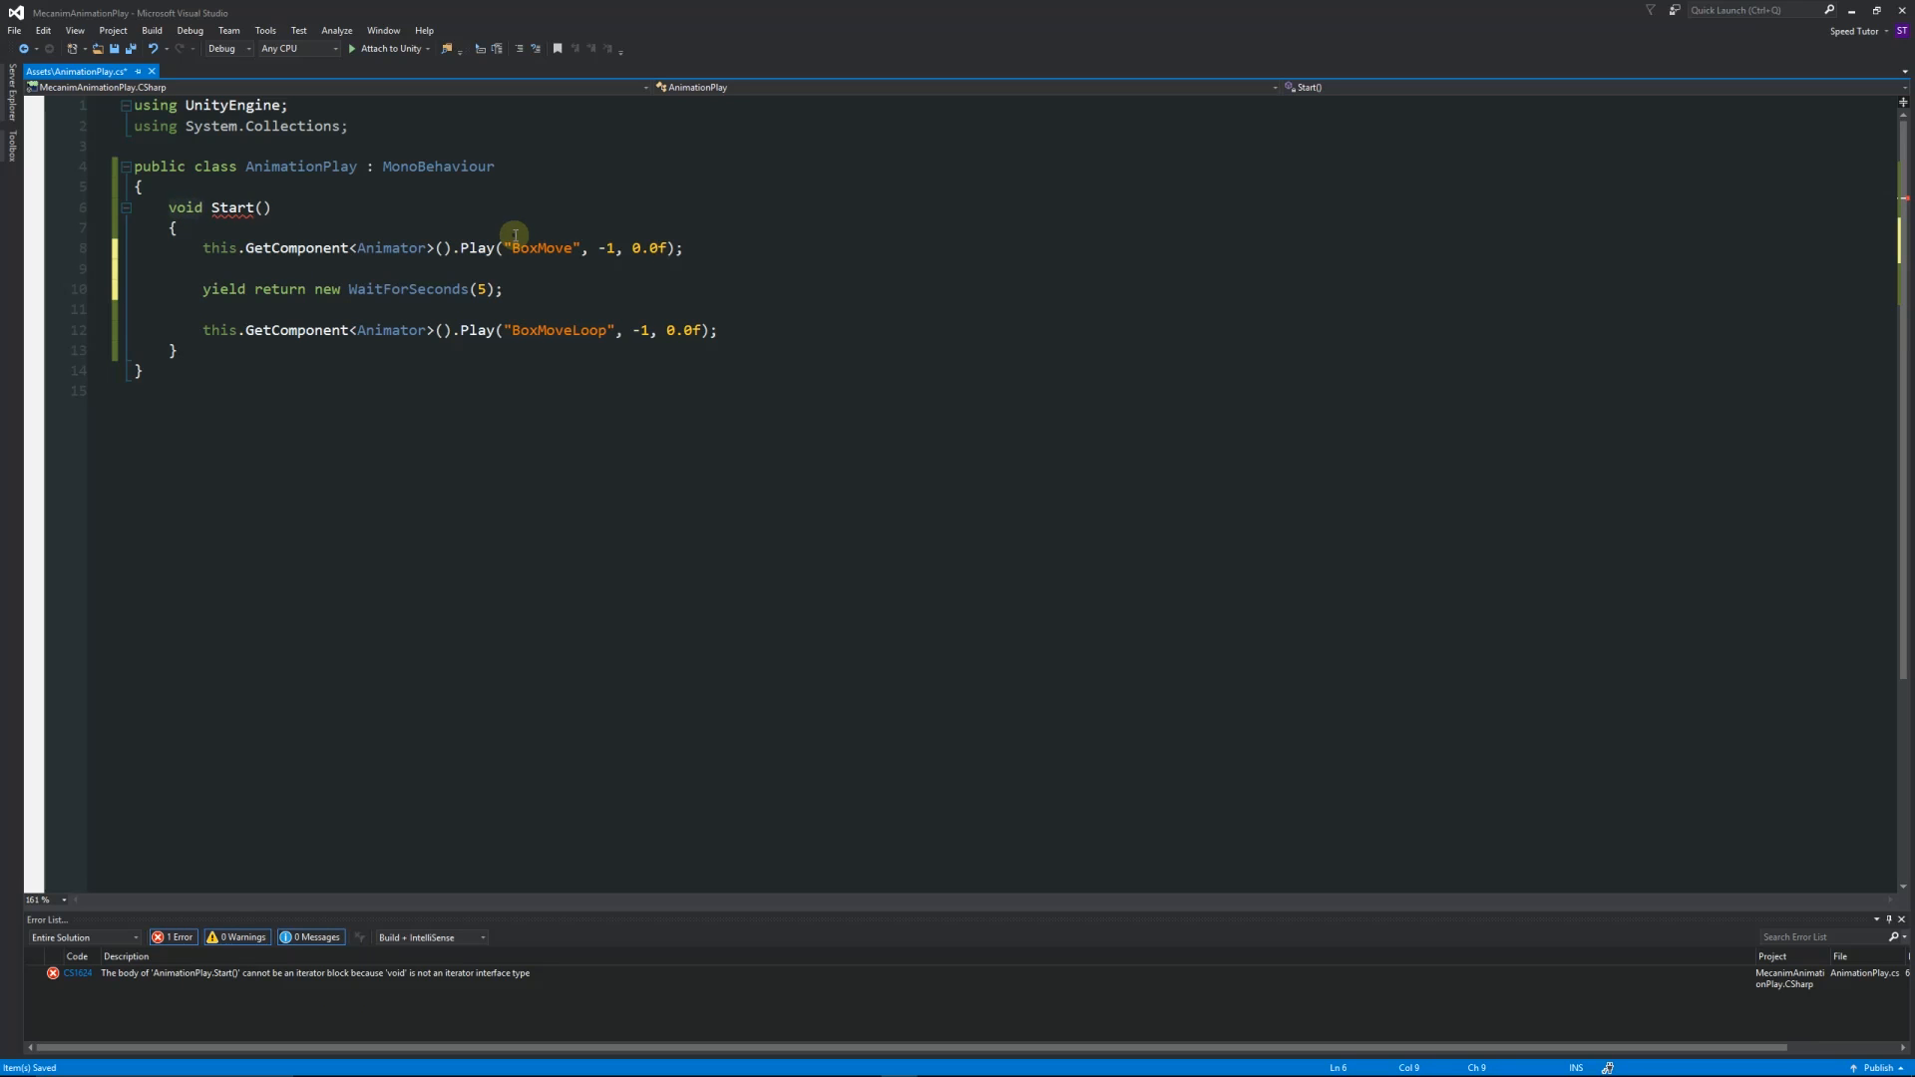
text(IEnumerable)
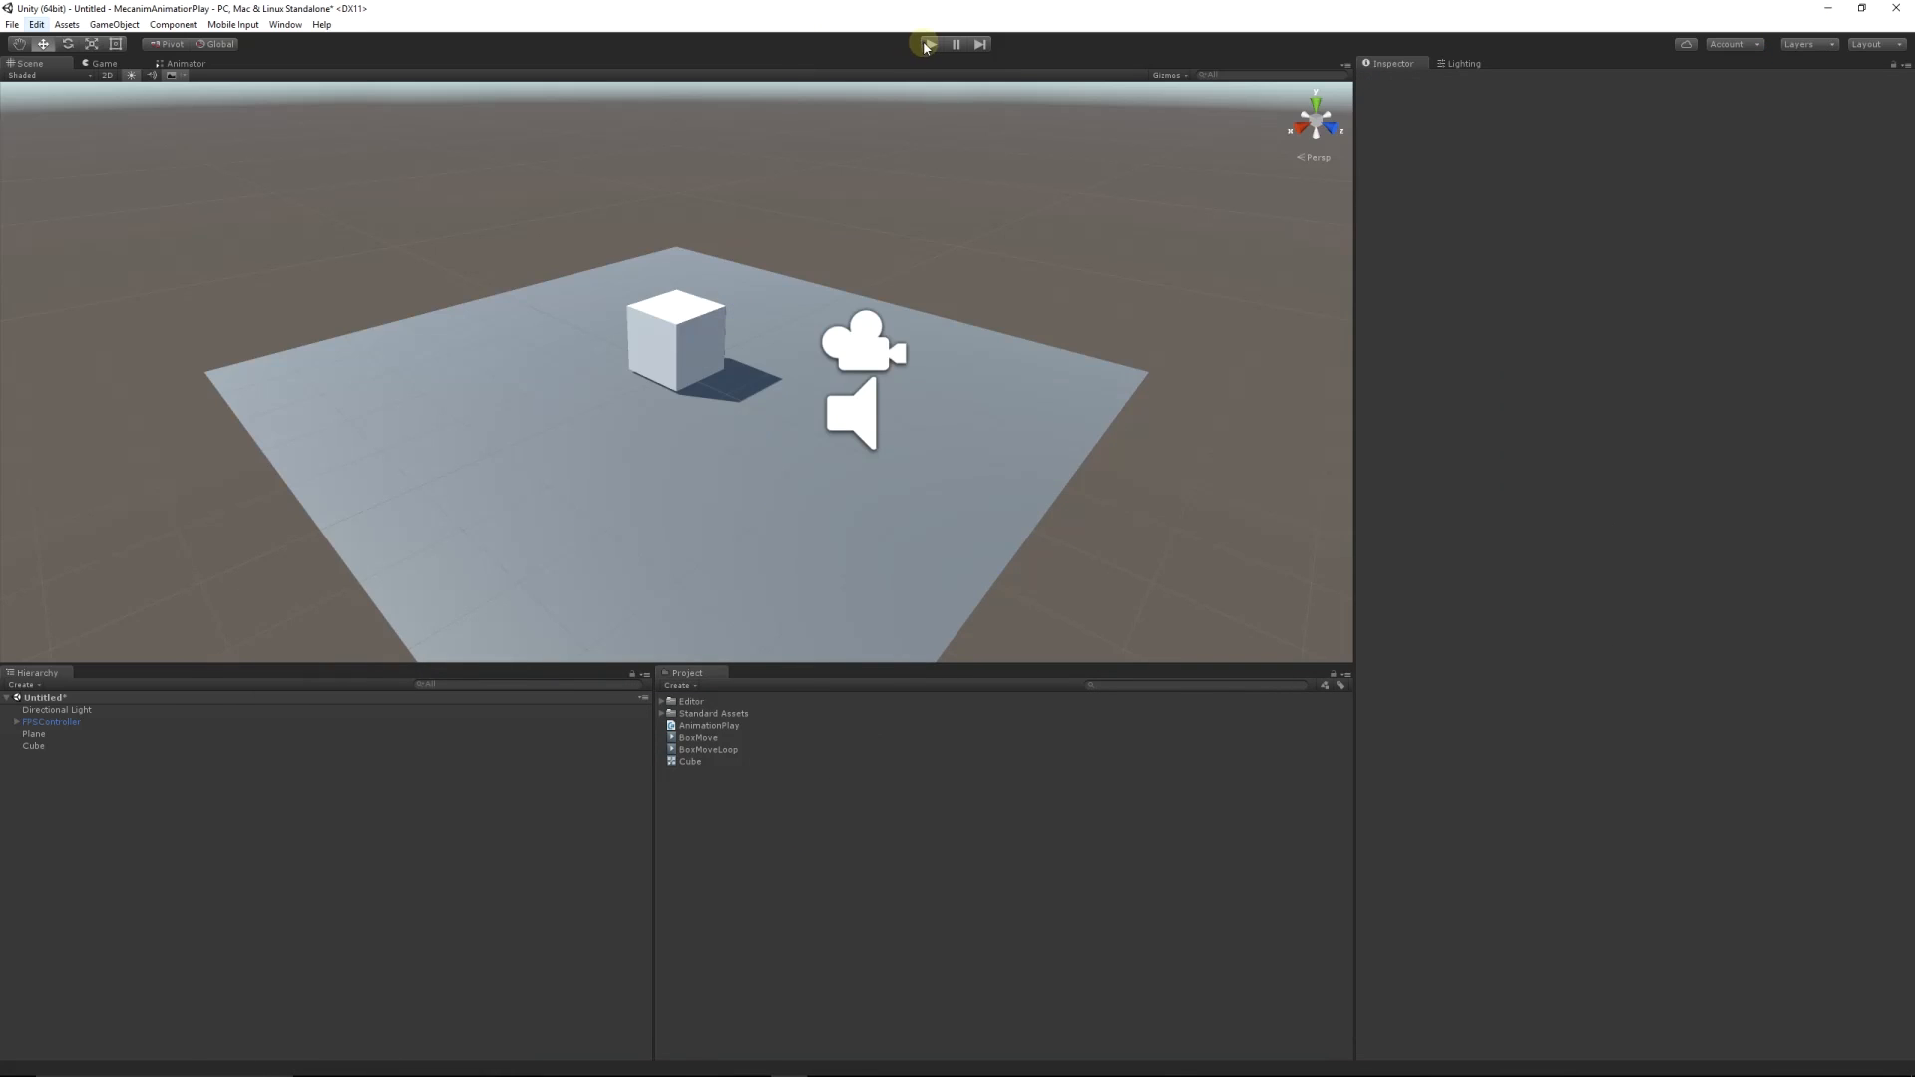
Step: Enter Play mode to watch the cube's animations
click(932, 44)
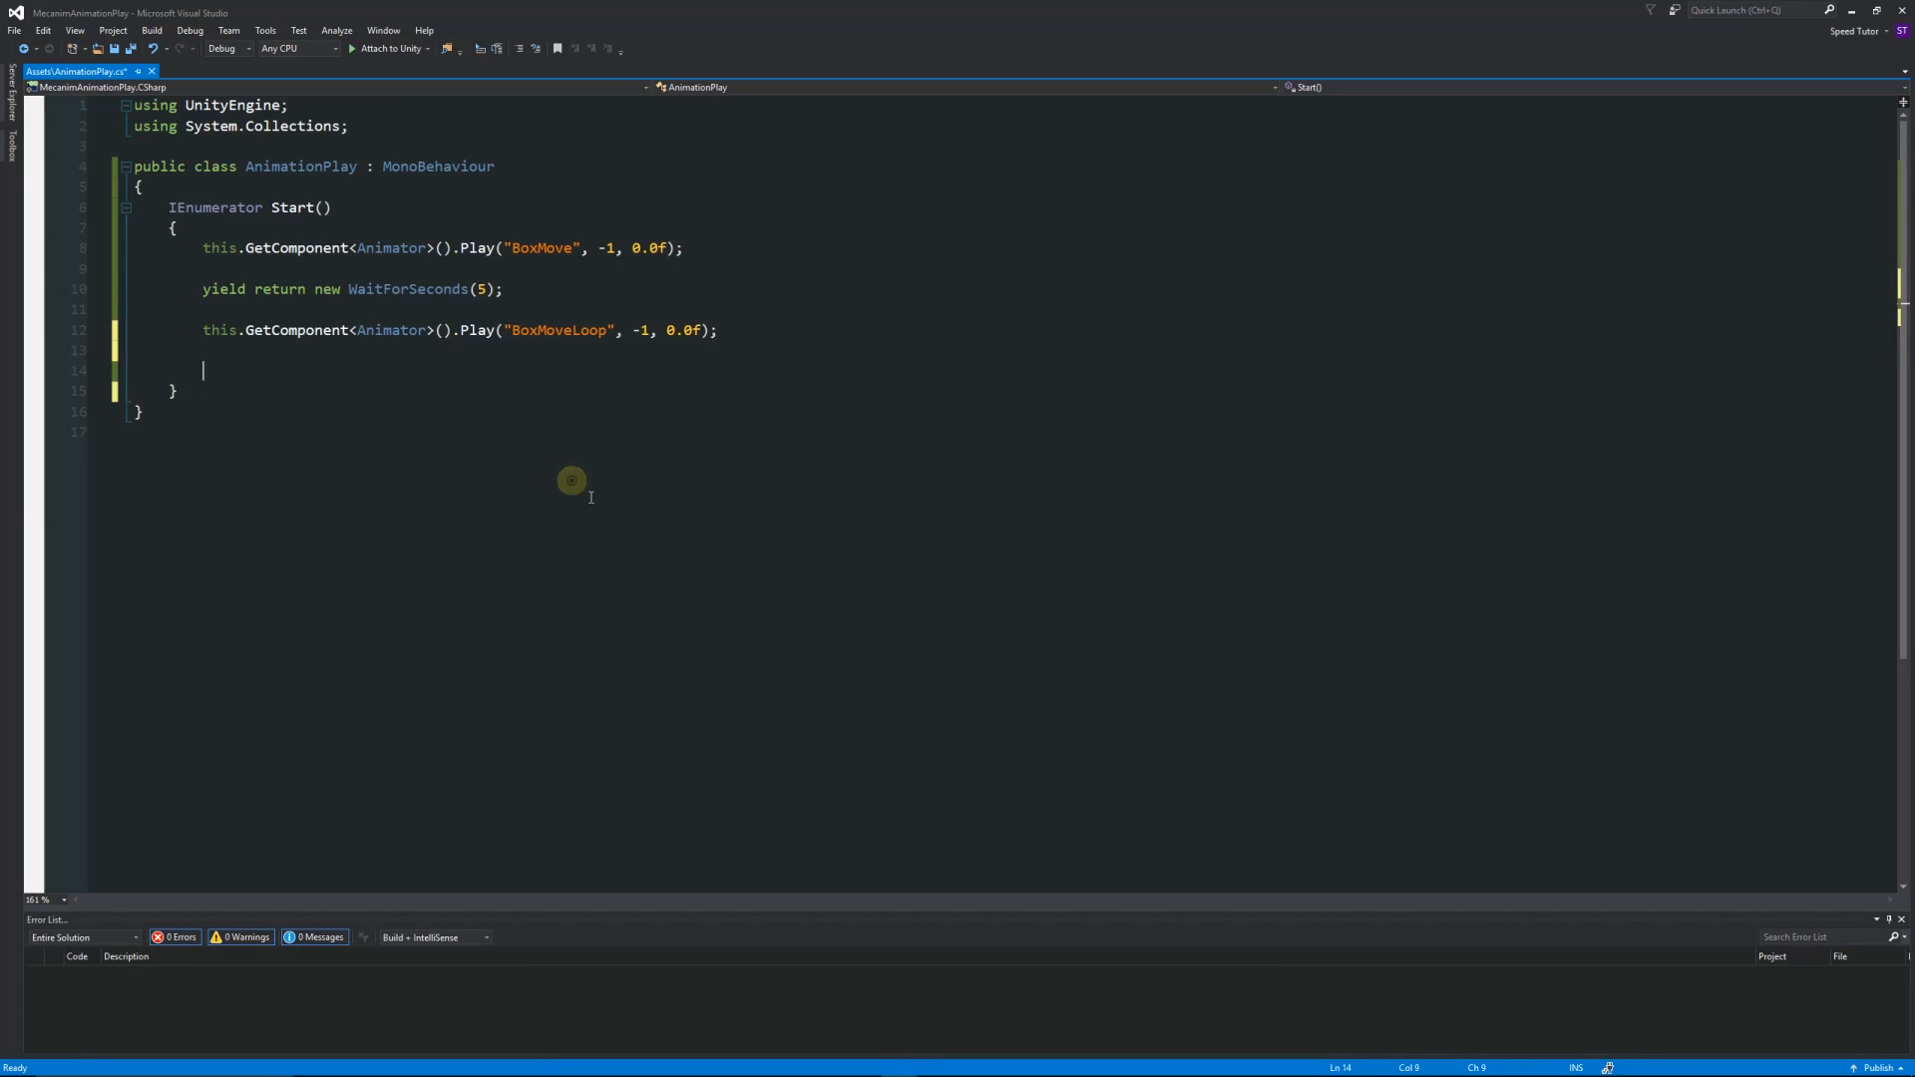
Step: Add this.GetComponent<Animator>().Stop(); after the BoxMoveLoop Play call
text(this.g)
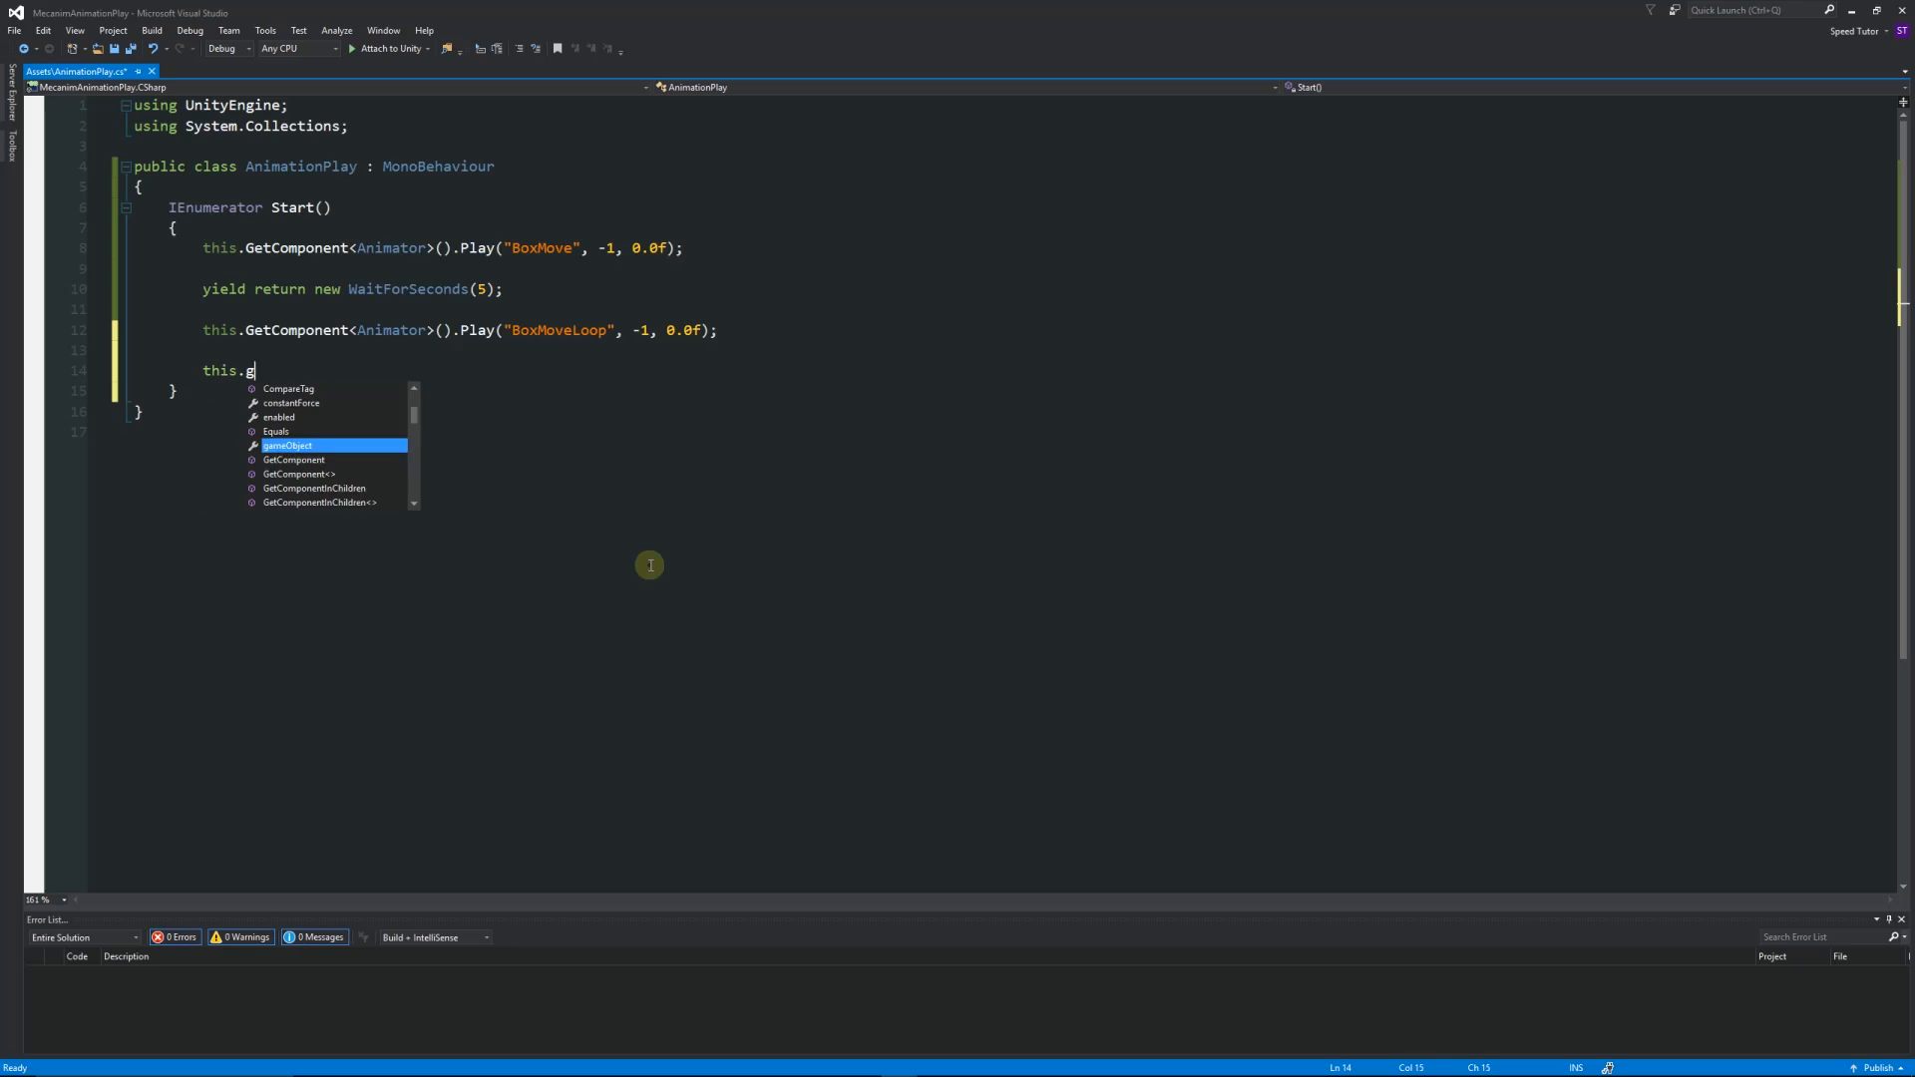
text(etComponent)
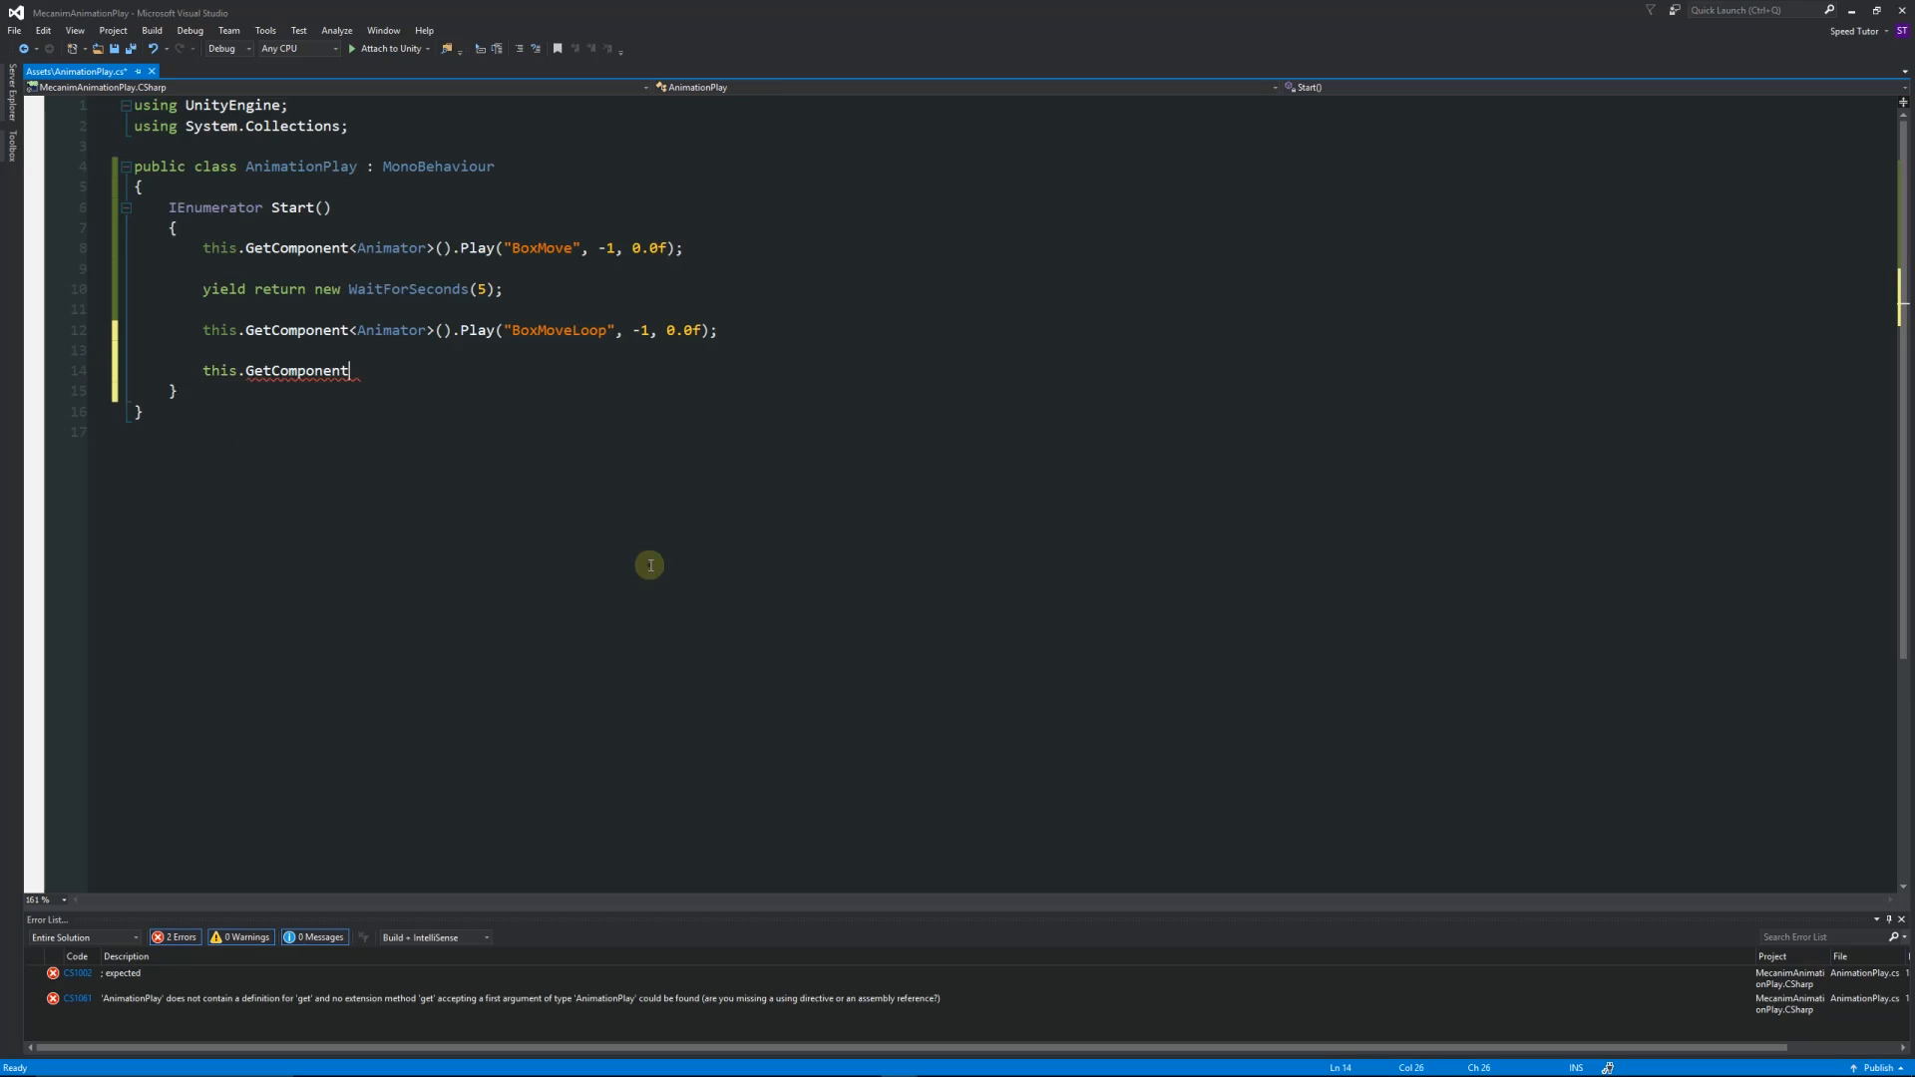
text(<>)
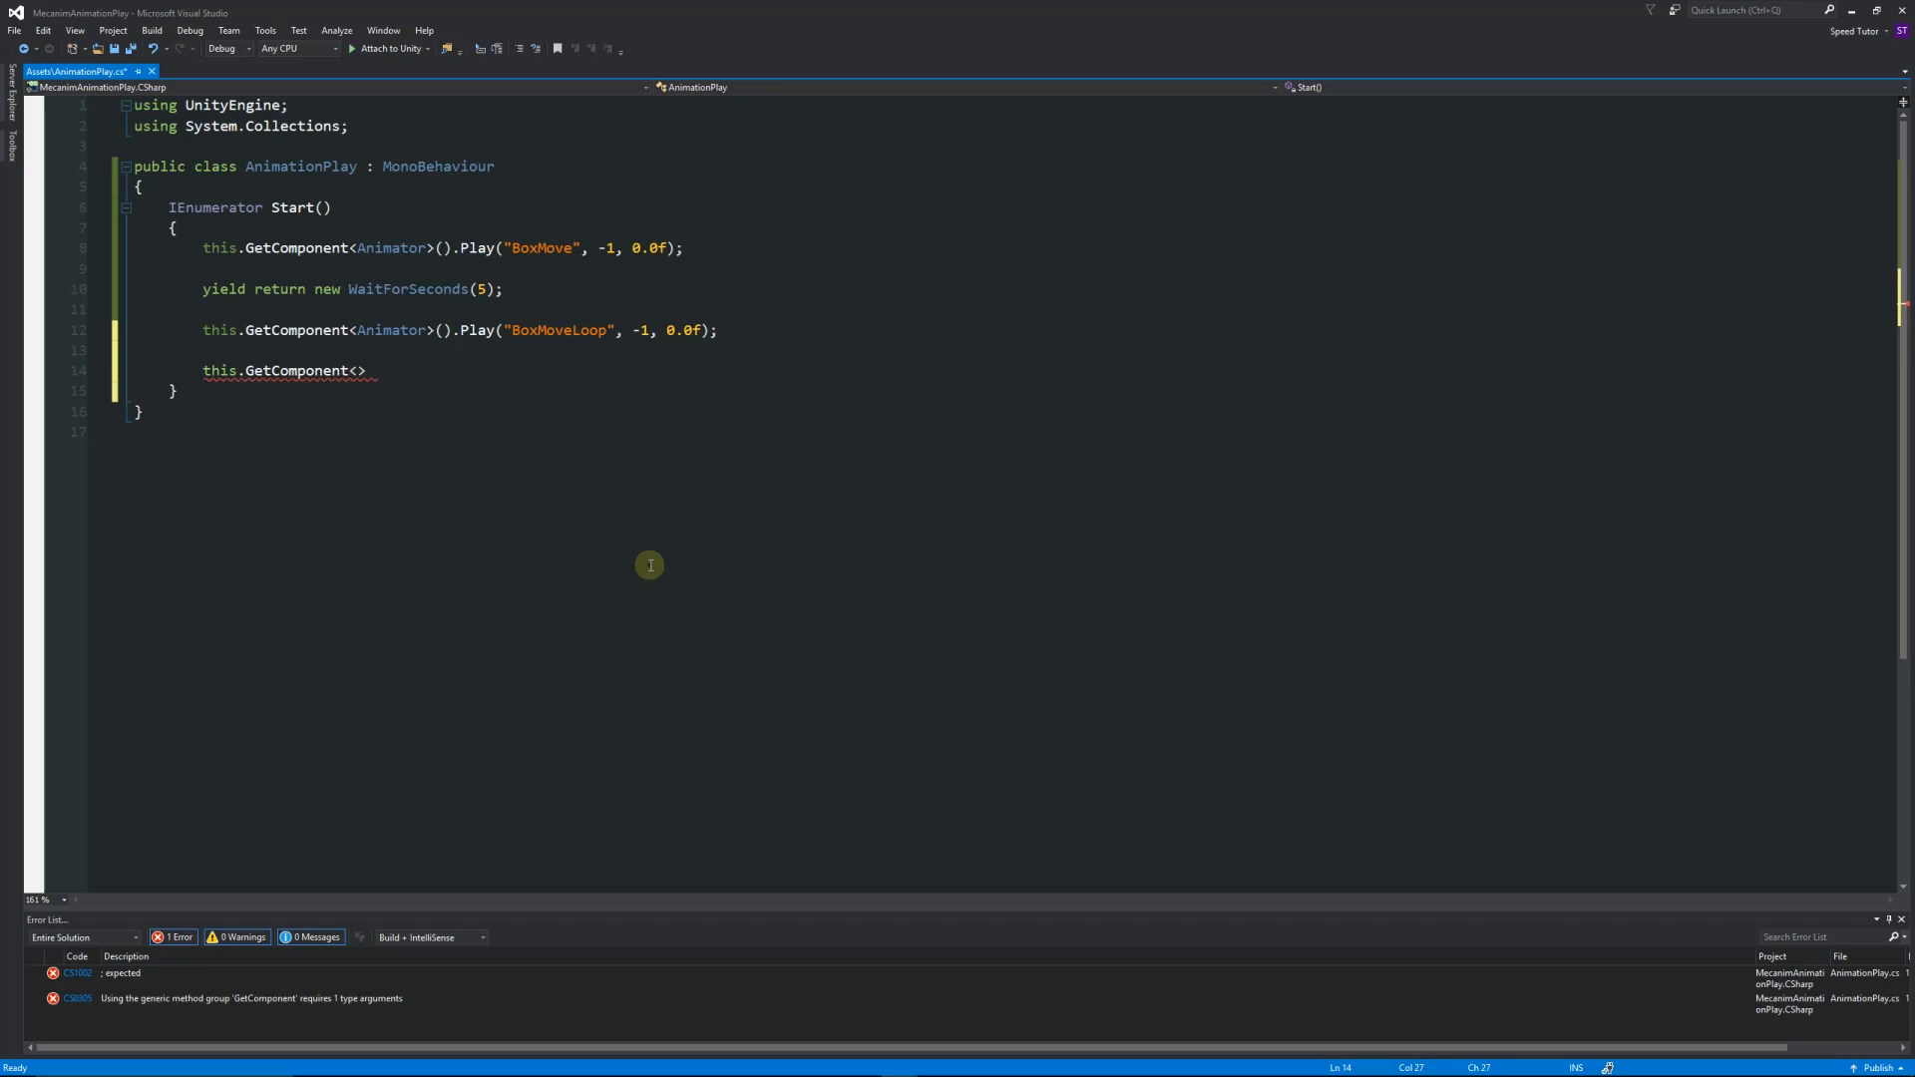
text(Animator)
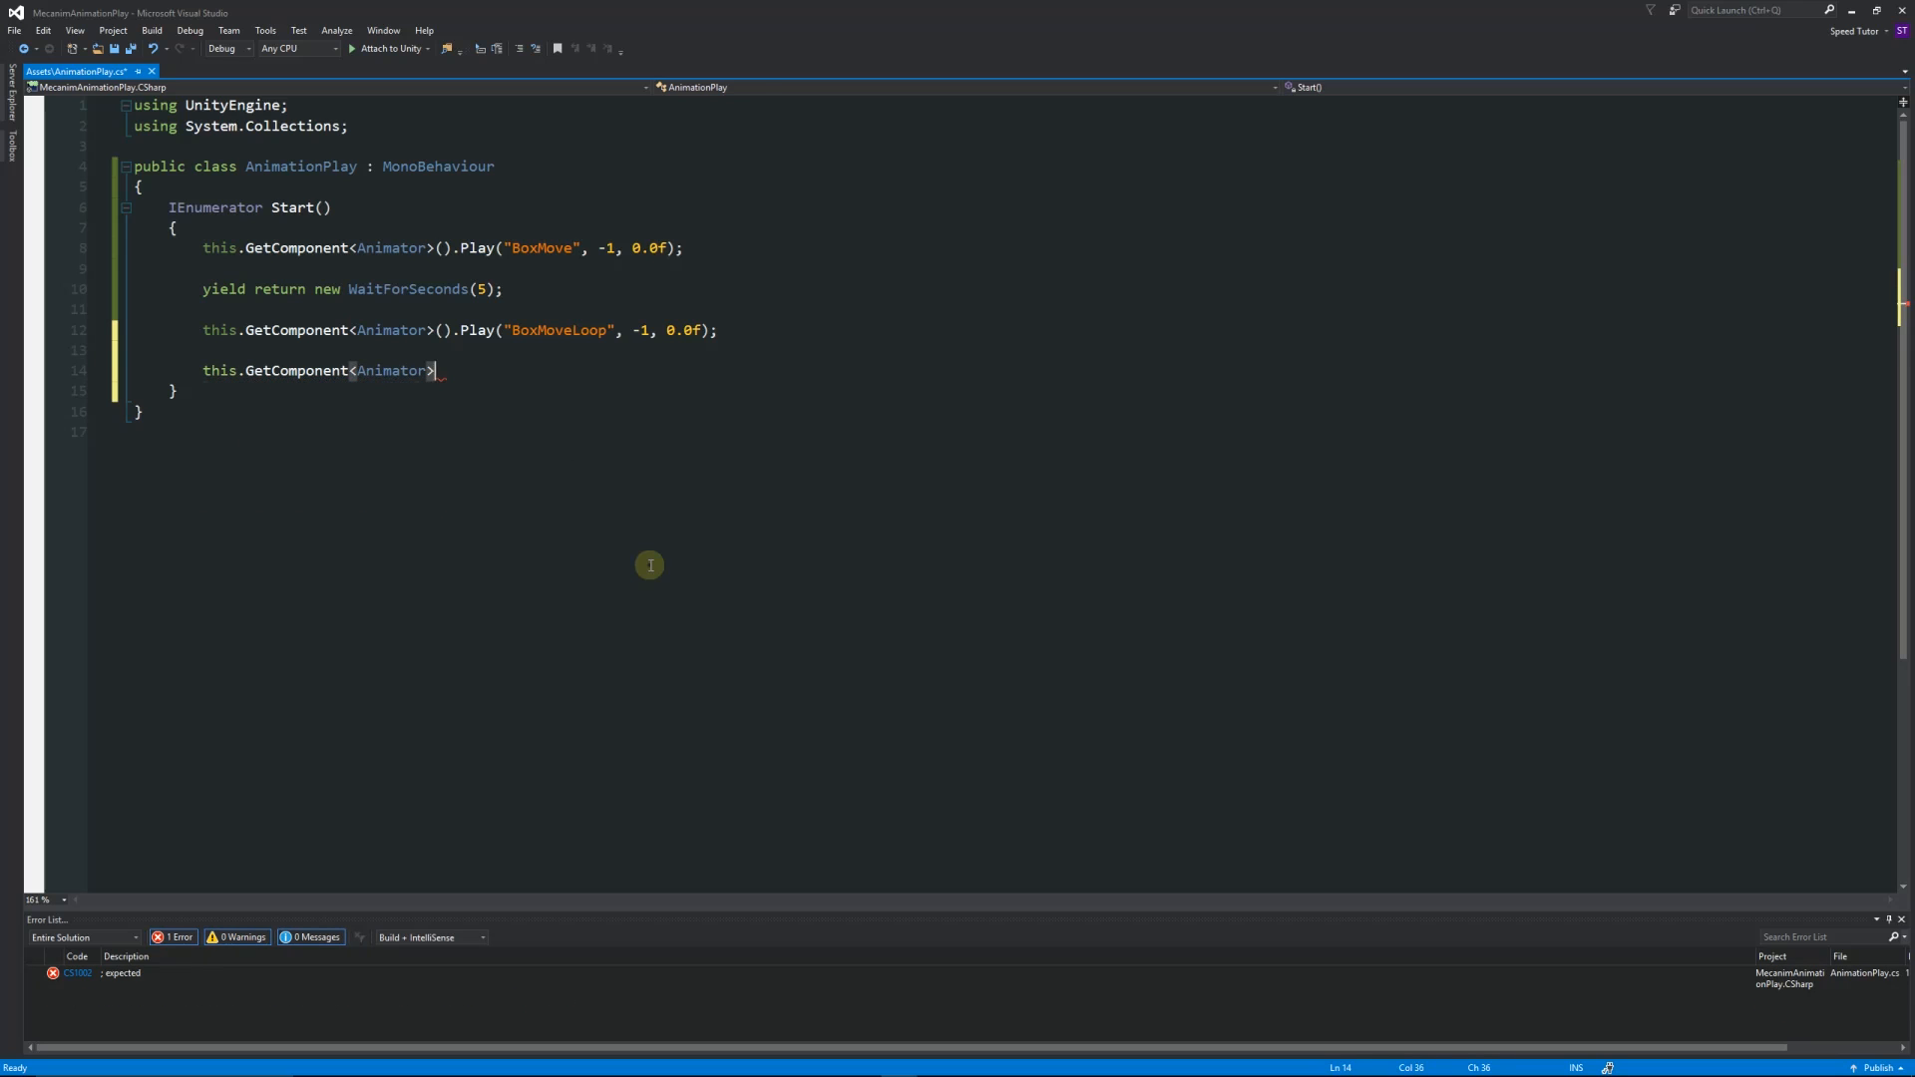
text(.Stop)
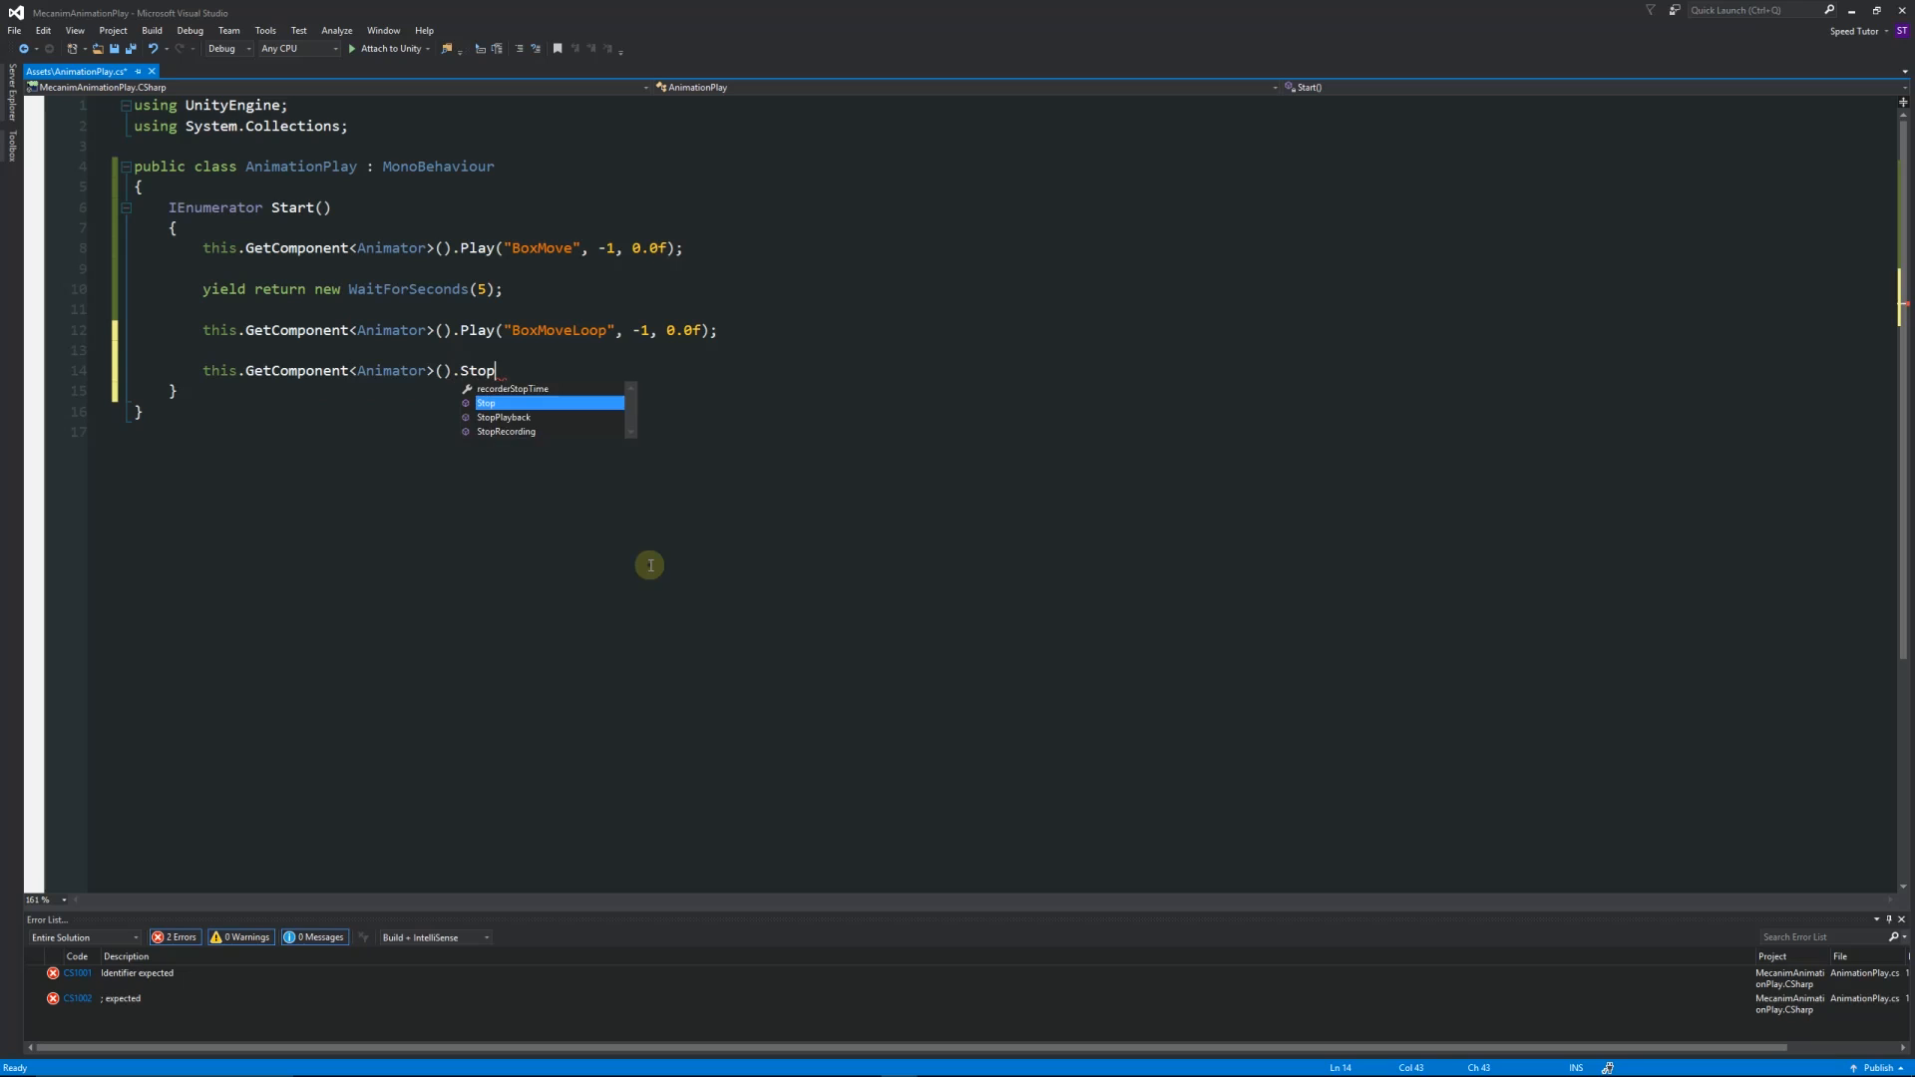
text(();)
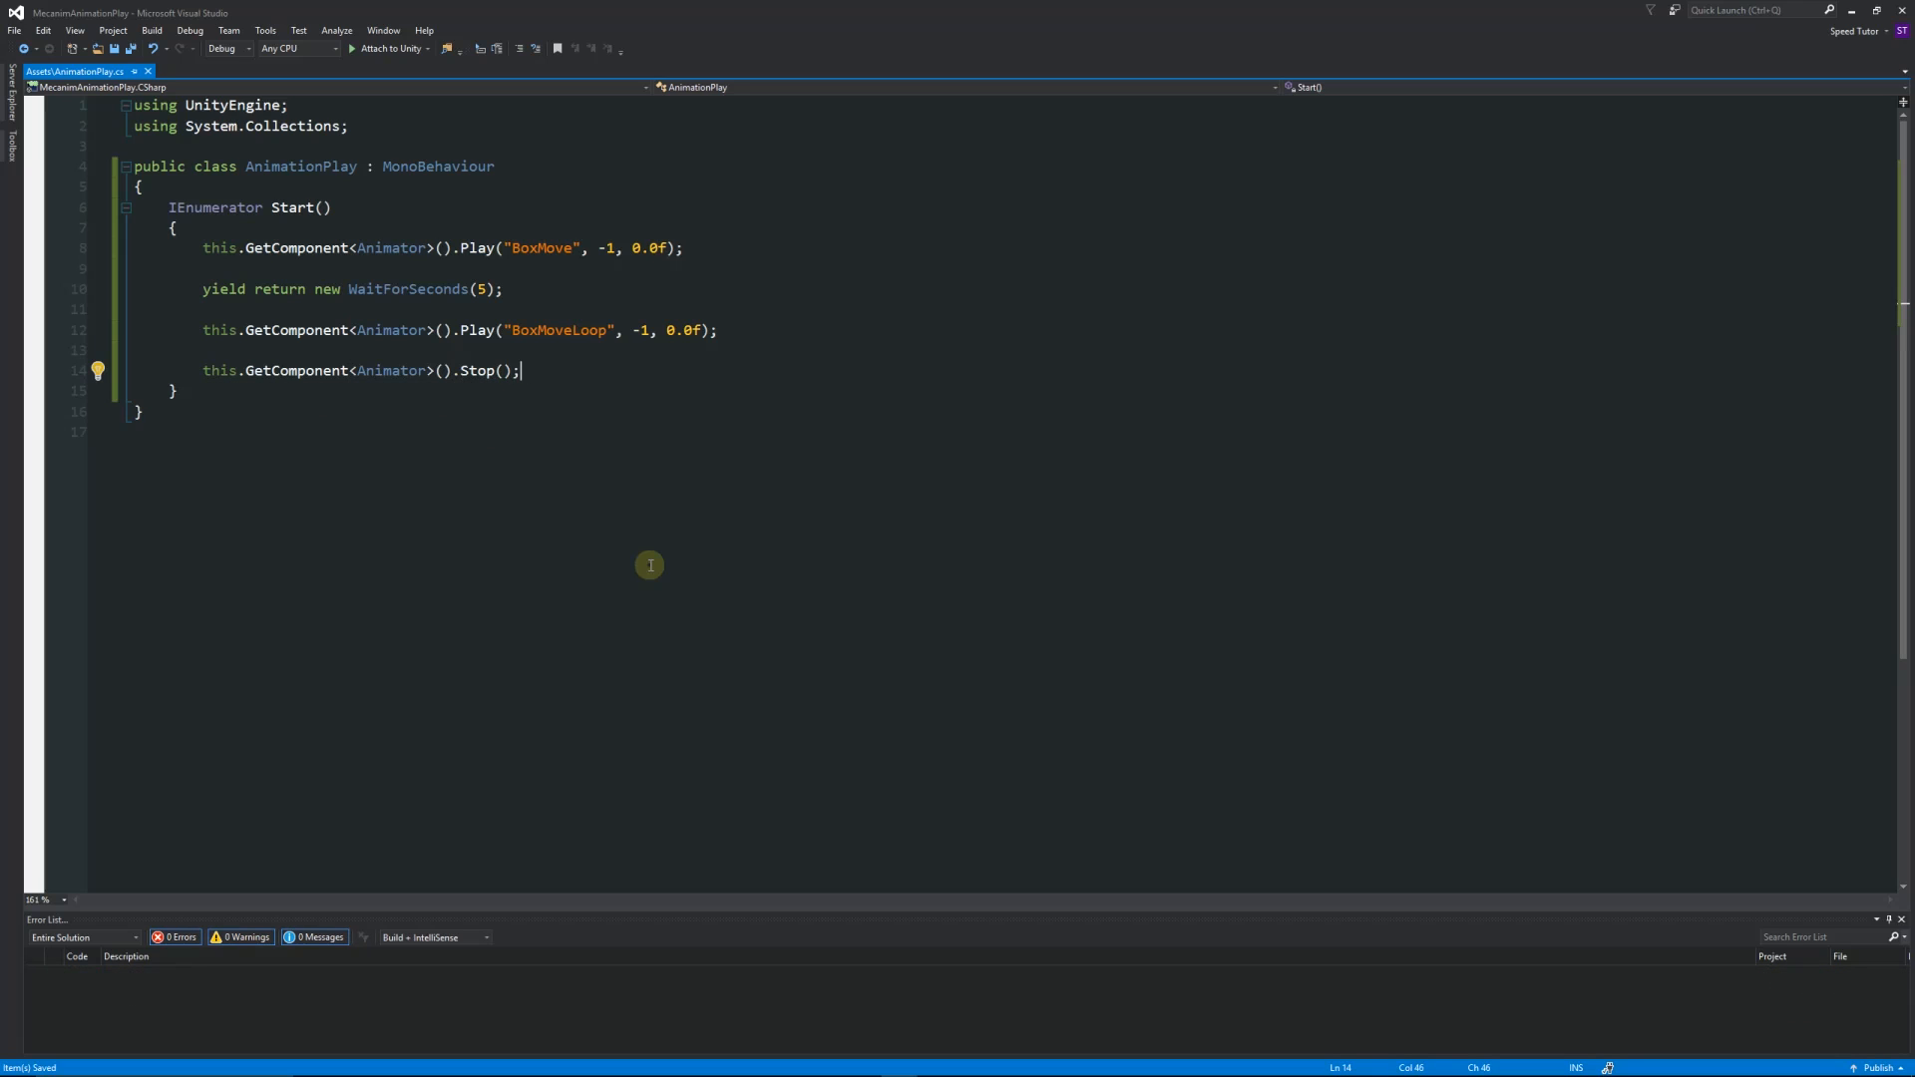
mouse_move(395, 442)
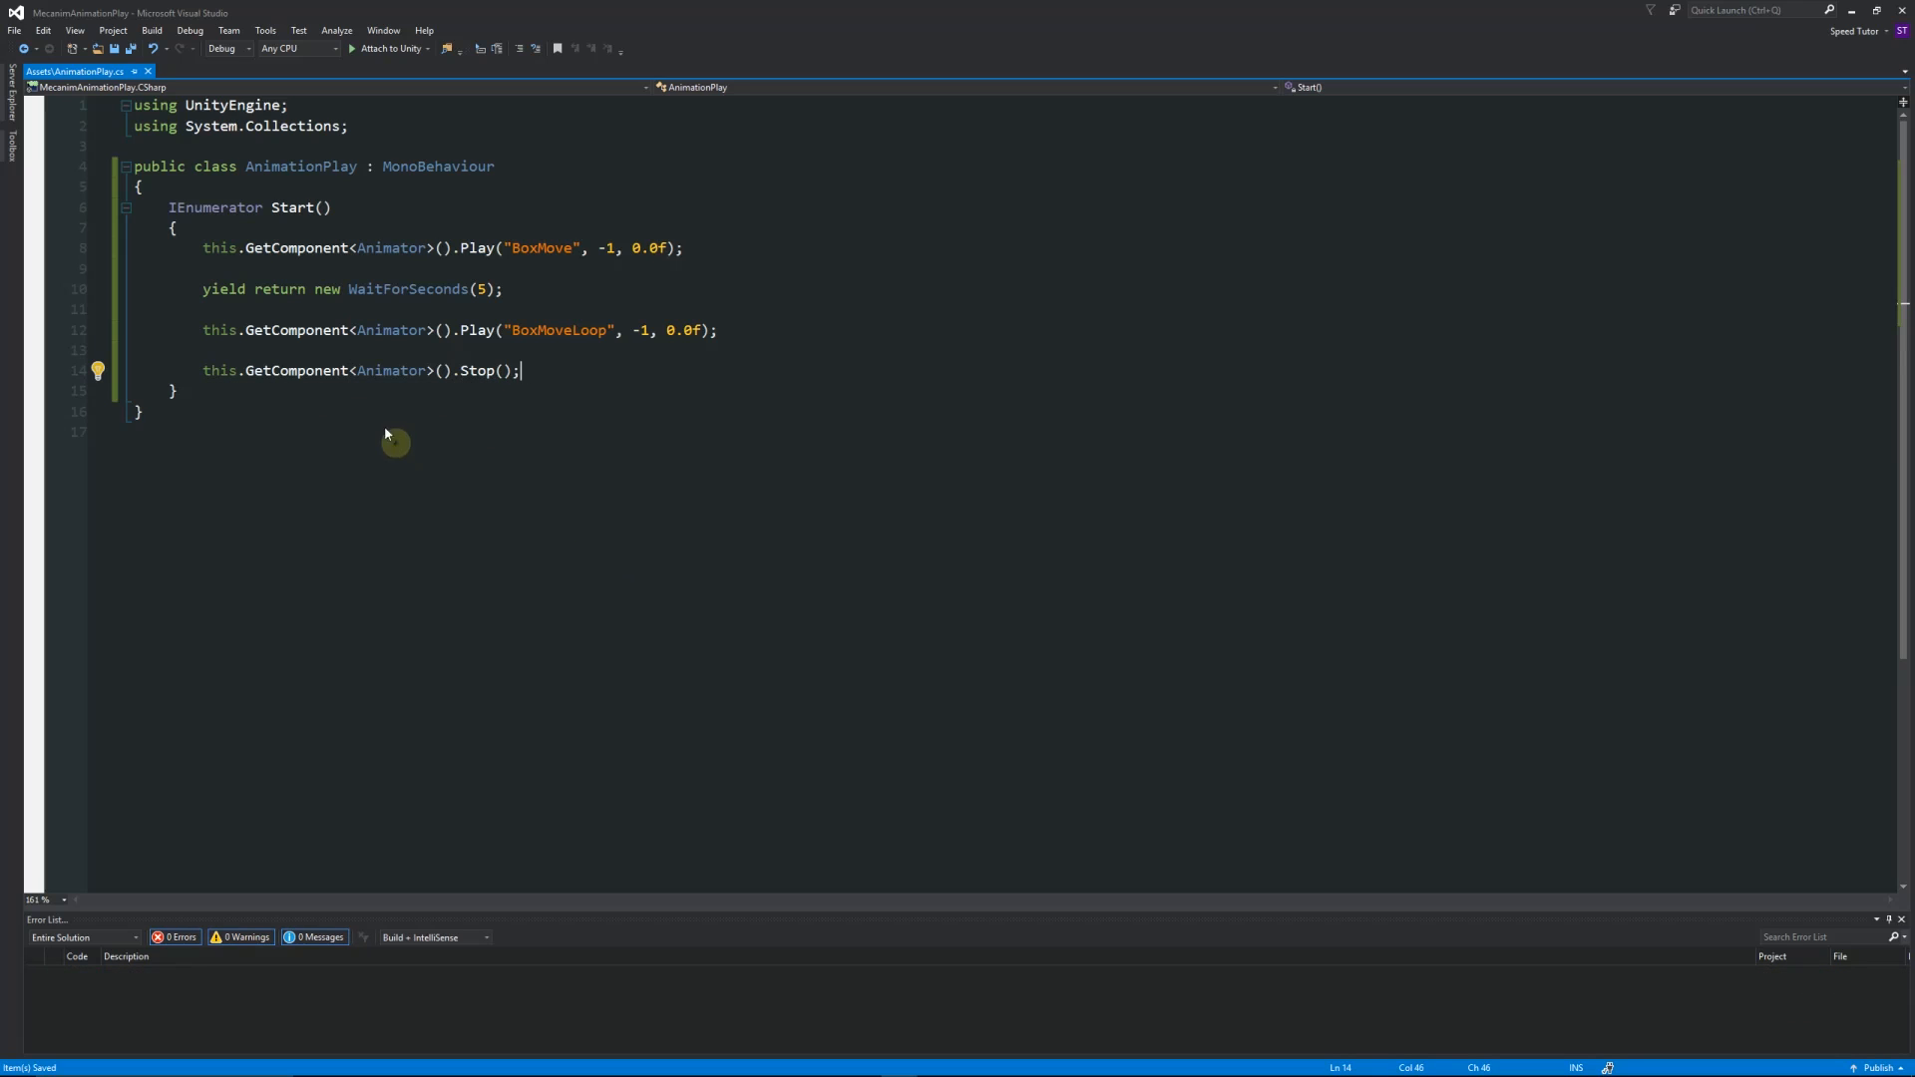
mouse_move(379, 234)
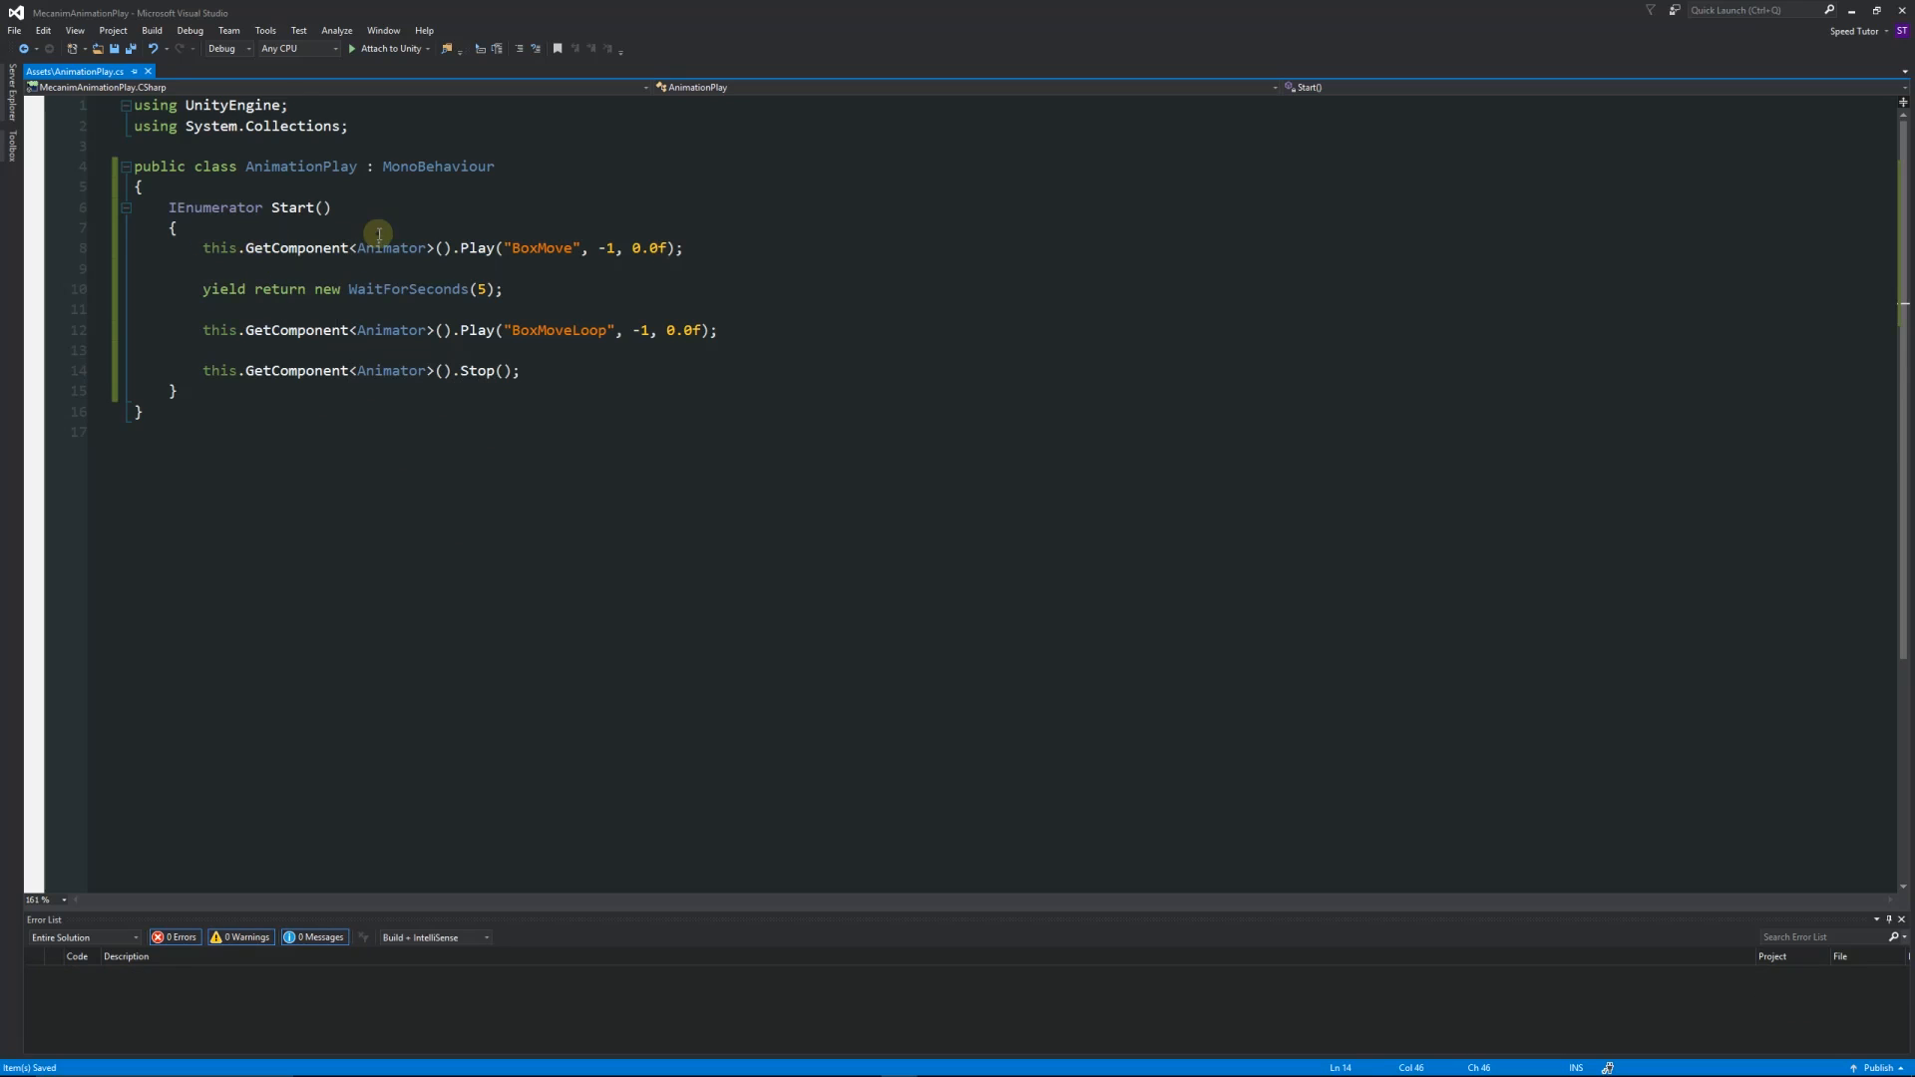
mouse_move(465, 248)
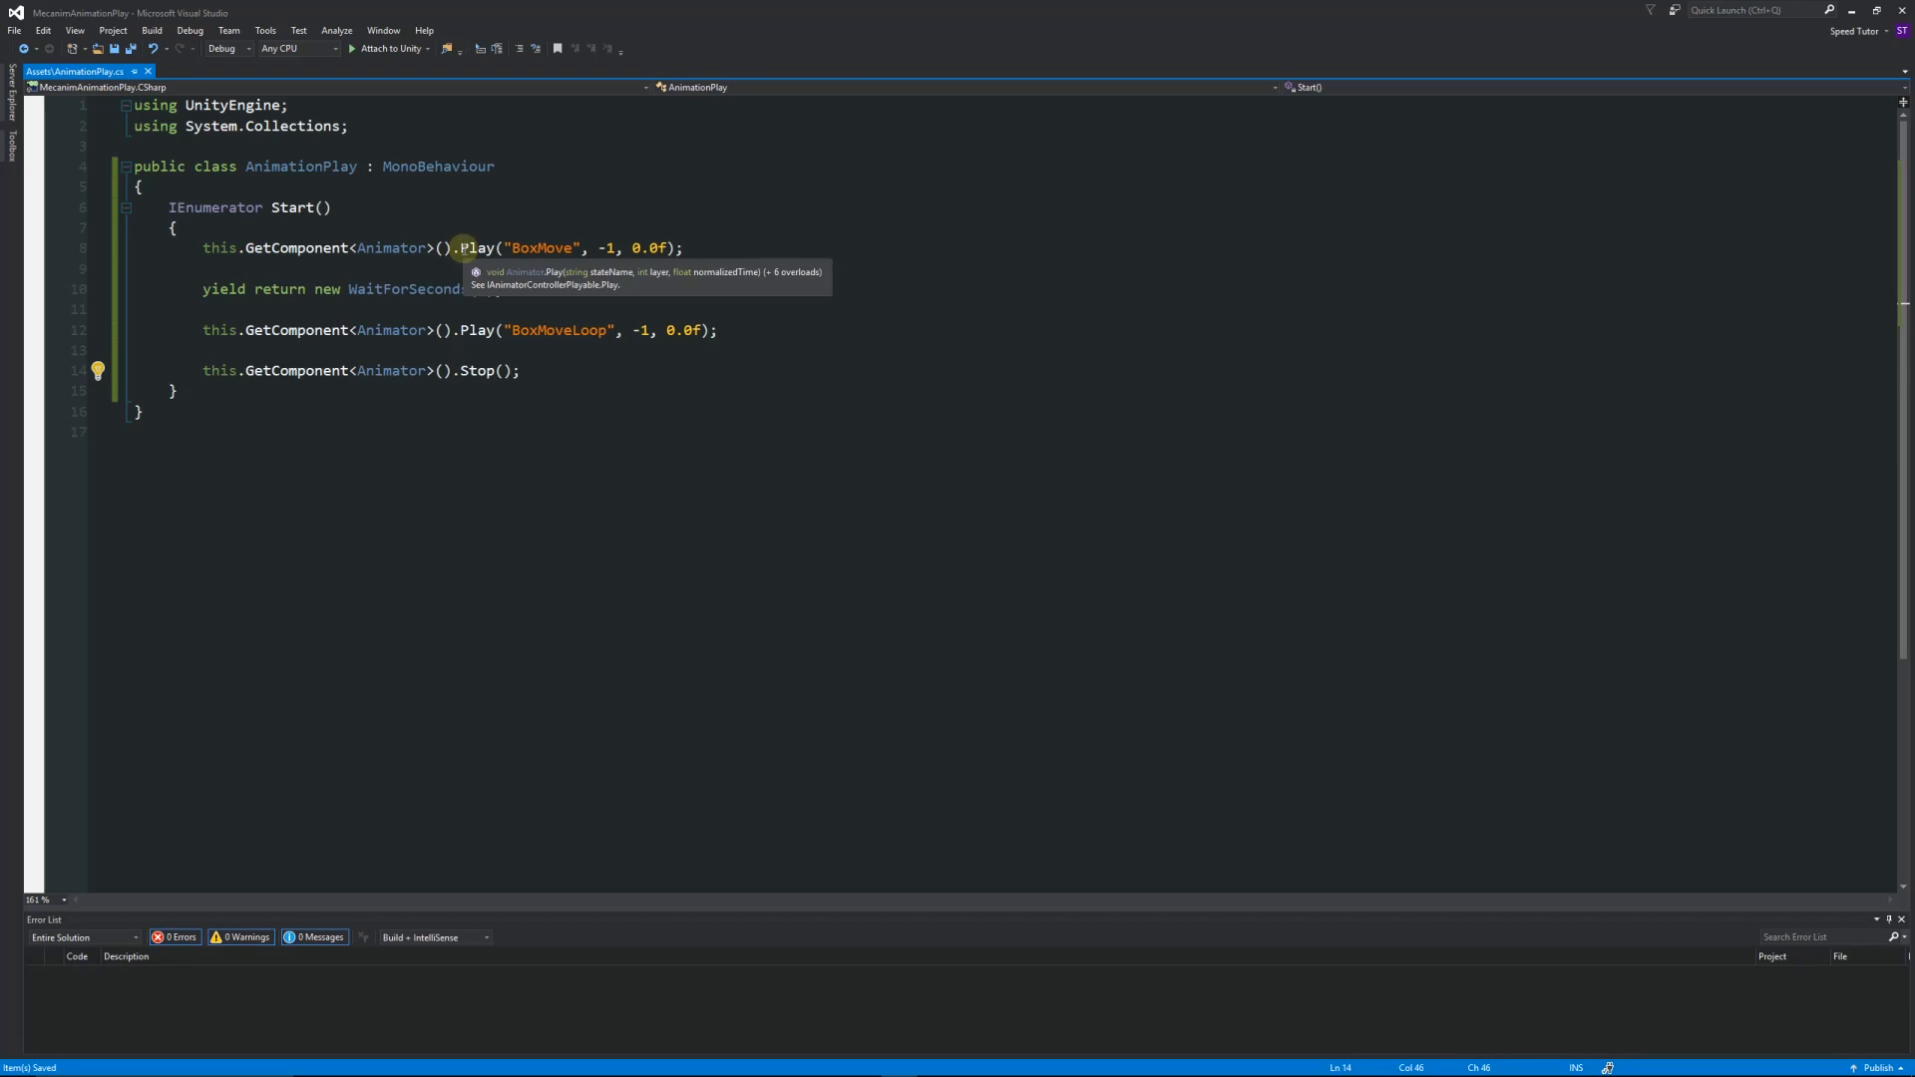
mouse_move(576, 277)
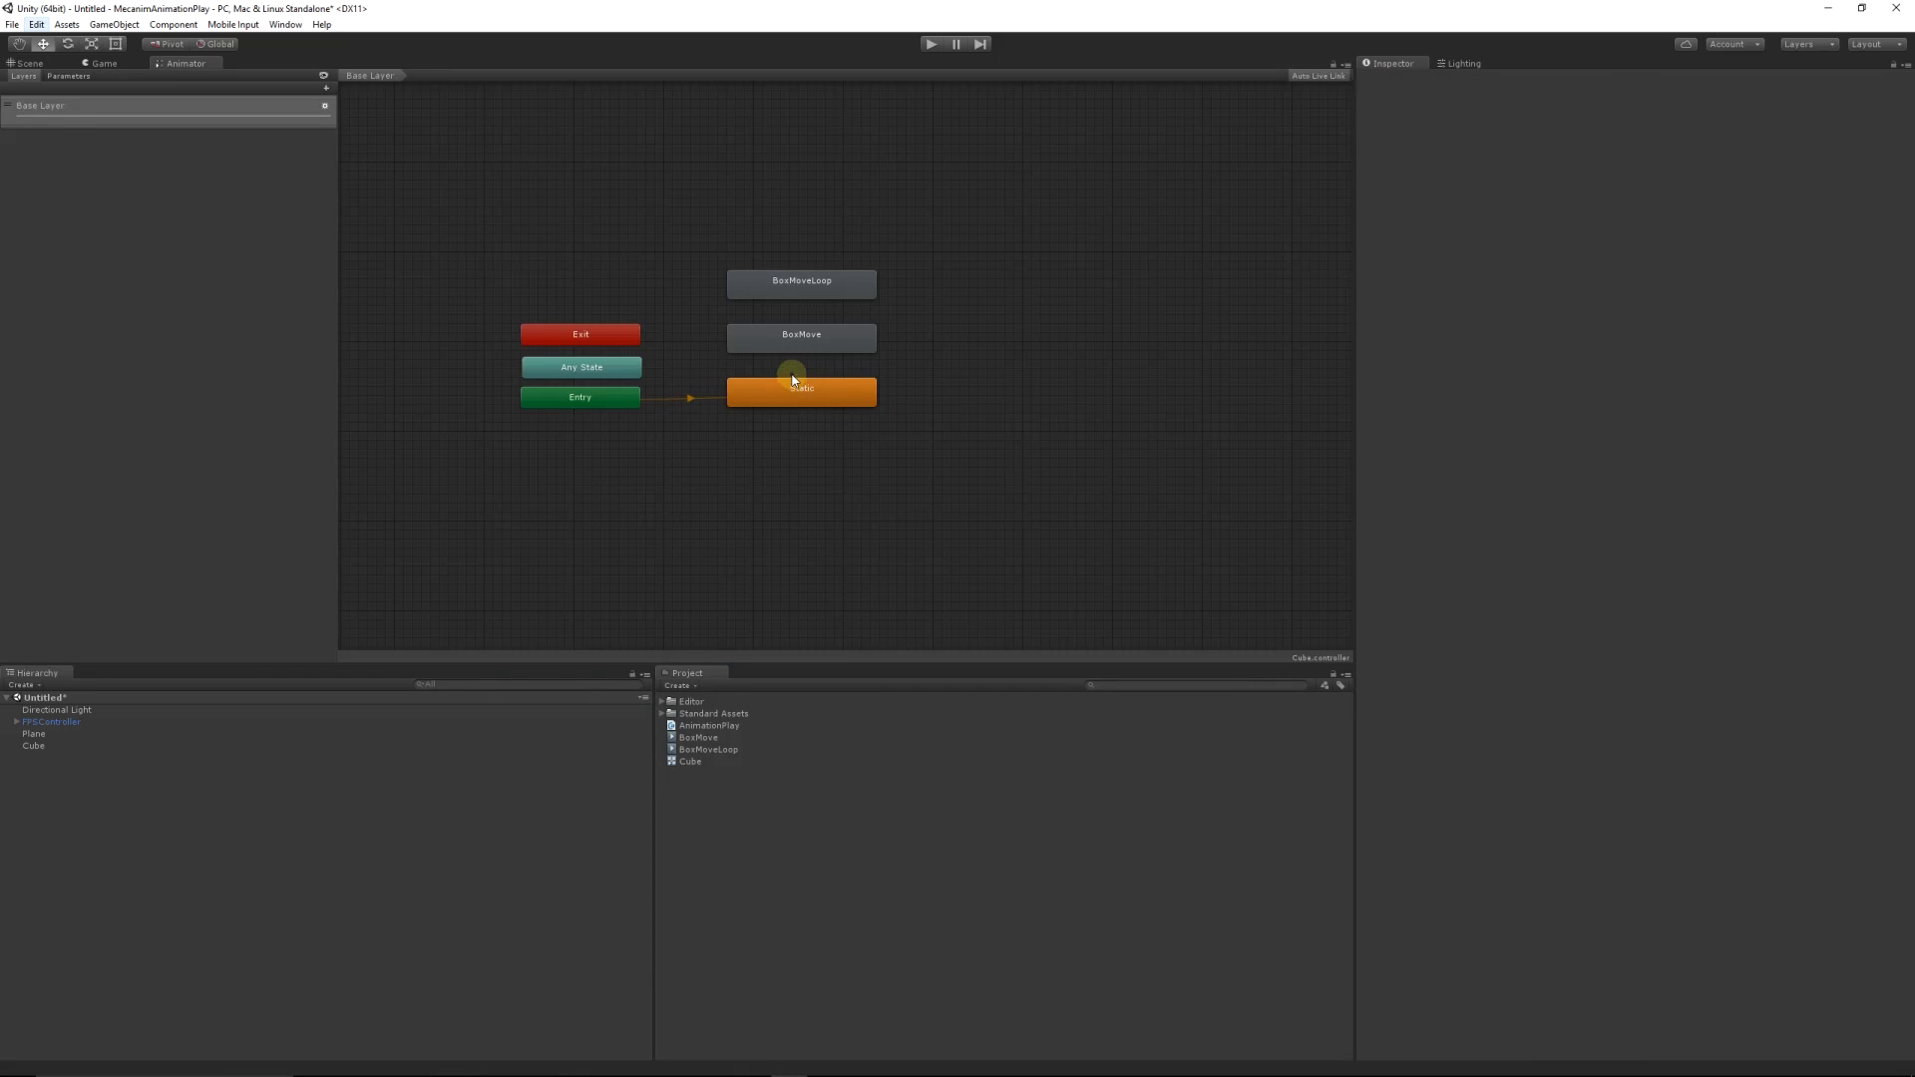
mouse_move(730, 436)
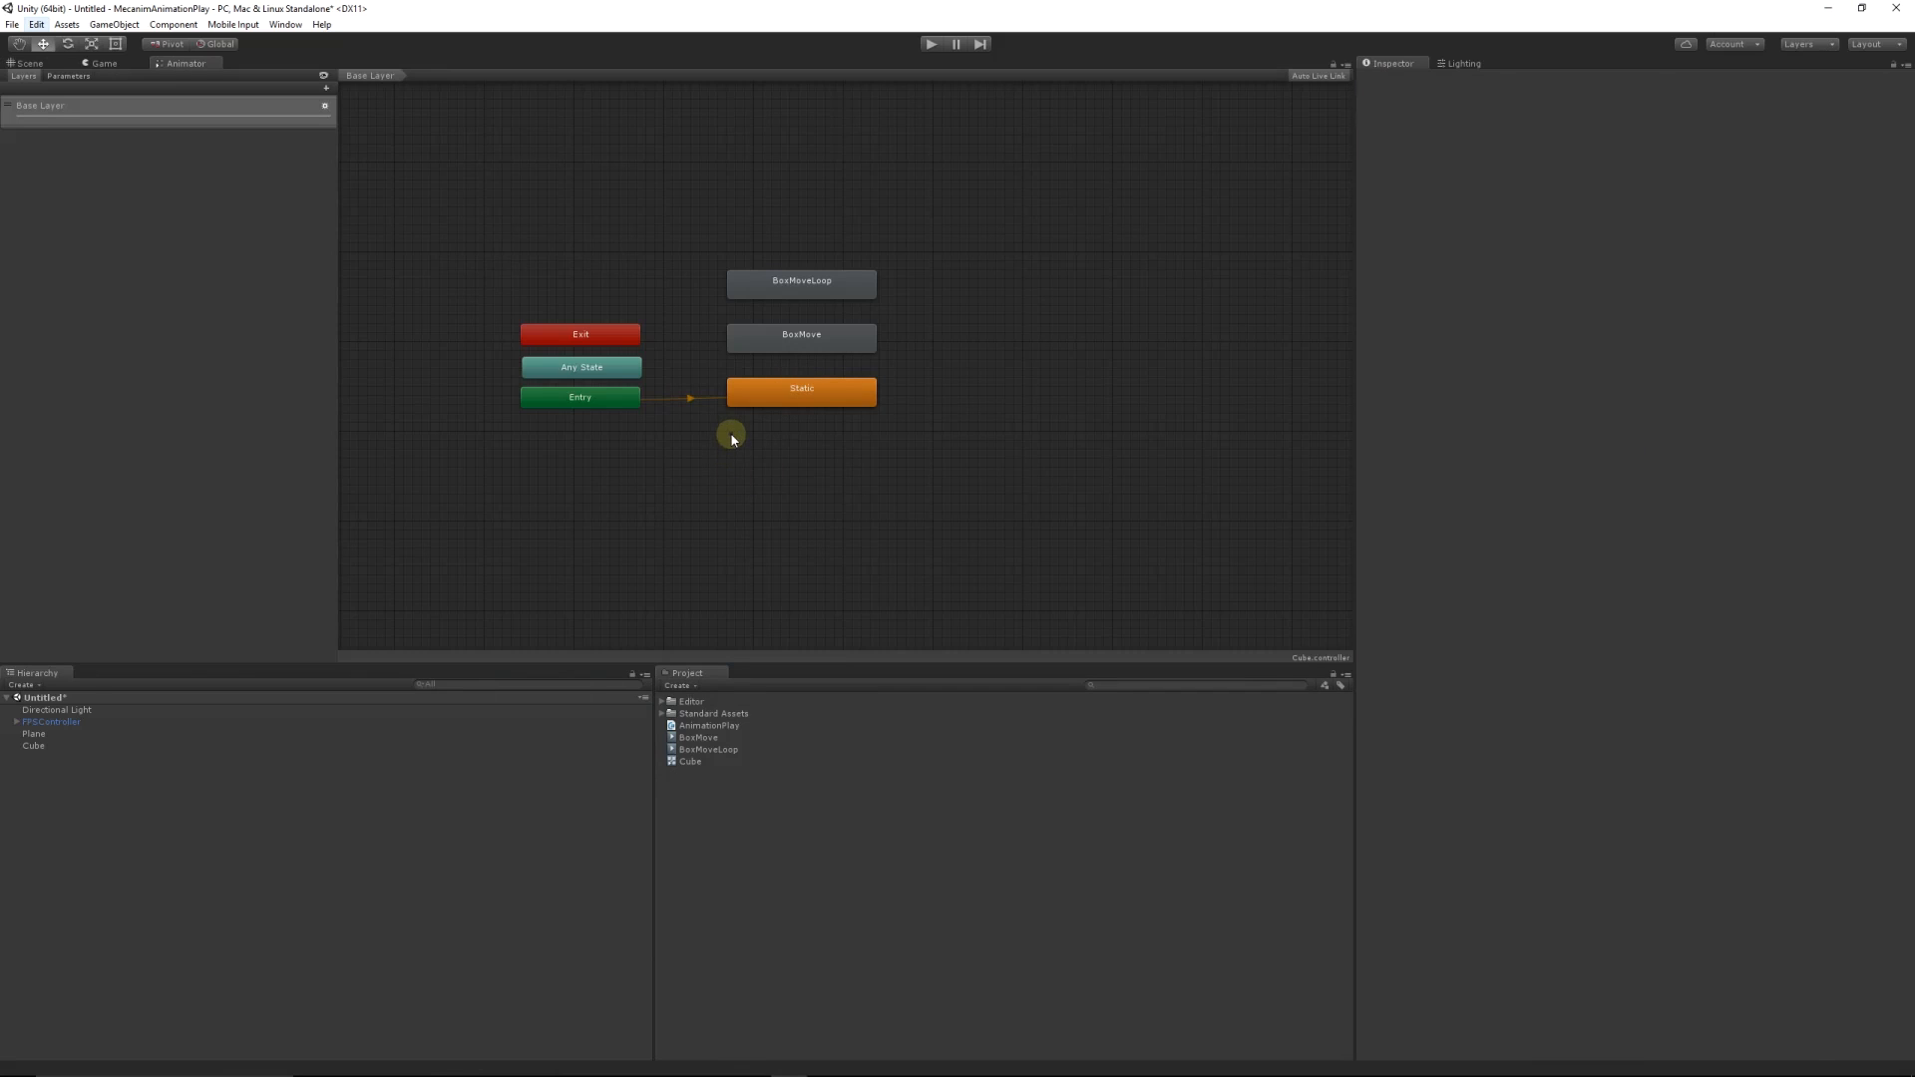
mouse_move(788, 350)
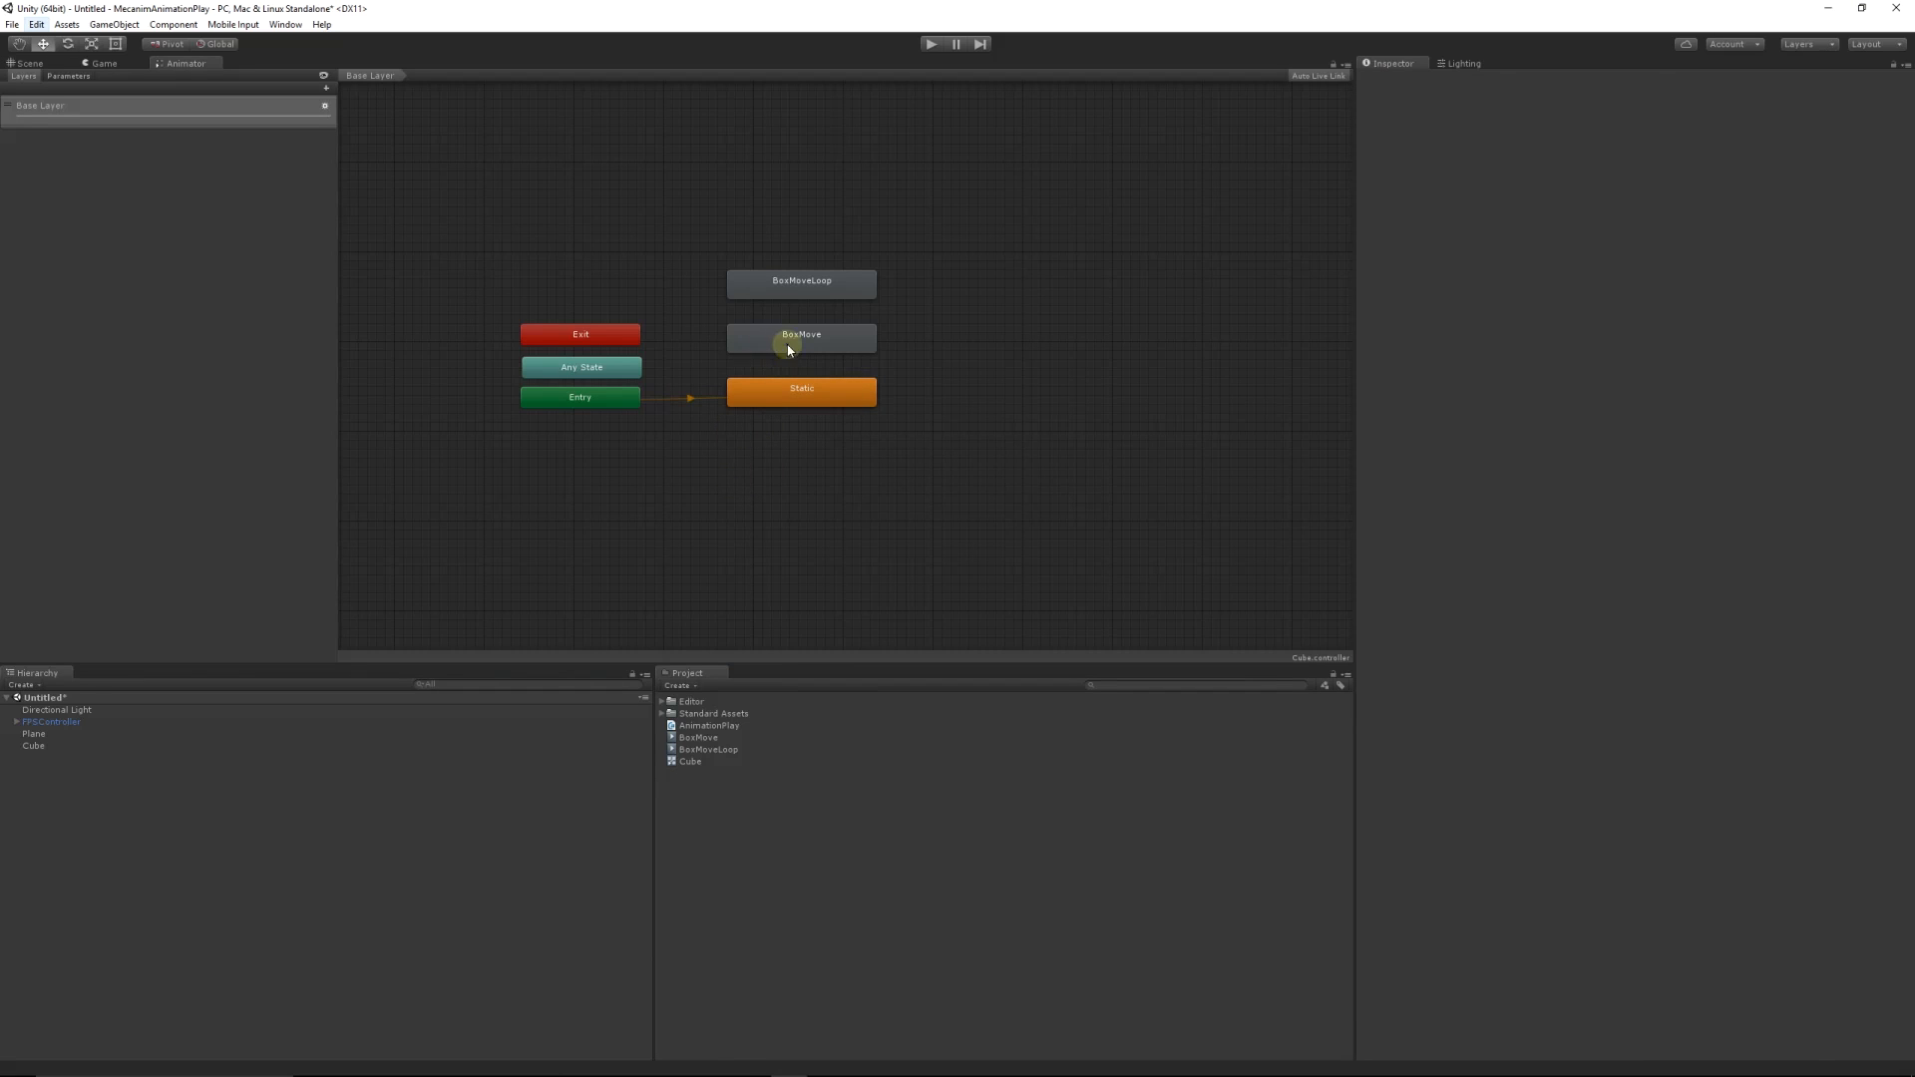
Step: Select the BoxMove state, then the BoxMoveLoop state to view its Inspector settings
click(801, 281)
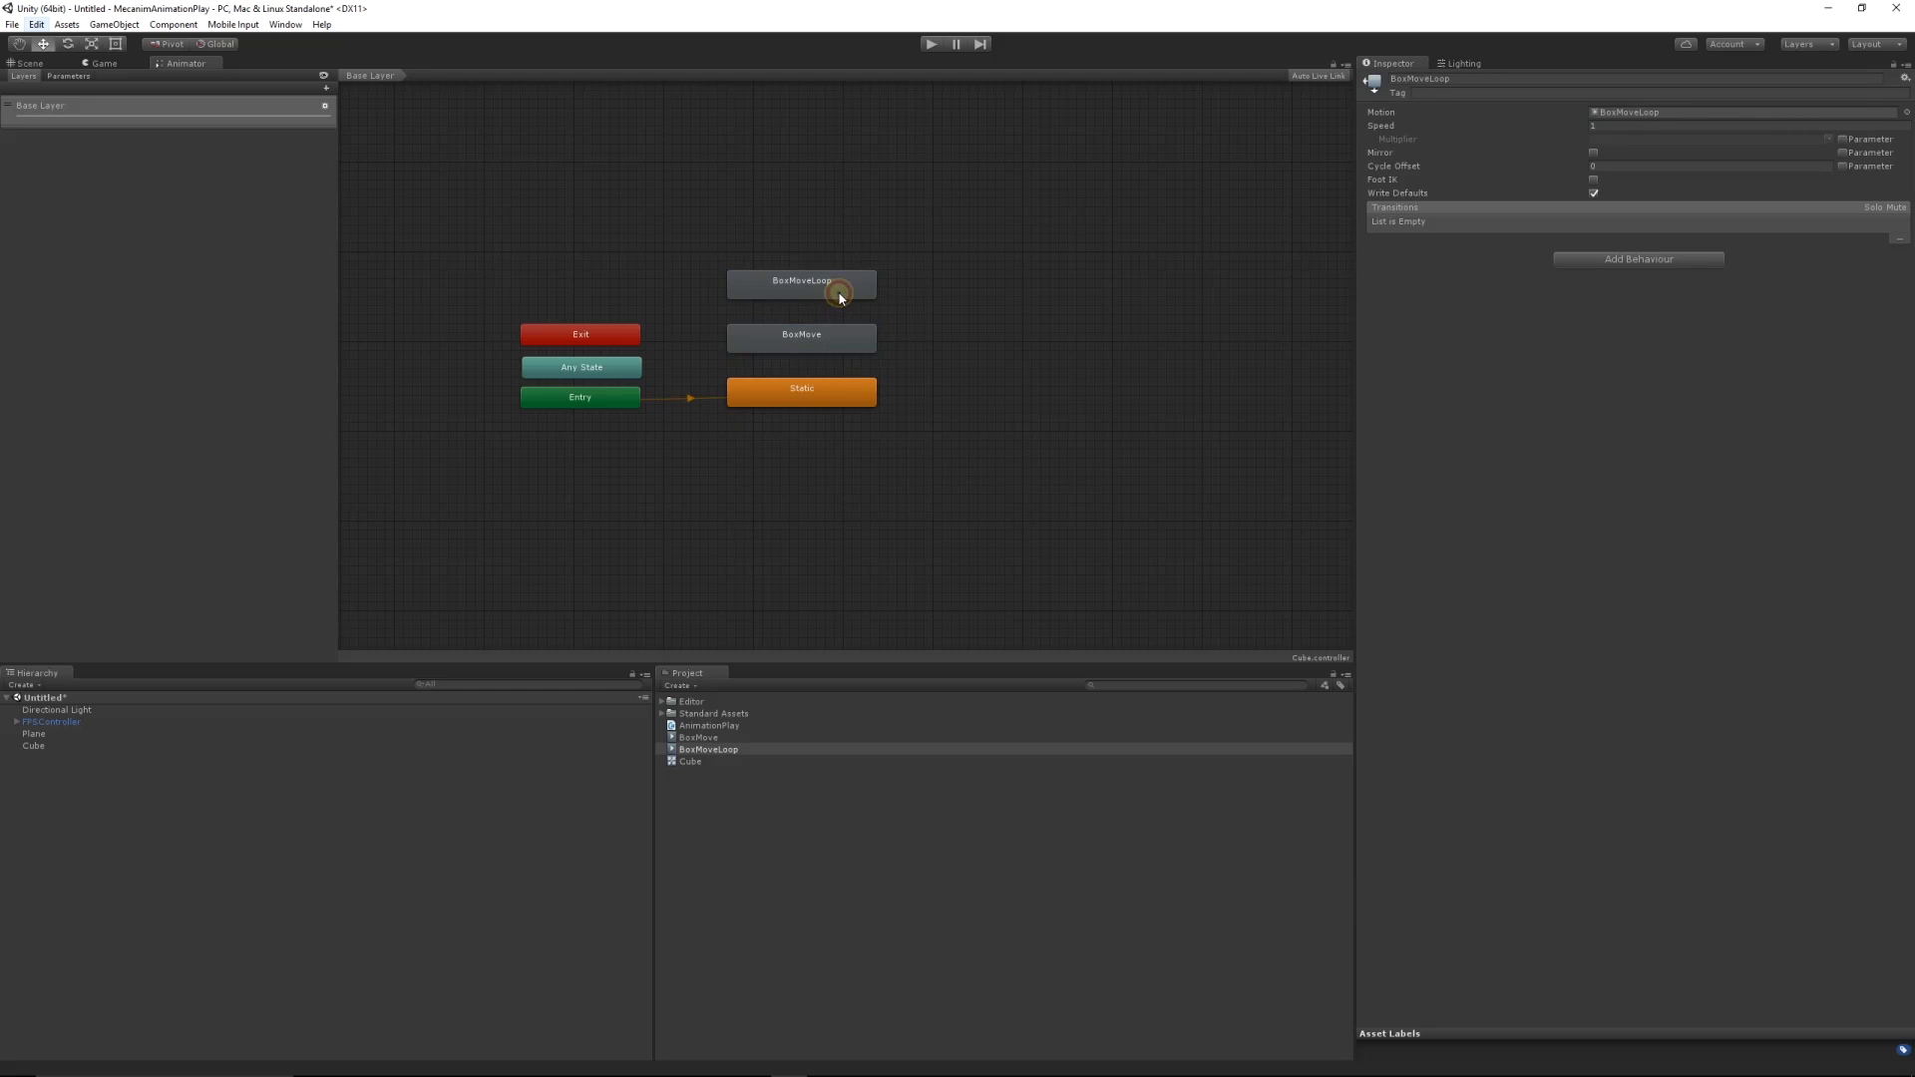
click(697, 736)
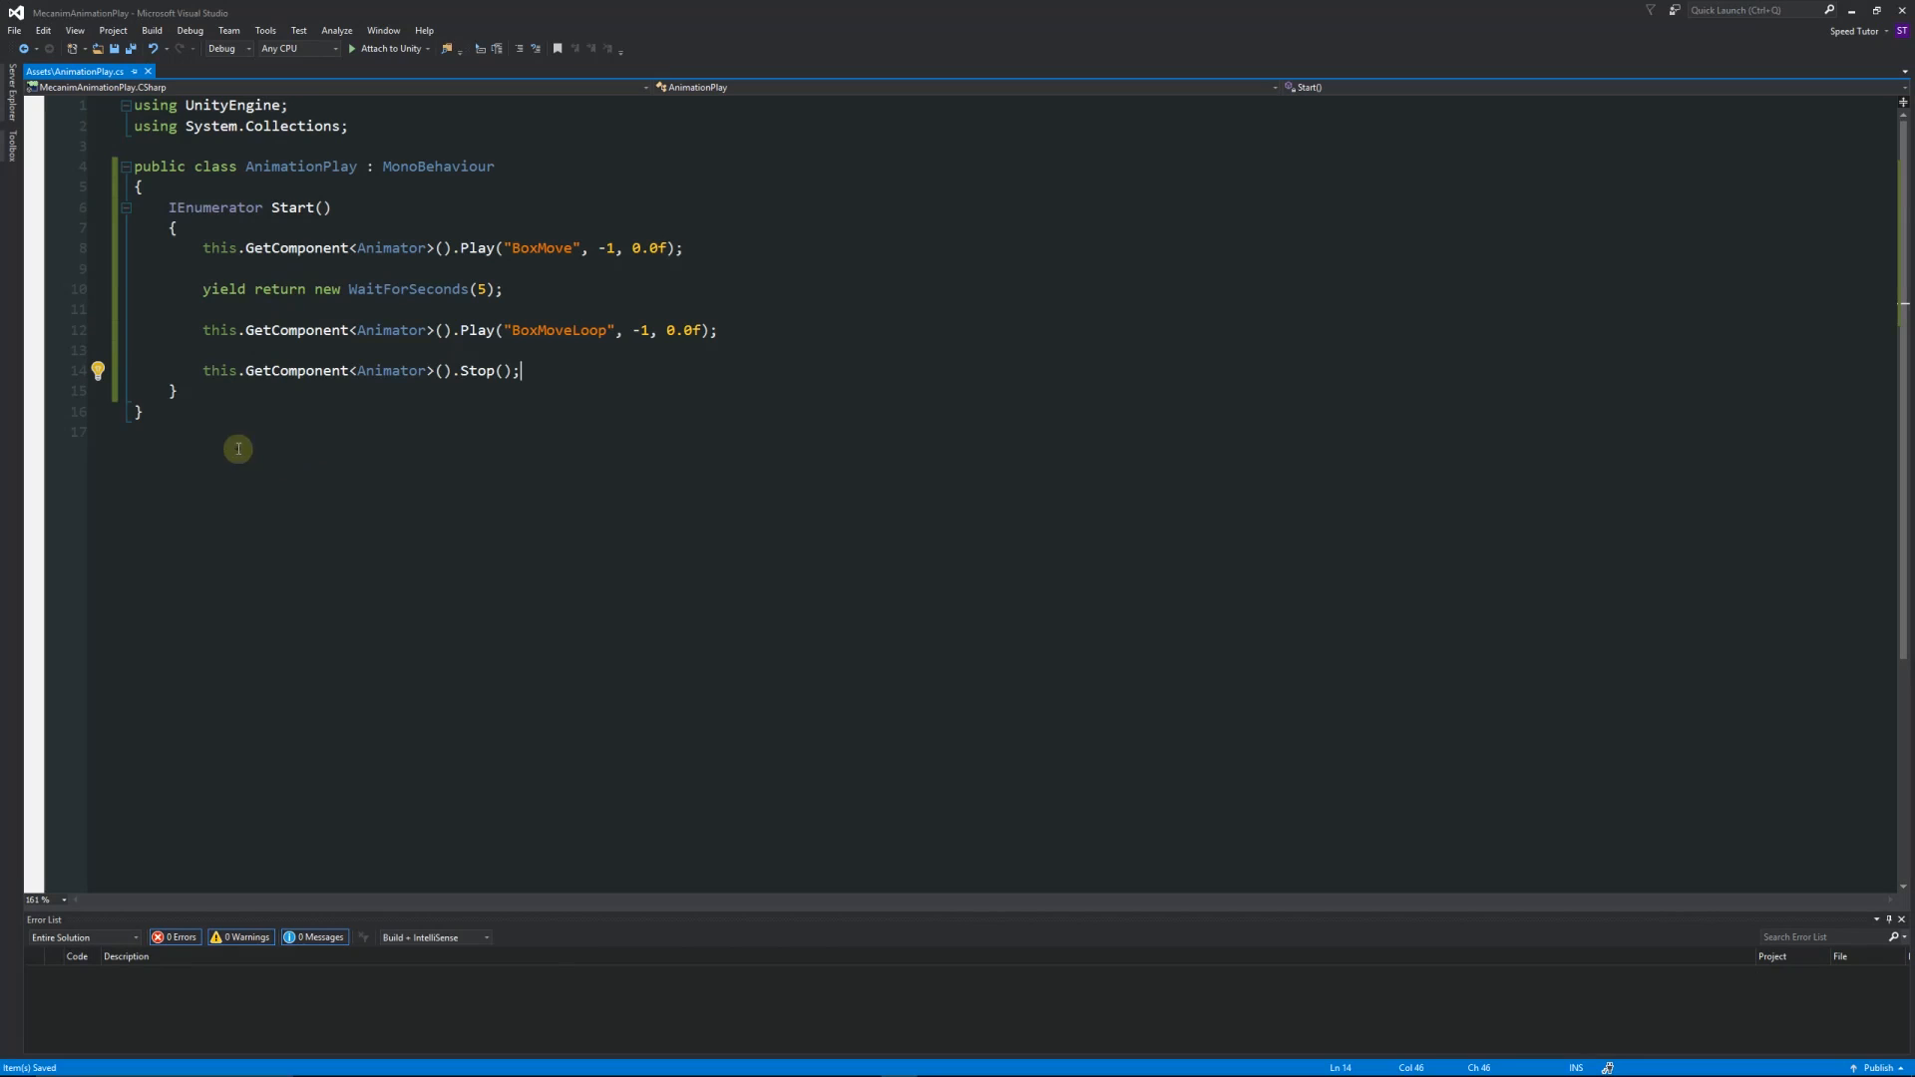
mouse_move(572, 239)
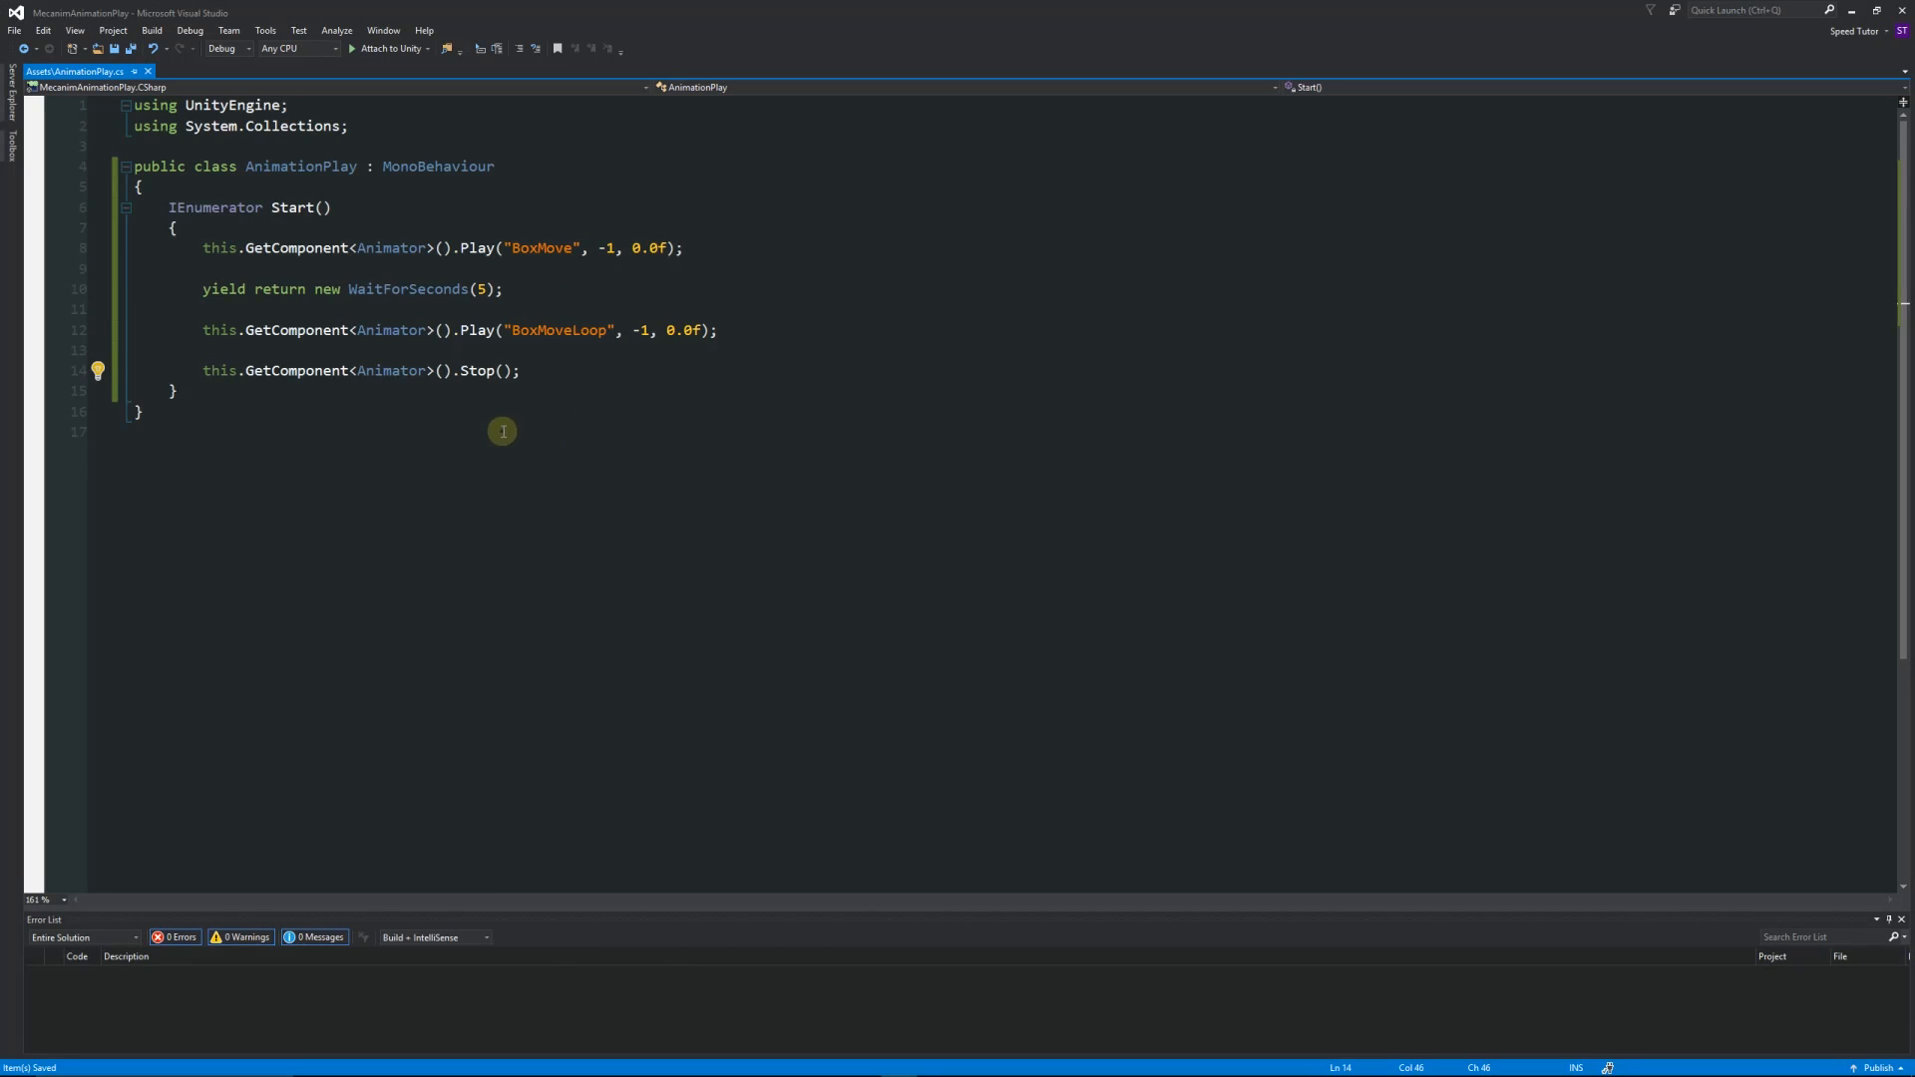
mouse_move(472, 438)
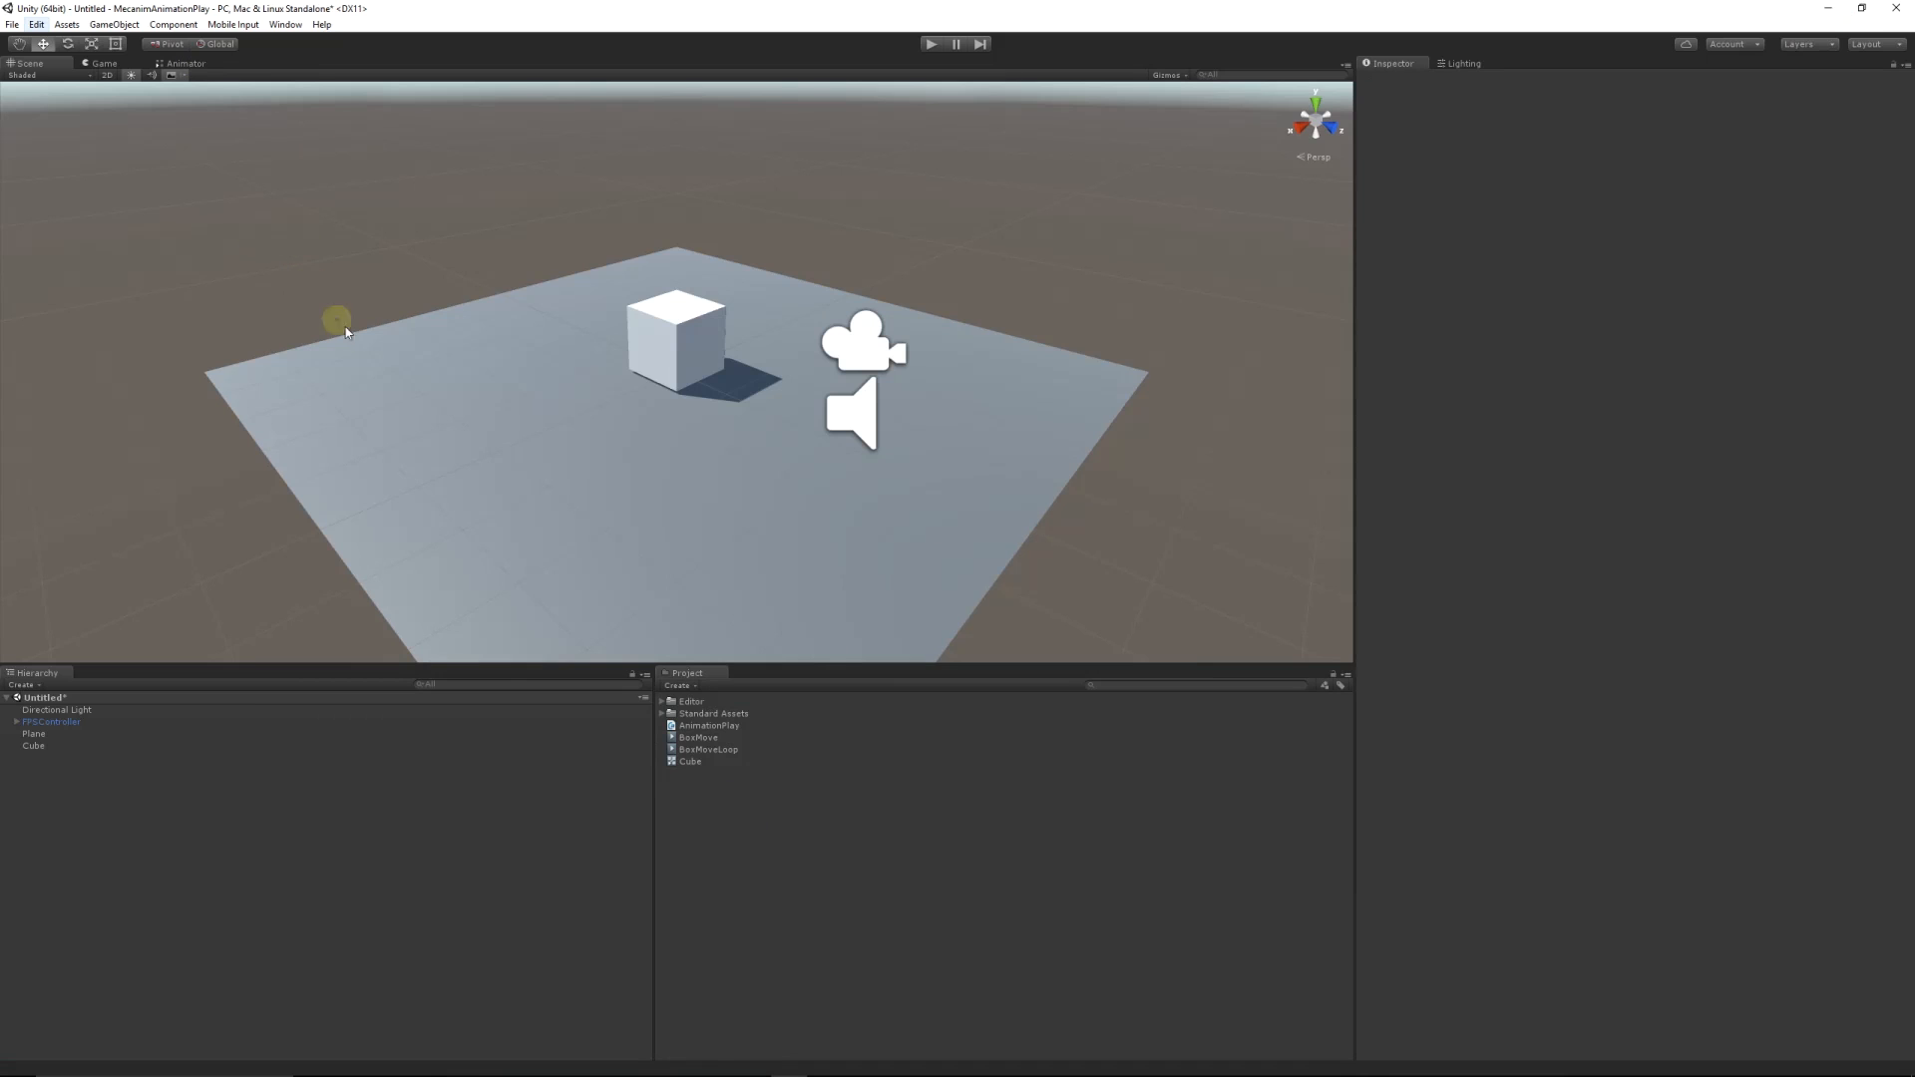
mouse_move(399, 339)
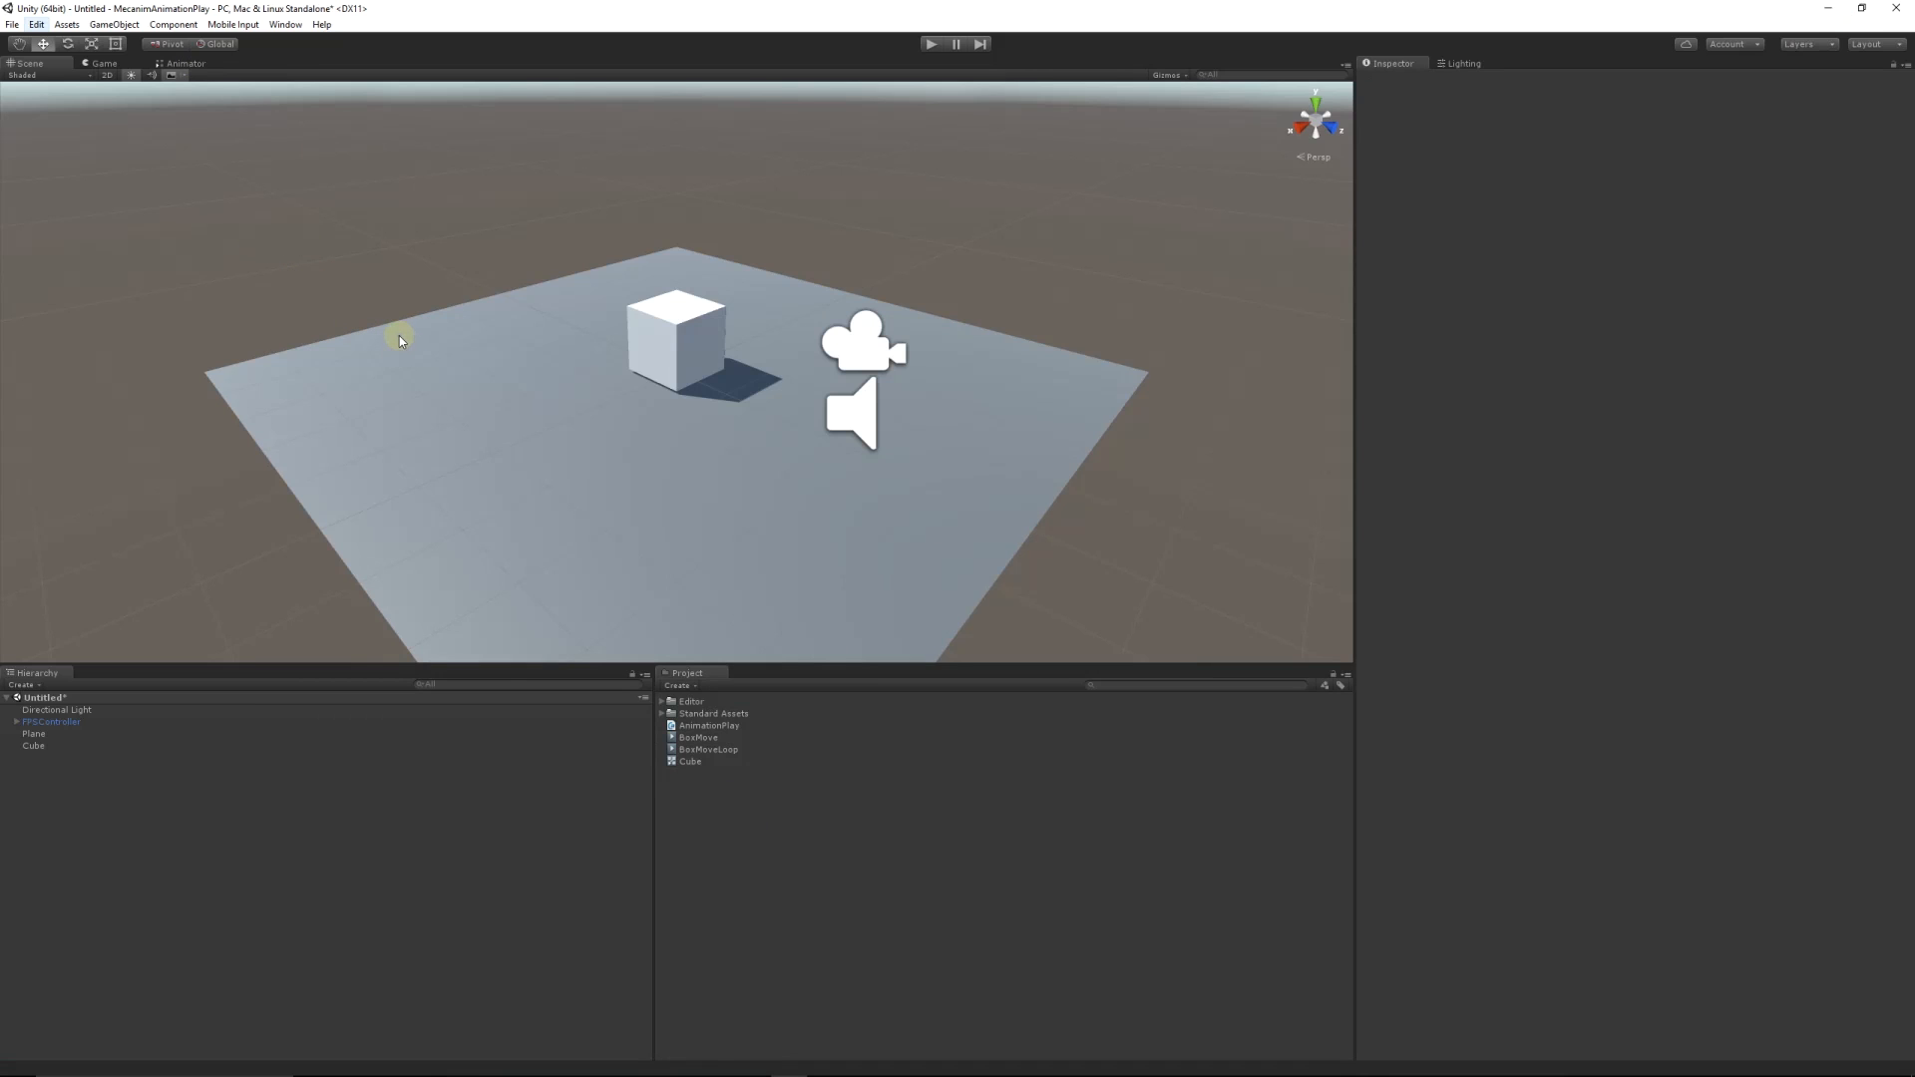